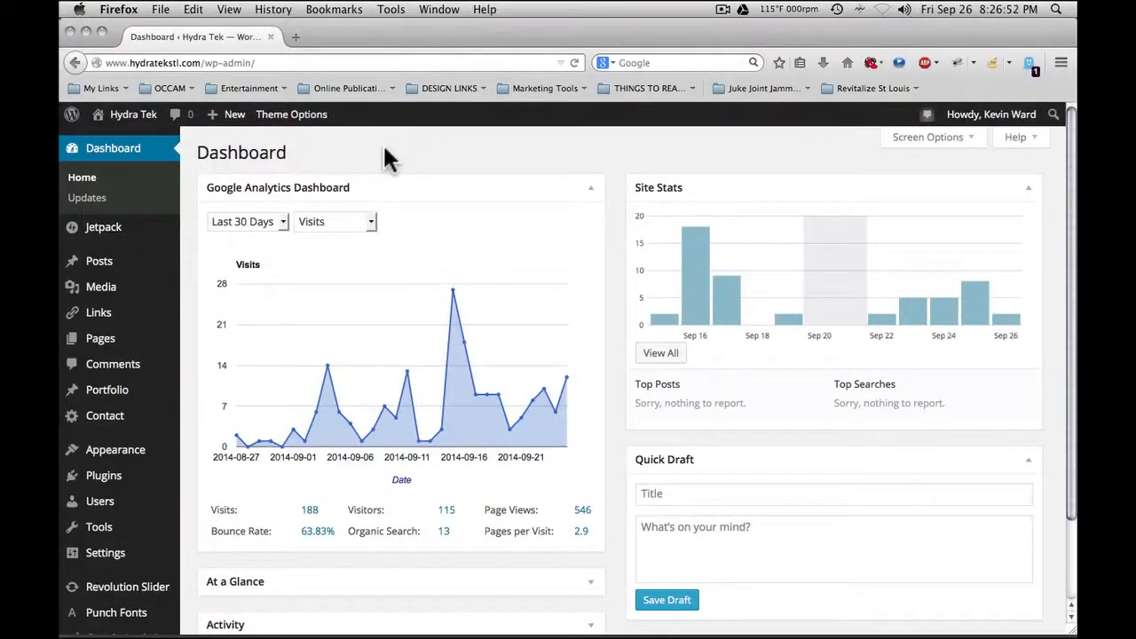
Scroll down through the WP Inventory Quick-Start Guide's six setup steps
{"action": "scroll", "scroll_direction": "down", "scroll_amount": 3}
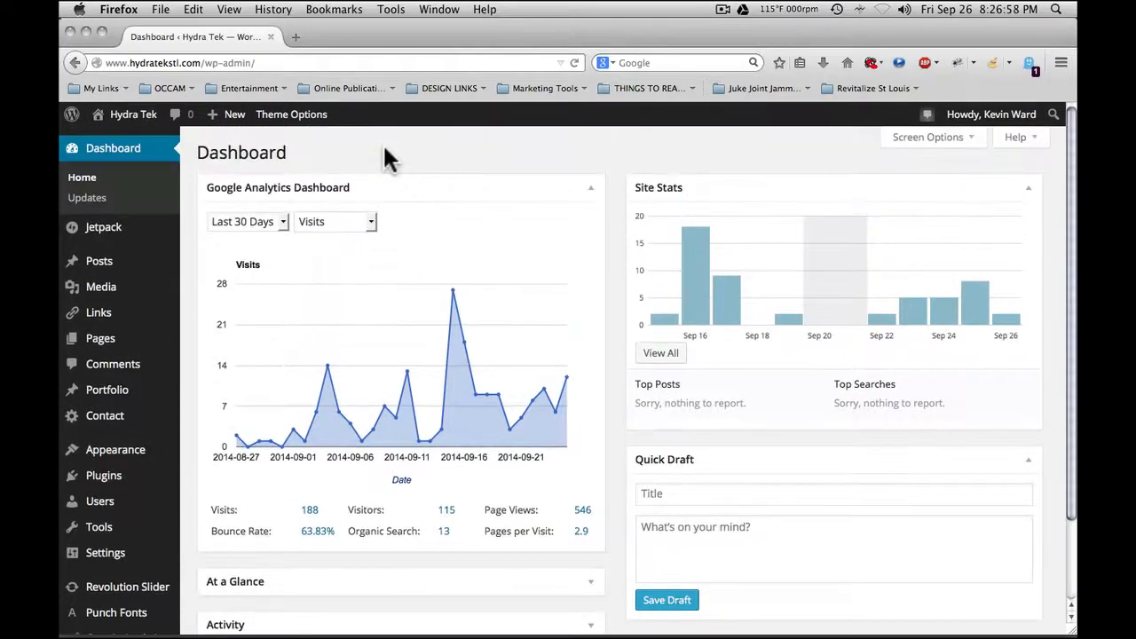
{"action": "scroll", "scroll_direction": "down", "scroll_amount": 3}
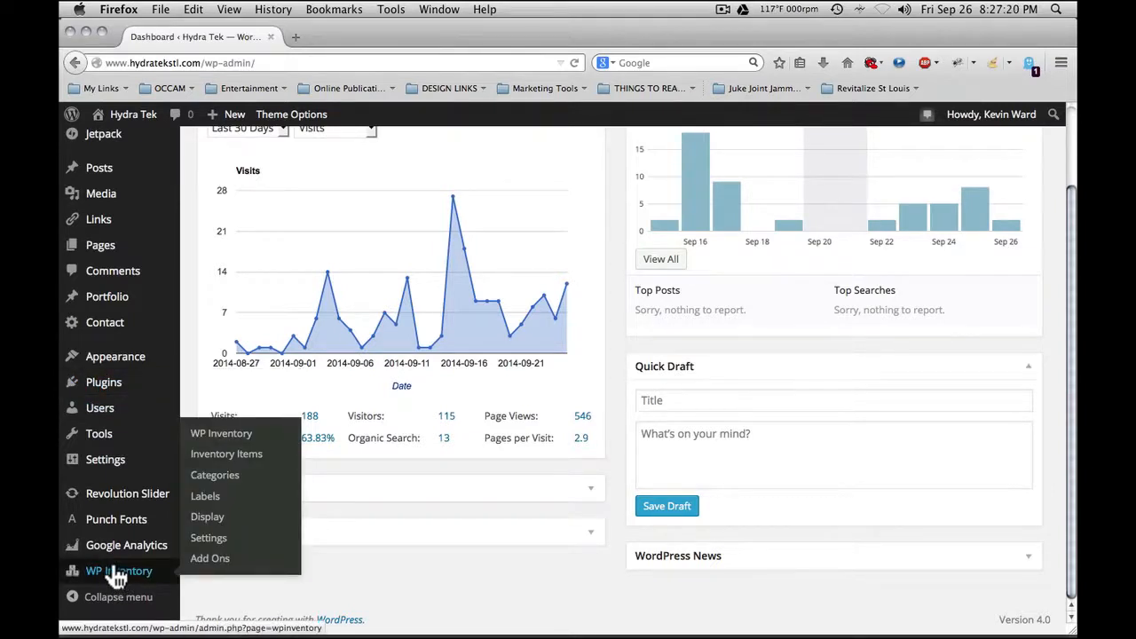
{"action": "mouse_move", "coordinate": [117, 571]}
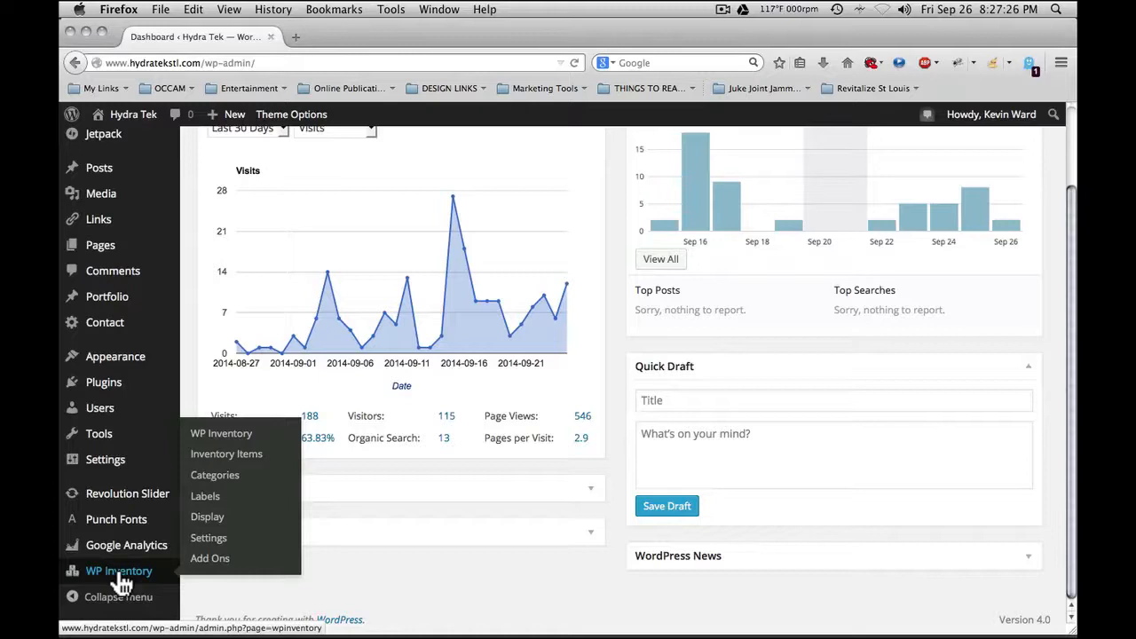
{"action": "mouse_move", "coordinate": [228, 454]}
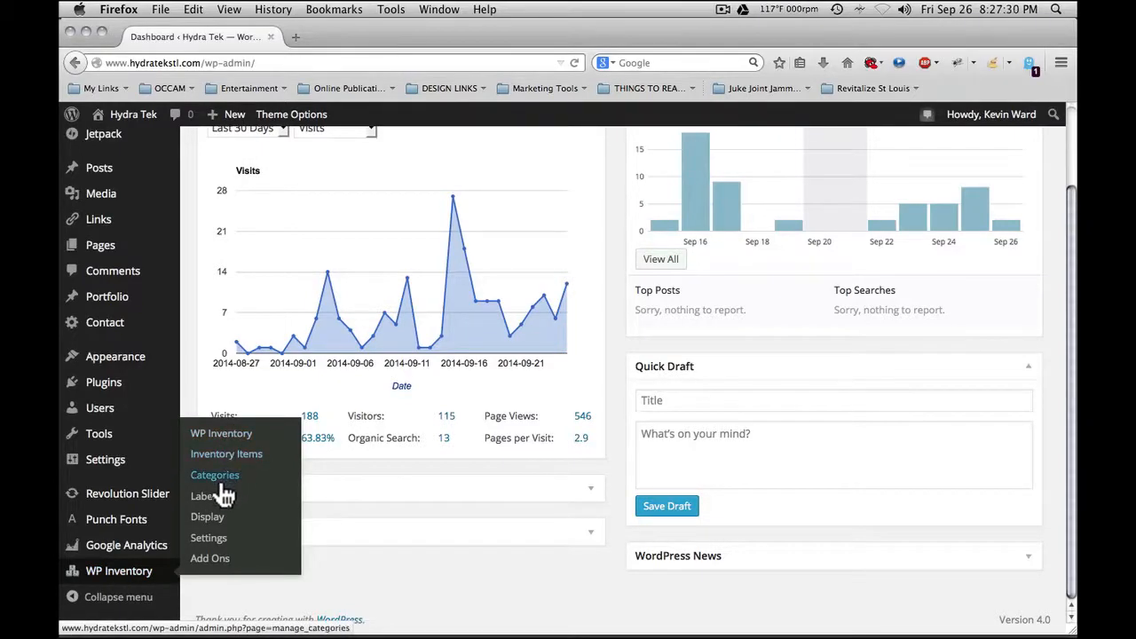
{"action": "mouse_move", "coordinate": [212, 516]}
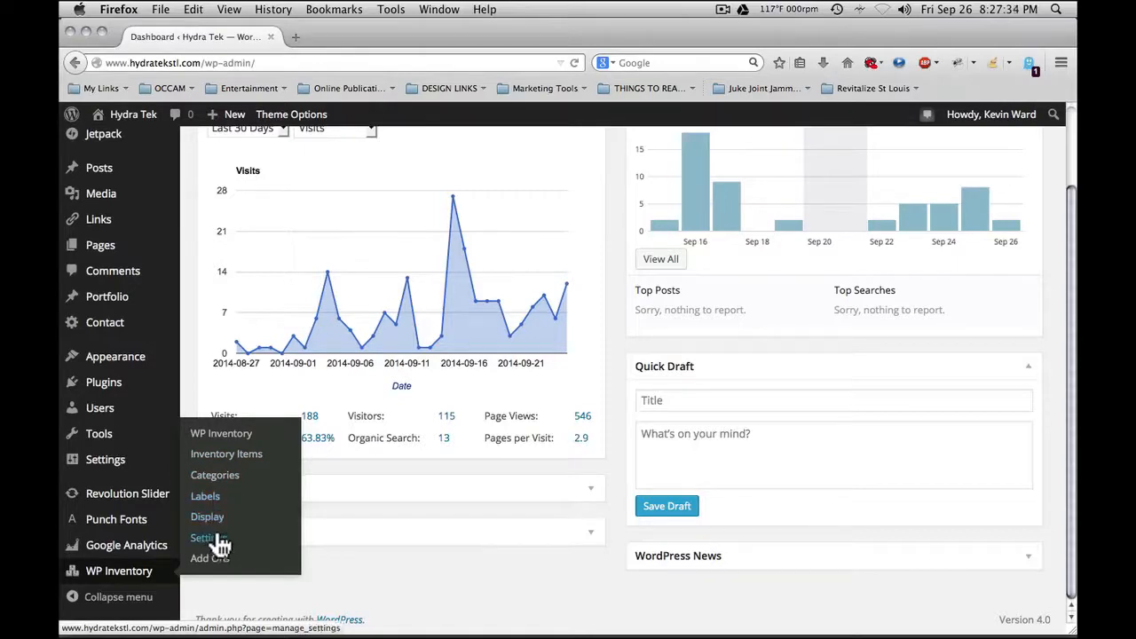
{"action": "mouse_move", "coordinate": [210, 557]}
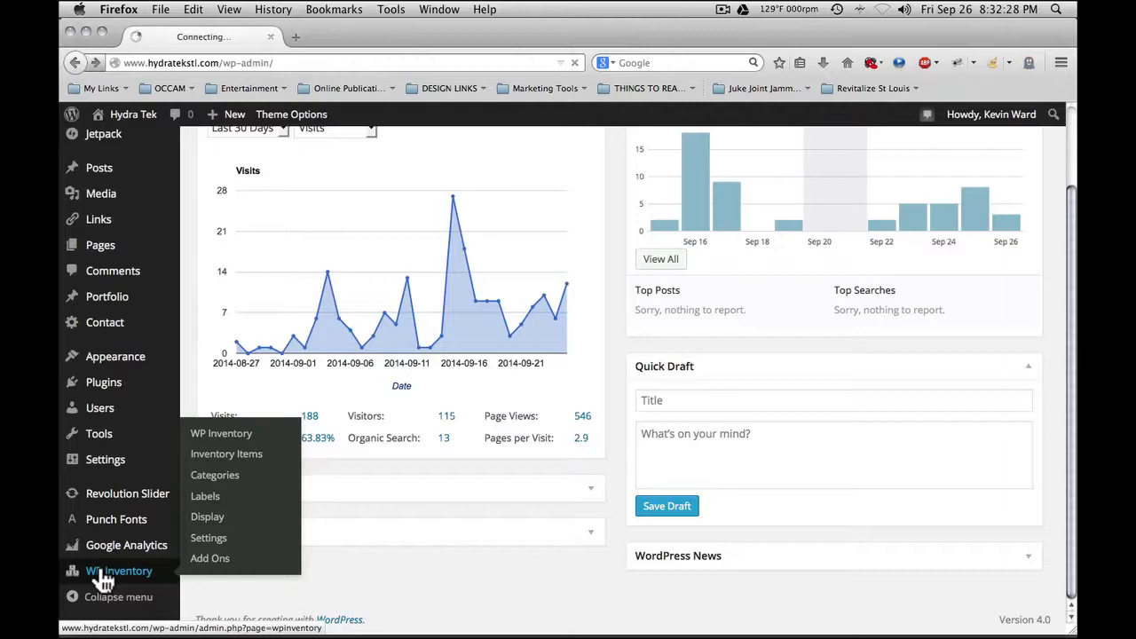
{"action": "left_click", "coordinate": [119, 572]}
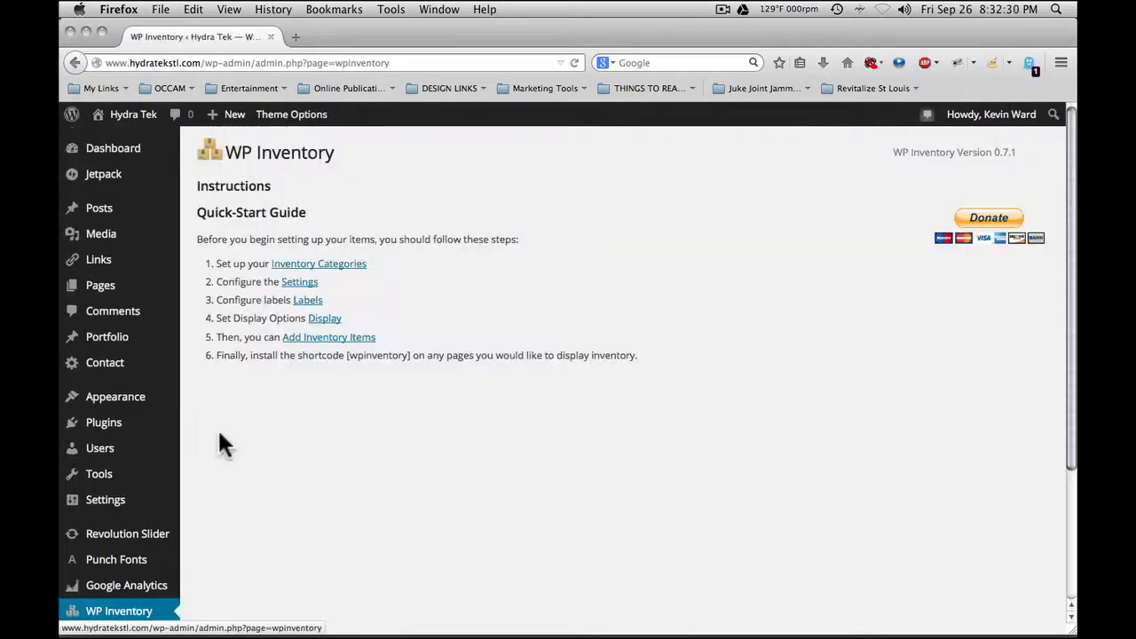
{"action": "mouse_move", "coordinate": [269, 458]}
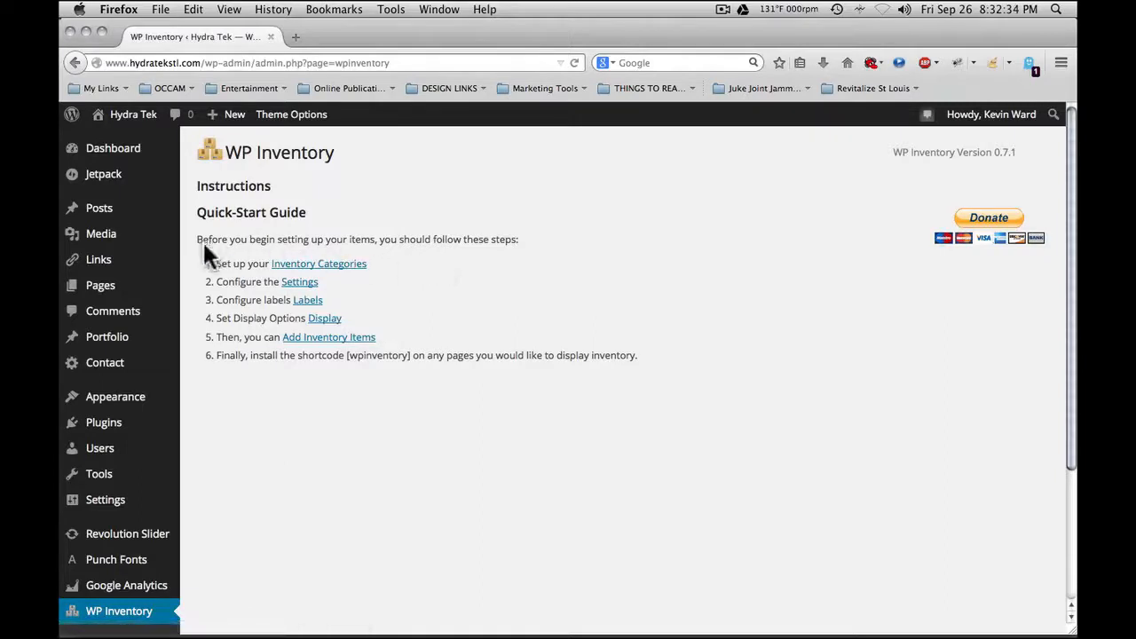
{"action": "mouse_move", "coordinate": [216, 394]}
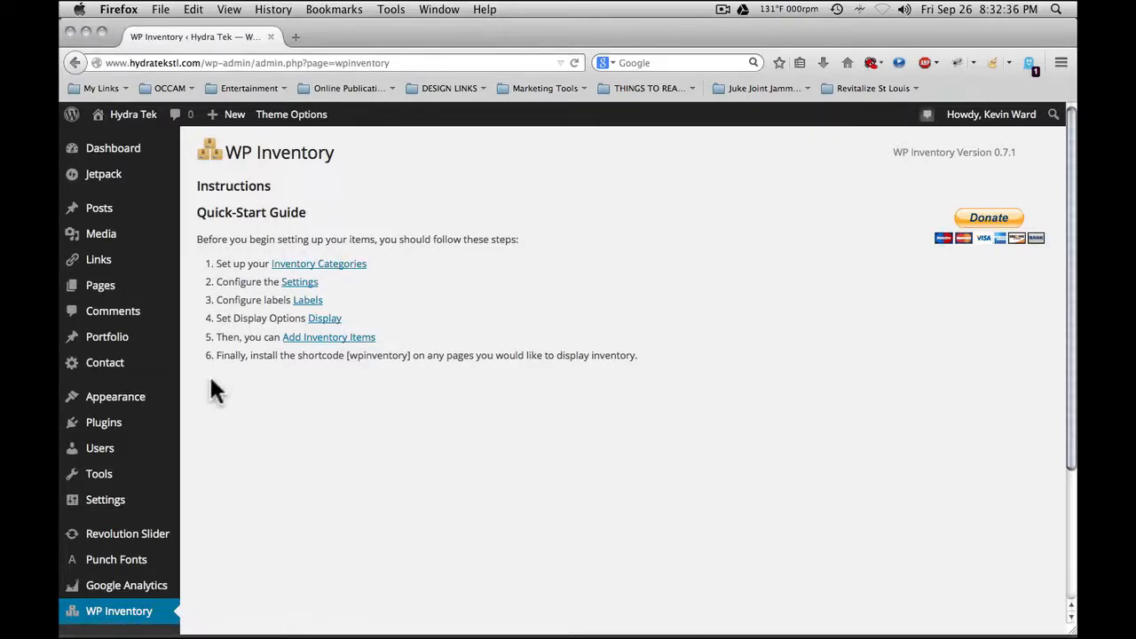
{"action": "mouse_move", "coordinate": [232, 382]}
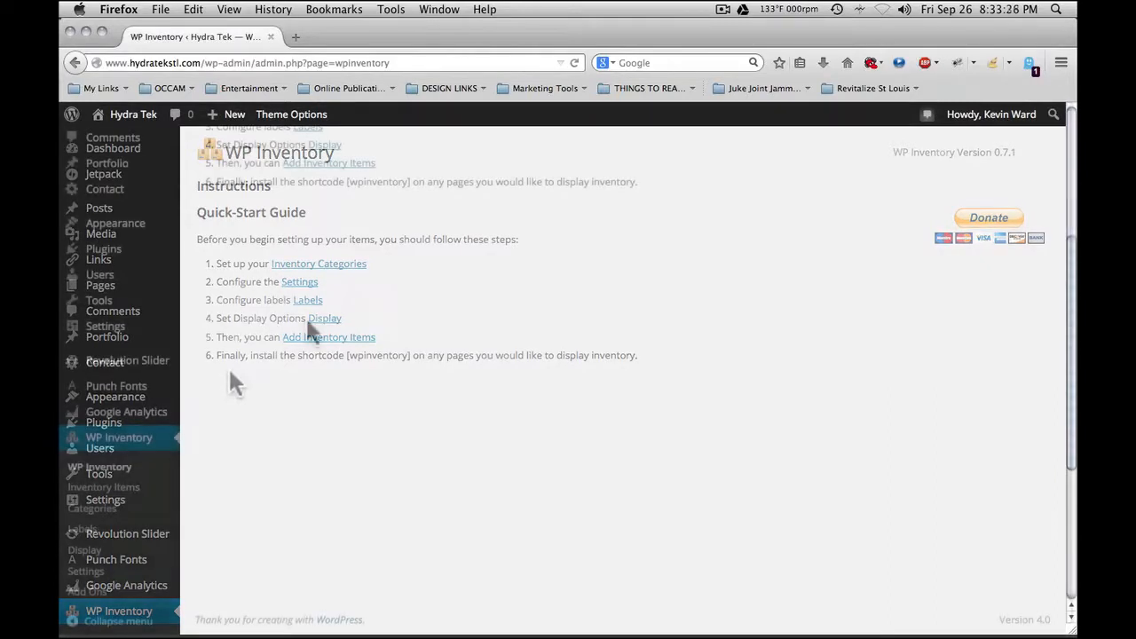
{"action": "left_click", "coordinate": [102, 486]}
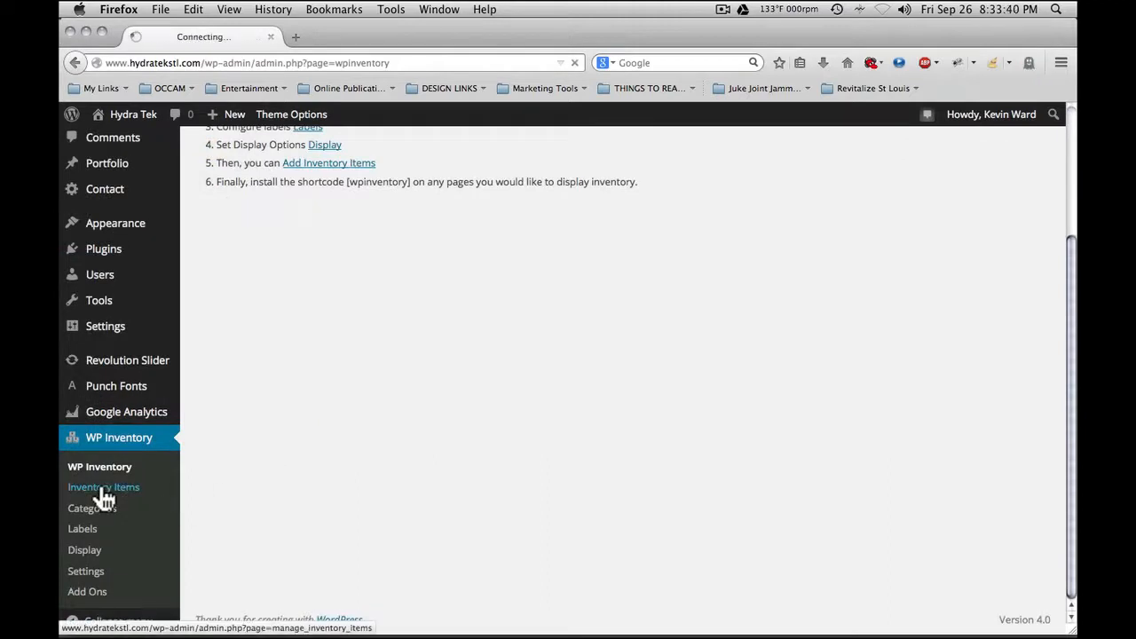
{"action": "left_click", "coordinate": [103, 487]}
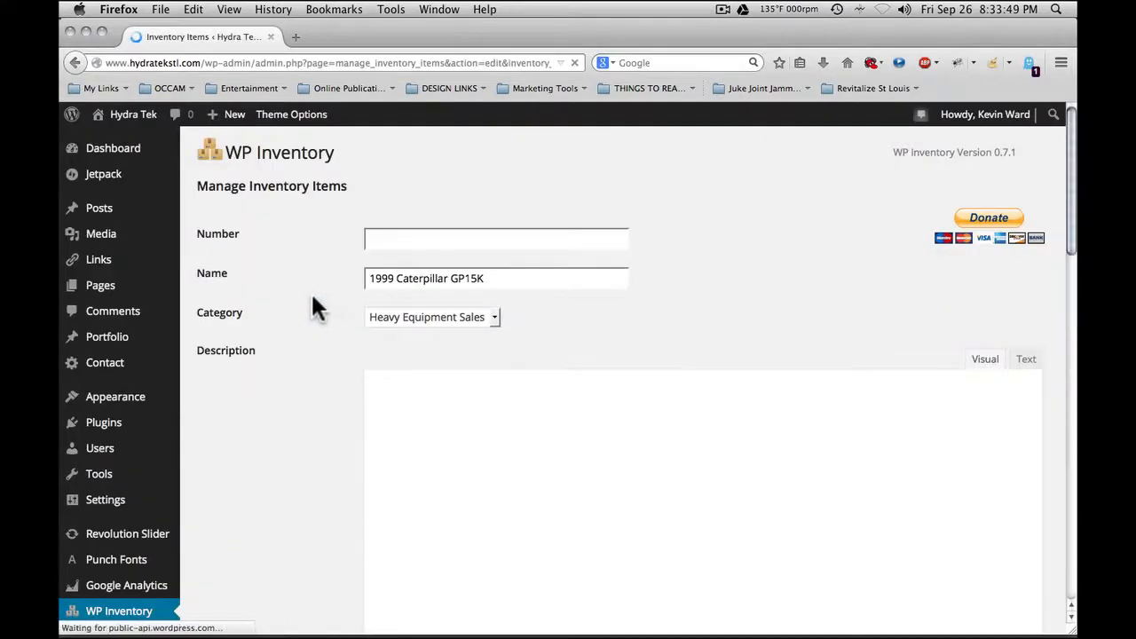
{"action": "scroll", "scroll_direction": "down", "scroll_amount": 3}
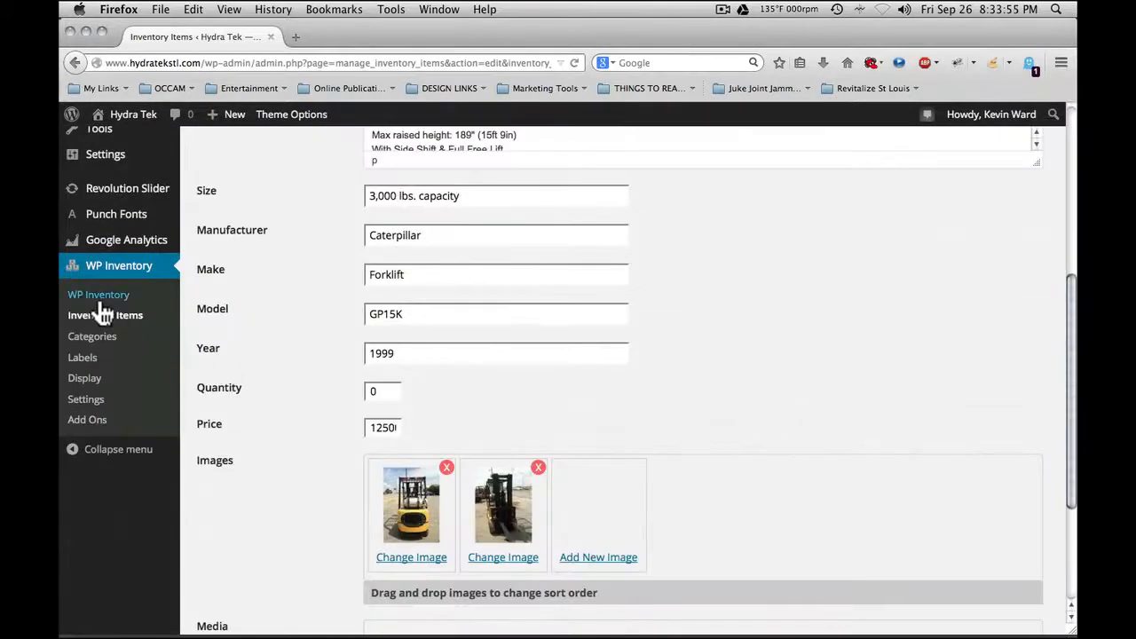
{"action": "left_click", "coordinate": [99, 295]}
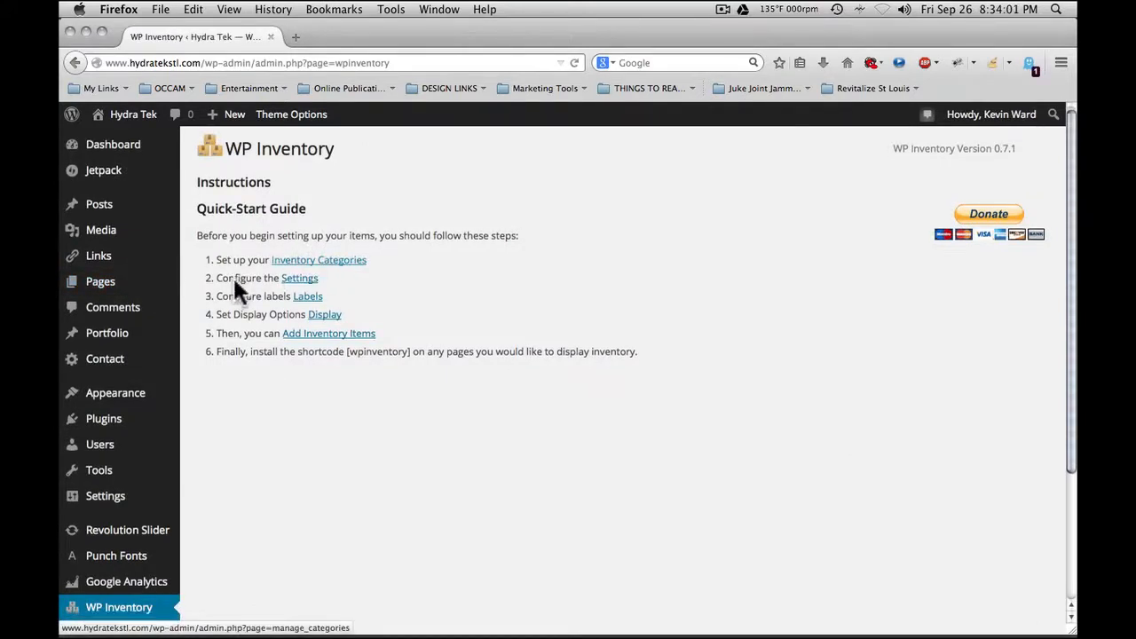
Go to Manage Categories and begin a new category beside Heavy Equipment Parts and Sales
{"action": "left_click", "coordinate": [92, 508]}
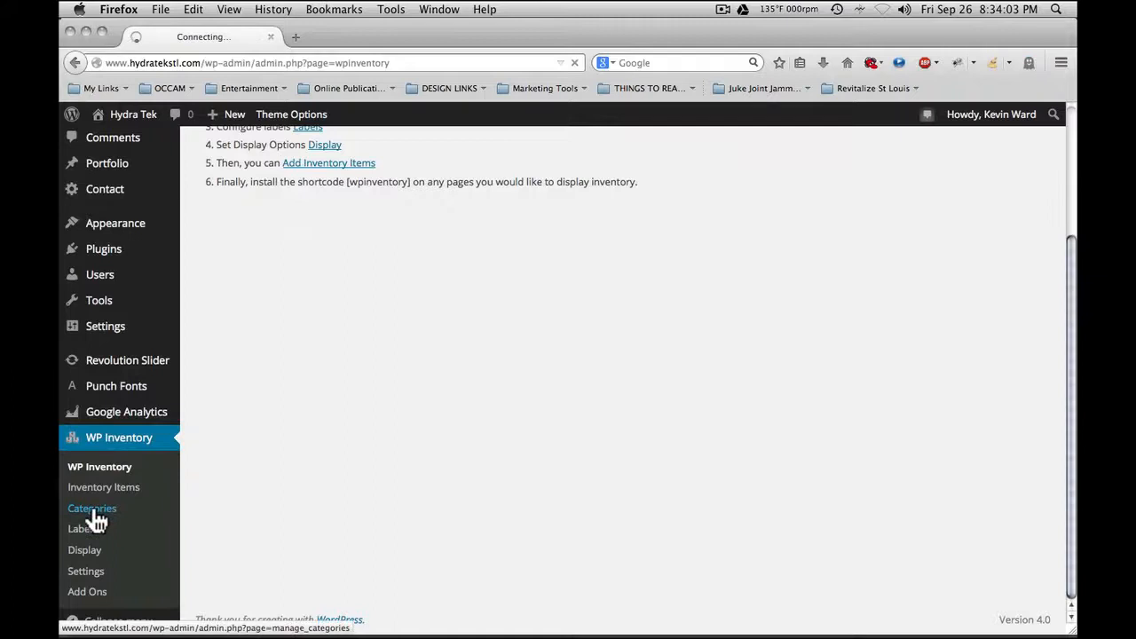
{"action": "left_click", "coordinate": [92, 508]}
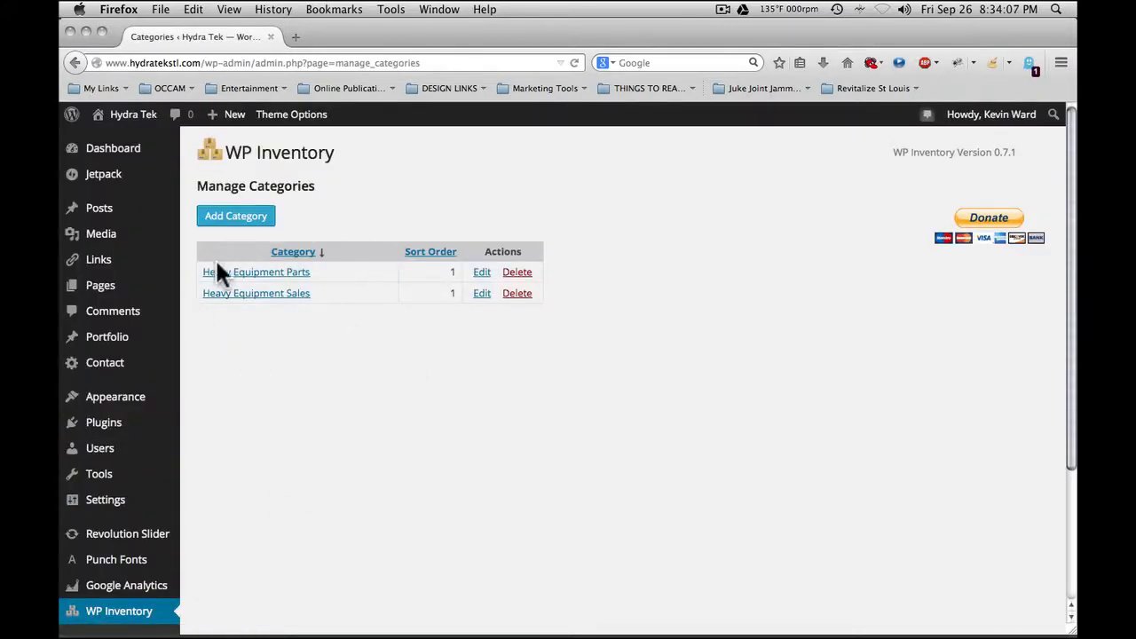
{"action": "mouse_move", "coordinate": [364, 320]}
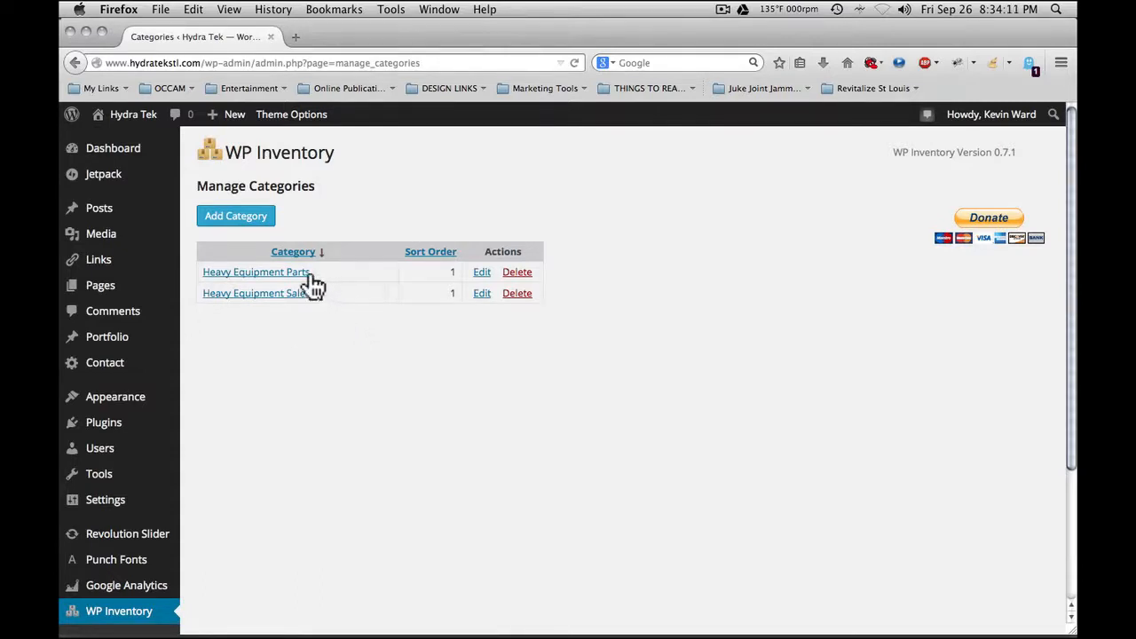
{"action": "mouse_move", "coordinate": [355, 312]}
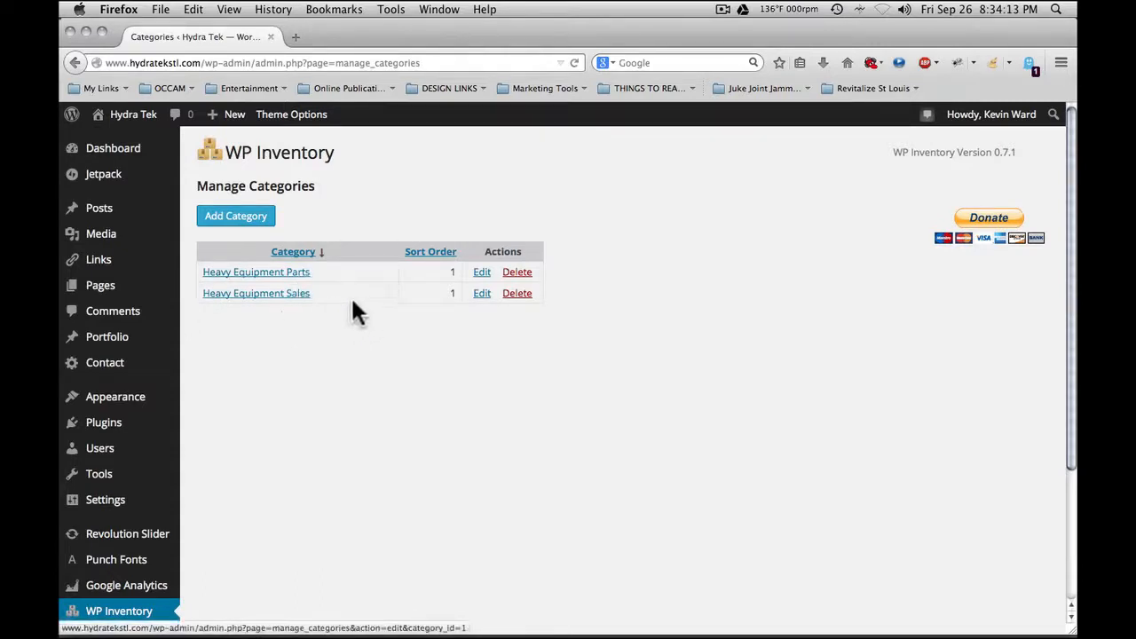
{"action": "left_click", "coordinate": [235, 217]}
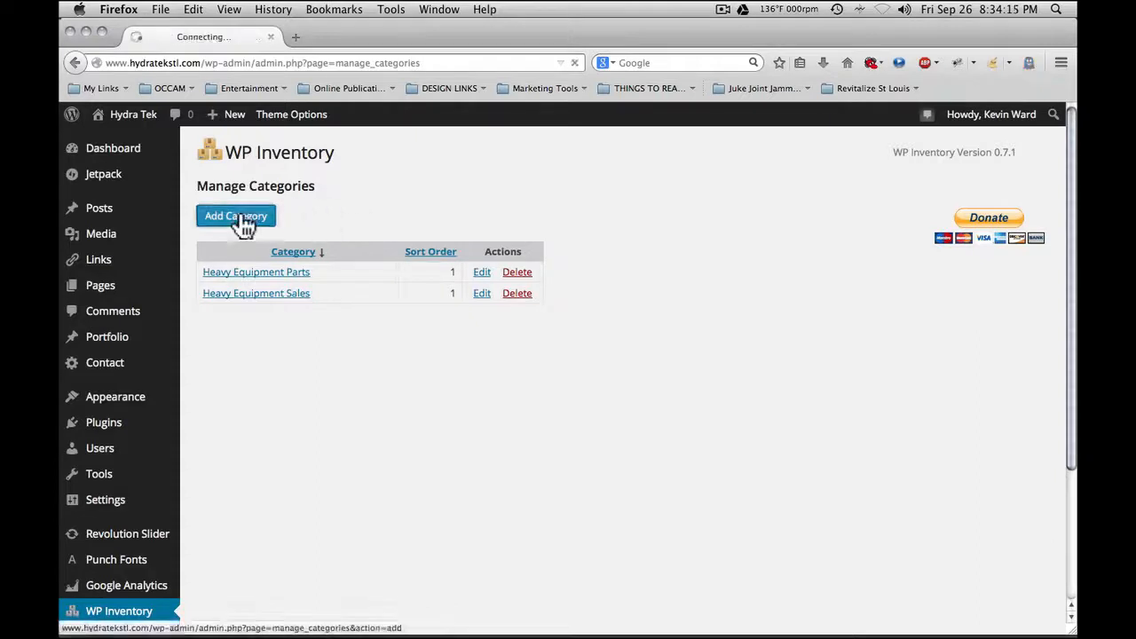
{"action": "left_click", "coordinate": [234, 217]}
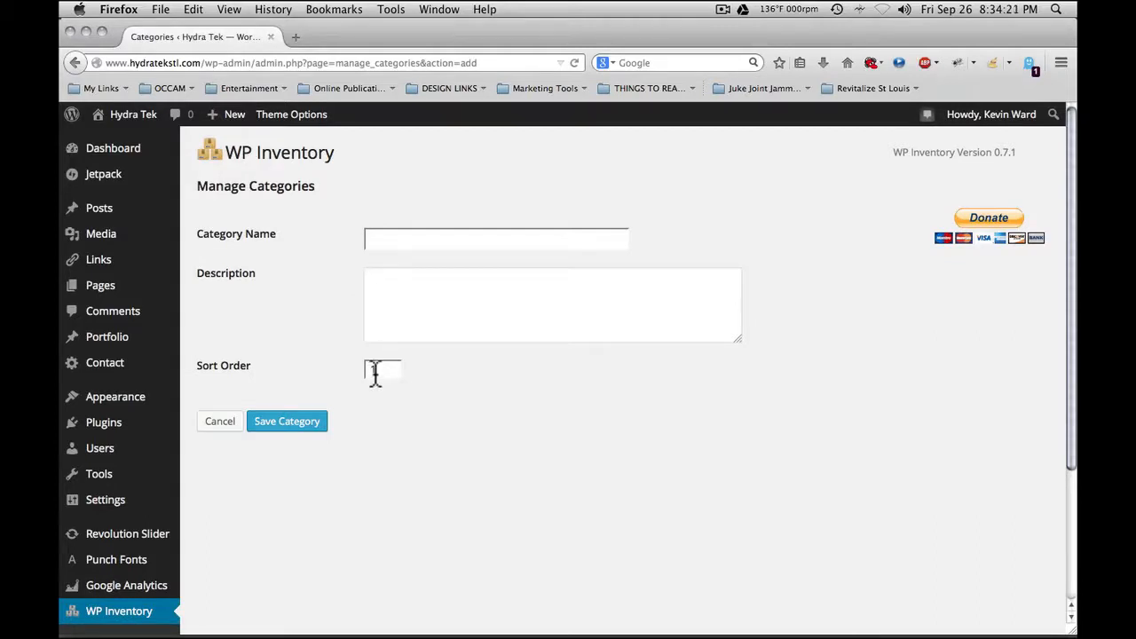
{"action": "type", "text": "1"}
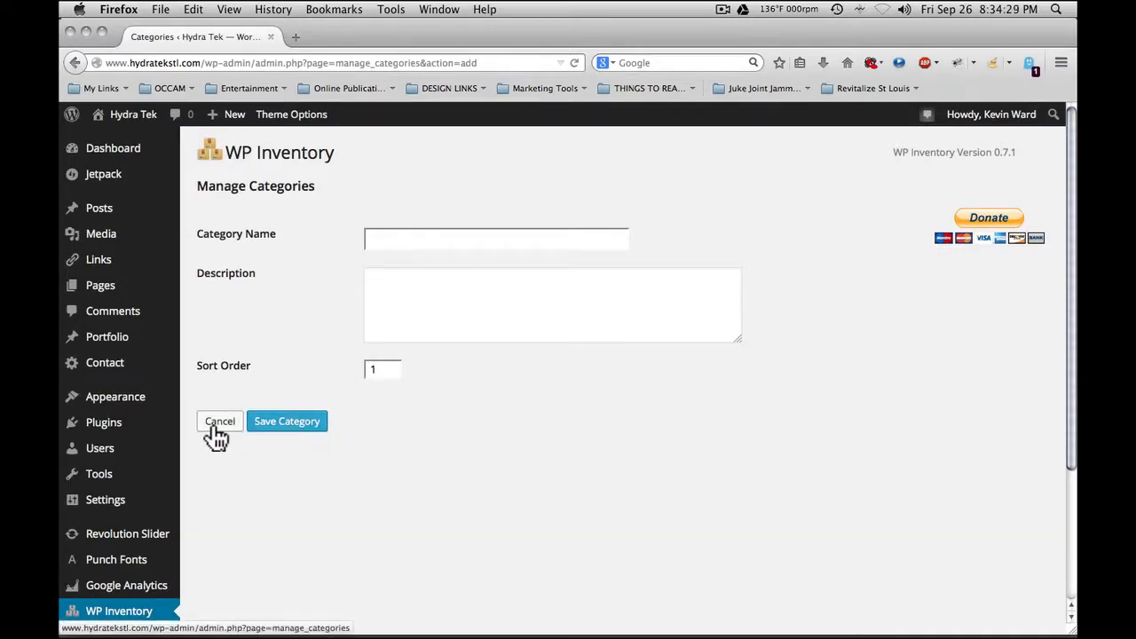
{"action": "left_click", "coordinate": [220, 421]}
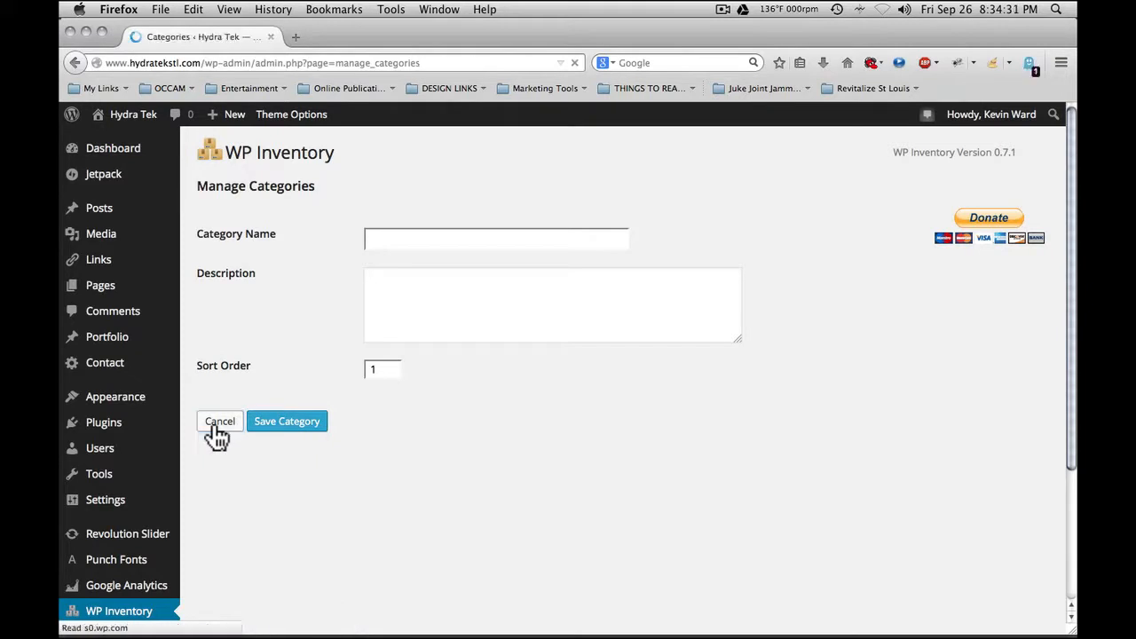
Discard the new category, sort categories by Sort Order, and go to the plugin Settings
{"action": "left_click", "coordinate": [220, 421]}
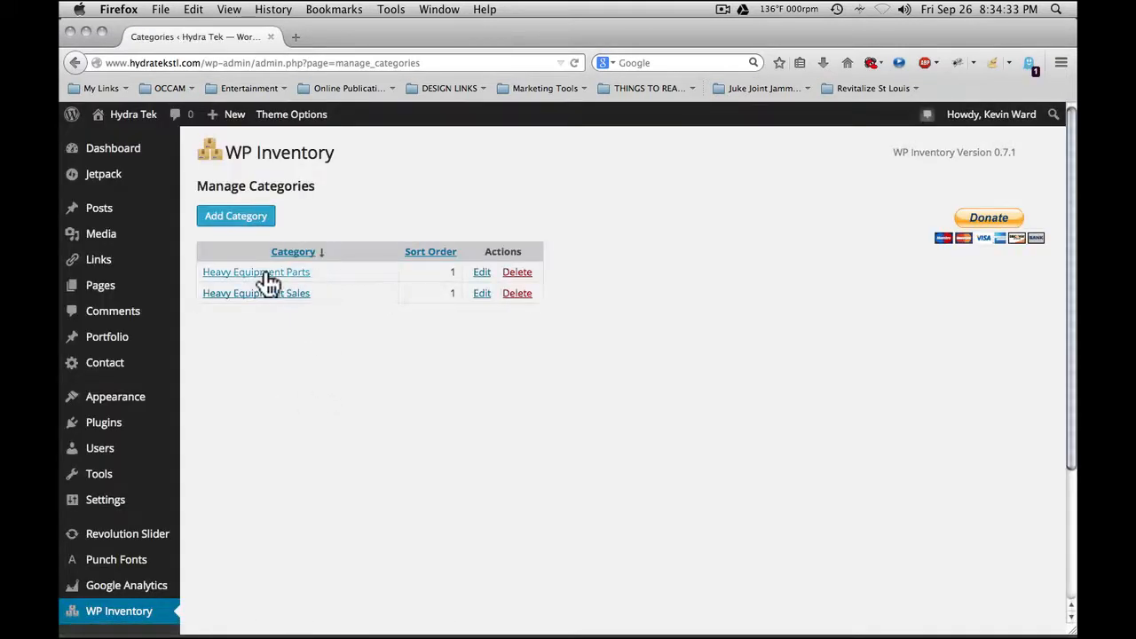
{"action": "mouse_move", "coordinate": [246, 298]}
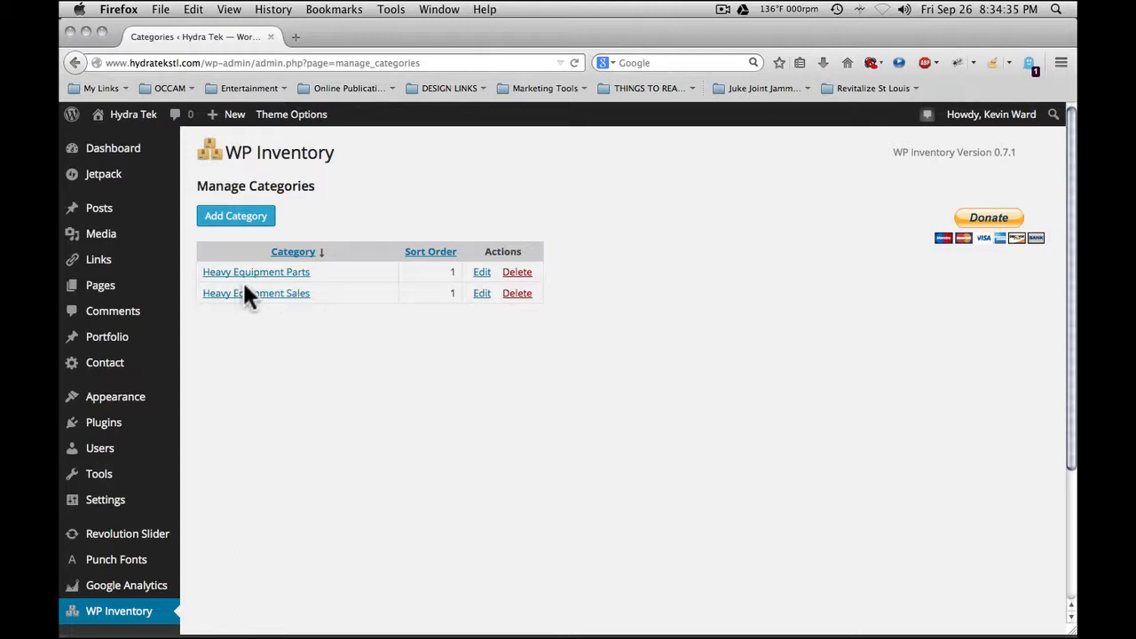
{"action": "mouse_move", "coordinate": [429, 252]}
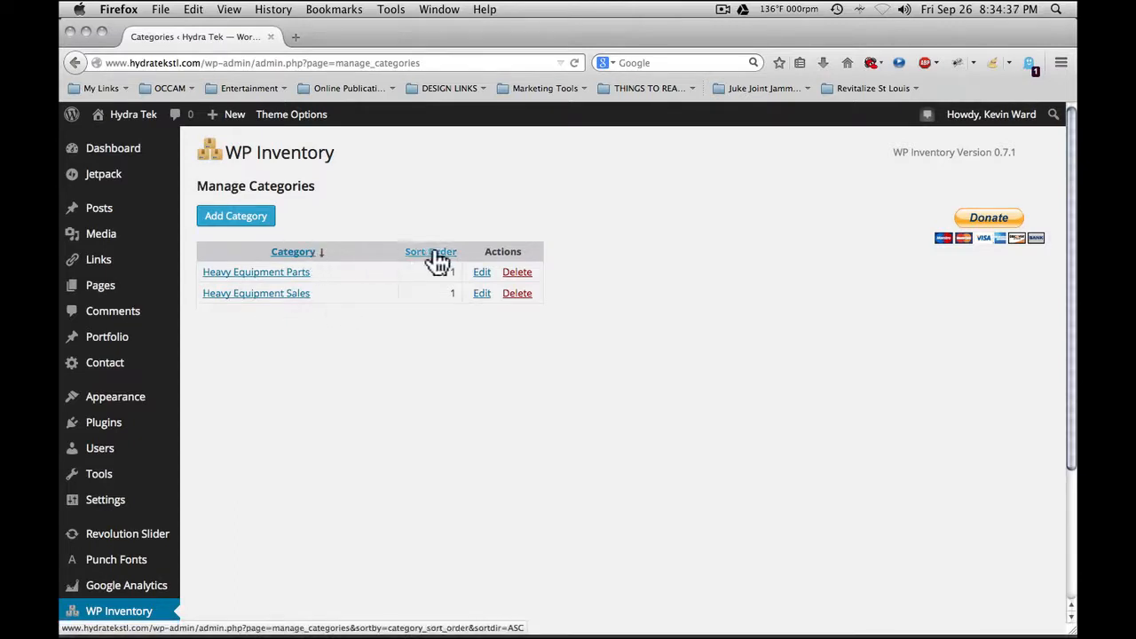
{"action": "left_click", "coordinate": [430, 252]}
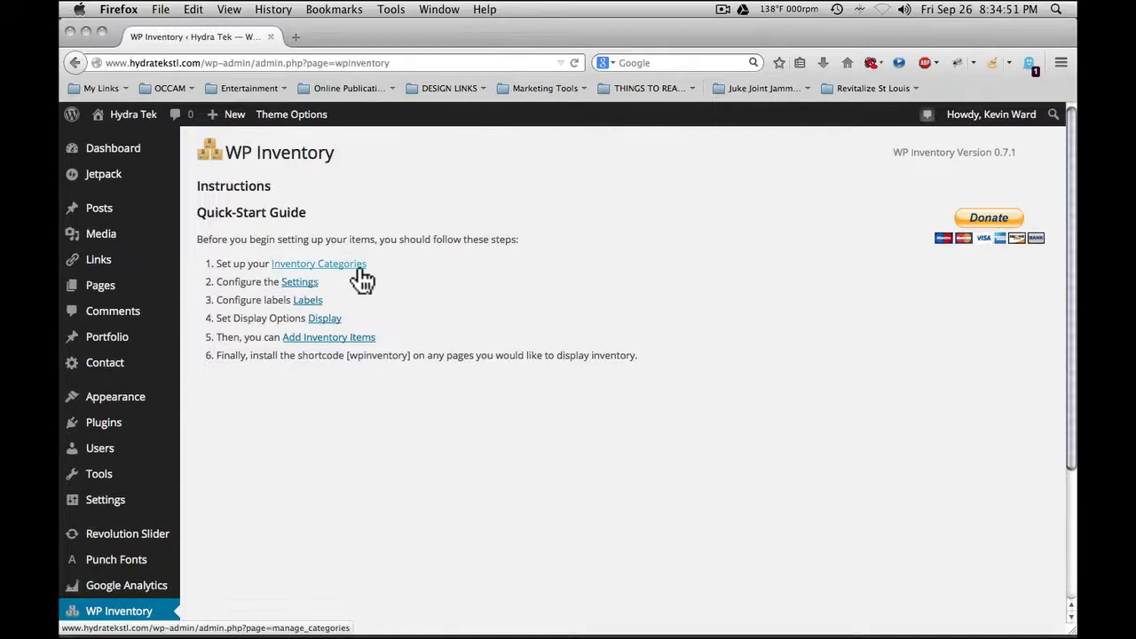
{"action": "left_click", "coordinate": [298, 280]}
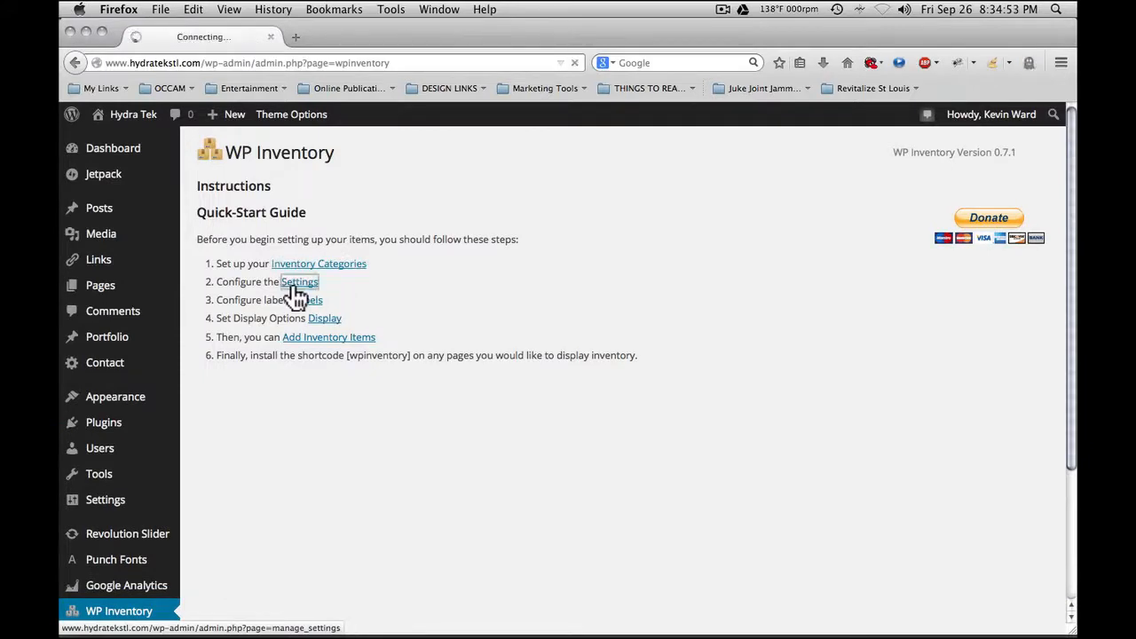
{"action": "left_click", "coordinate": [298, 280]}
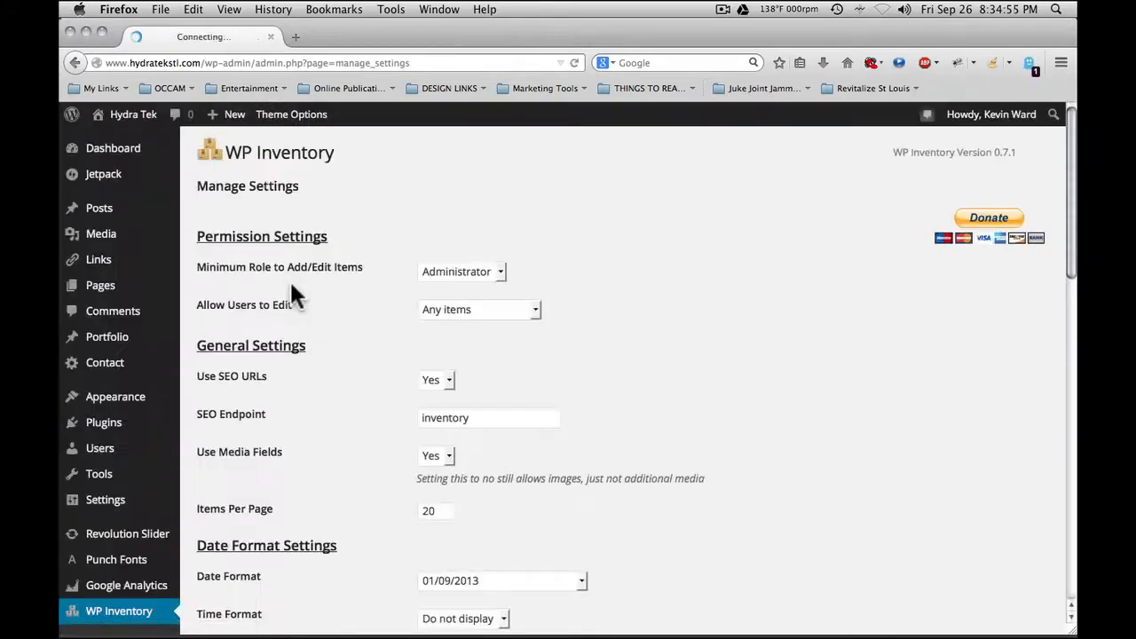
{"action": "mouse_move", "coordinate": [617, 248]}
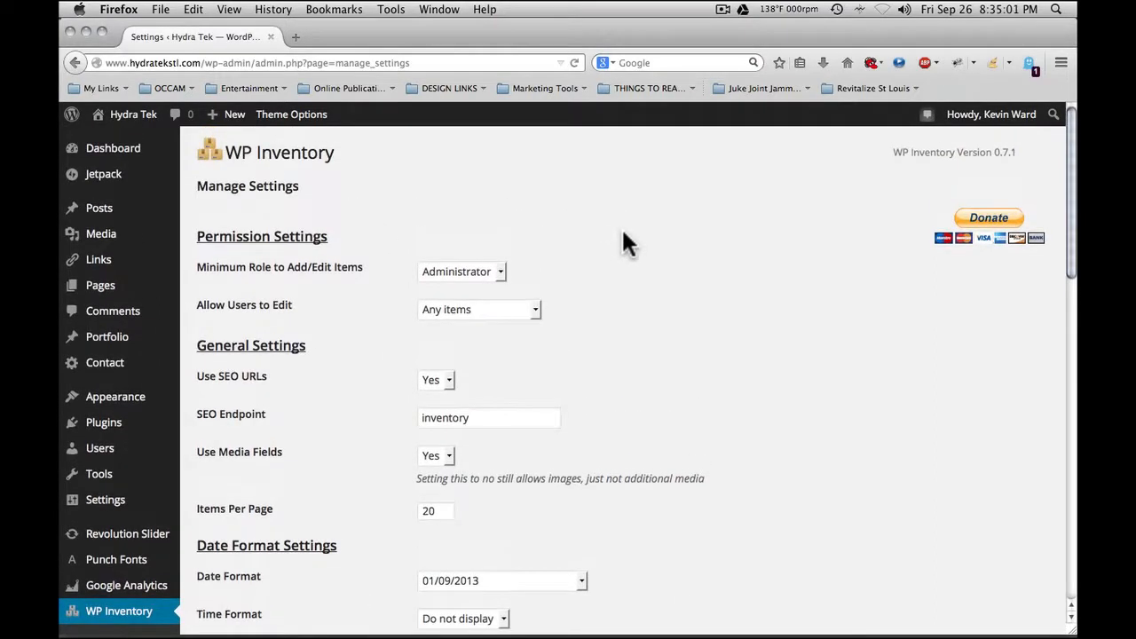
{"action": "mouse_move", "coordinate": [284, 257]}
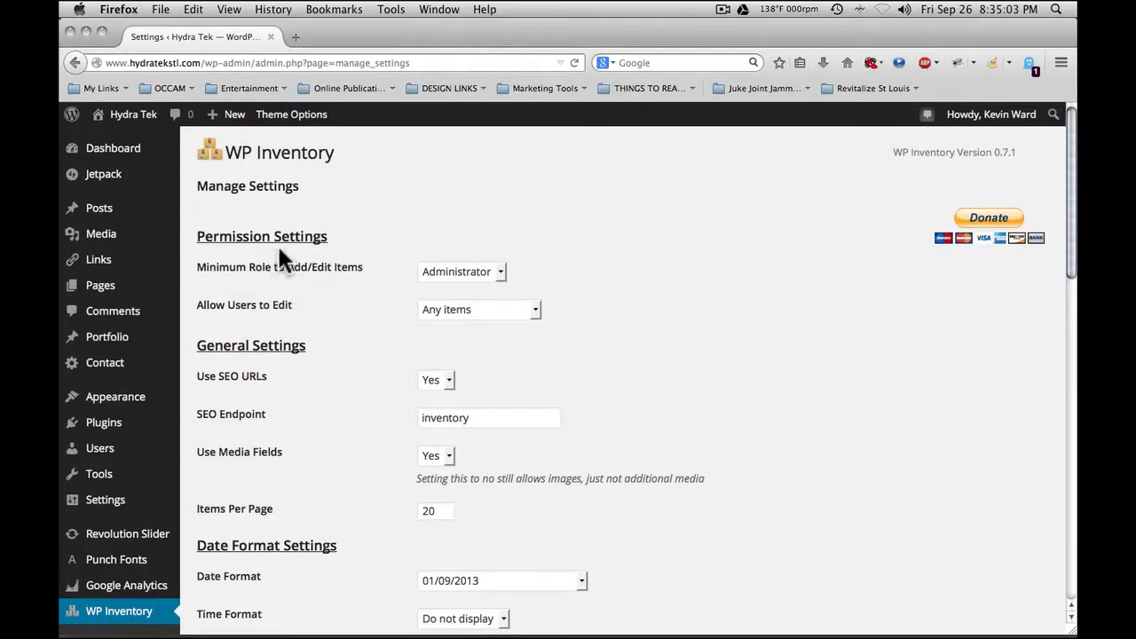
{"action": "mouse_move", "coordinate": [310, 284]}
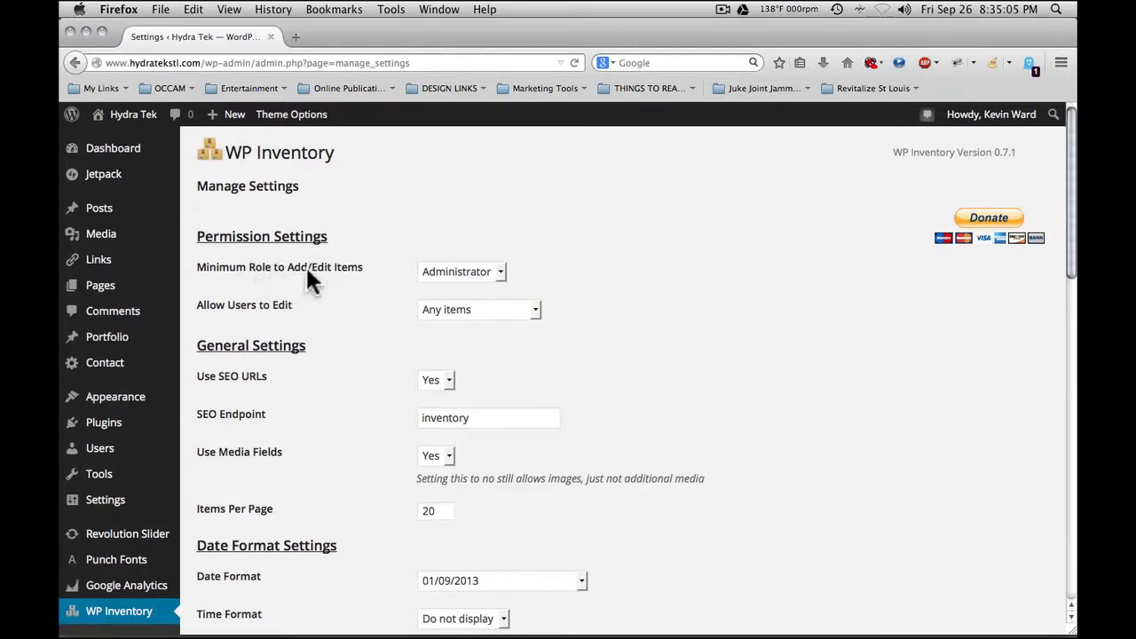
{"action": "left_click", "coordinate": [461, 271]}
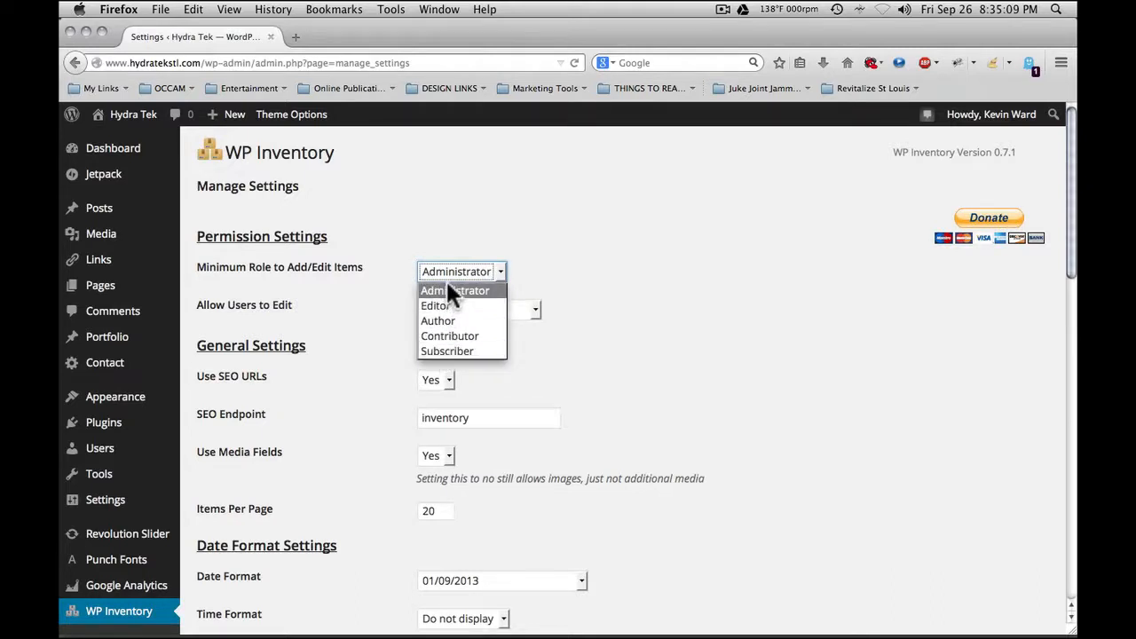
{"action": "mouse_move", "coordinate": [450, 335]}
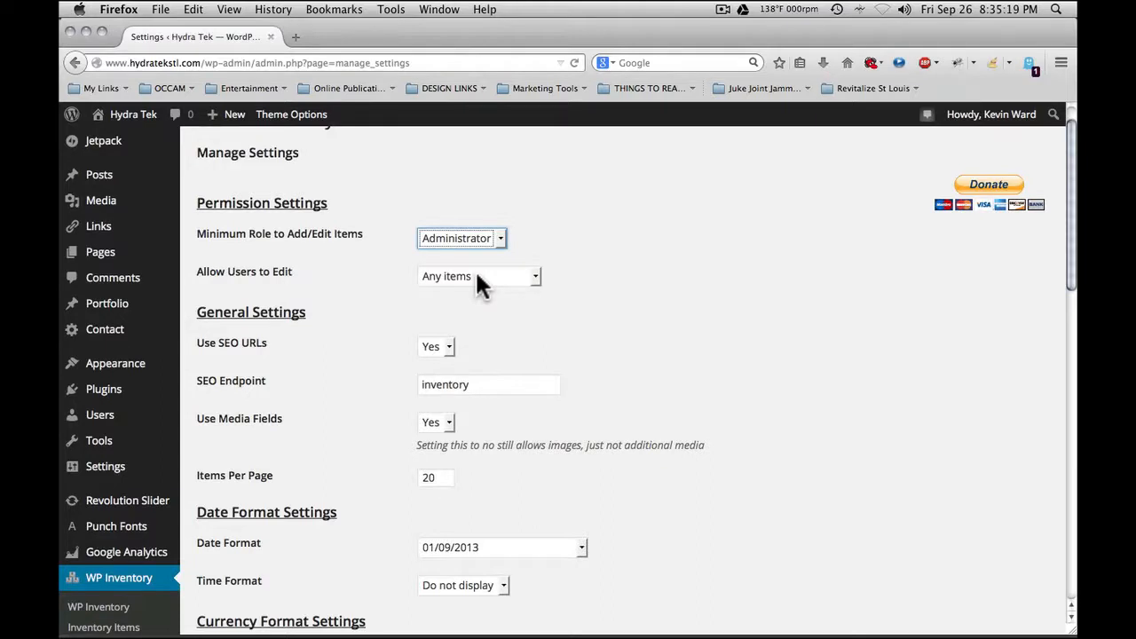
{"action": "left_click", "coordinate": [477, 277]}
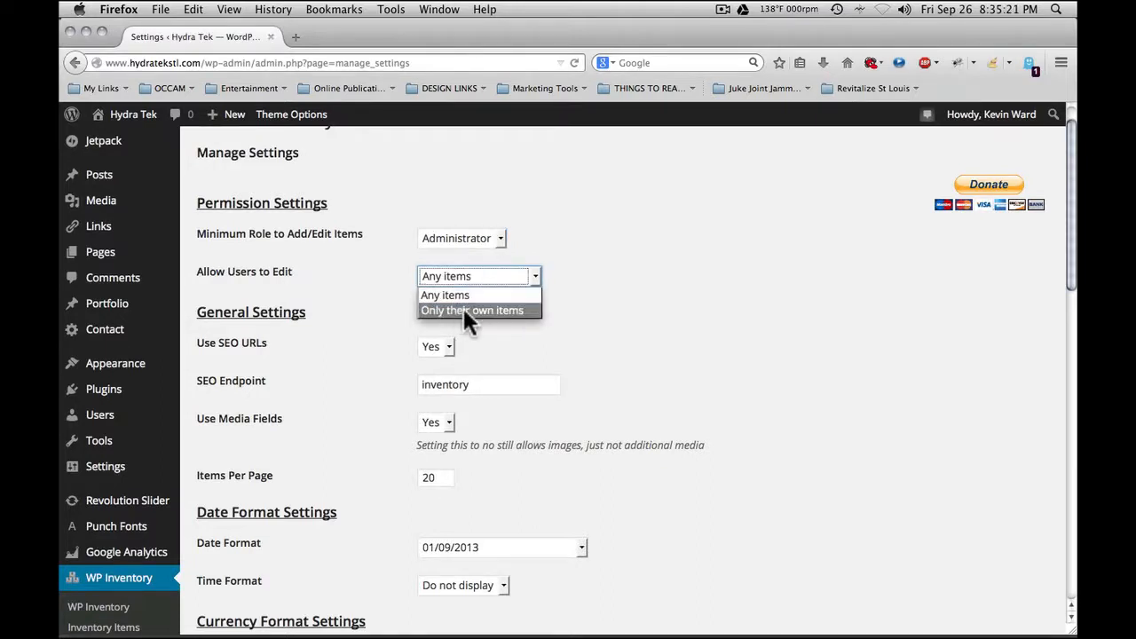
{"action": "mouse_move", "coordinate": [444, 295]}
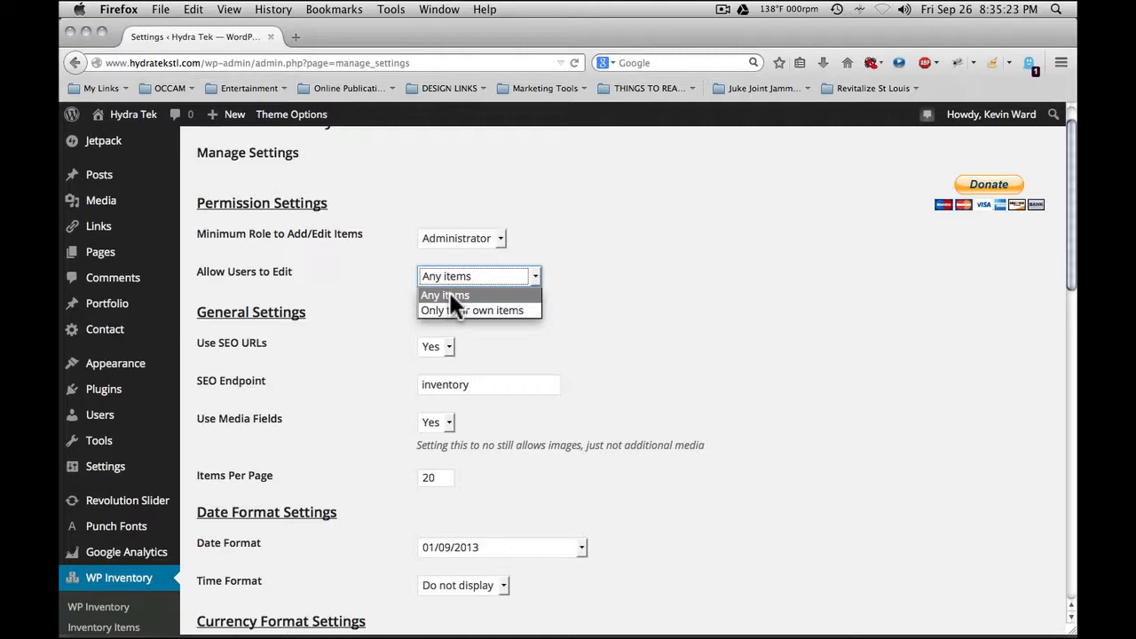
{"action": "left_click", "coordinate": [443, 294]}
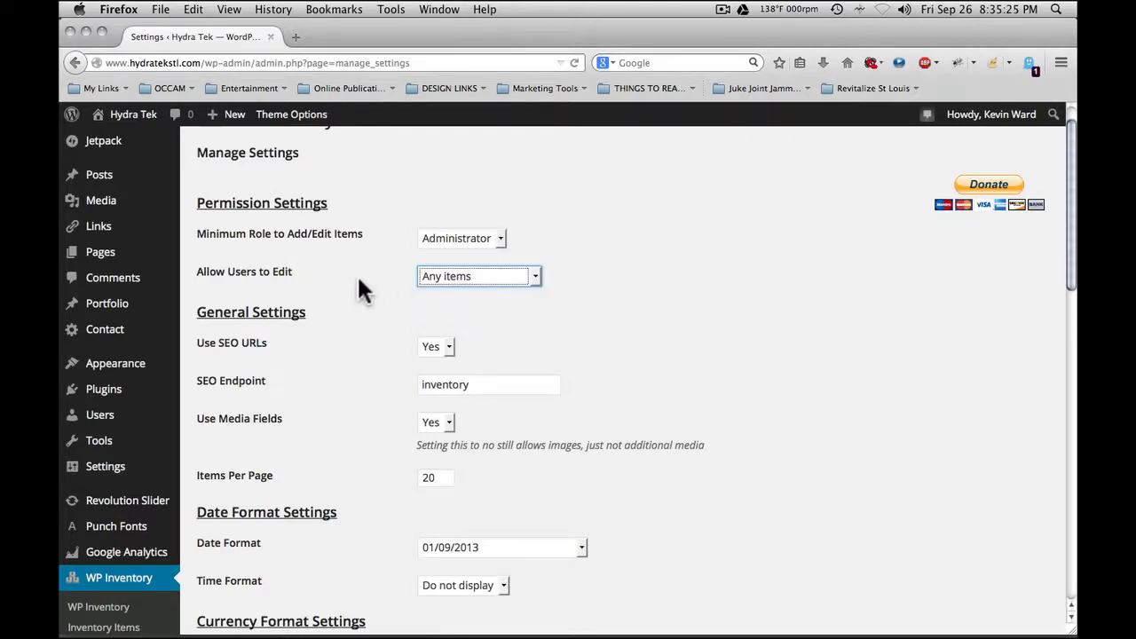
{"action": "scroll", "scroll_direction": "down", "scroll_amount": 3}
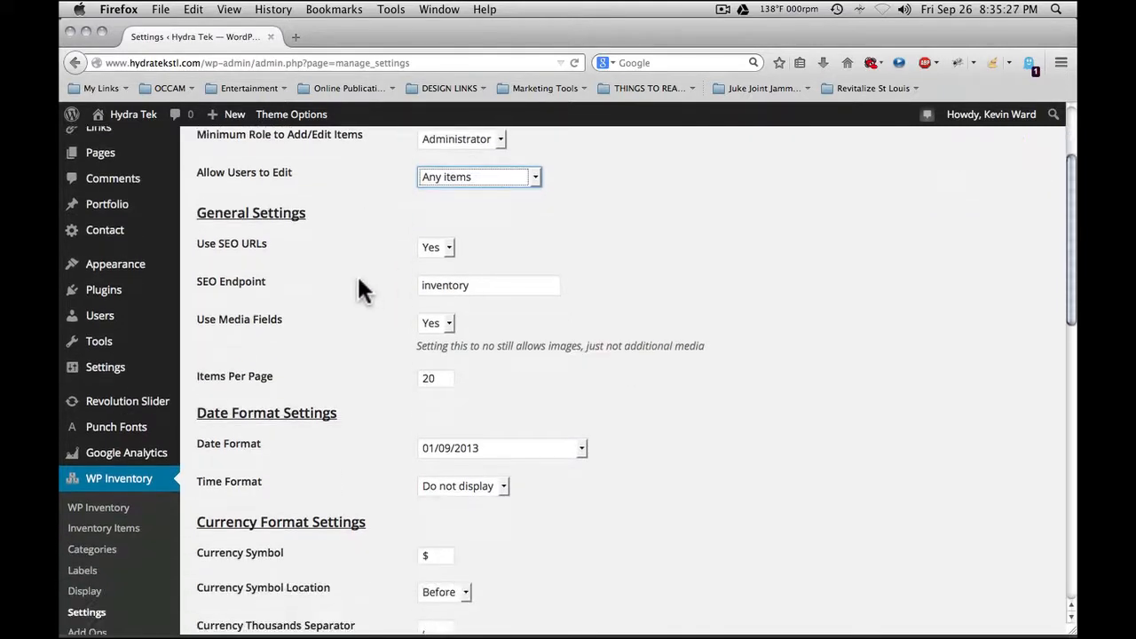
{"action": "mouse_move", "coordinate": [346, 280]}
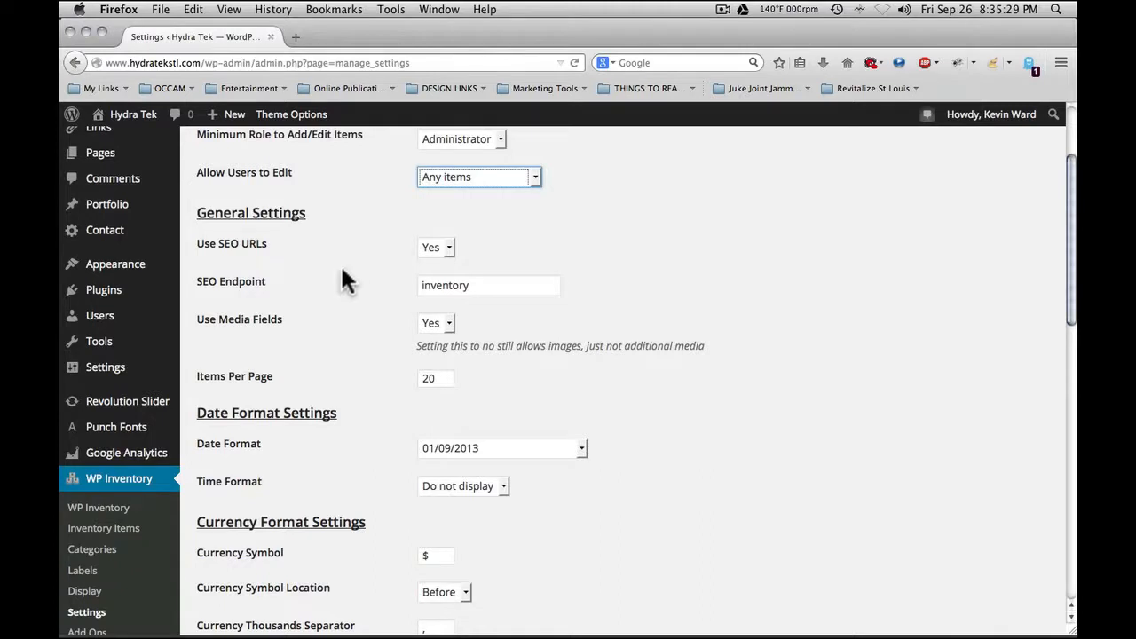
{"action": "mouse_move", "coordinate": [447, 256]}
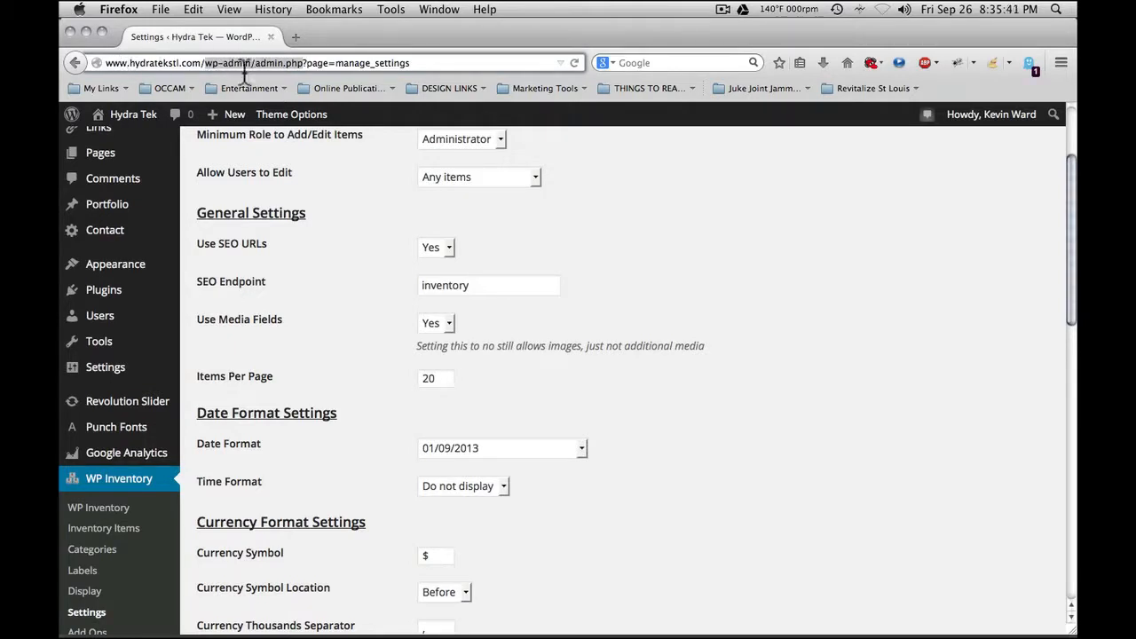
{"action": "mouse_move", "coordinate": [381, 220]}
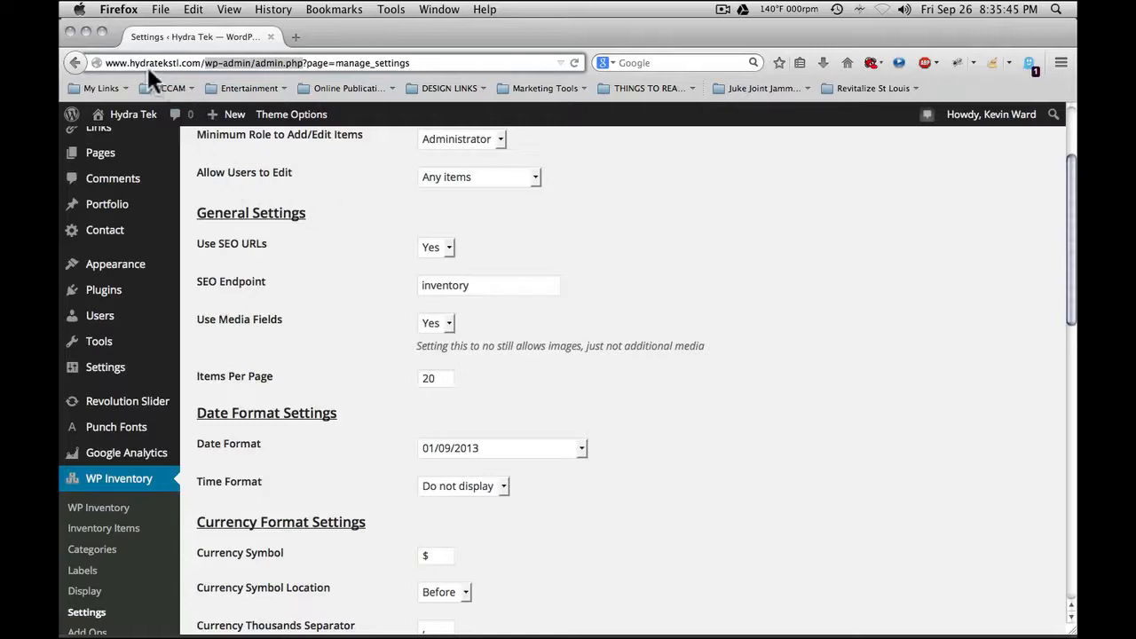
{"action": "mouse_move", "coordinate": [367, 287]}
{"action": "type", "text": "what is an SEO Endpoint"}
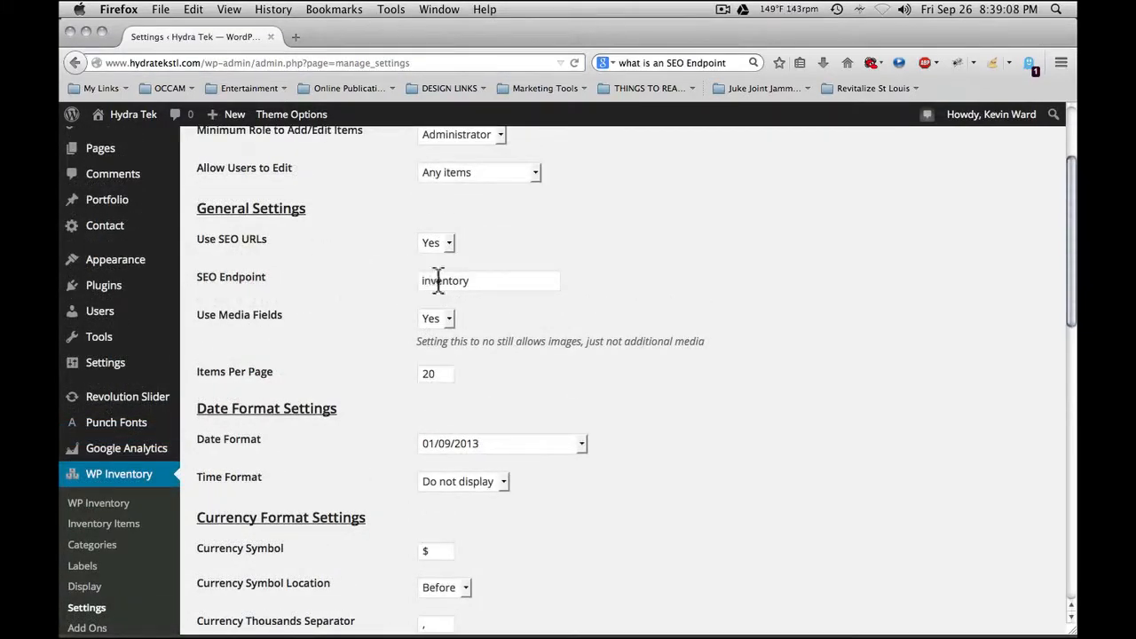
{"action": "left_click", "coordinate": [489, 281]}
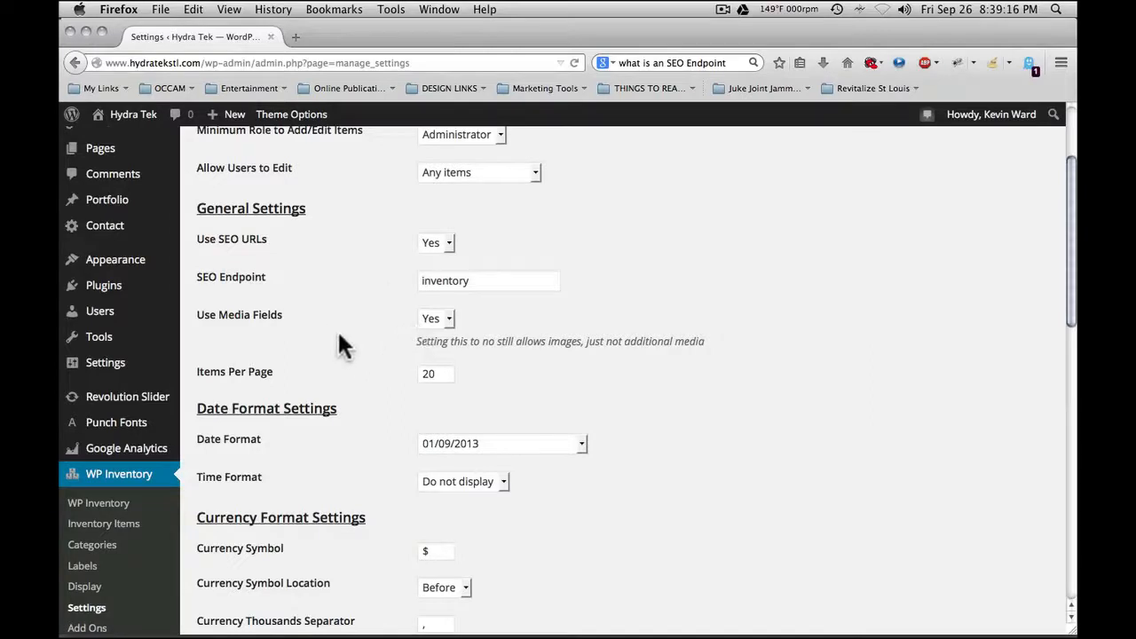
{"action": "scroll", "scroll_direction": "down", "scroll_amount": 3}
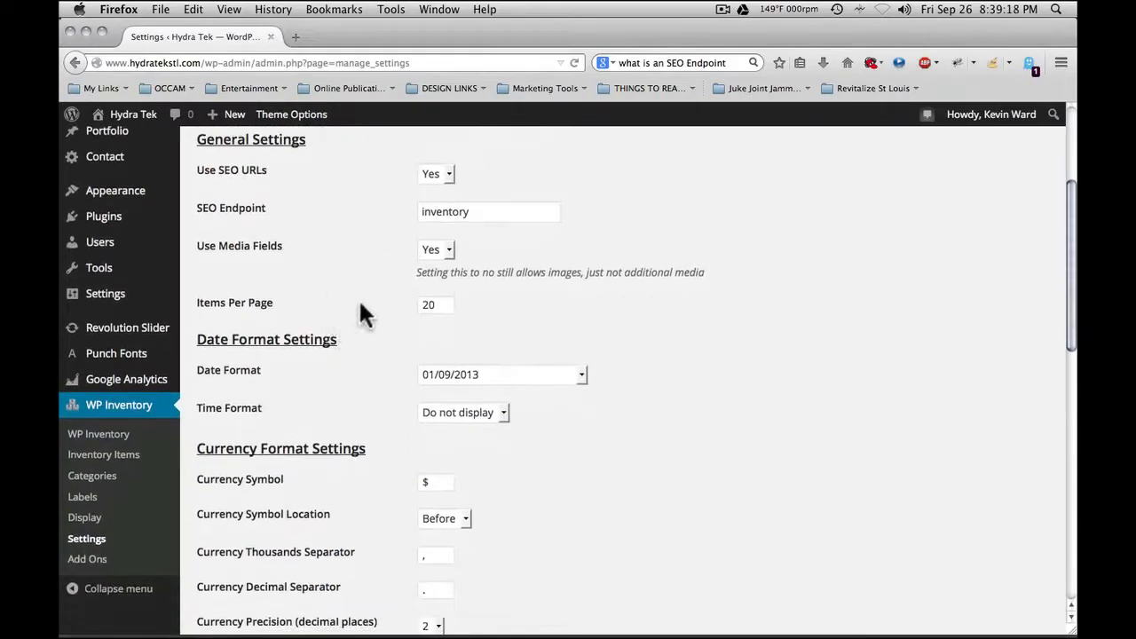
{"action": "mouse_move", "coordinate": [511, 284]}
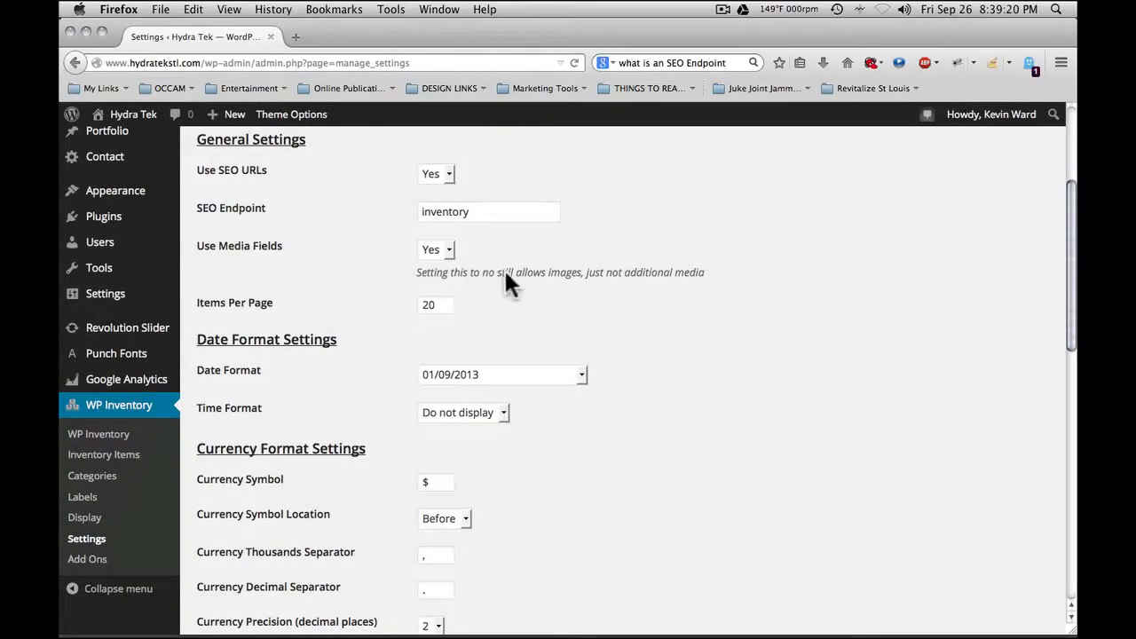
{"action": "mouse_move", "coordinate": [677, 284]}
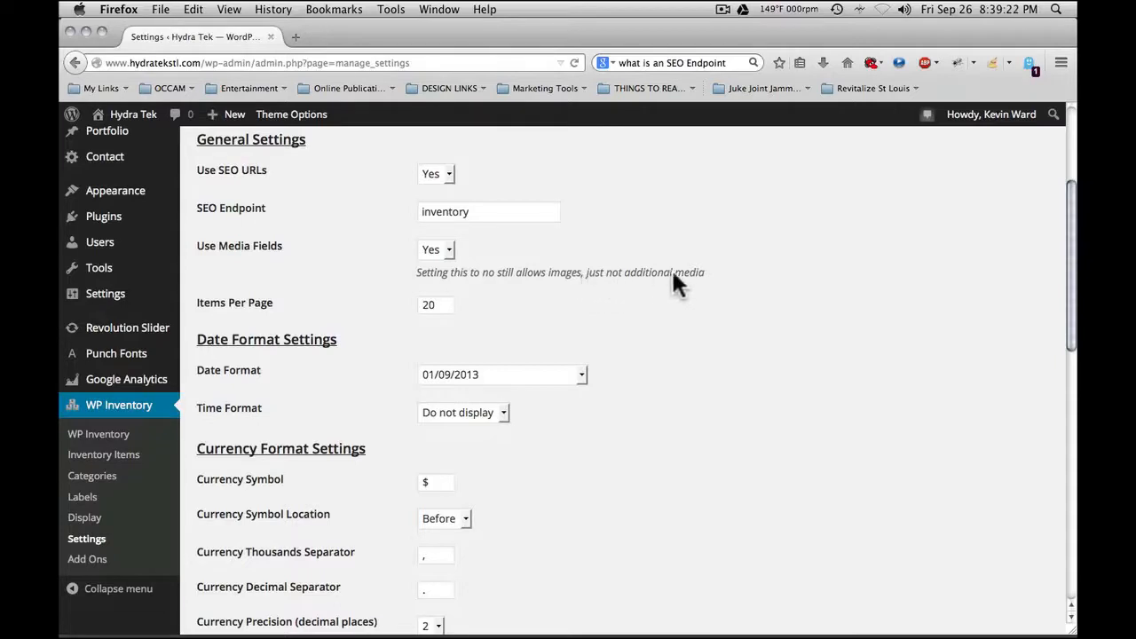
{"action": "mouse_move", "coordinate": [394, 287]}
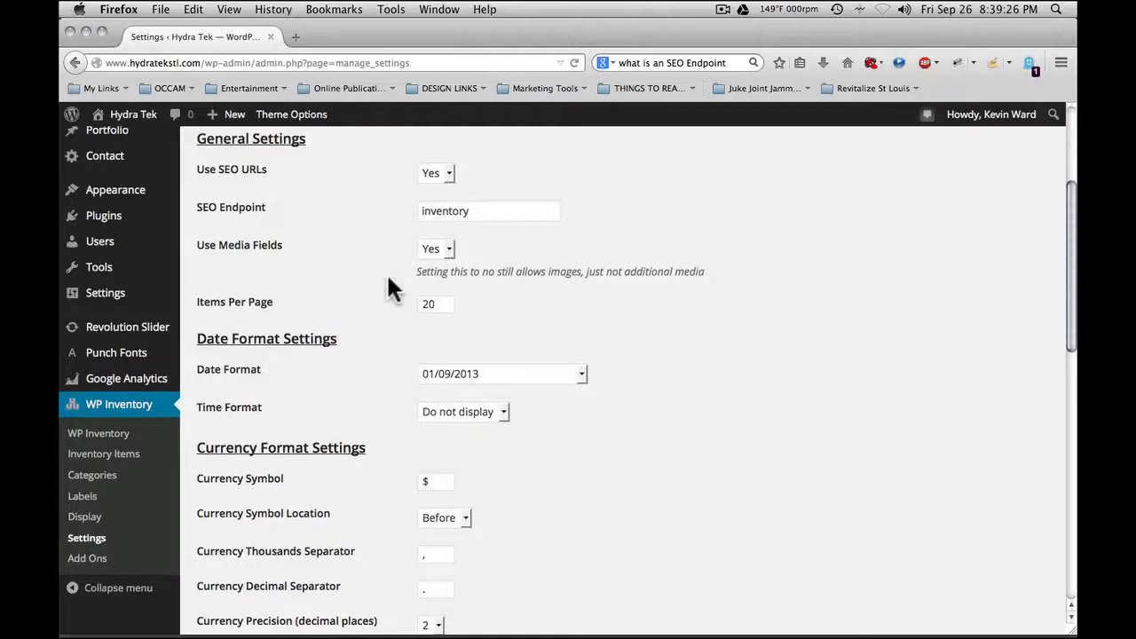
{"action": "scroll", "scroll_direction": "down", "scroll_amount": 3}
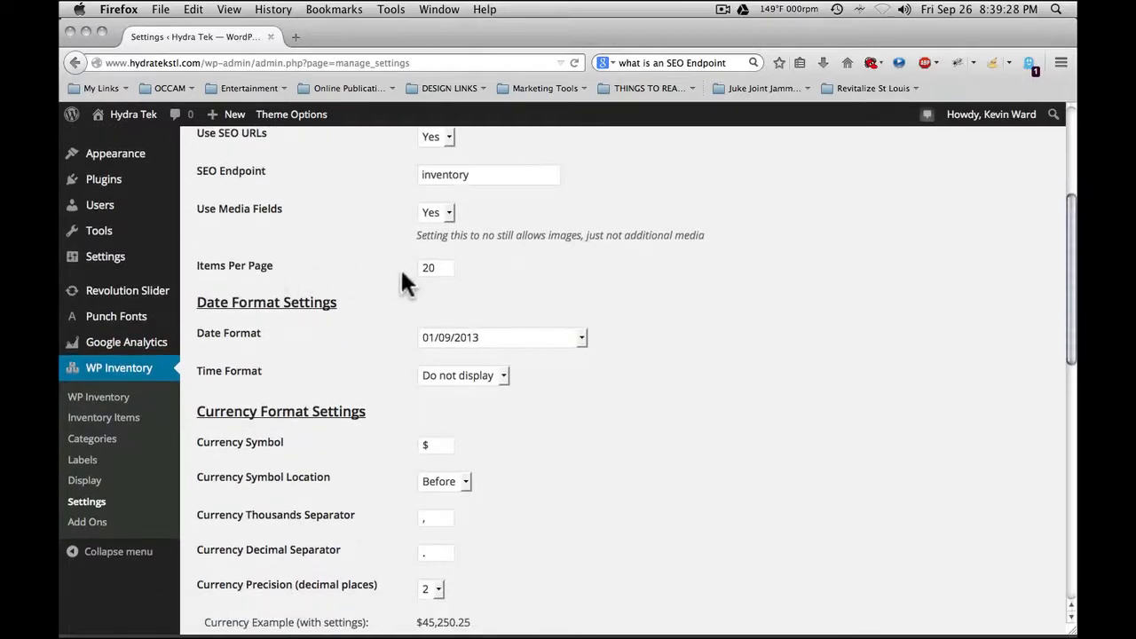
{"action": "scroll", "scroll_direction": "down", "scroll_amount": 3}
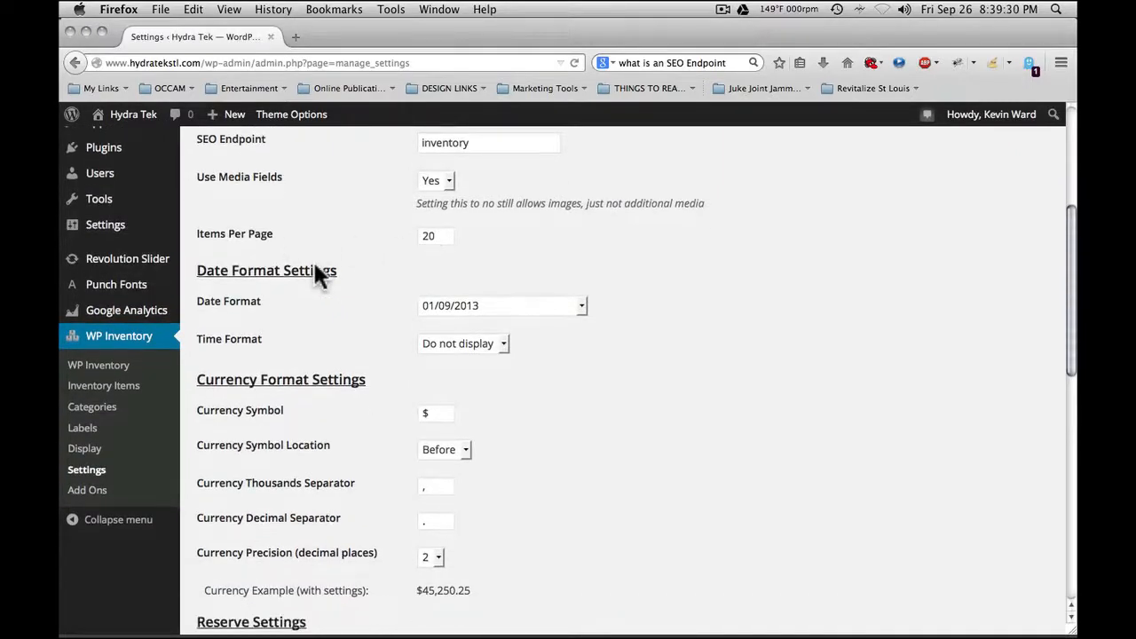
{"action": "mouse_move", "coordinate": [412, 252]}
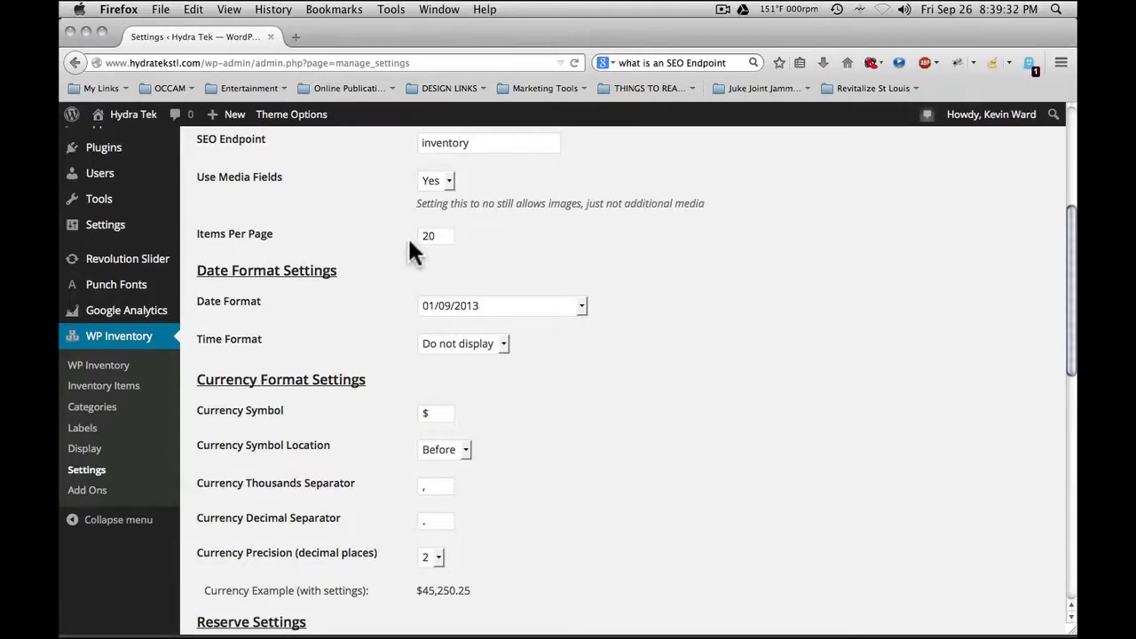
{"action": "scroll", "scroll_direction": "down", "scroll_amount": 3}
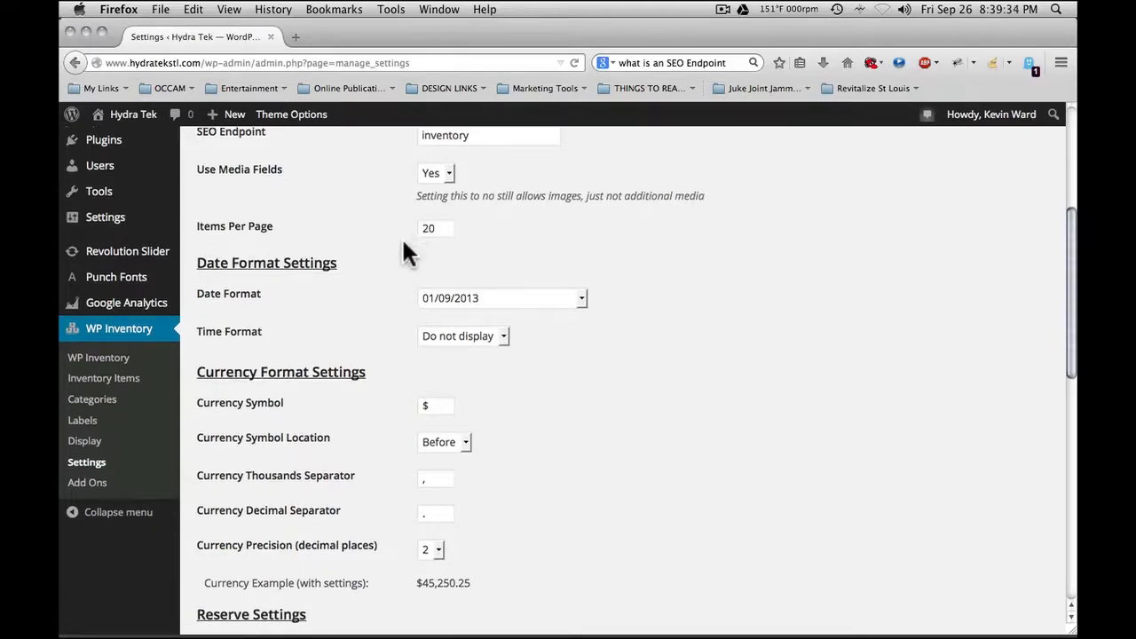
{"action": "scroll", "scroll_direction": "down", "scroll_amount": 3}
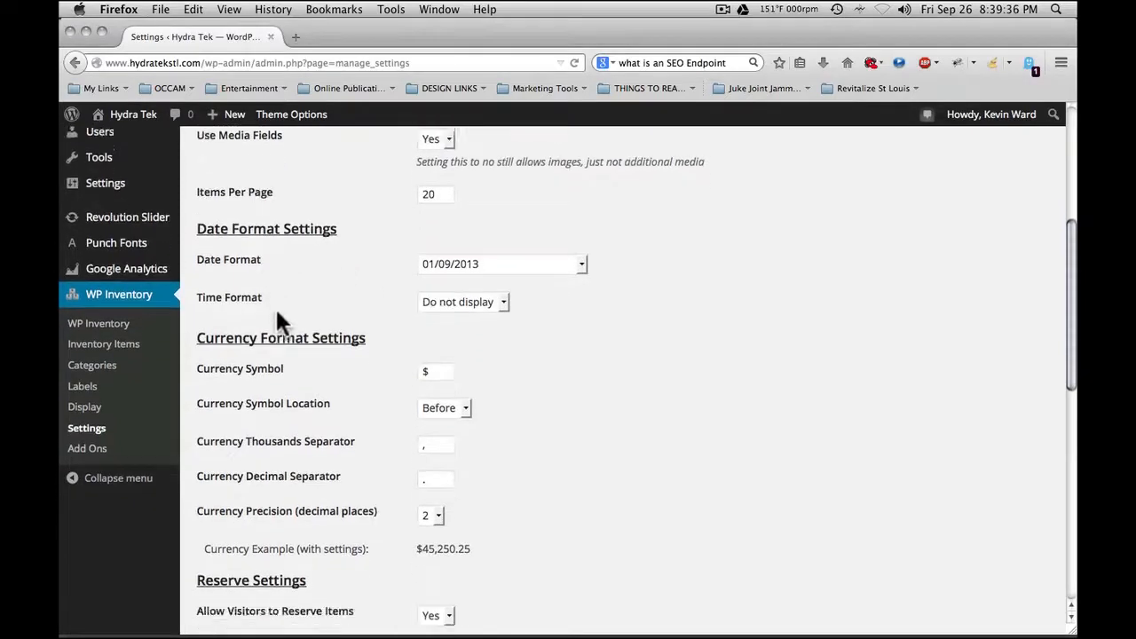
{"action": "scroll", "scroll_direction": "down", "scroll_amount": 3}
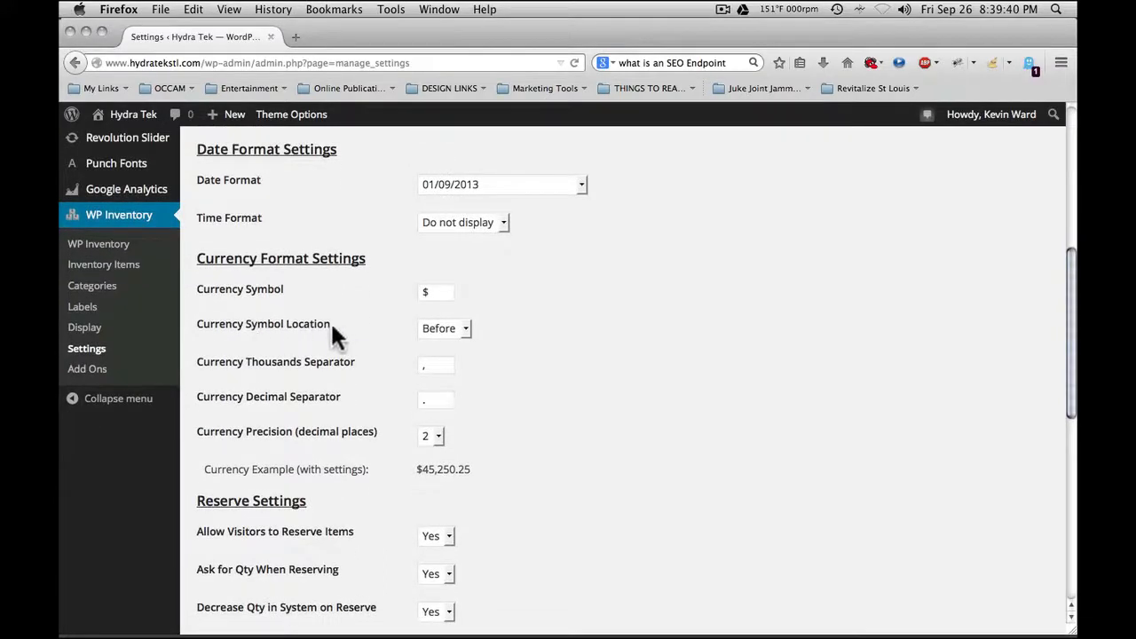
{"action": "scroll", "scroll_direction": "down", "scroll_amount": 3}
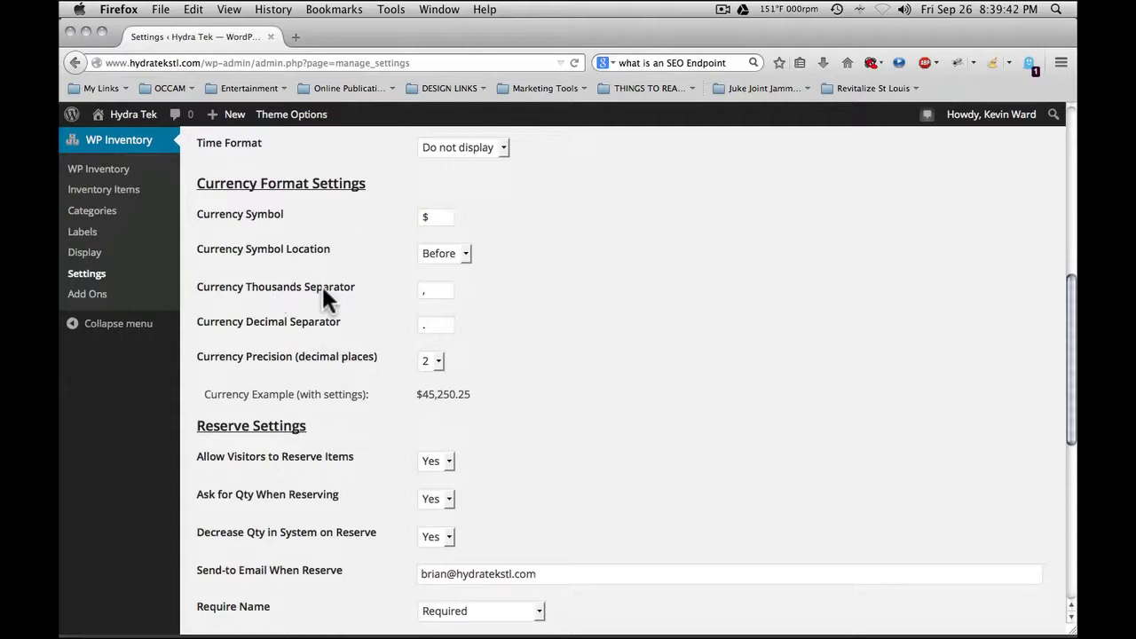
{"action": "mouse_move", "coordinate": [269, 334]}
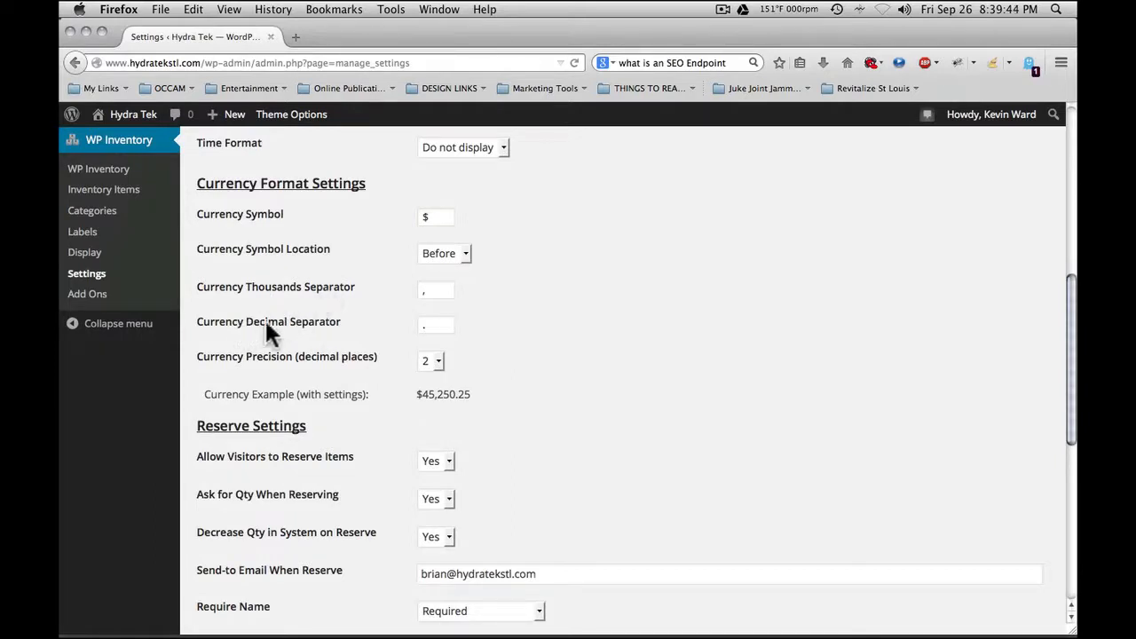
{"action": "scroll", "scroll_direction": "down", "scroll_amount": 3}
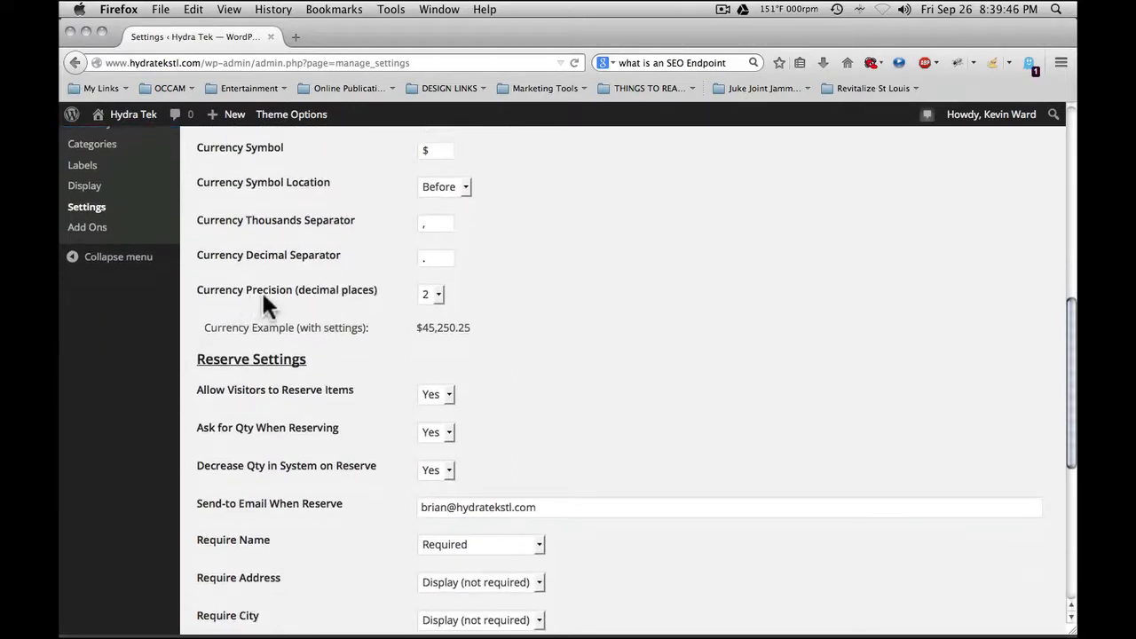
{"action": "mouse_move", "coordinate": [470, 341]}
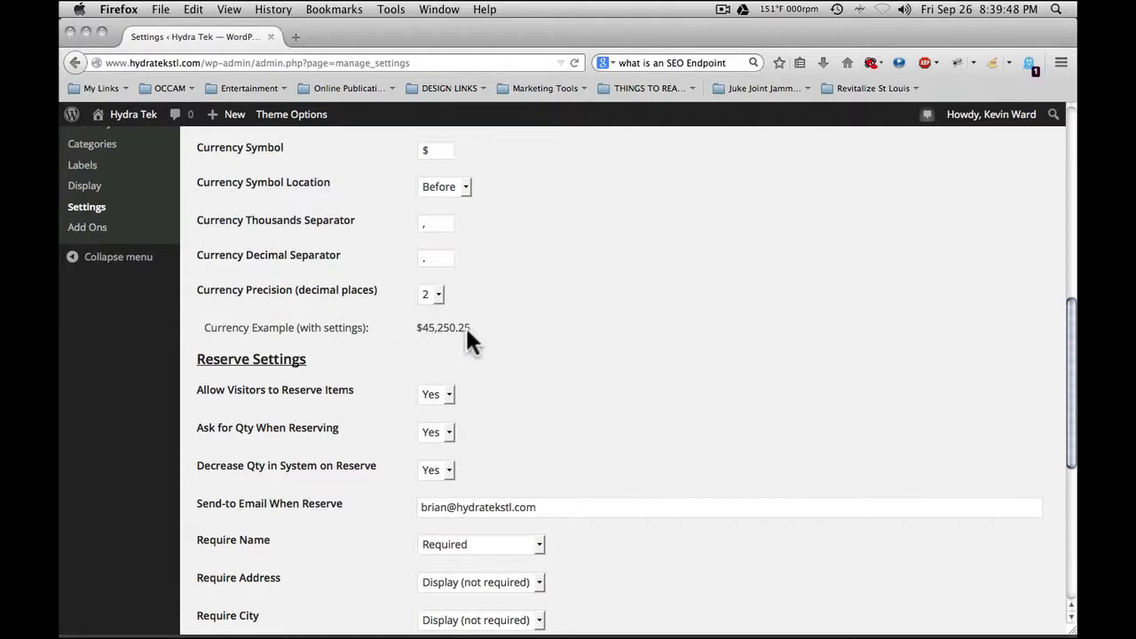
{"action": "scroll", "scroll_direction": "down", "scroll_amount": 3}
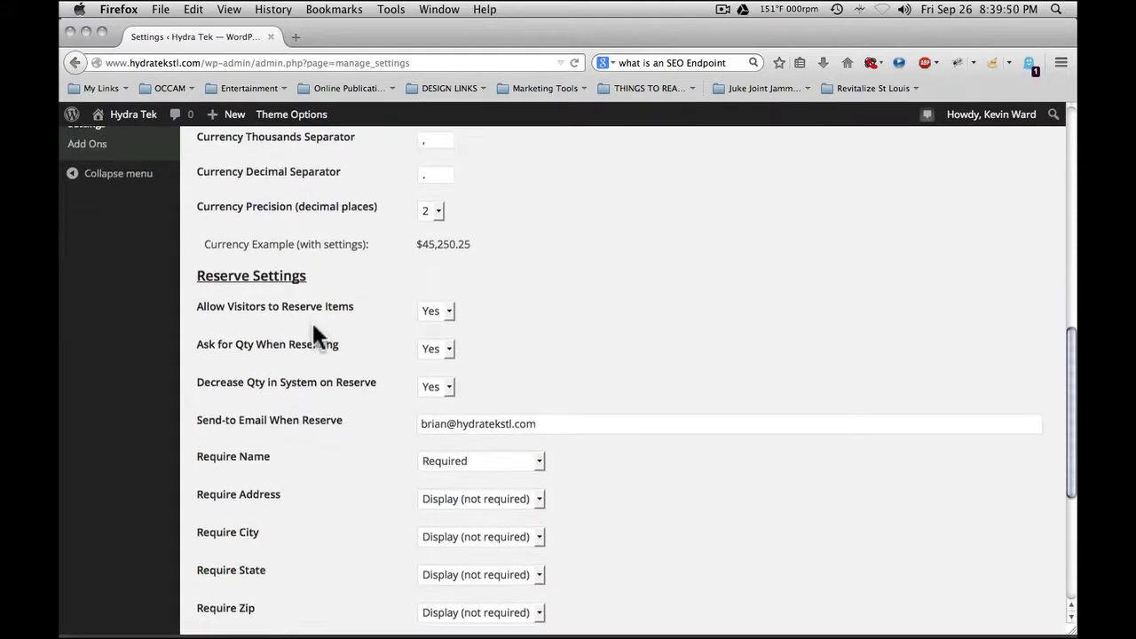
{"action": "scroll", "scroll_direction": "down", "scroll_amount": 3}
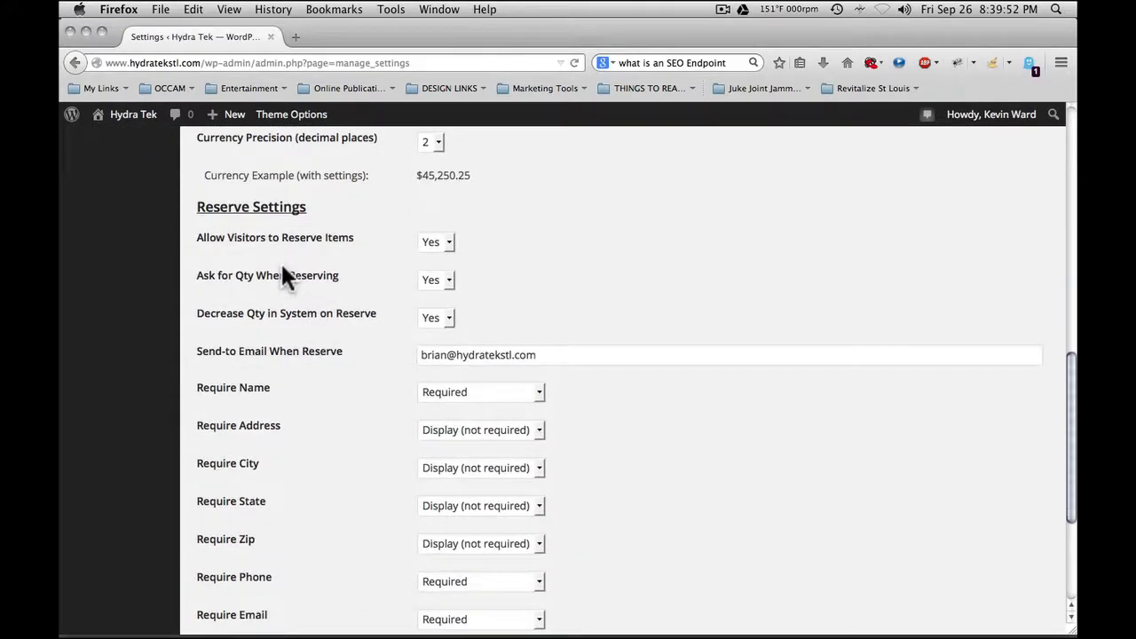
{"action": "mouse_move", "coordinate": [286, 238]}
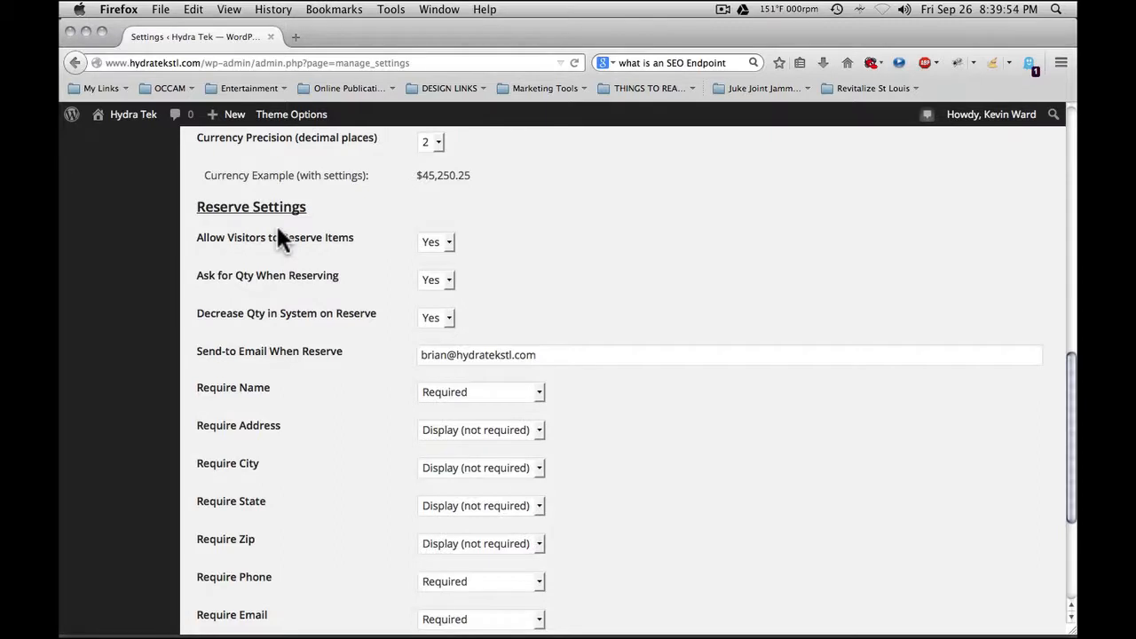
{"action": "mouse_move", "coordinate": [346, 220]}
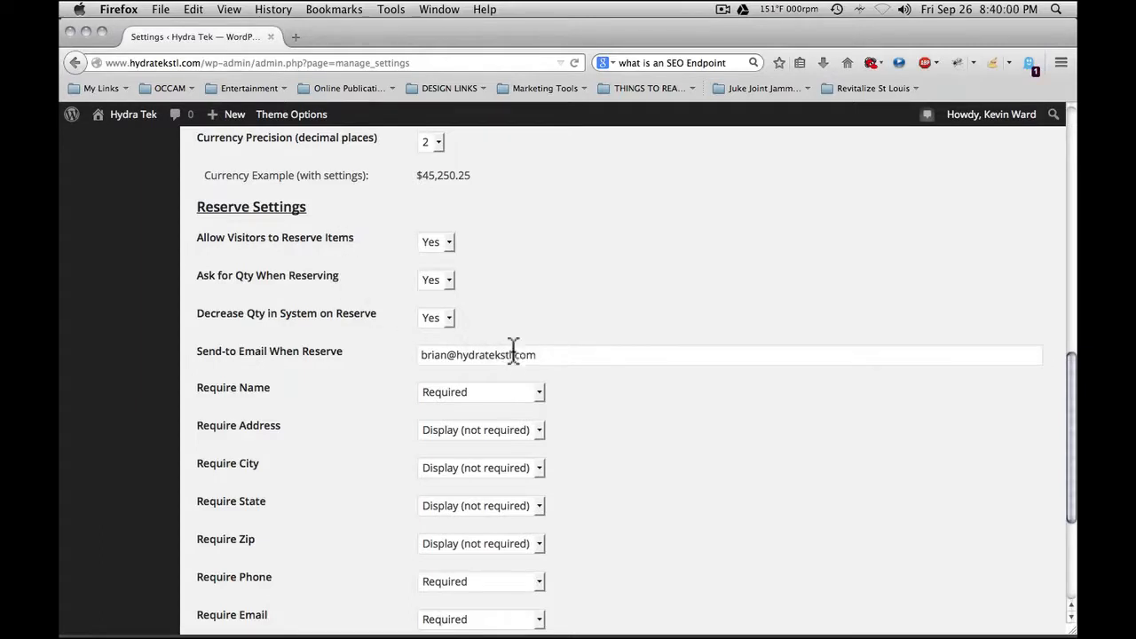
{"action": "mouse_move", "coordinate": [405, 358]}
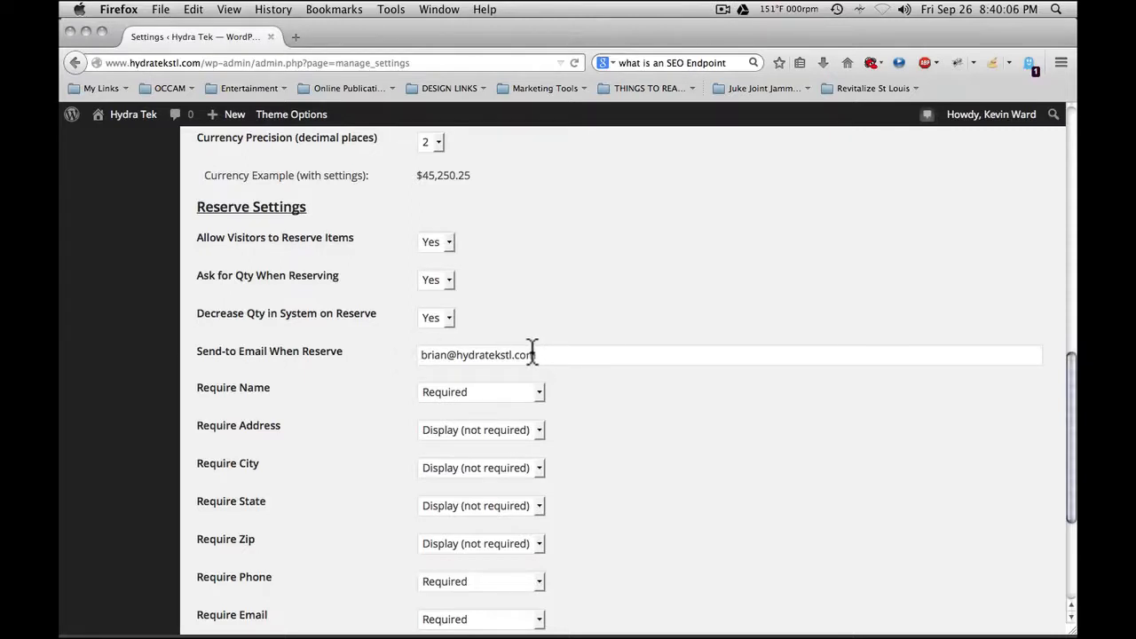
{"action": "mouse_move", "coordinate": [554, 344]}
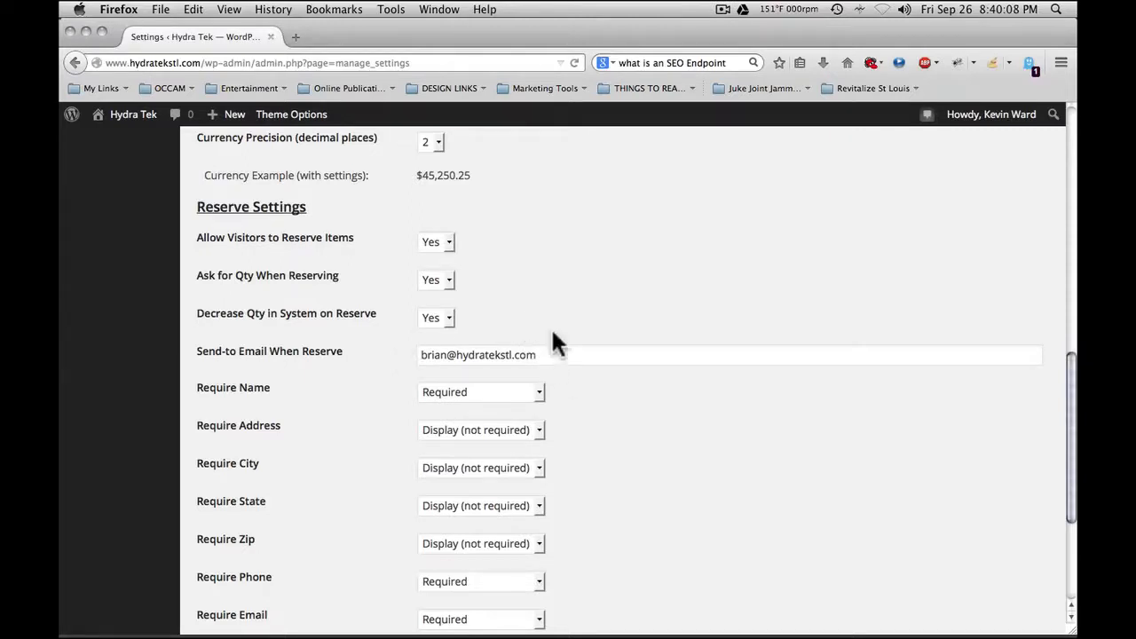
{"action": "mouse_move", "coordinate": [351, 247]}
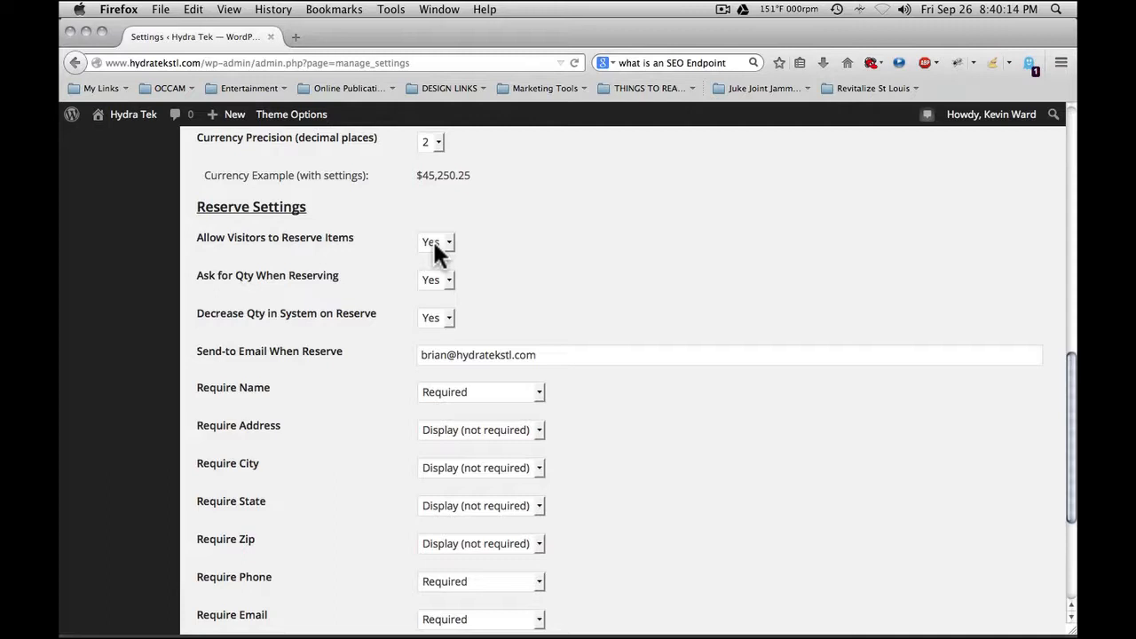
{"action": "mouse_move", "coordinate": [283, 284]}
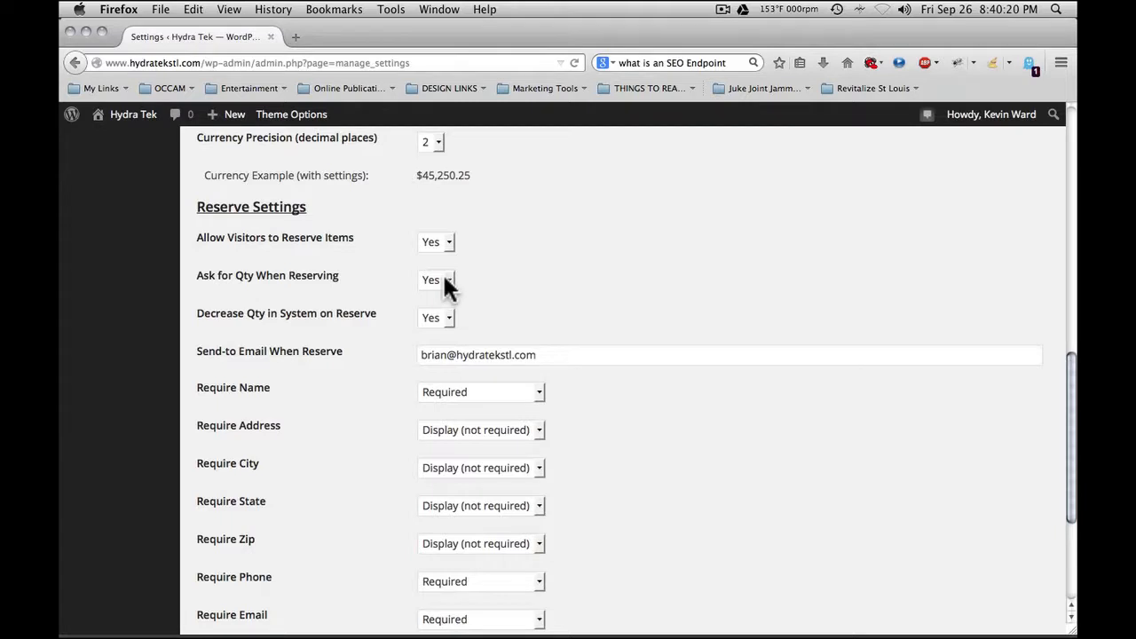
{"action": "mouse_move", "coordinate": [255, 326]}
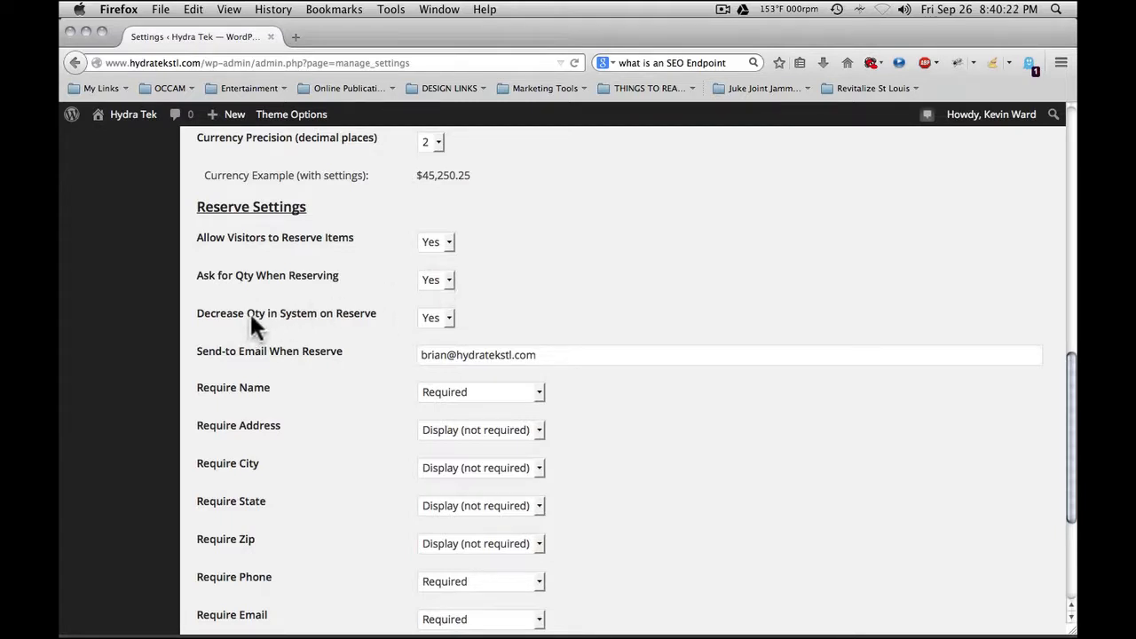
{"action": "mouse_move", "coordinate": [373, 323]}
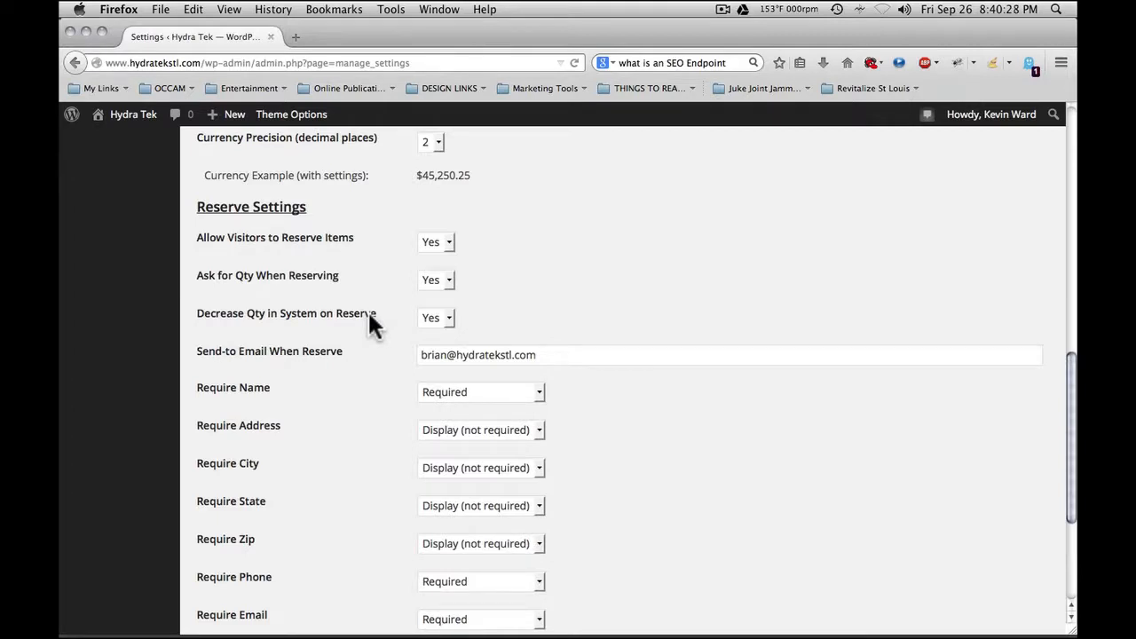
{"action": "mouse_move", "coordinate": [394, 321]}
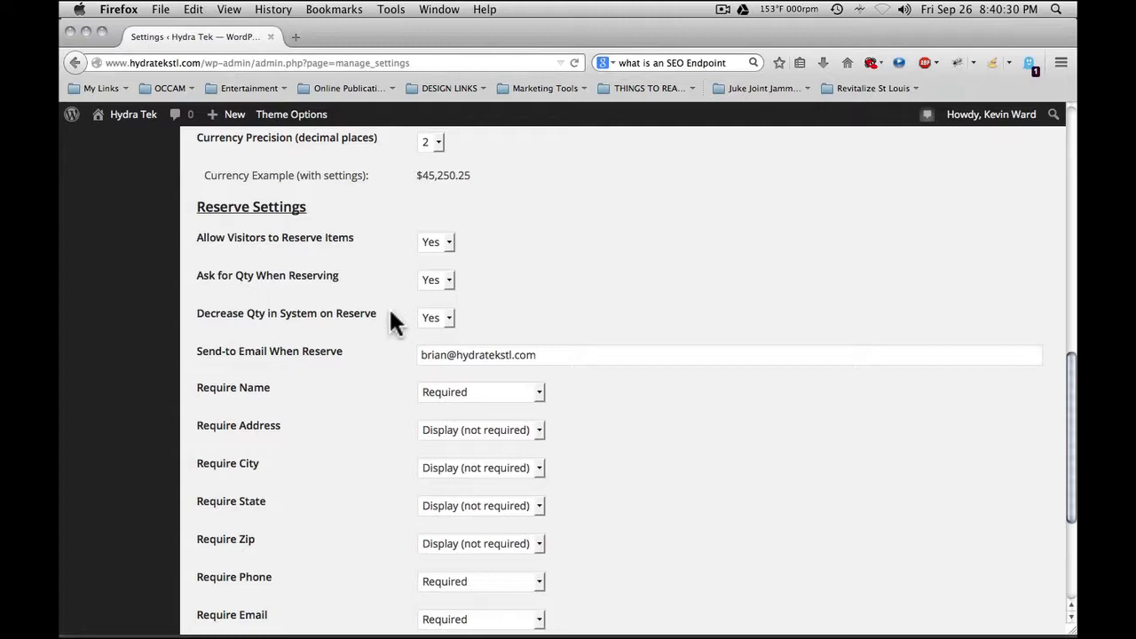
{"action": "scroll", "scroll_direction": "down", "scroll_amount": 3}
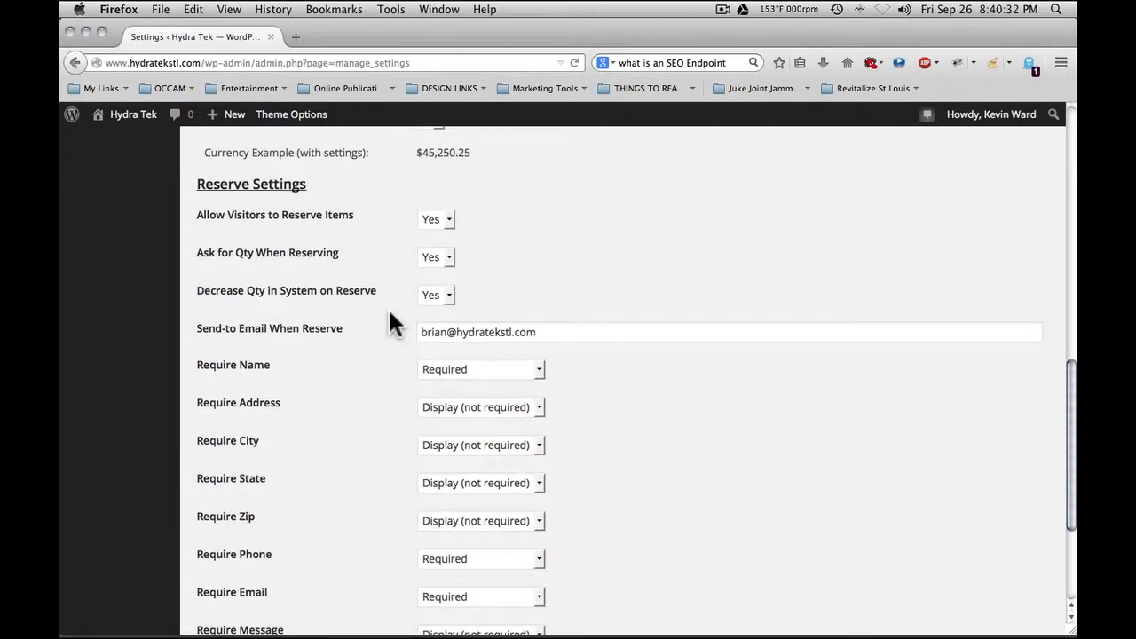
{"action": "mouse_move", "coordinate": [373, 316]}
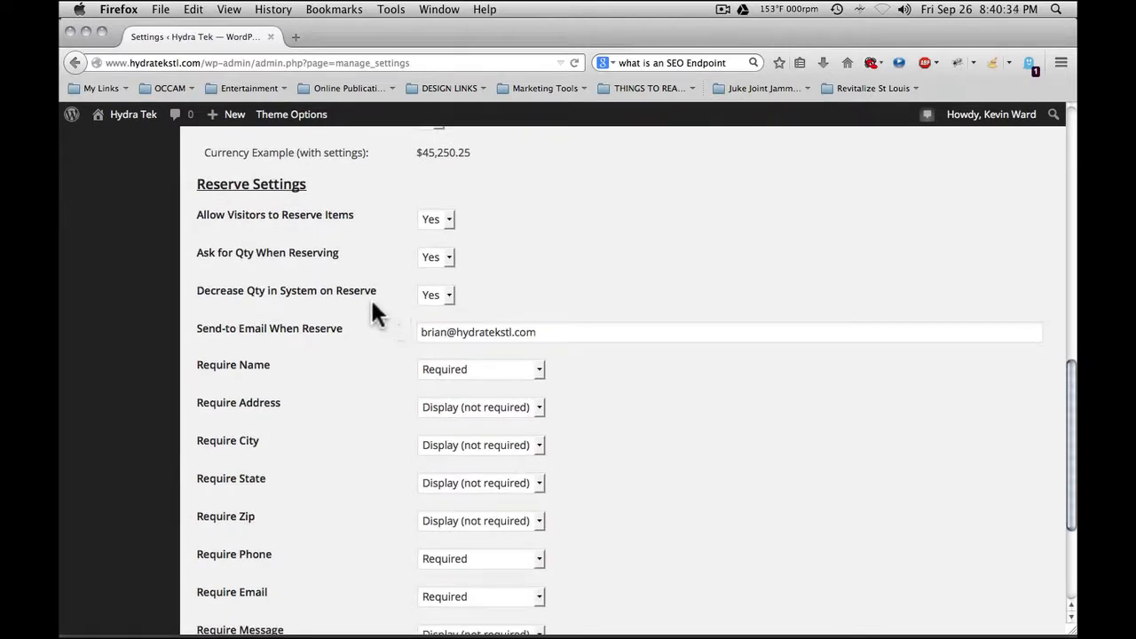
{"action": "scroll", "scroll_direction": "down", "scroll_amount": 3}
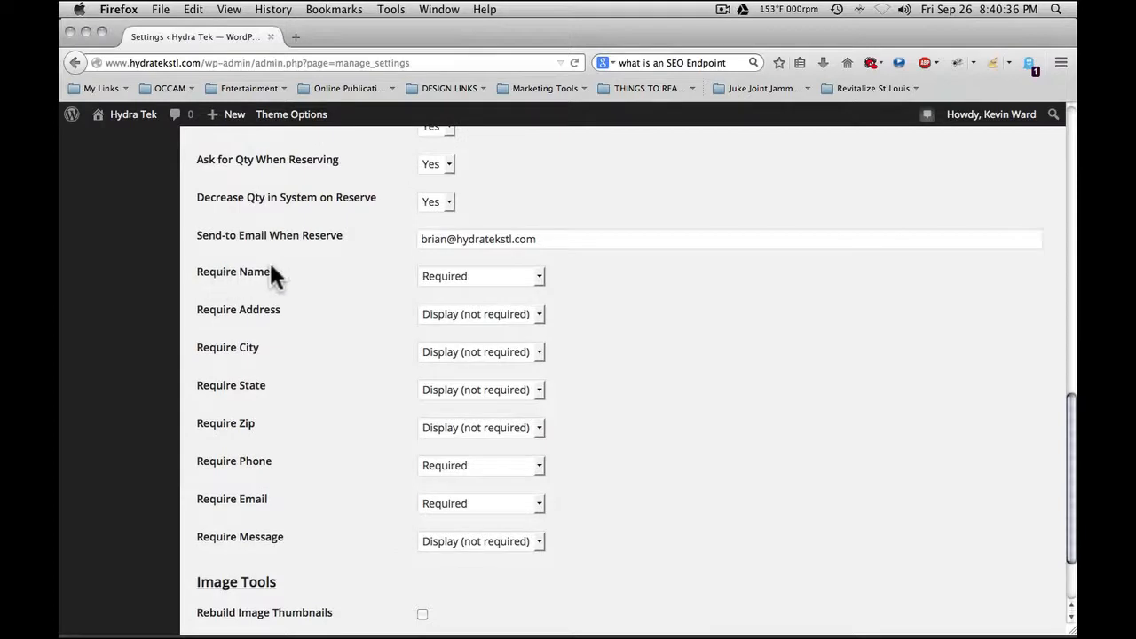
{"action": "mouse_move", "coordinate": [269, 282]}
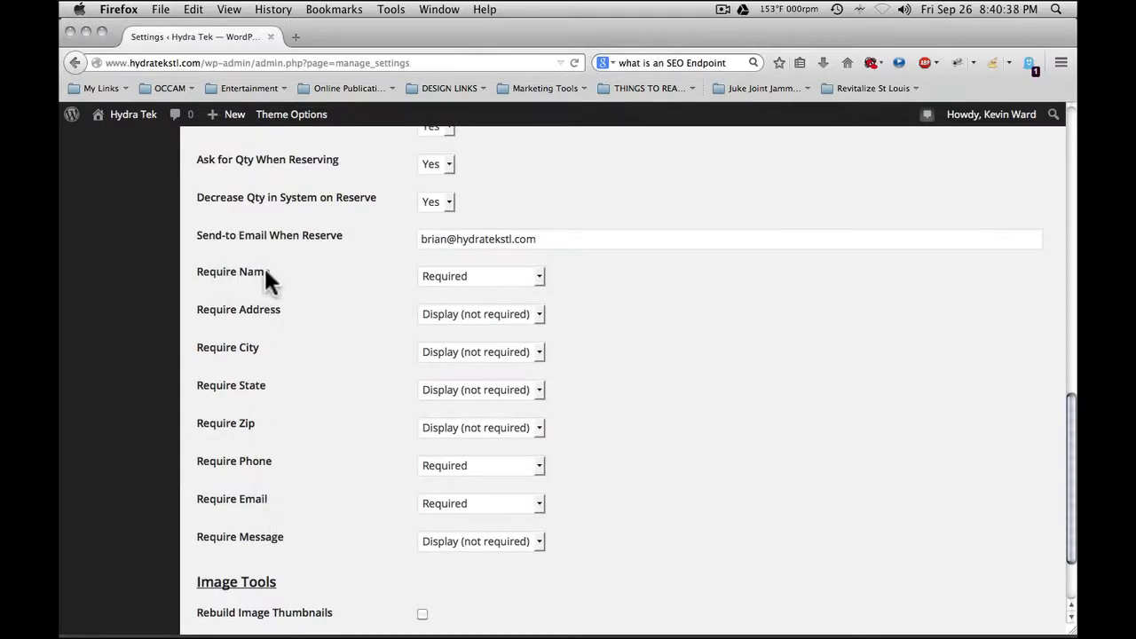
{"action": "mouse_move", "coordinate": [258, 394]}
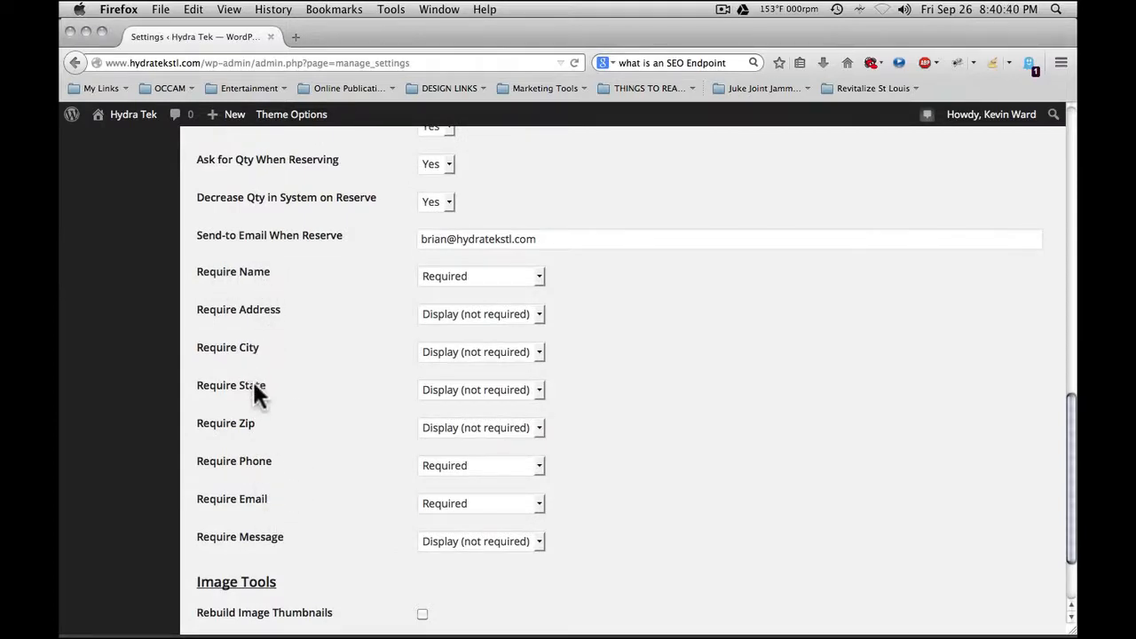
{"action": "mouse_move", "coordinate": [275, 550]}
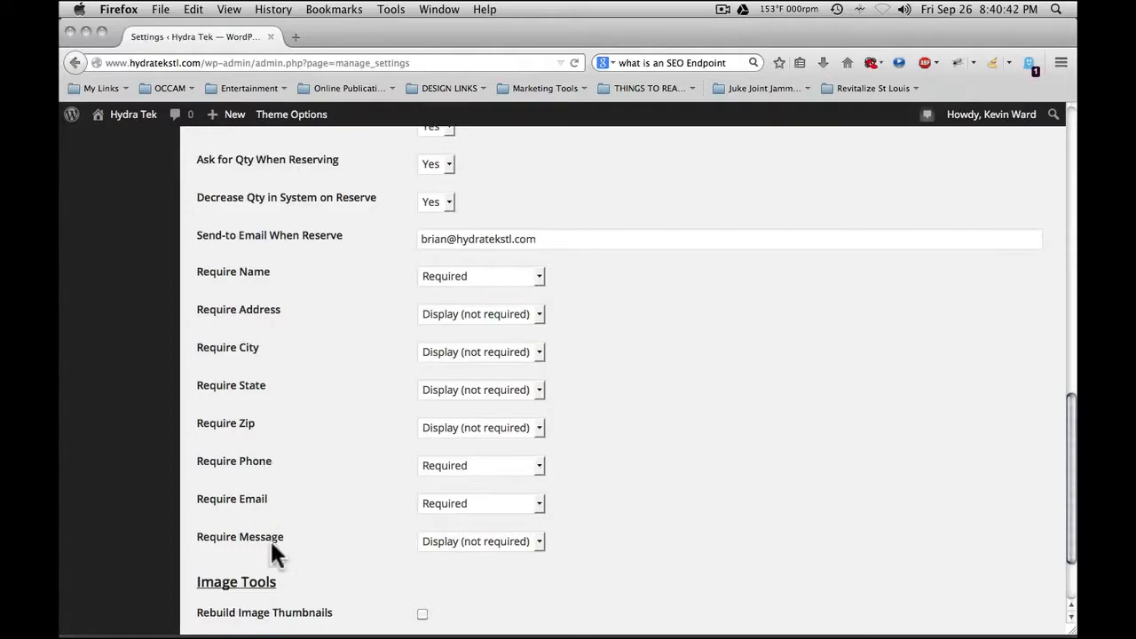
{"action": "scroll", "scroll_direction": "down", "scroll_amount": 3}
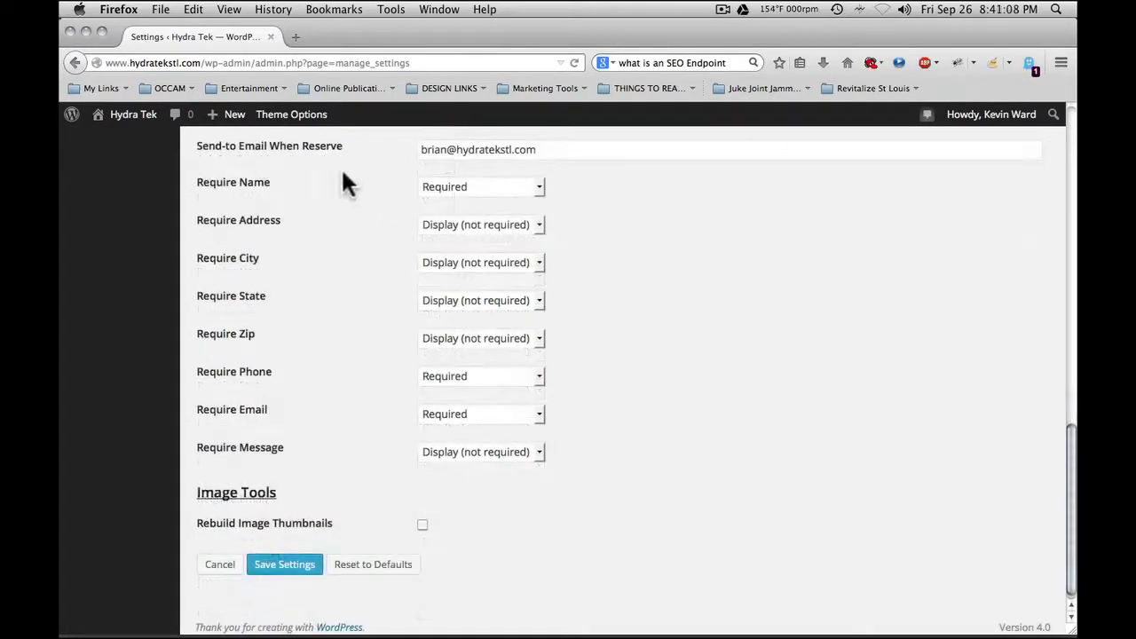
{"action": "mouse_move", "coordinate": [258, 192]}
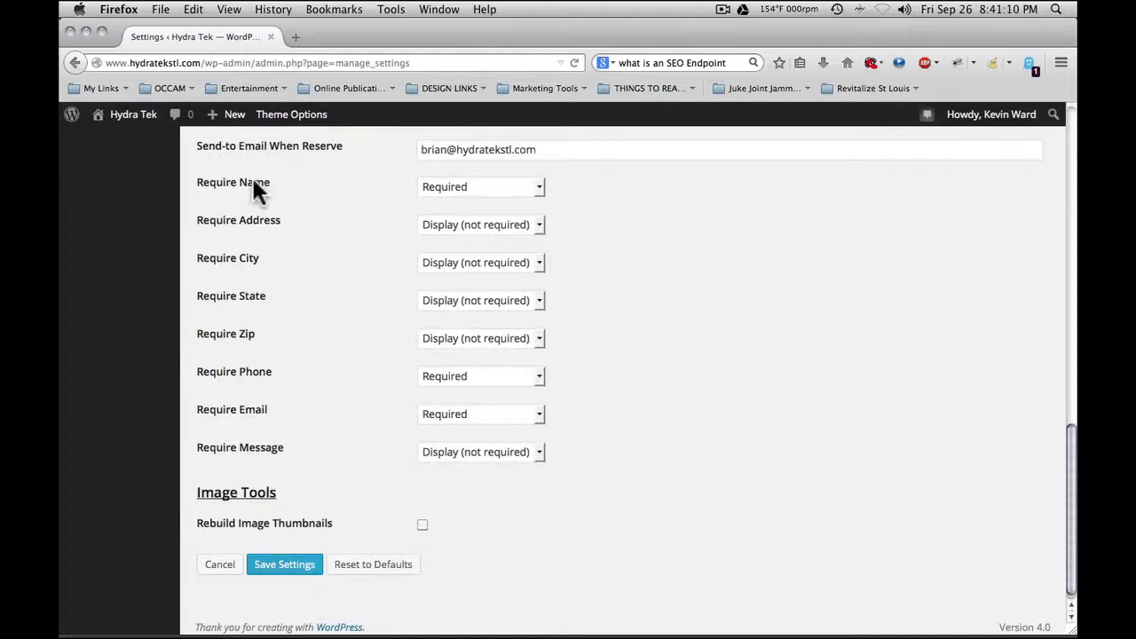
{"action": "mouse_move", "coordinate": [256, 422]}
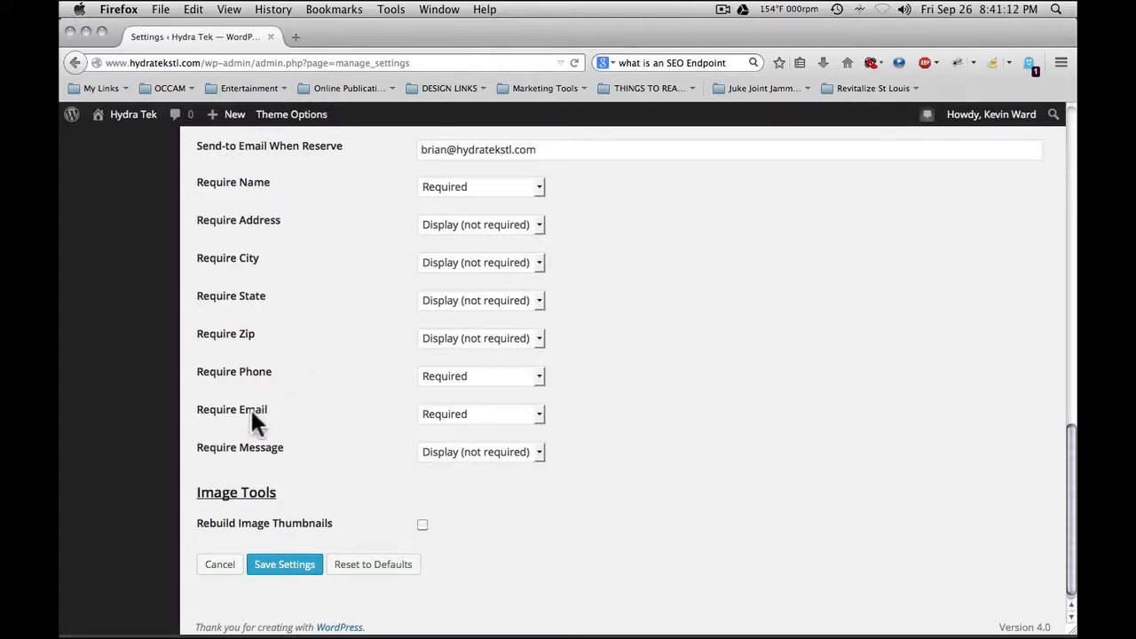
{"action": "mouse_move", "coordinate": [305, 387]}
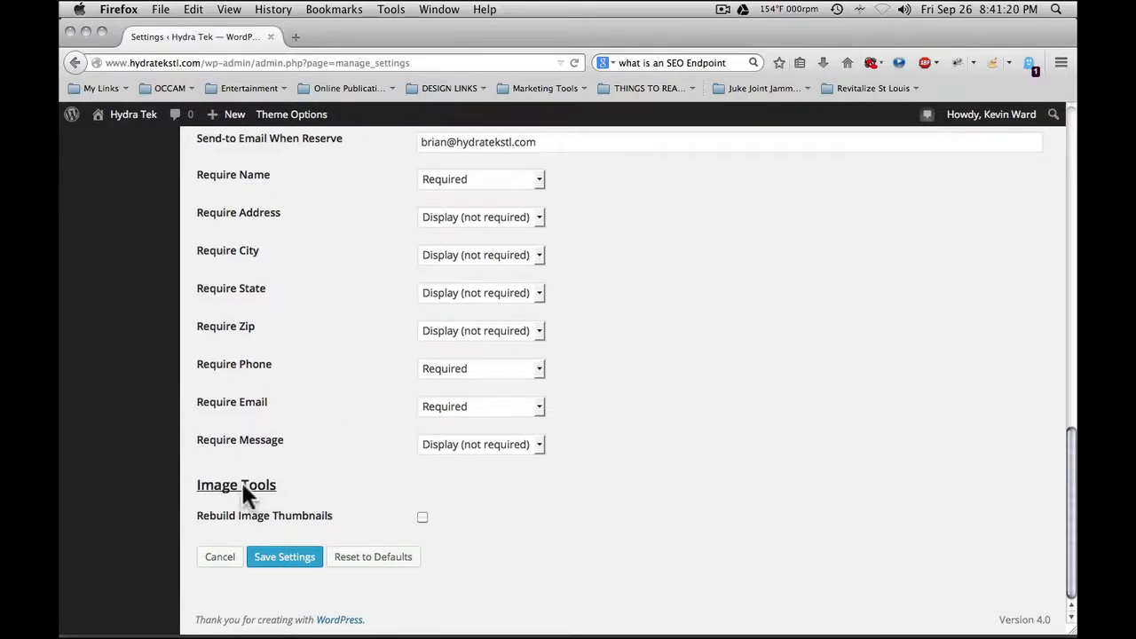
{"action": "mouse_move", "coordinate": [316, 522]}
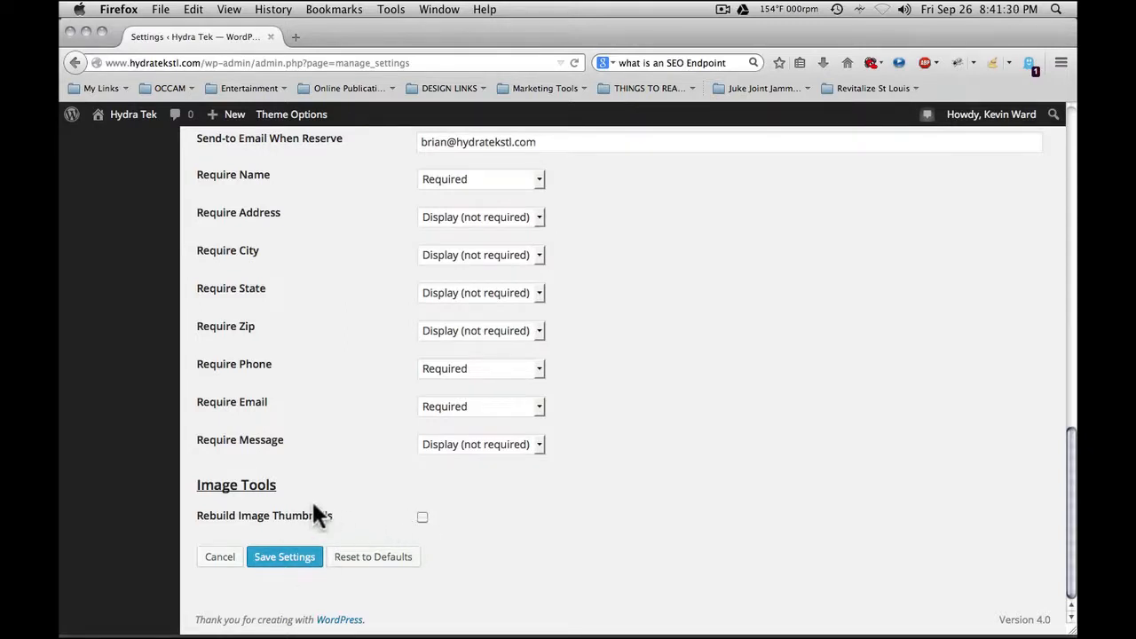
{"action": "mouse_move", "coordinate": [262, 521]}
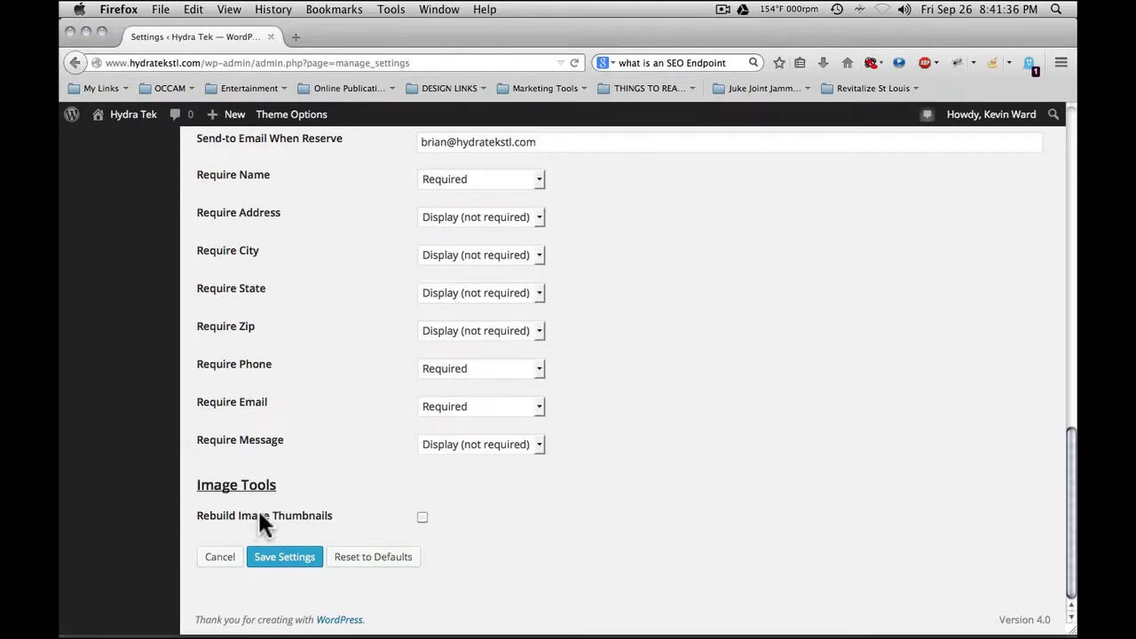
{"action": "mouse_move", "coordinate": [451, 490]}
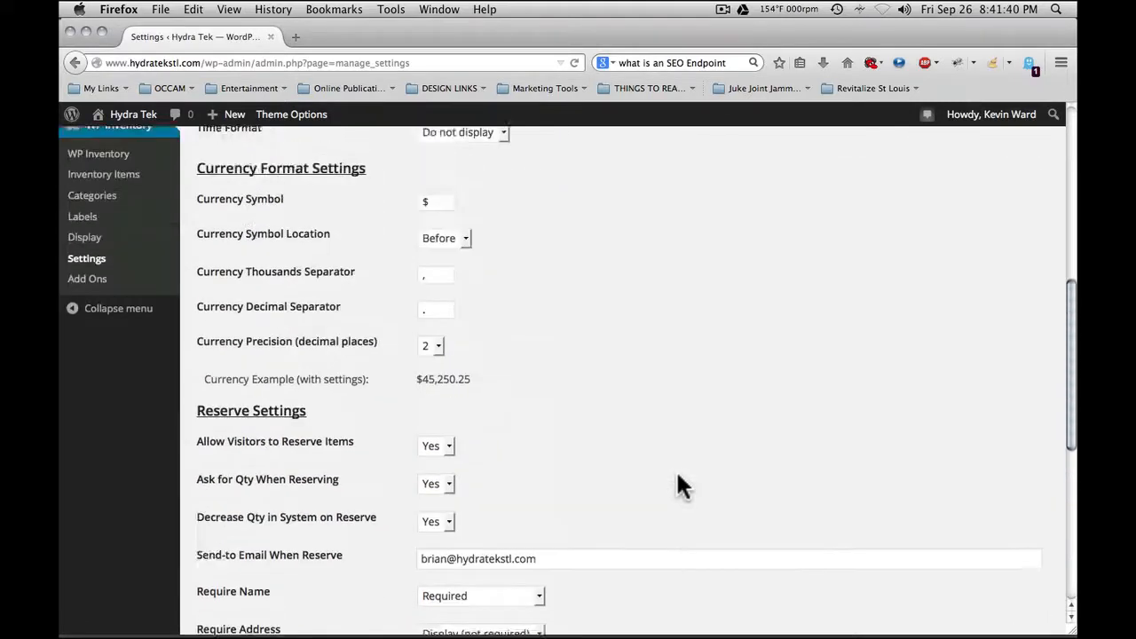
Save the inventory settings and return to the WP Inventory overview page
{"action": "left_click", "coordinate": [284, 557]}
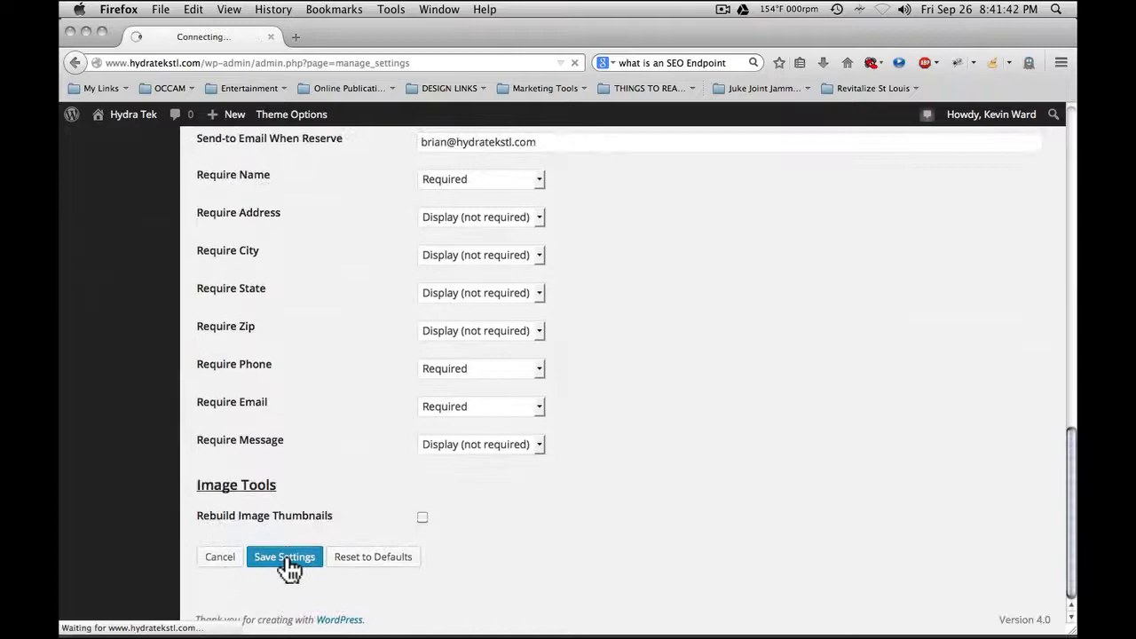
{"action": "left_click", "coordinate": [283, 558]}
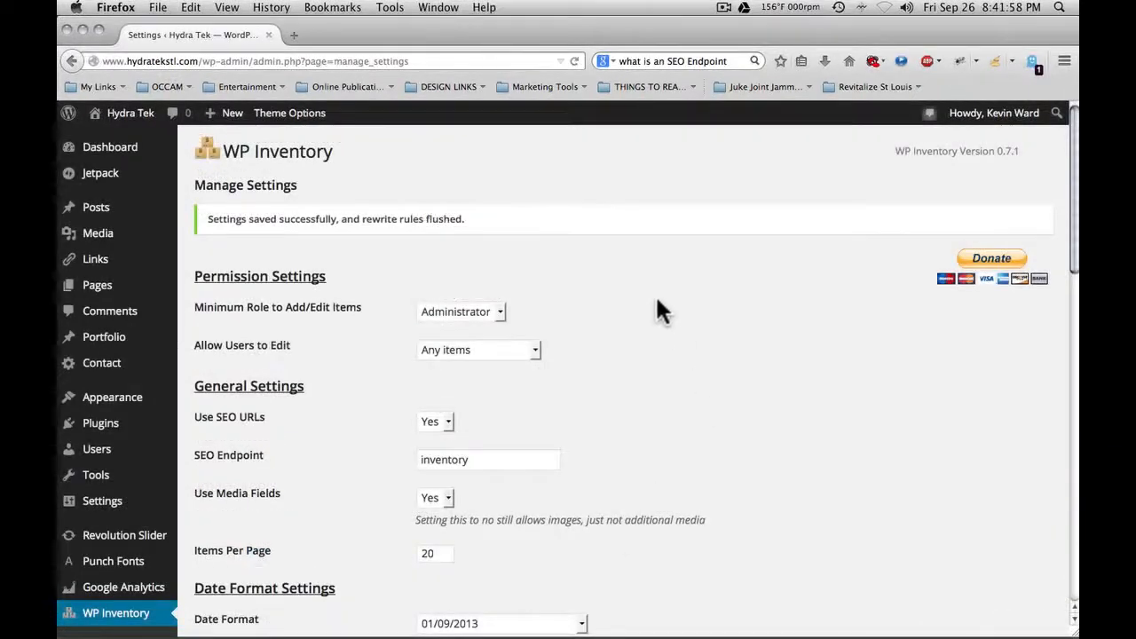
{"action": "mouse_move", "coordinate": [419, 232]}
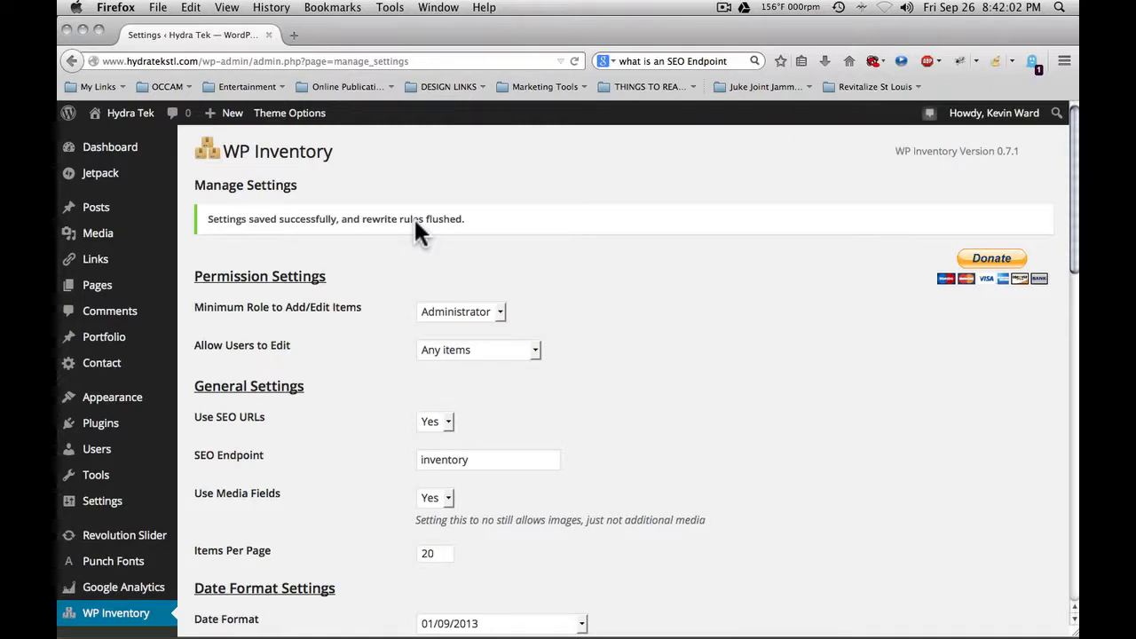
{"action": "mouse_move", "coordinate": [381, 247]}
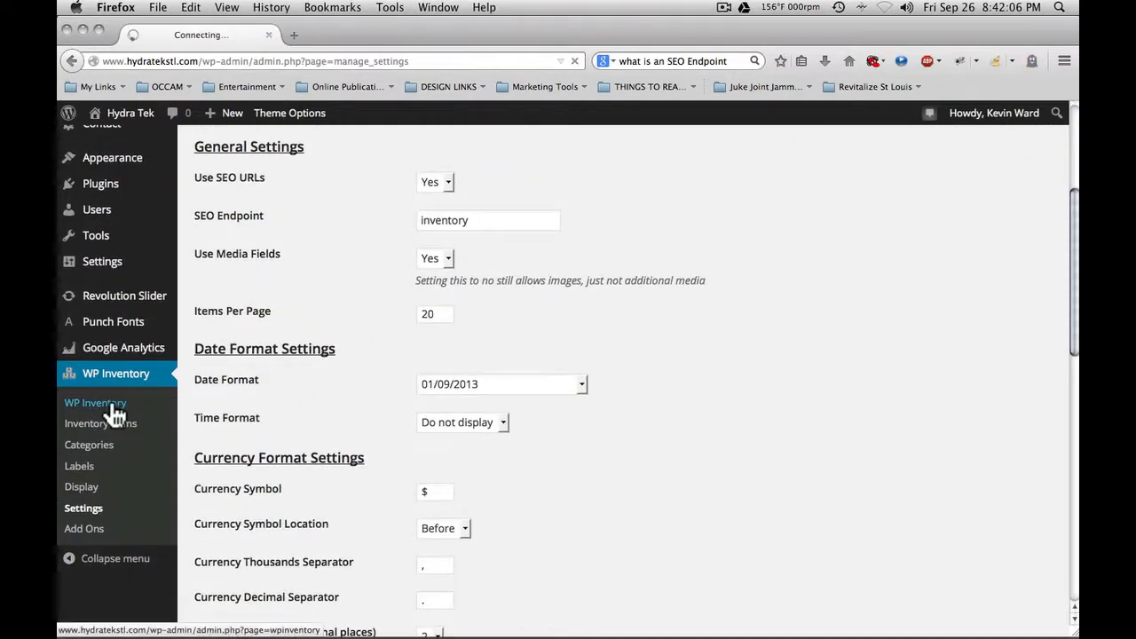
{"action": "left_click", "coordinate": [96, 401]}
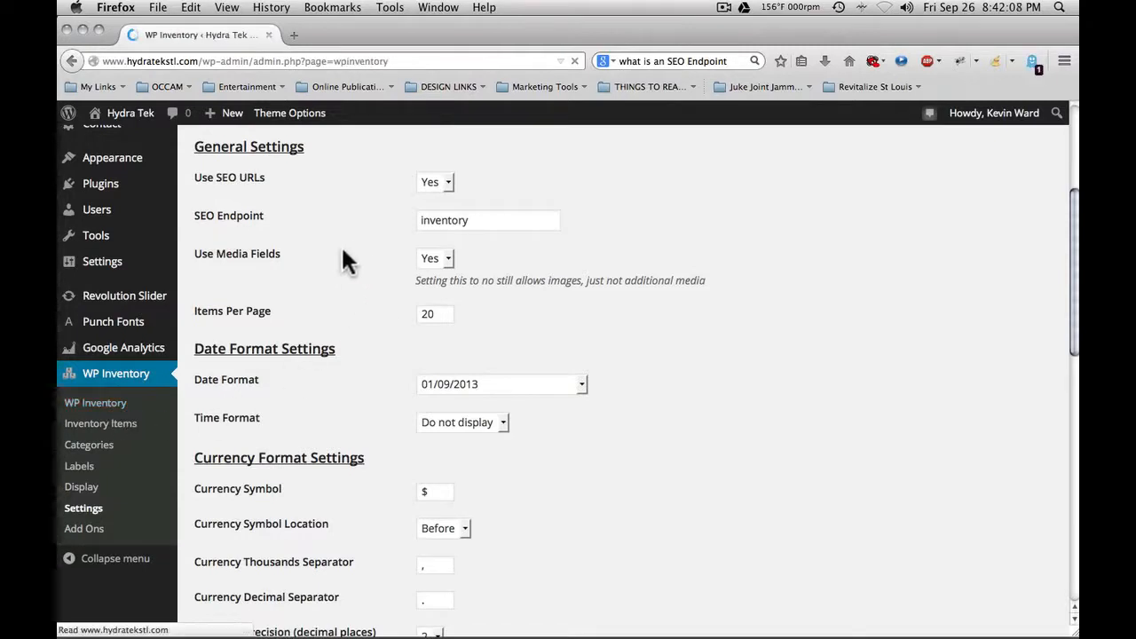
Review the Manage Labels list (Category, Make, Model, Price) and begin editing the labels
{"action": "left_click", "coordinate": [115, 373]}
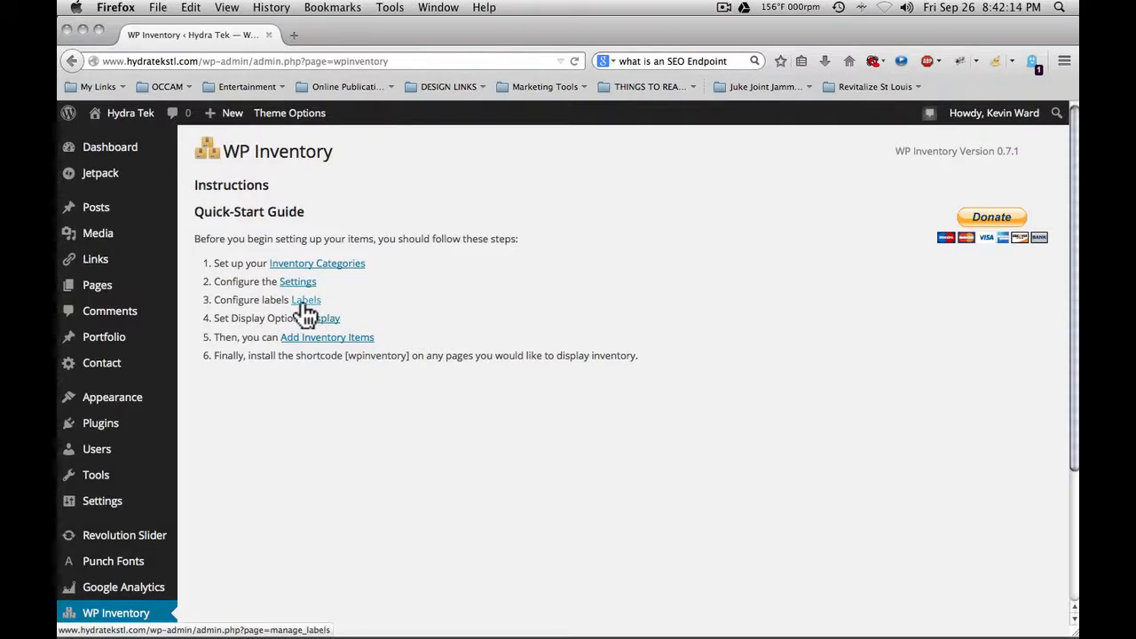
{"action": "left_click", "coordinate": [306, 298]}
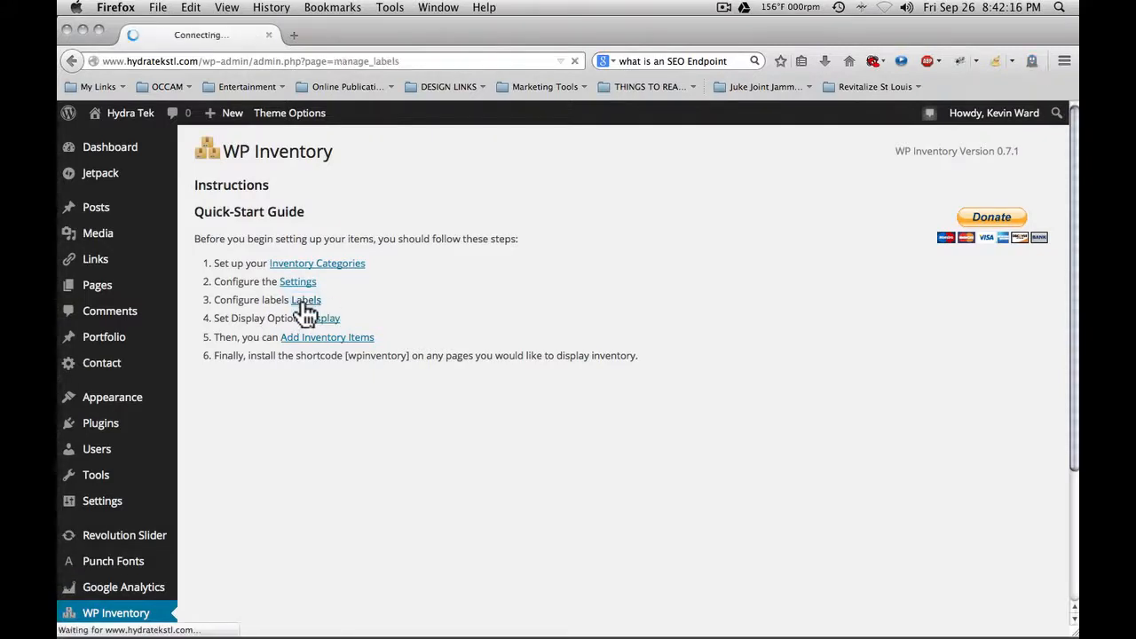
{"action": "left_click", "coordinate": [305, 300]}
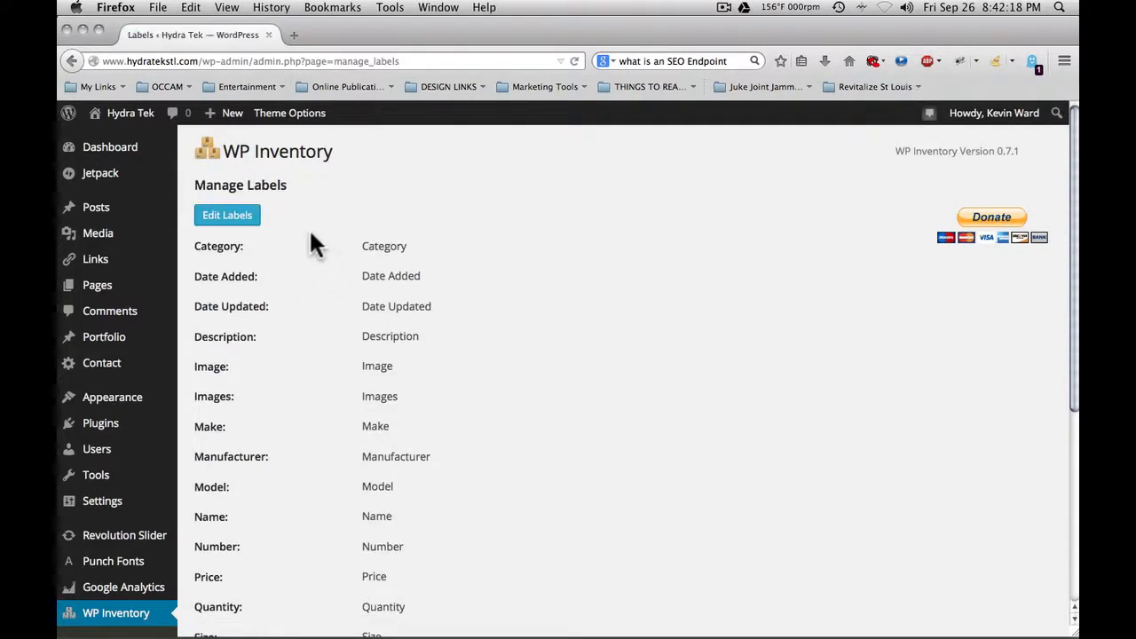
{"action": "mouse_move", "coordinate": [575, 409]}
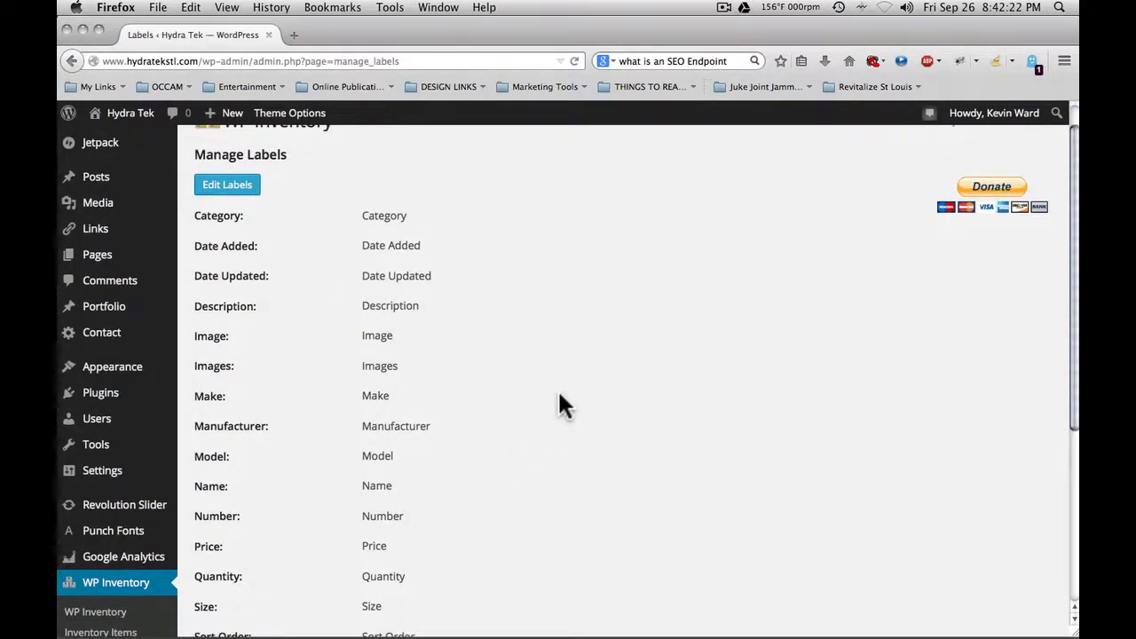
{"action": "scroll", "scroll_direction": "down", "scroll_amount": 3}
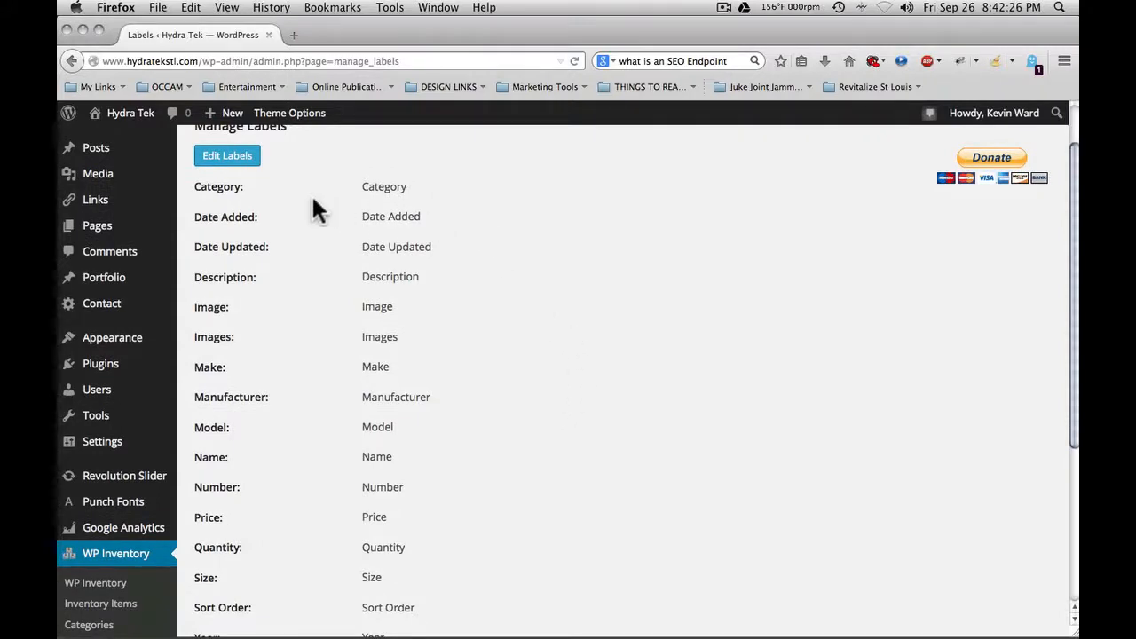
{"action": "mouse_move", "coordinate": [285, 298]}
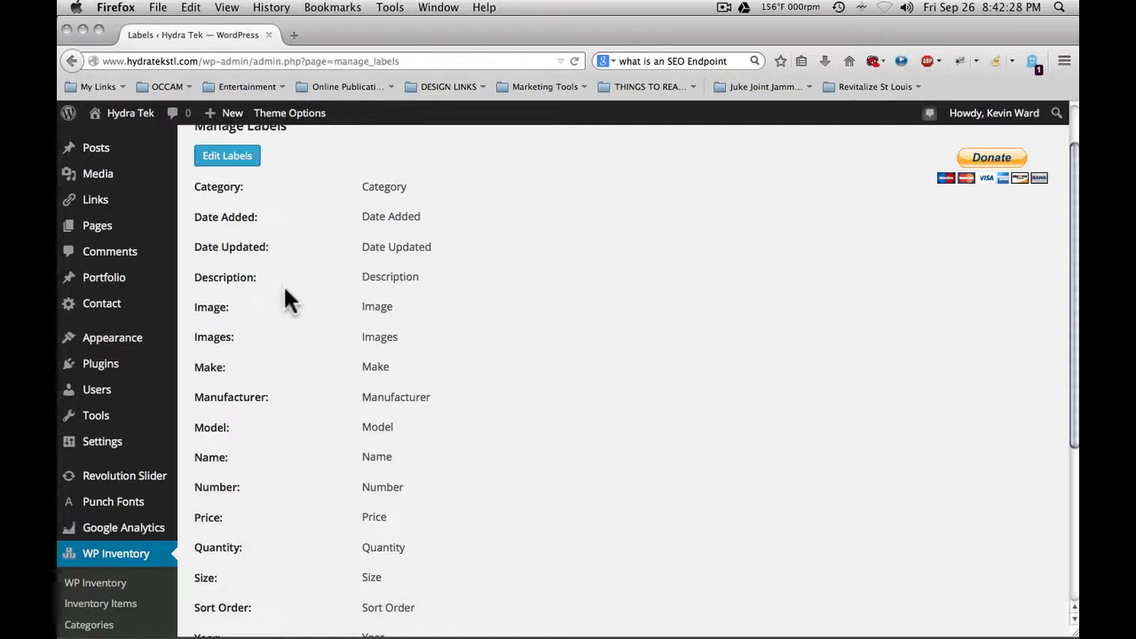
{"action": "scroll", "scroll_direction": "down", "scroll_amount": 3}
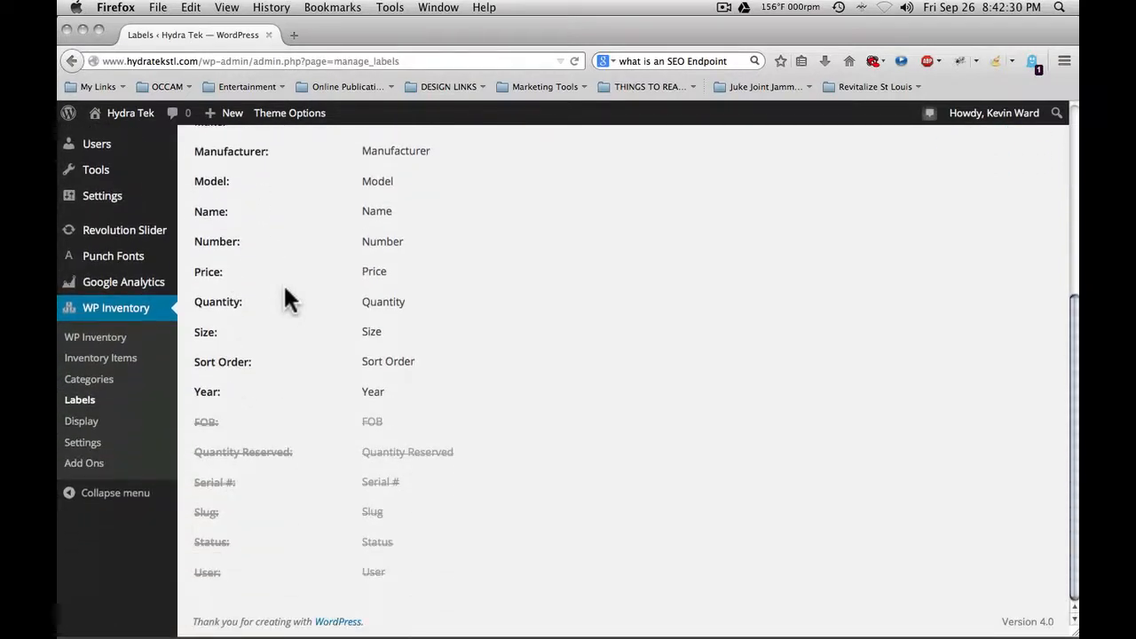
{"action": "left_click", "coordinate": [227, 215]}
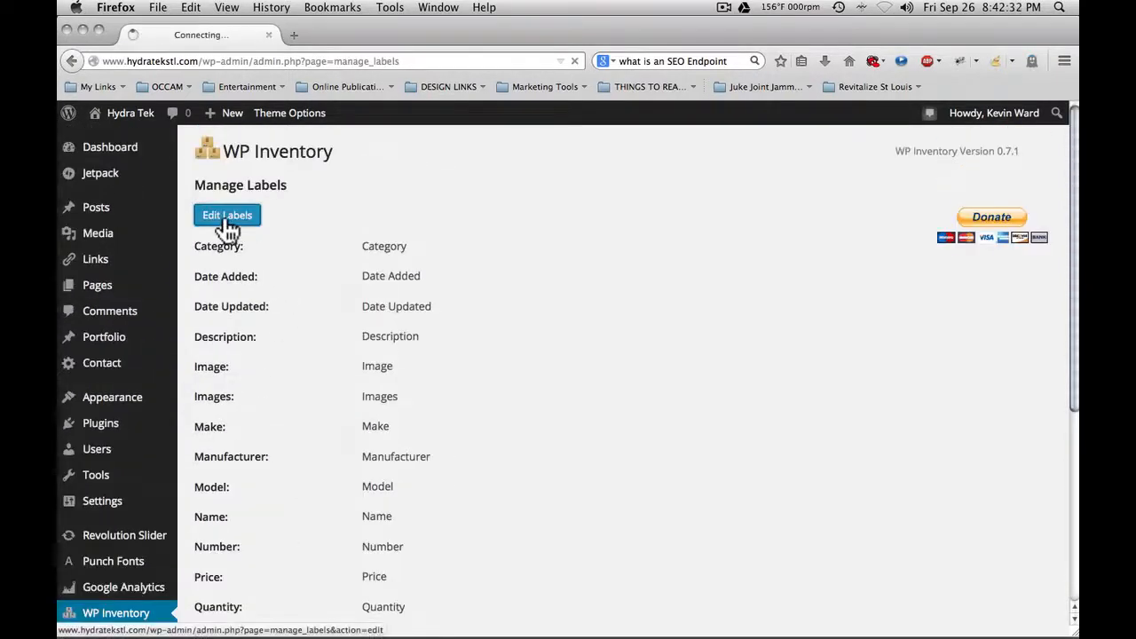
{"action": "left_click", "coordinate": [227, 215]}
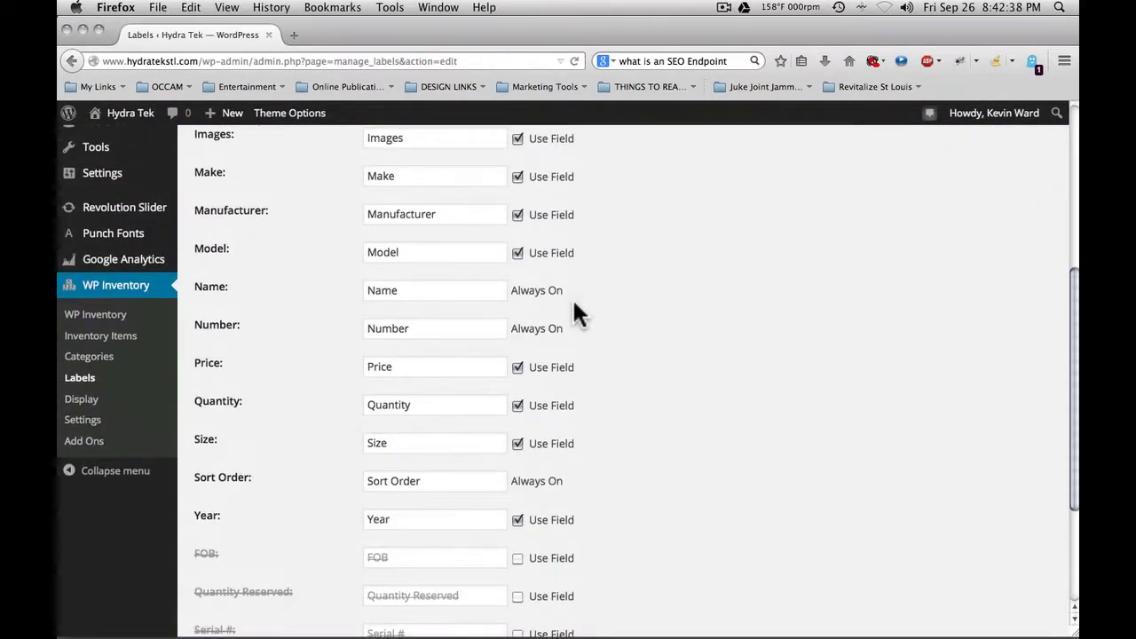
{"action": "scroll", "scroll_direction": "down", "scroll_amount": 3}
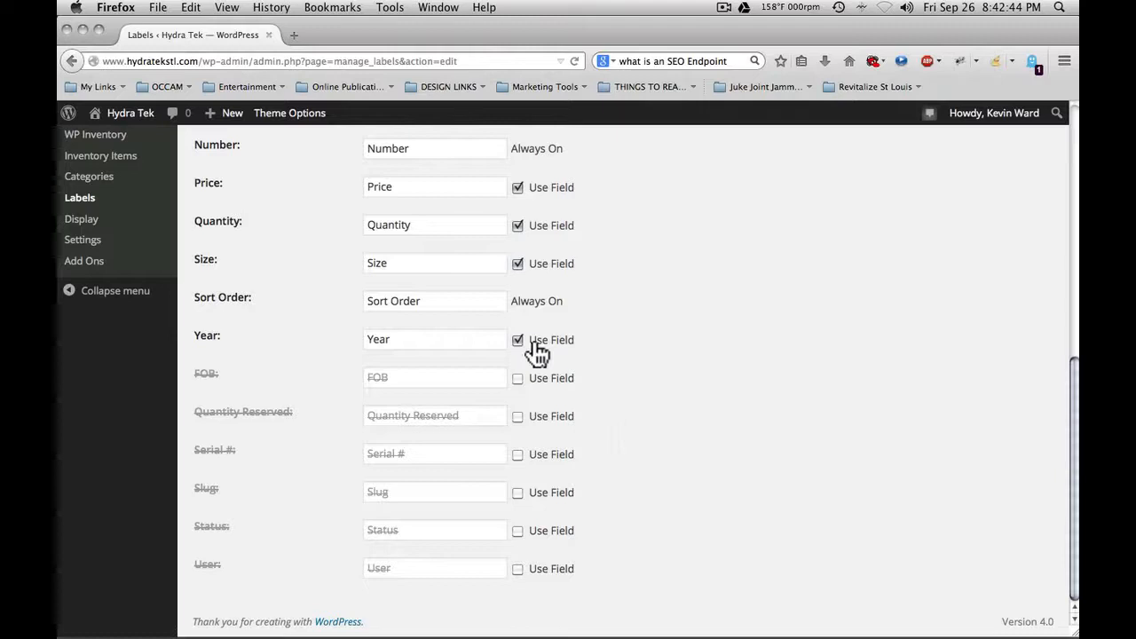
{"action": "scroll", "scroll_direction": "up", "scroll_amount": 3}
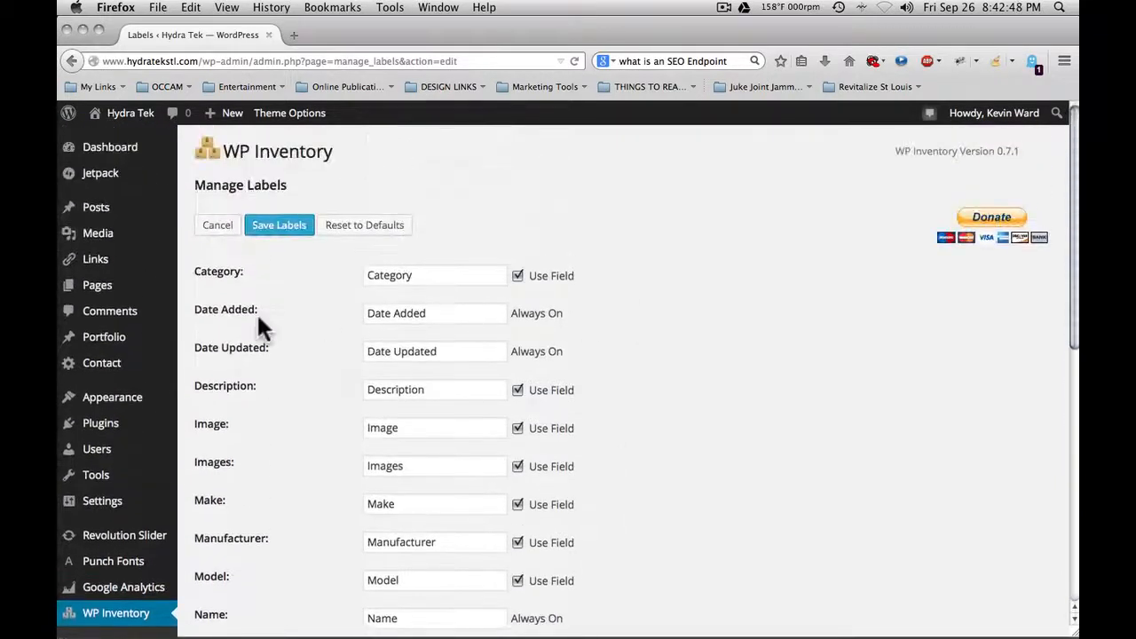
{"action": "mouse_move", "coordinate": [541, 355]}
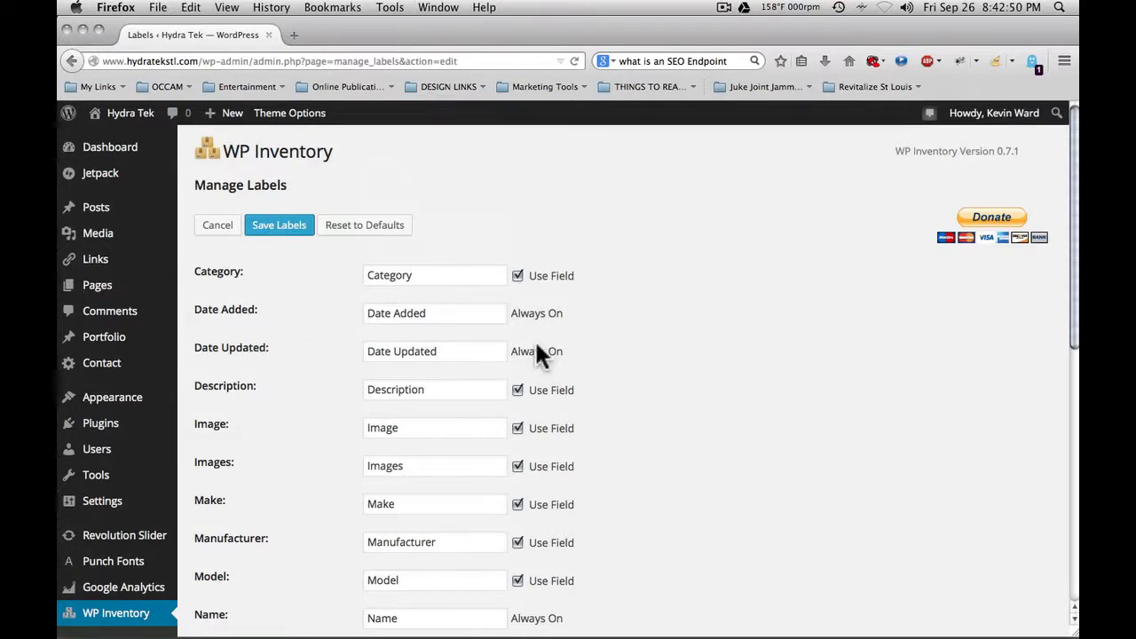
{"action": "scroll", "scroll_direction": "down", "scroll_amount": 3}
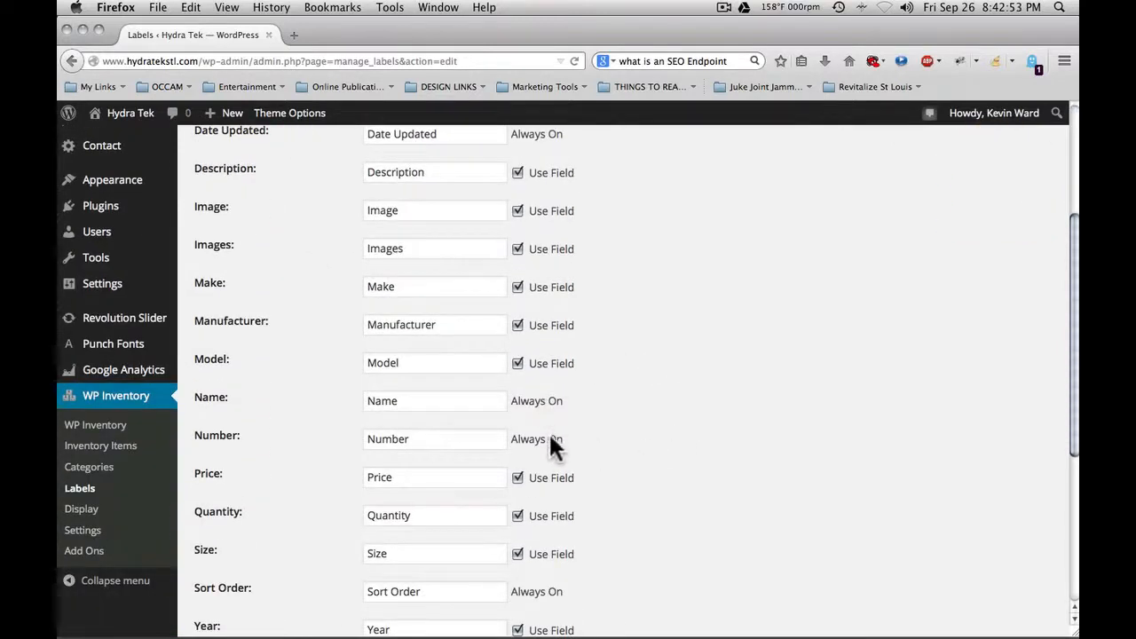
{"action": "scroll", "scroll_direction": "down", "scroll_amount": 3}
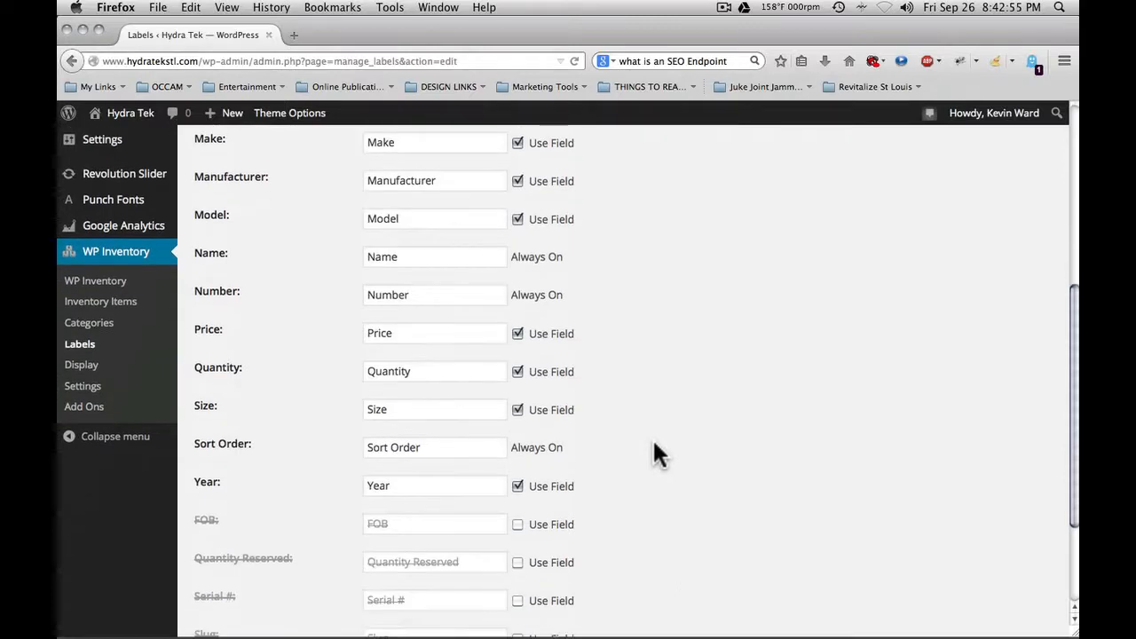
{"action": "mouse_move", "coordinate": [678, 455]}
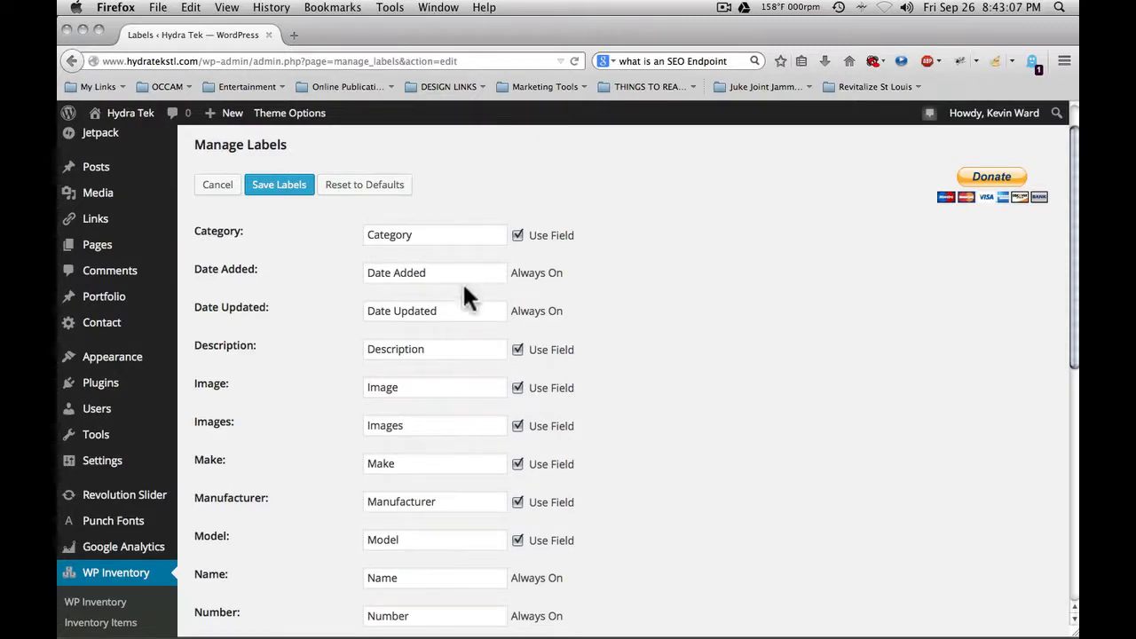
{"action": "mouse_move", "coordinate": [355, 252]}
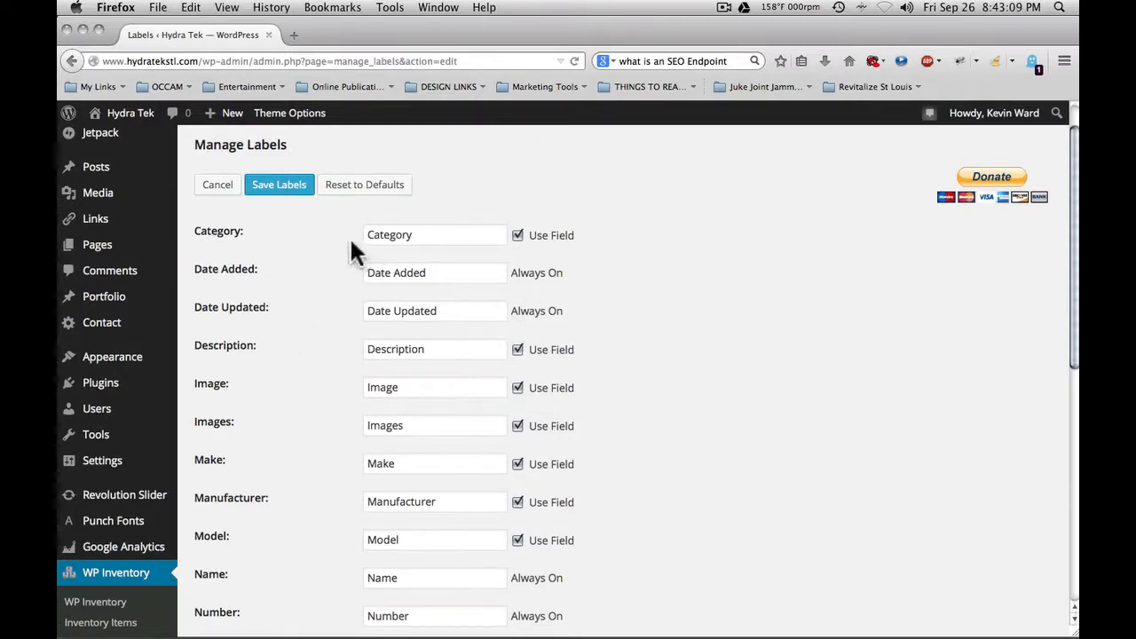
{"action": "left_click", "coordinate": [217, 185]}
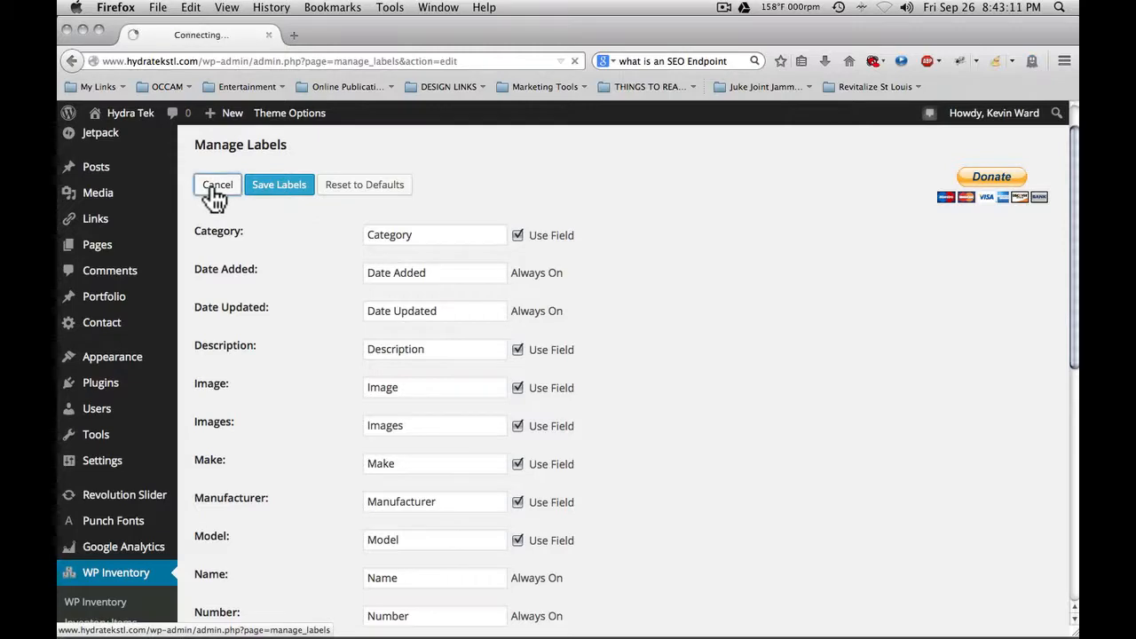
{"action": "left_click", "coordinate": [216, 185]}
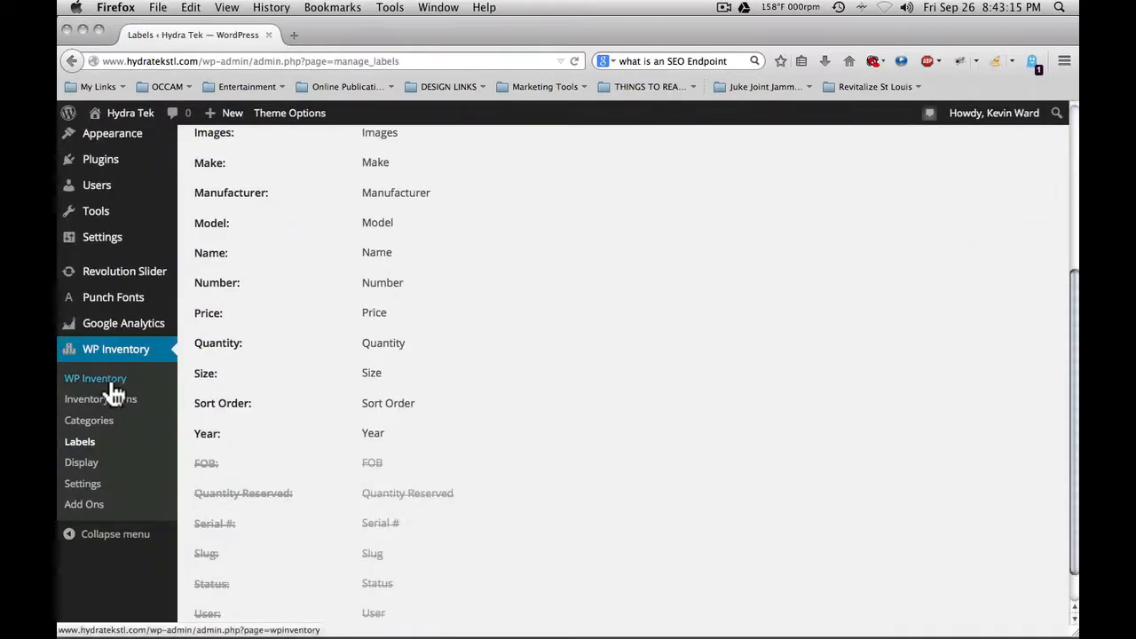
Go to the Display page and review which fields show in listings versus detail pages
{"action": "left_click", "coordinate": [96, 378]}
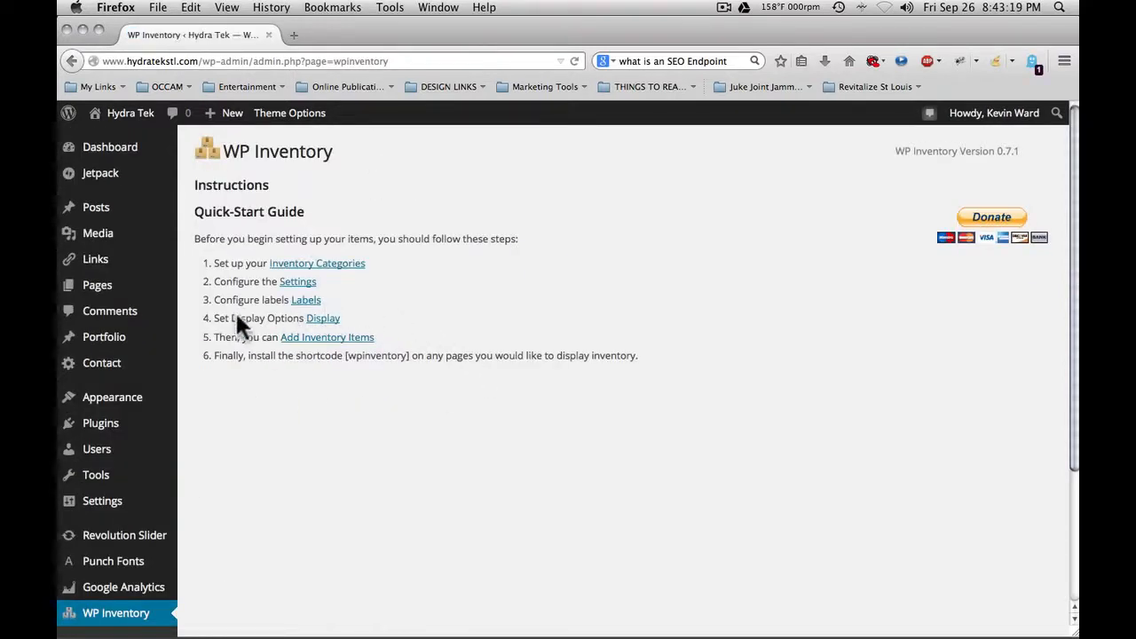
{"action": "left_click", "coordinate": [323, 318]}
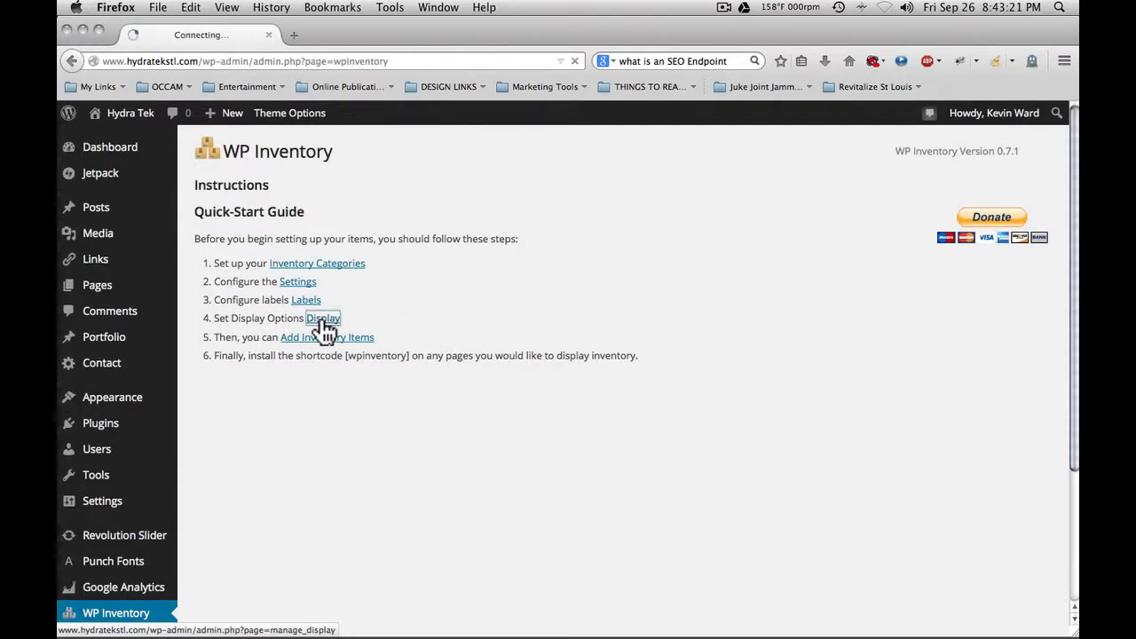
{"action": "left_click", "coordinate": [323, 318]}
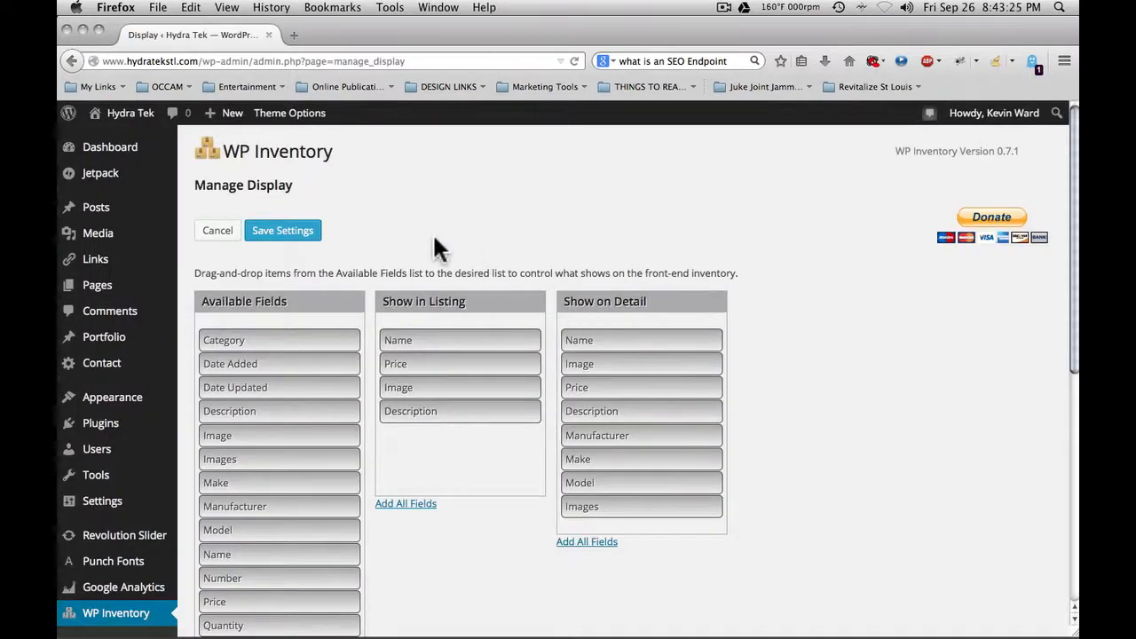
{"action": "scroll", "scroll_direction": "down", "scroll_amount": 3}
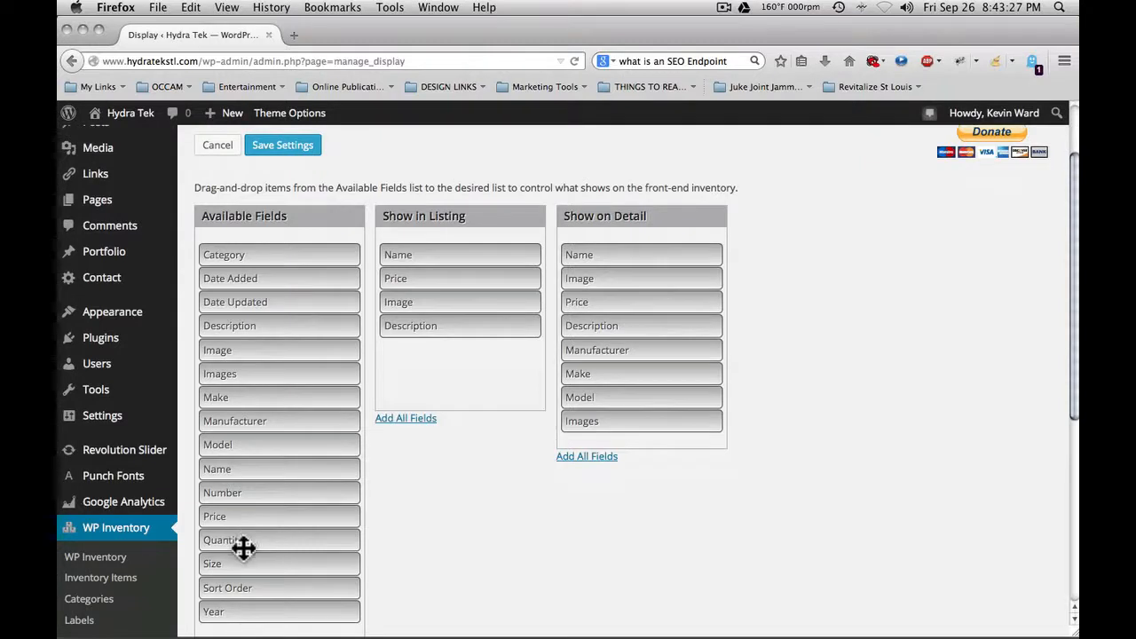
{"action": "mouse_move", "coordinate": [417, 224]}
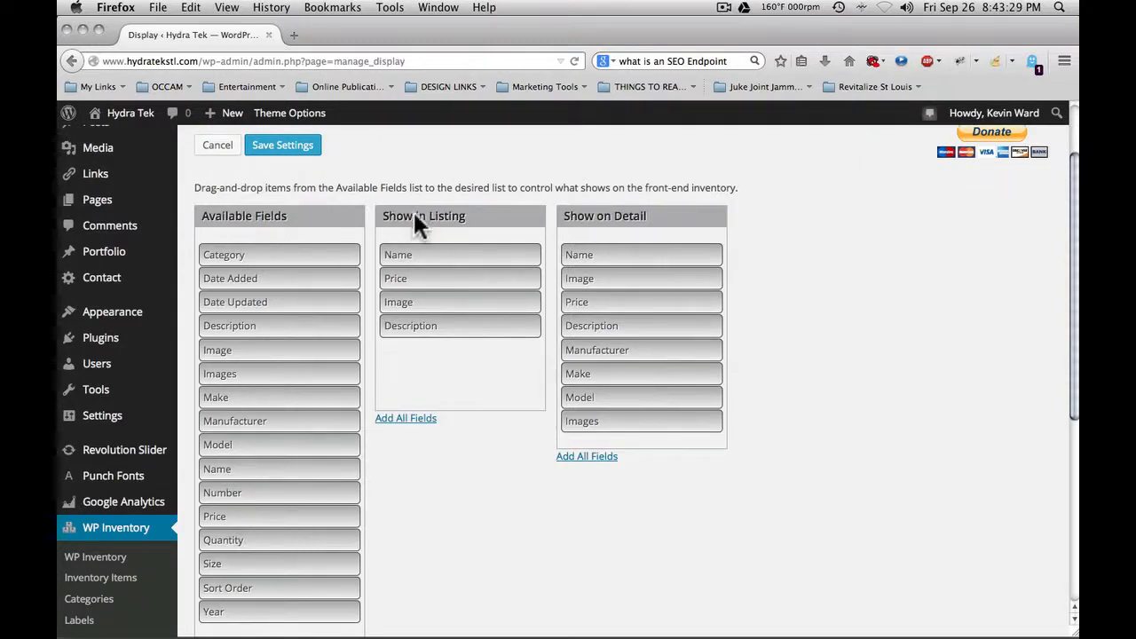
{"action": "mouse_move", "coordinate": [454, 227]}
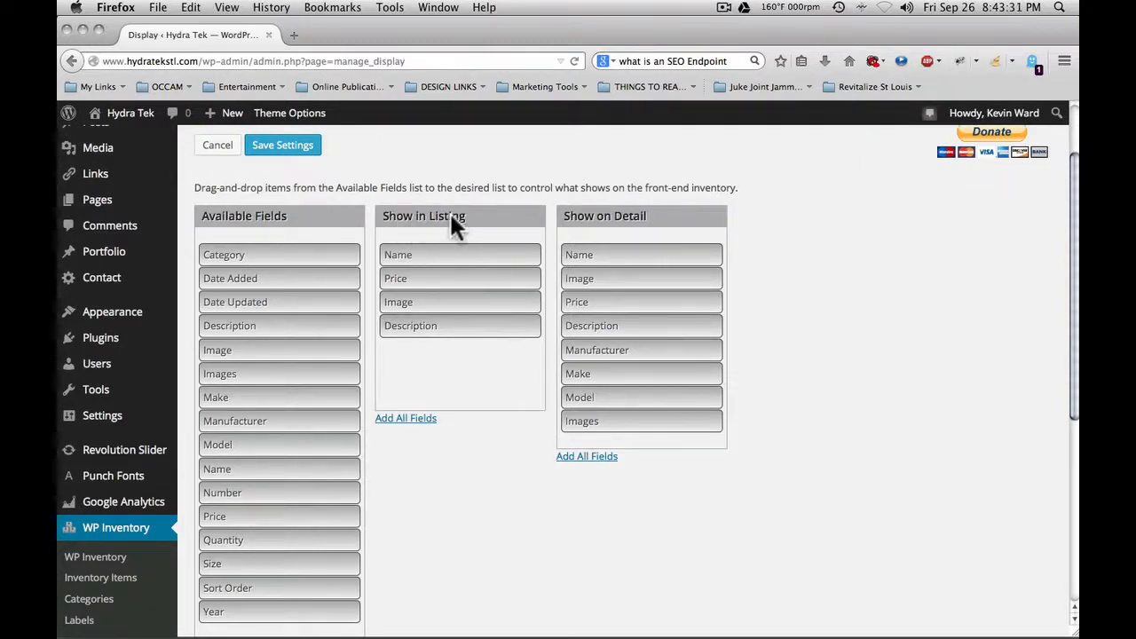
{"action": "mouse_move", "coordinate": [429, 217]}
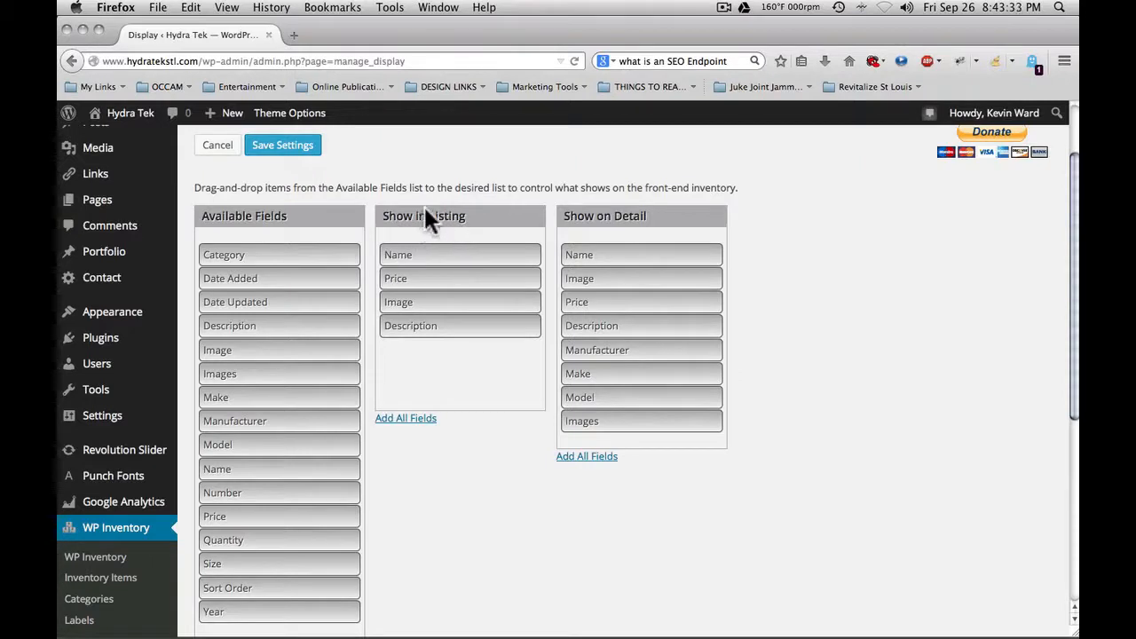
{"action": "mouse_move", "coordinate": [592, 232]}
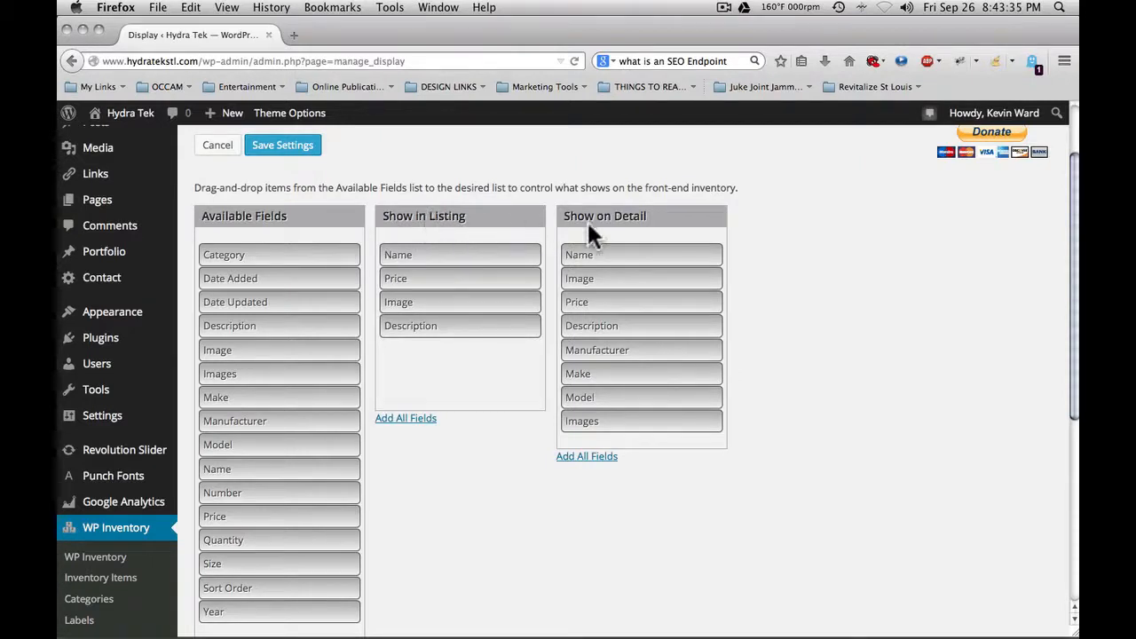
{"action": "mouse_move", "coordinate": [619, 231]}
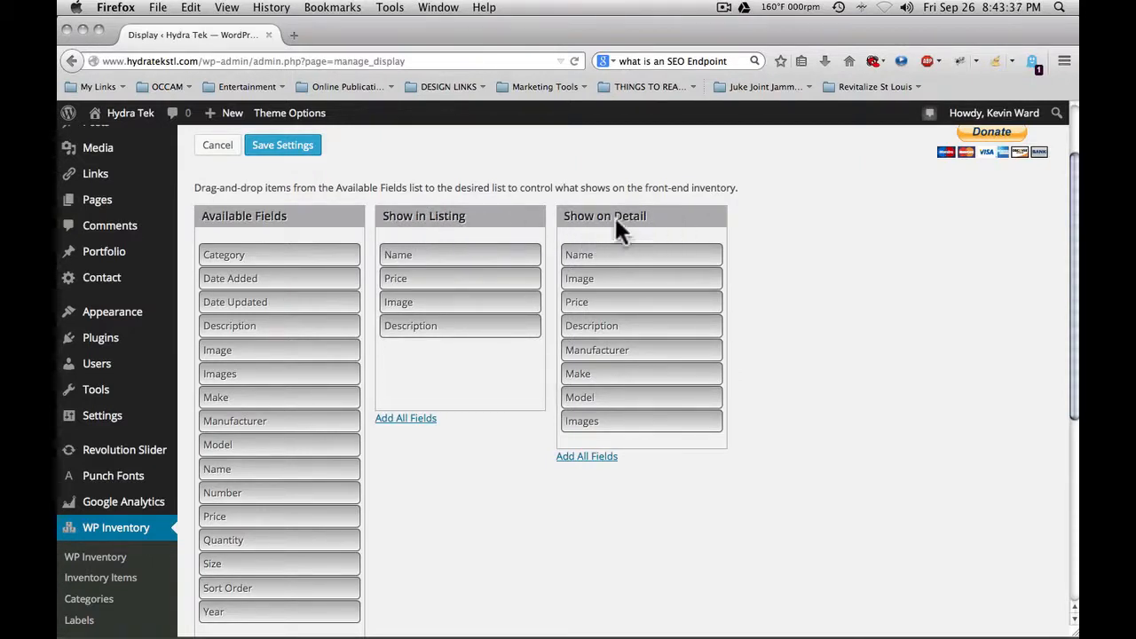
{"action": "mouse_move", "coordinate": [430, 255]}
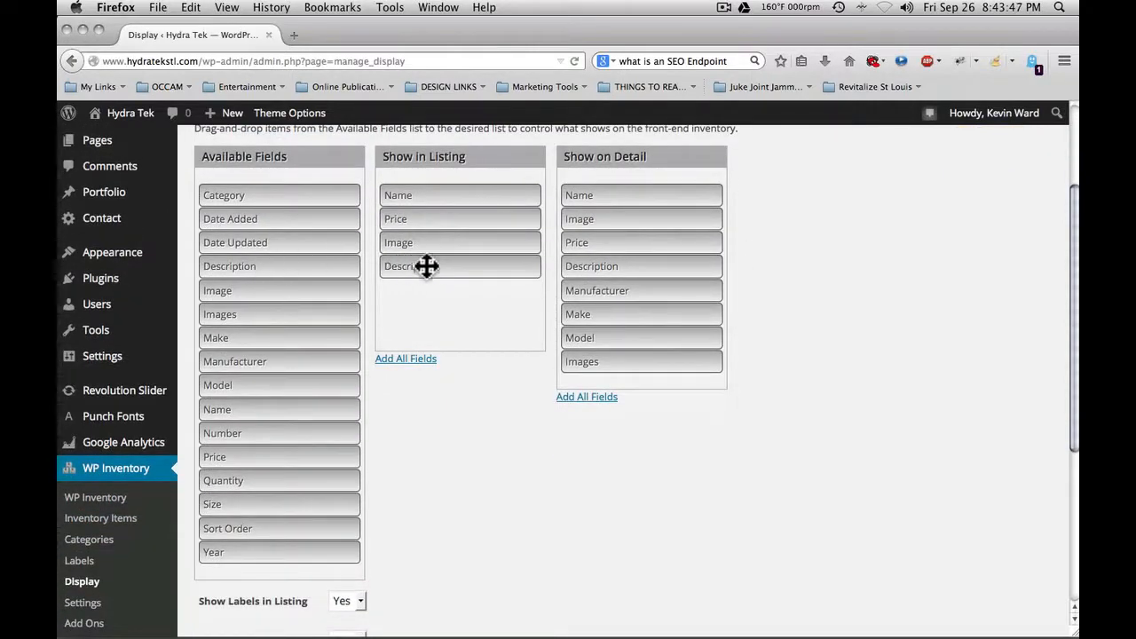
{"action": "left_click_drag", "start_coordinate": [426, 266], "coordinate": [444, 276]}
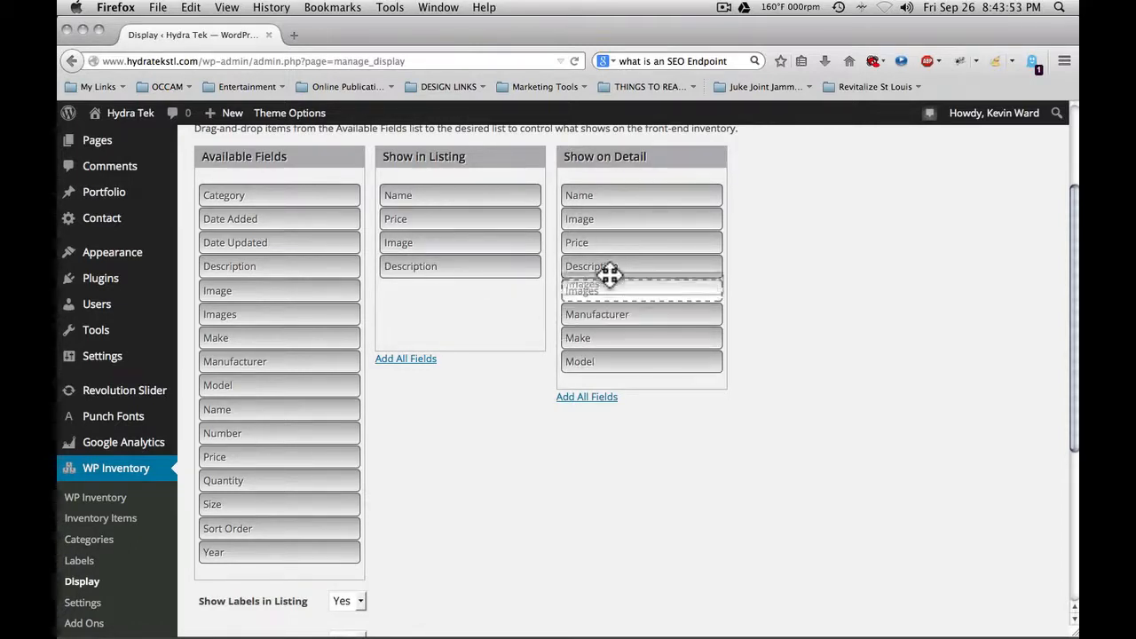
{"action": "left_click_drag", "start_coordinate": [582, 291], "coordinate": [582, 362]}
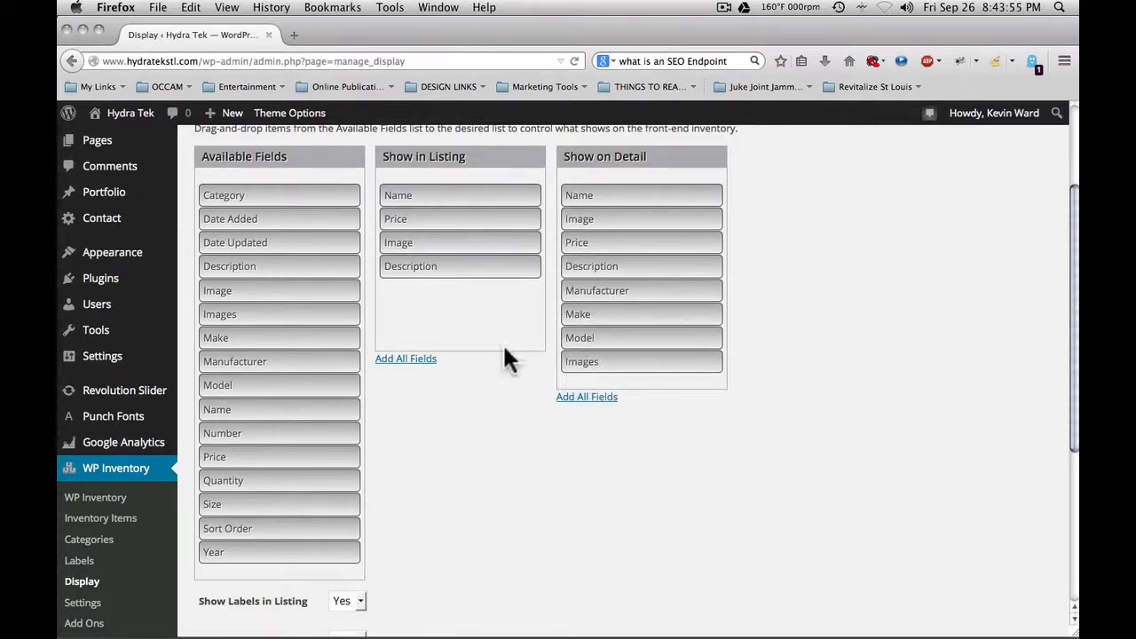
Keep Thumbnail listing images and Medium detail images, then save the display settings
{"action": "scroll", "scroll_direction": "down", "scroll_amount": 3}
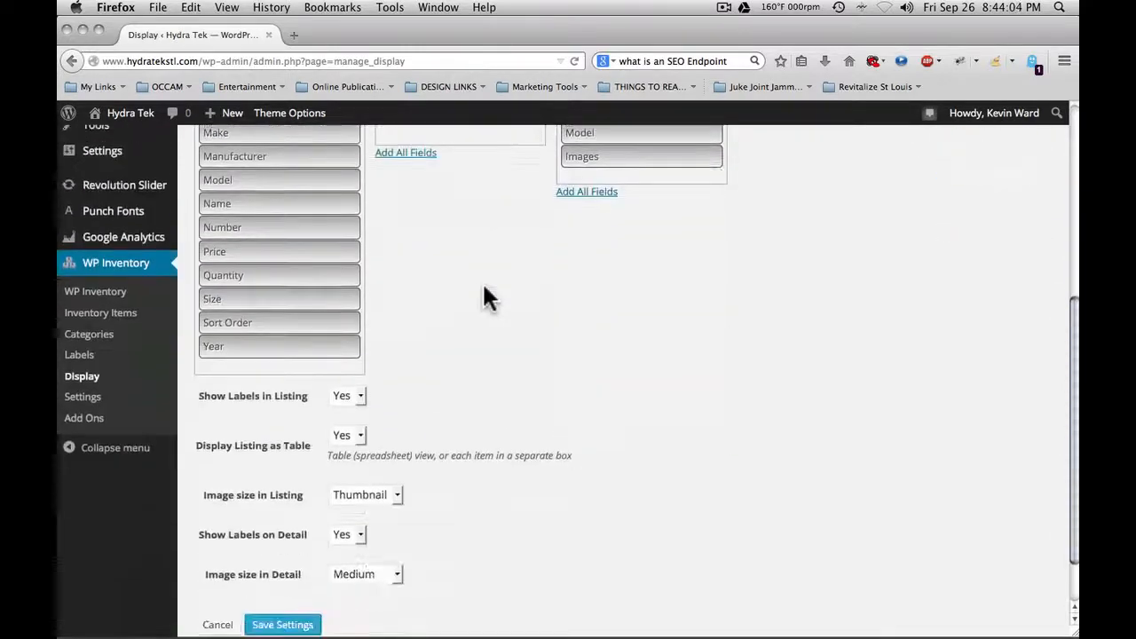
{"action": "scroll", "scroll_direction": "down", "scroll_amount": 3}
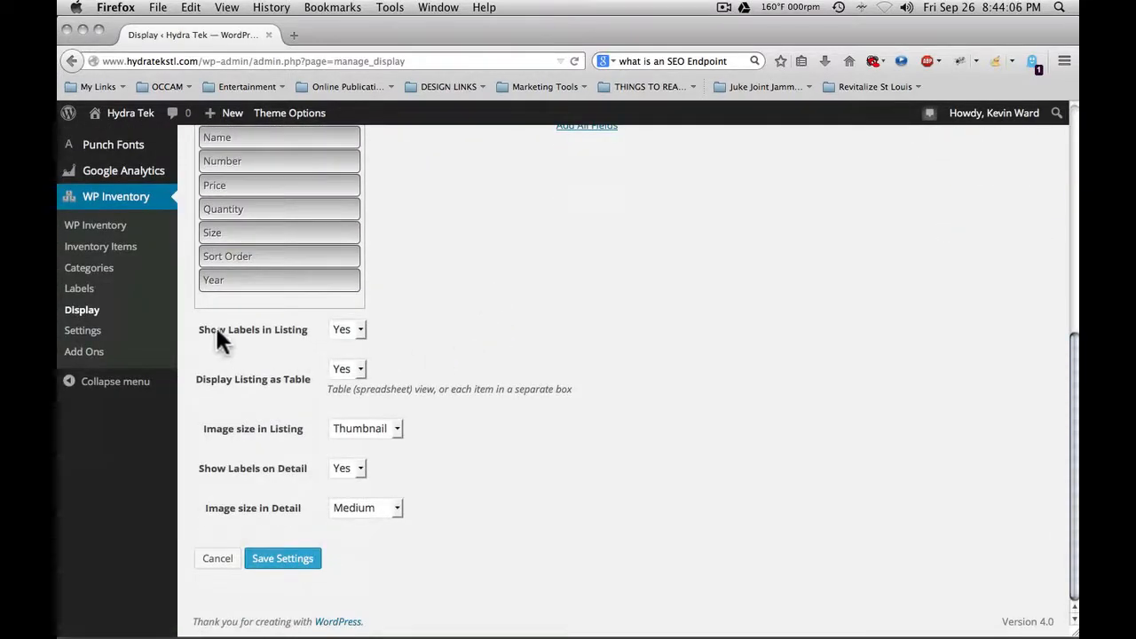
{"action": "mouse_move", "coordinate": [286, 337]}
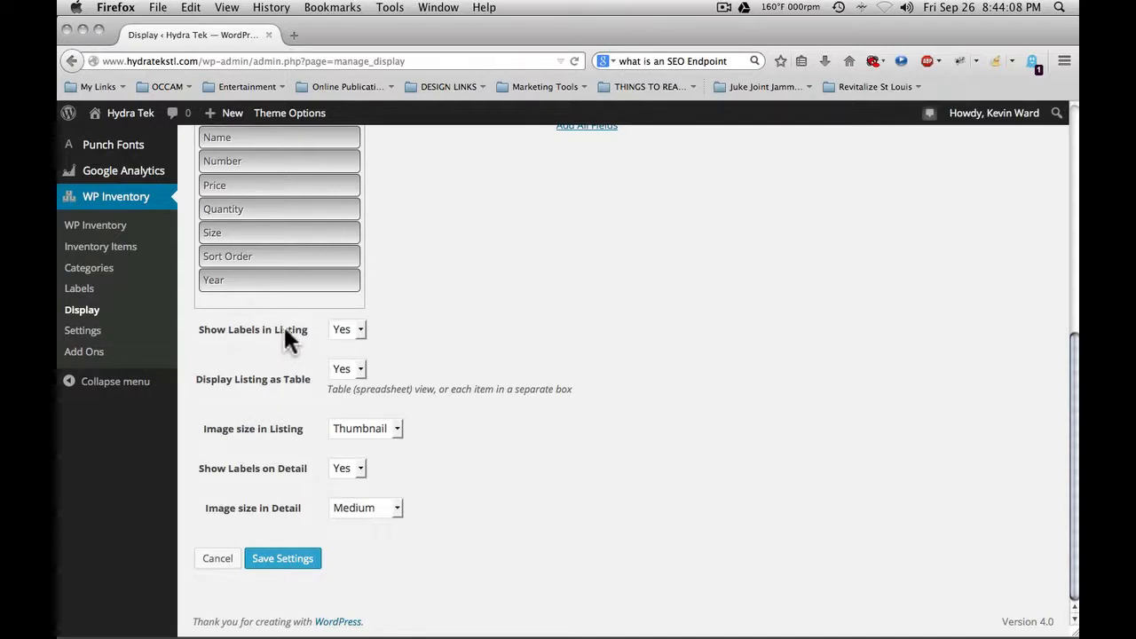
{"action": "mouse_move", "coordinate": [302, 394]}
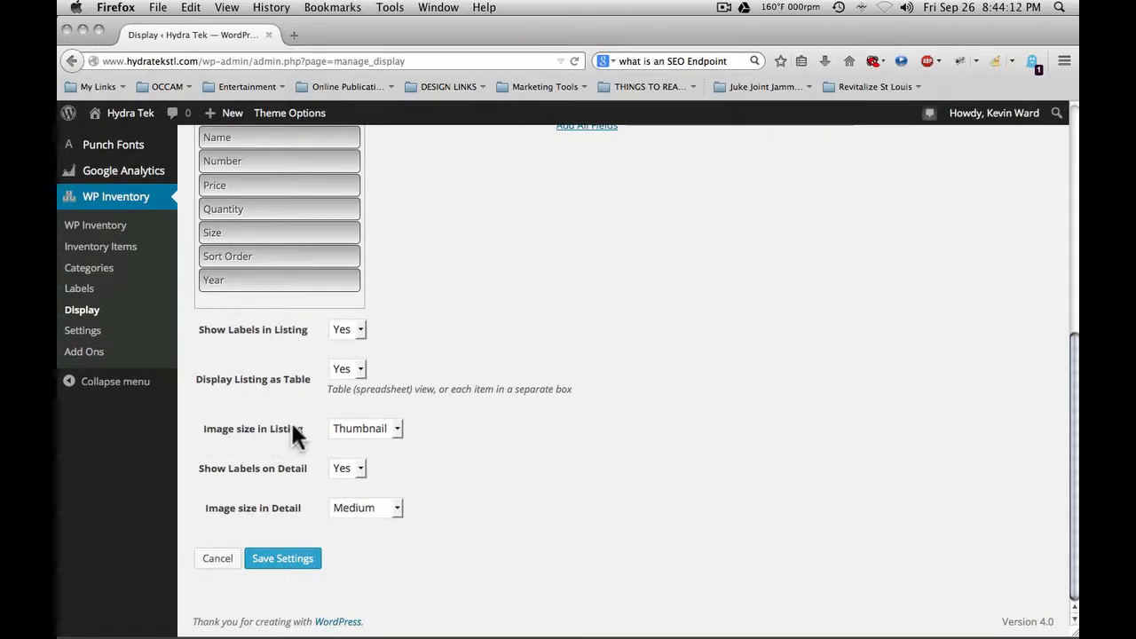
{"action": "mouse_move", "coordinate": [298, 480]}
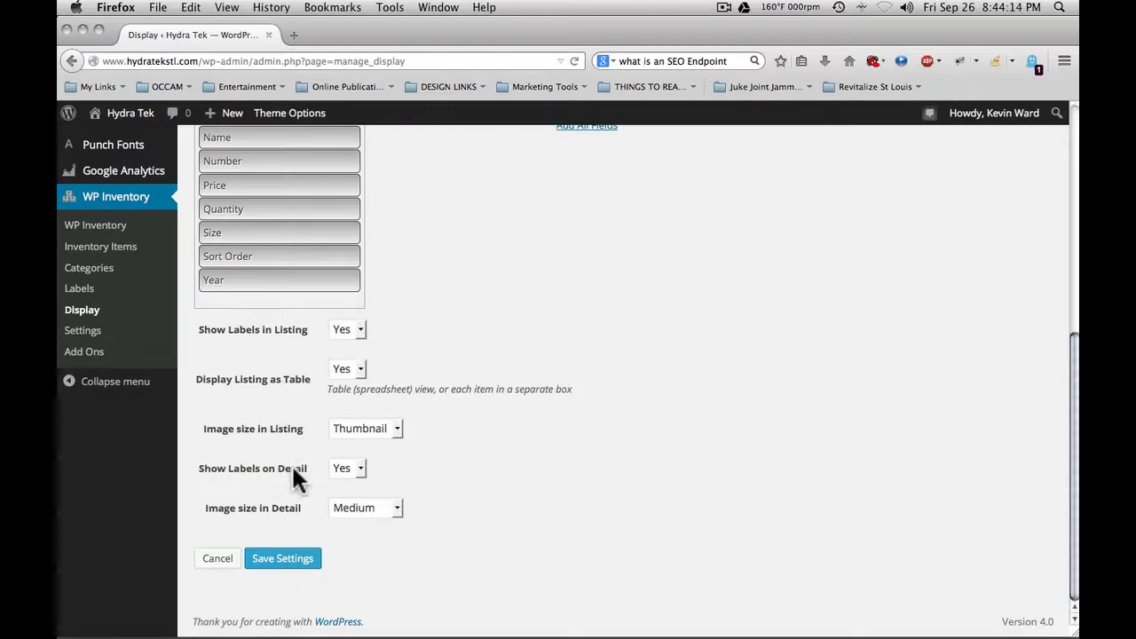
{"action": "mouse_move", "coordinate": [293, 518]}
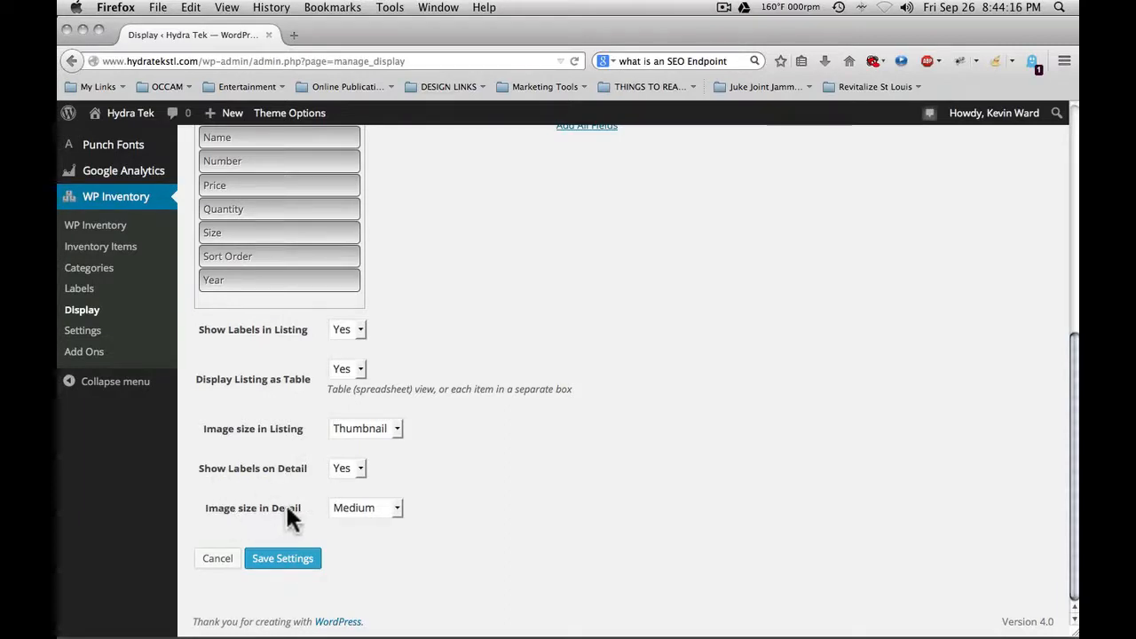
{"action": "mouse_move", "coordinate": [404, 440]}
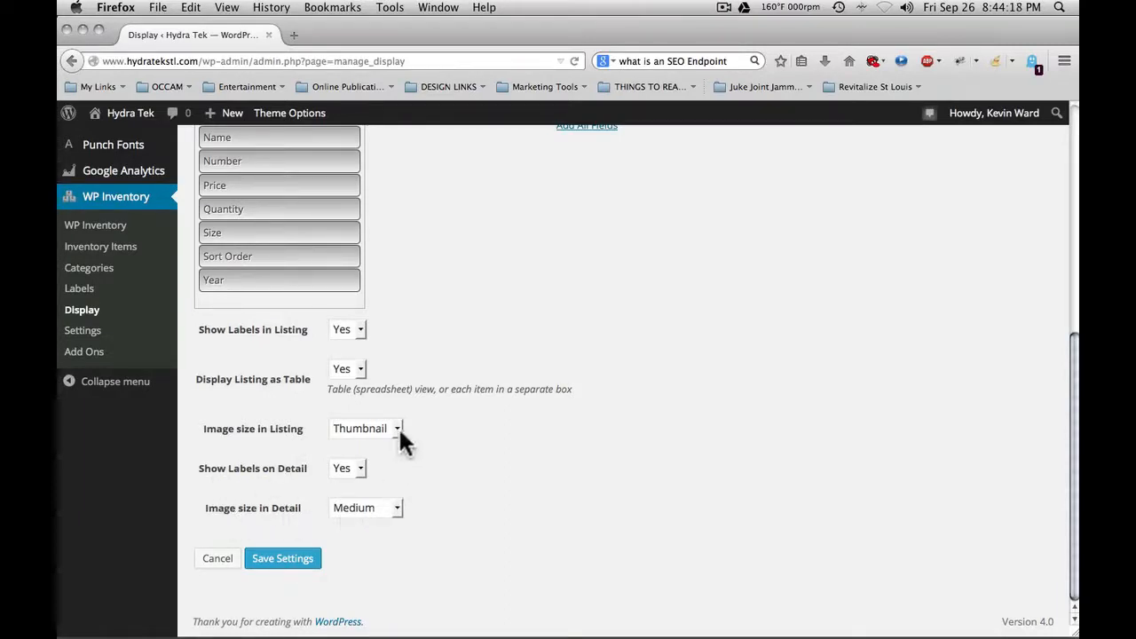
{"action": "left_click", "coordinate": [365, 427]}
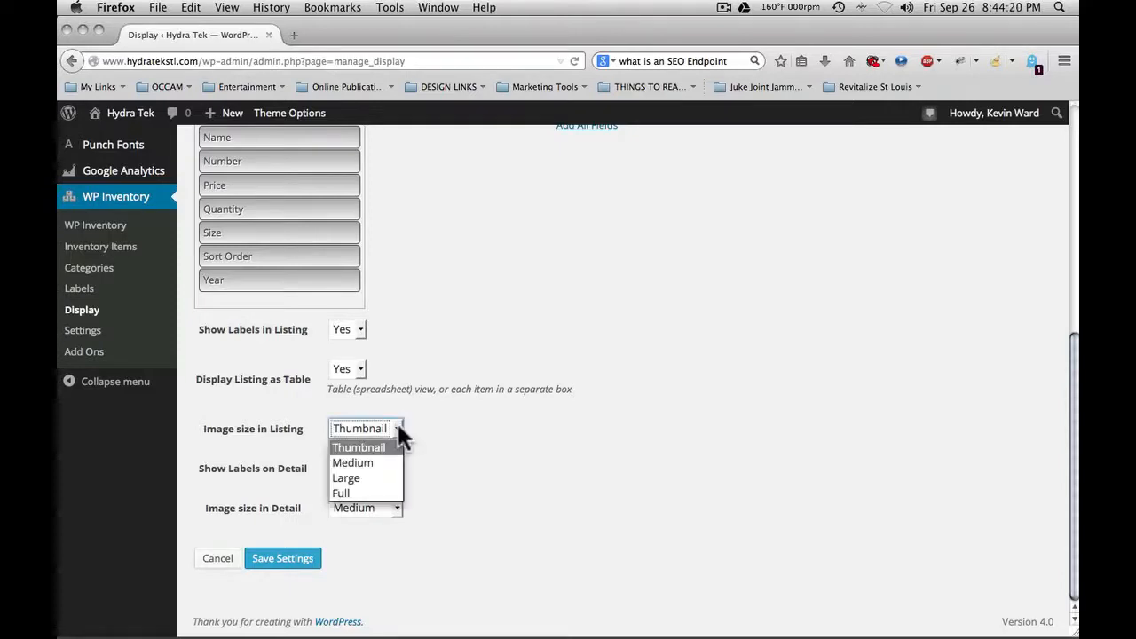
{"action": "left_click", "coordinate": [358, 427]}
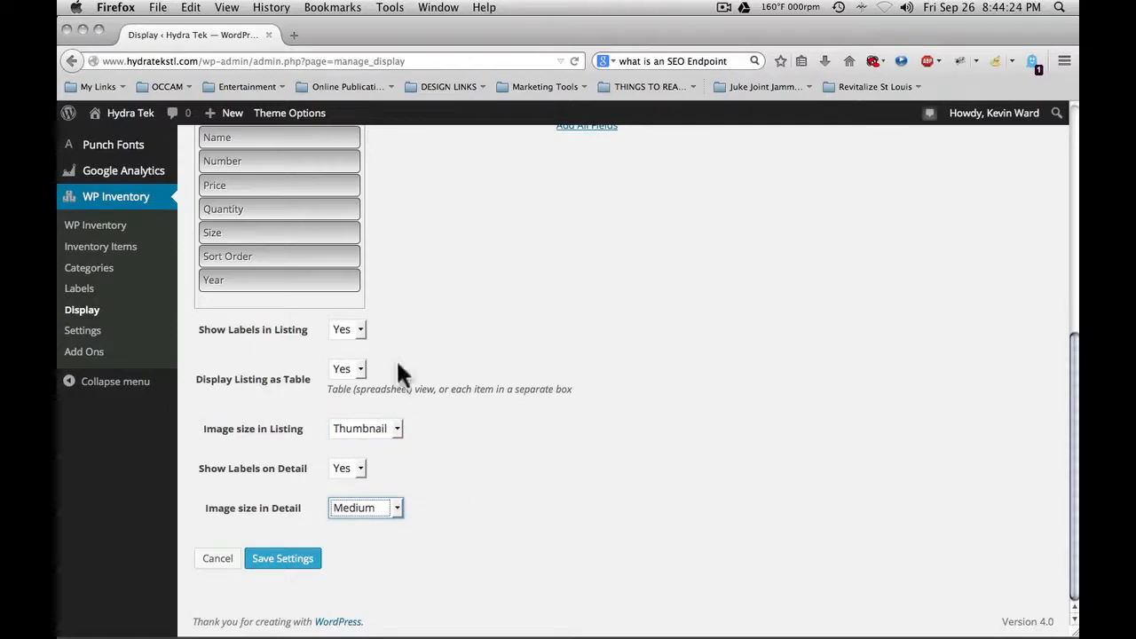
{"action": "mouse_move", "coordinate": [506, 408]}
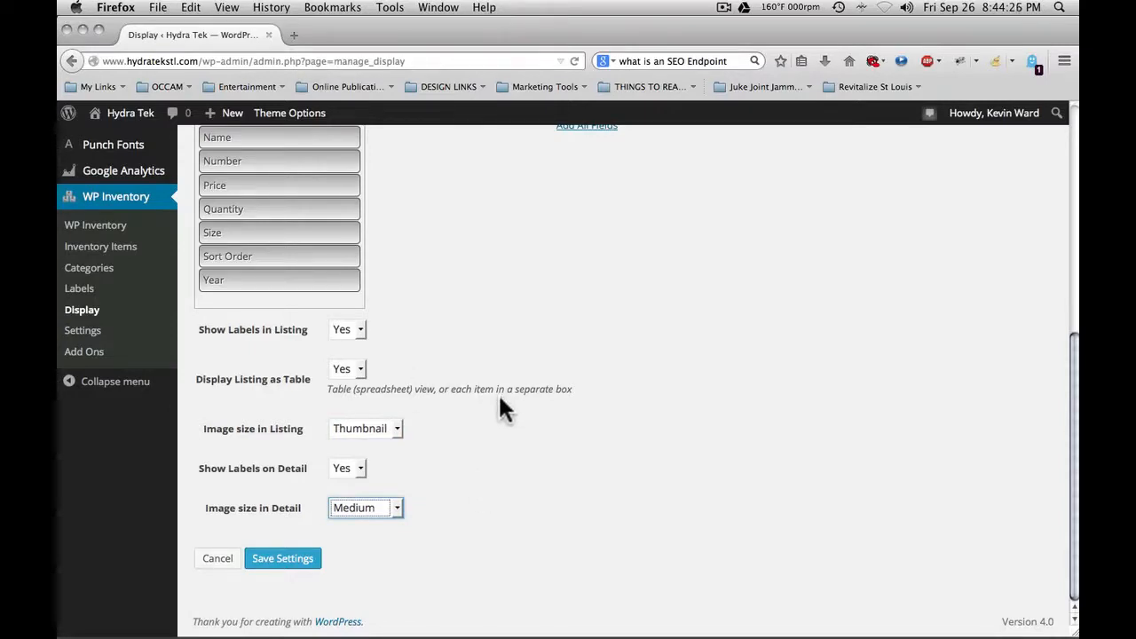
{"action": "mouse_move", "coordinate": [543, 411]}
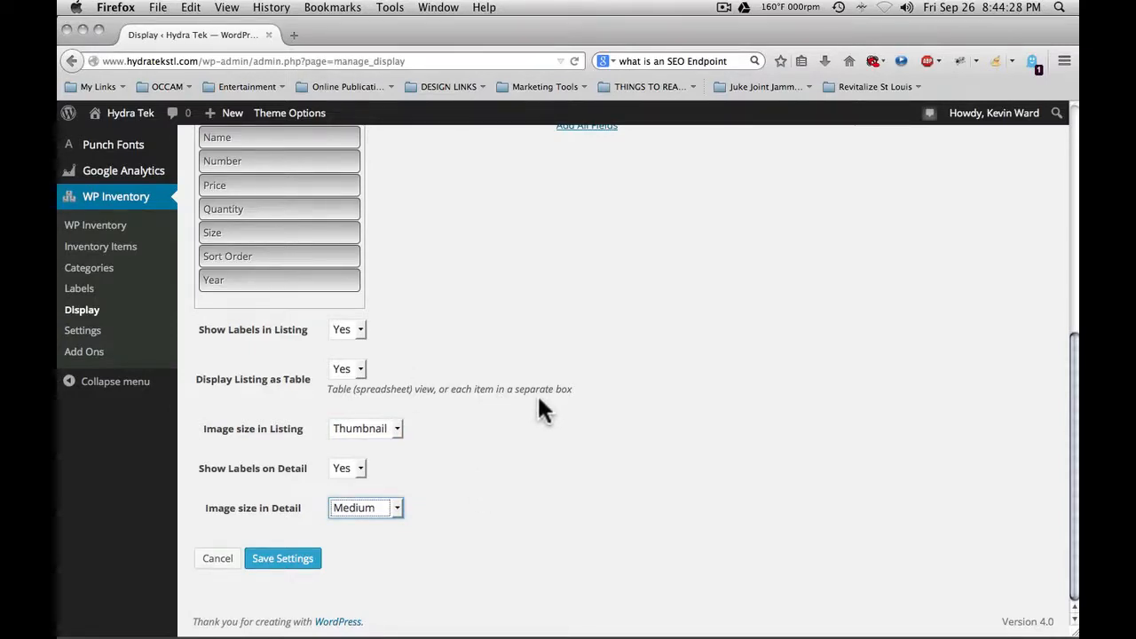
{"action": "mouse_move", "coordinate": [383, 501]}
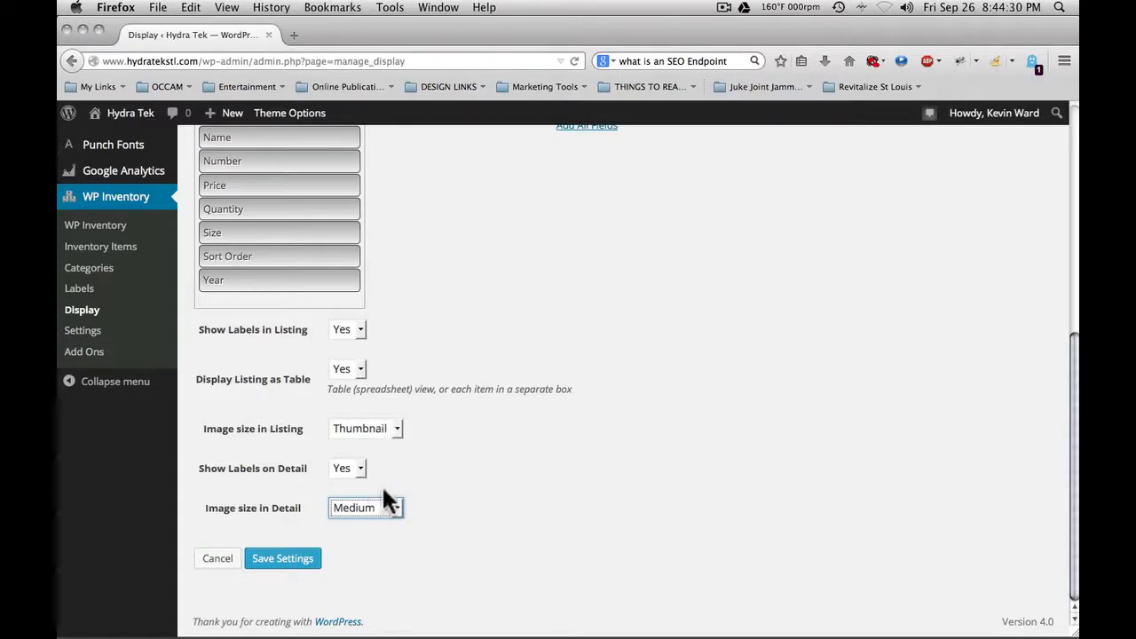
{"action": "left_click", "coordinate": [366, 428]}
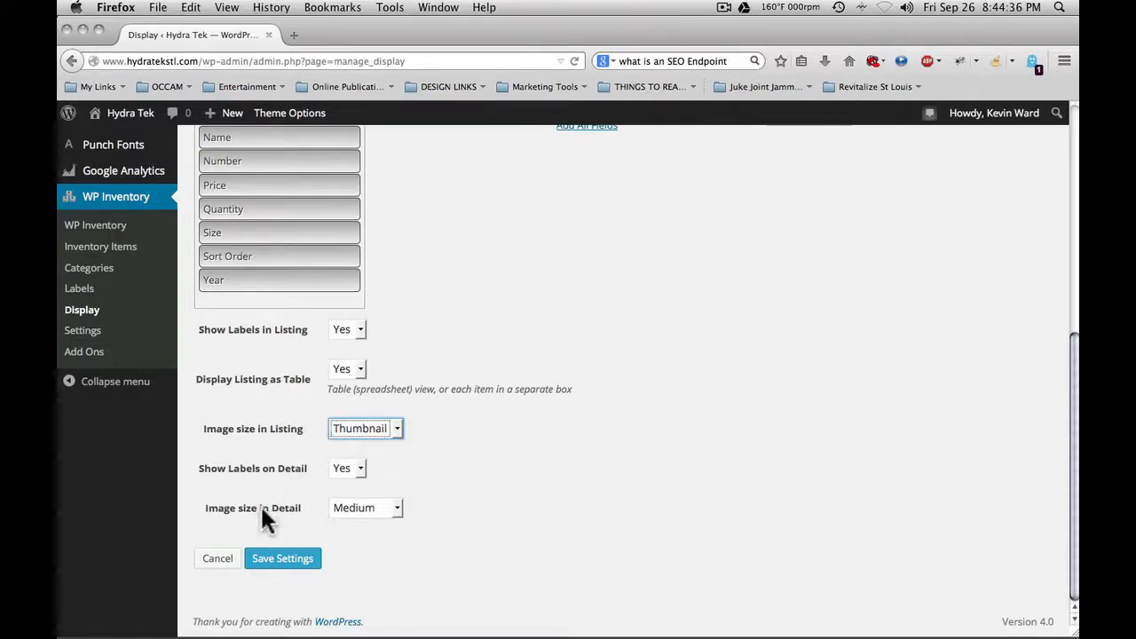
{"action": "left_click", "coordinate": [282, 557]}
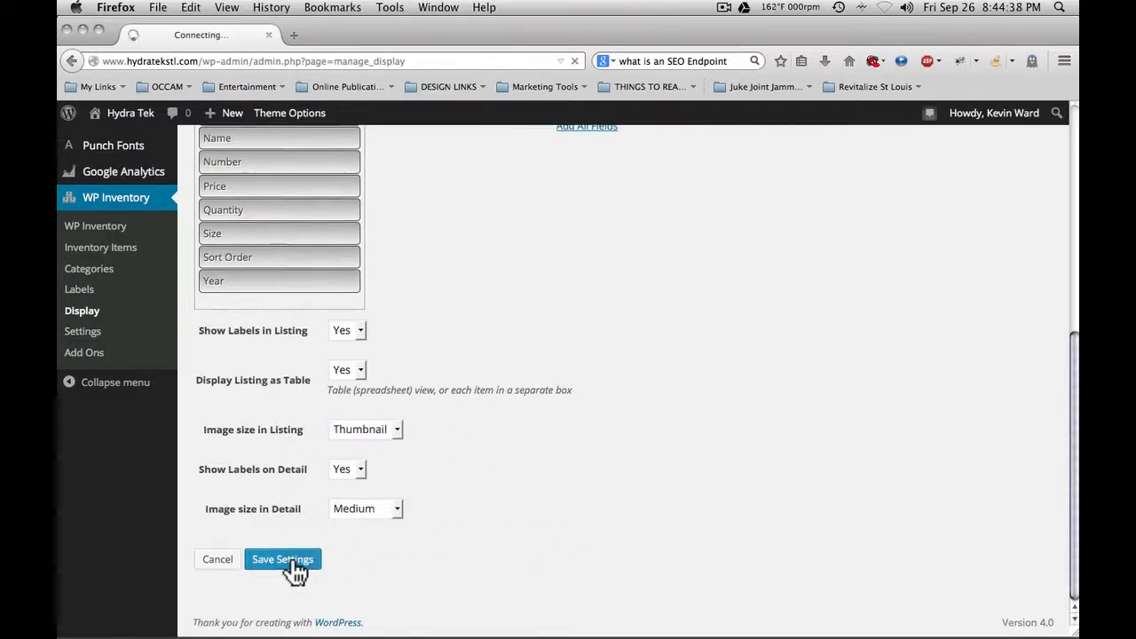
Confirm the display settings saved and return to the Quick-Start Guide
{"action": "left_click", "coordinate": [282, 559]}
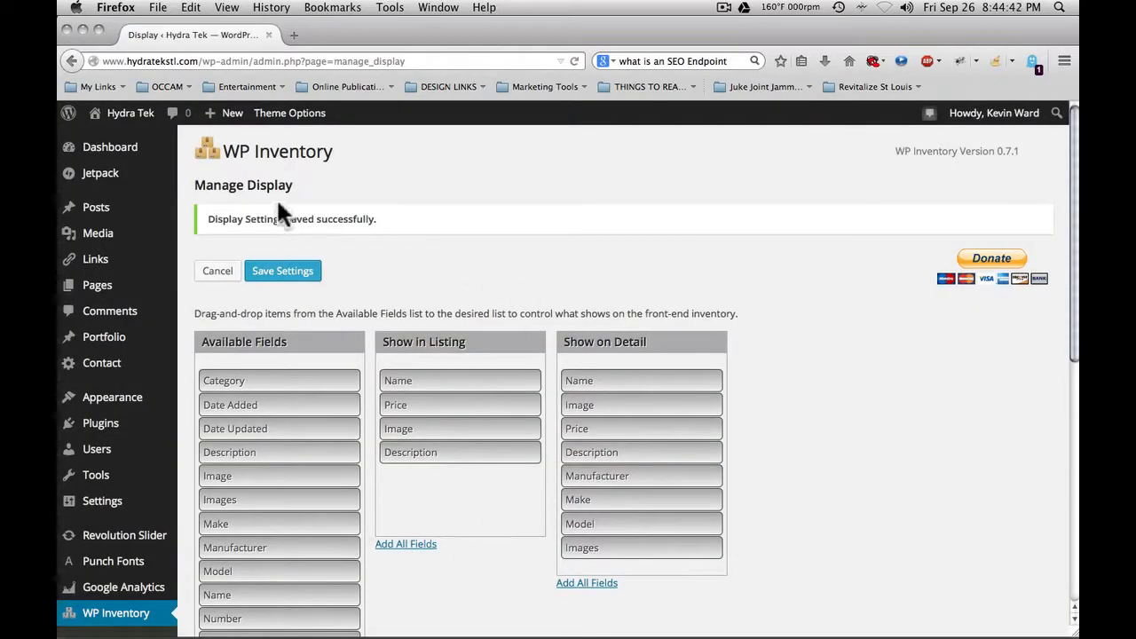
{"action": "mouse_move", "coordinate": [415, 241]}
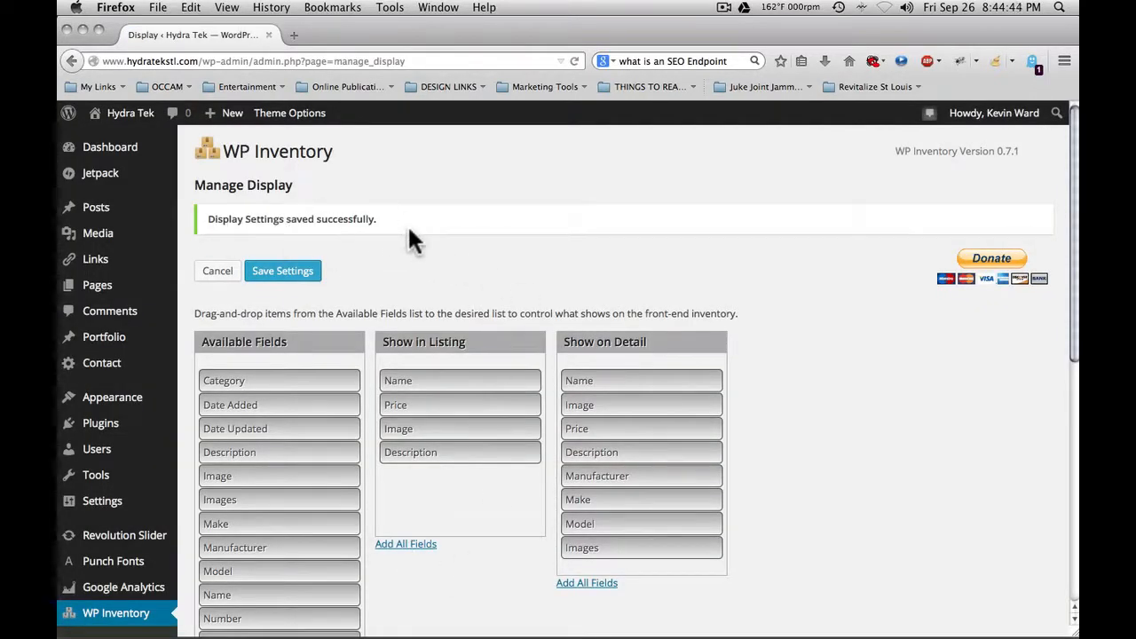
{"action": "scroll", "scroll_direction": "down", "scroll_amount": 3}
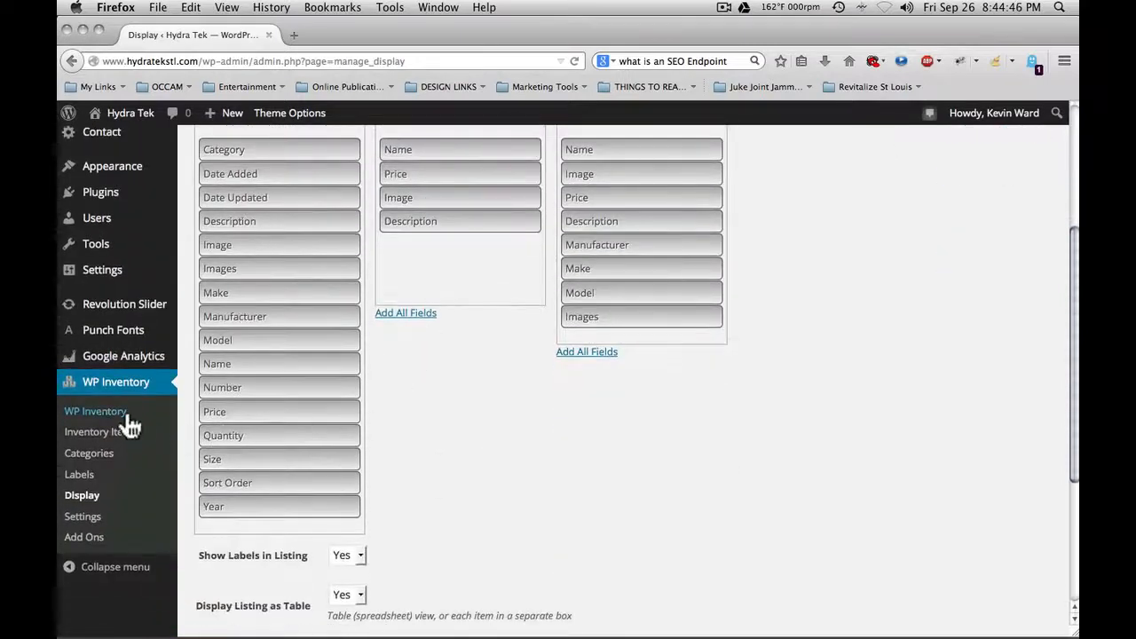
{"action": "left_click", "coordinate": [96, 410]}
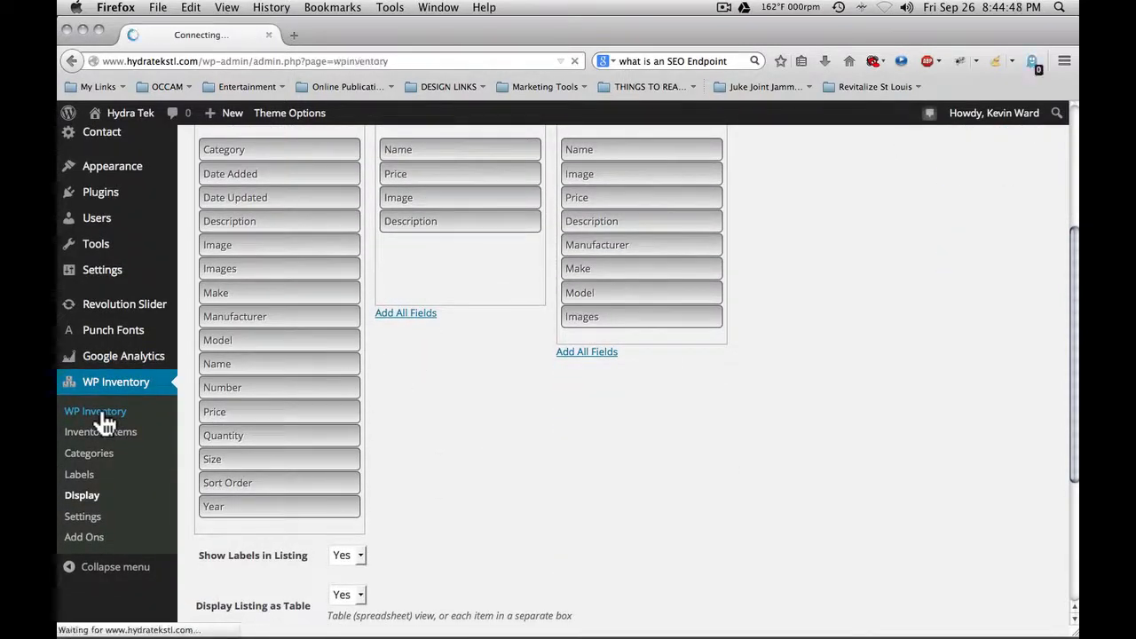
{"action": "left_click", "coordinate": [96, 411]}
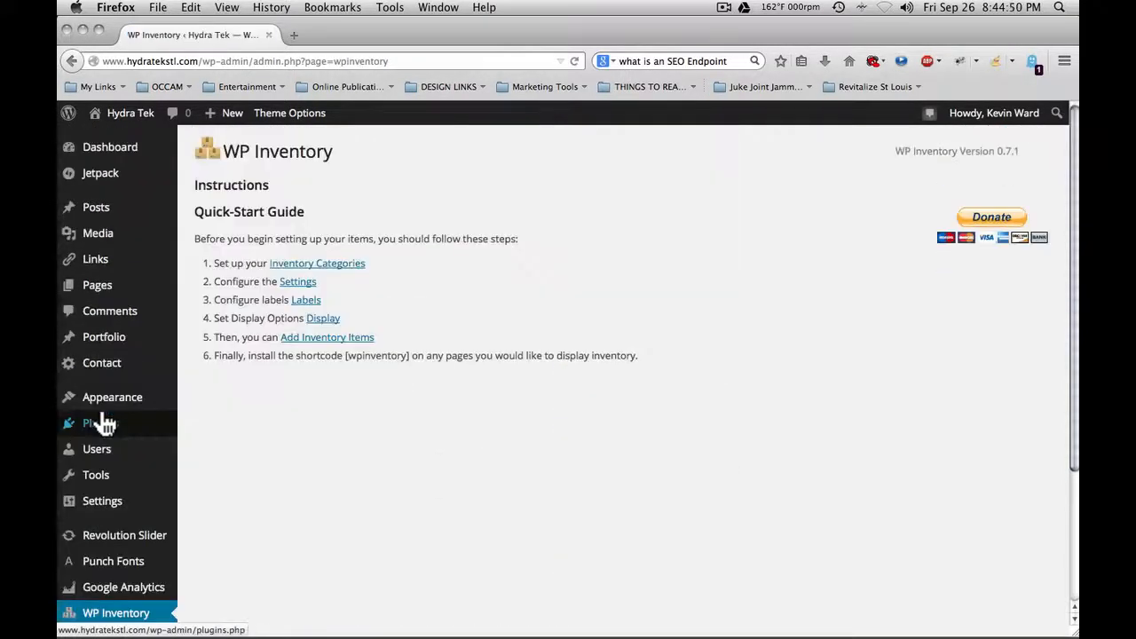
{"action": "mouse_move", "coordinate": [326, 337]}
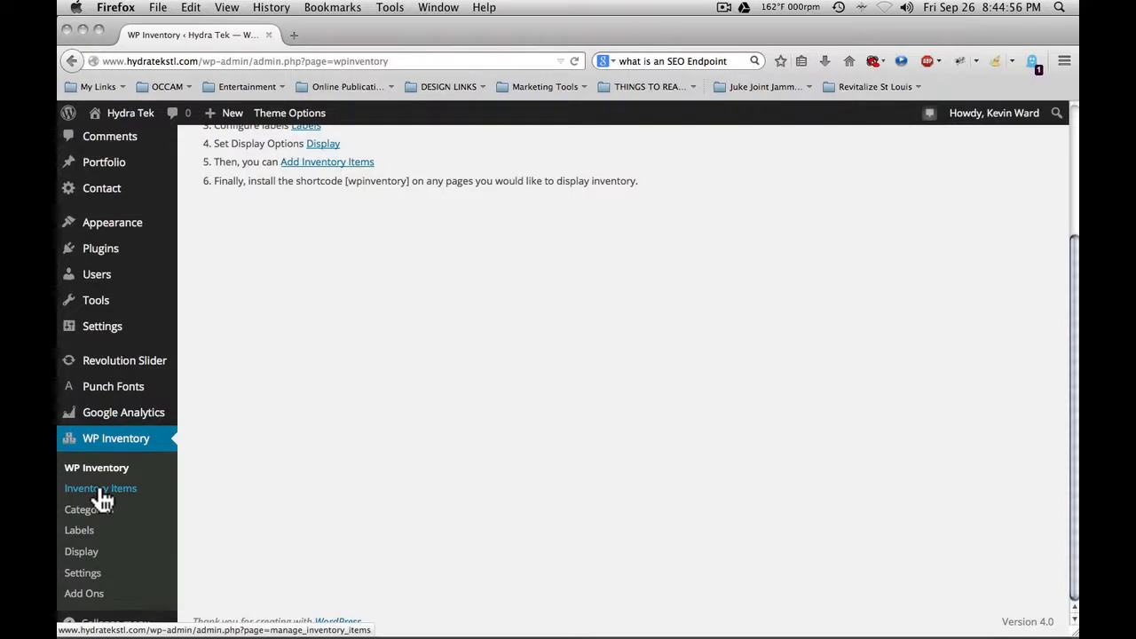
Go to Manage Inventory Items listing the 1999 Caterpillar GP15K and 2008 Komatsu forklift
{"action": "left_click", "coordinate": [99, 488]}
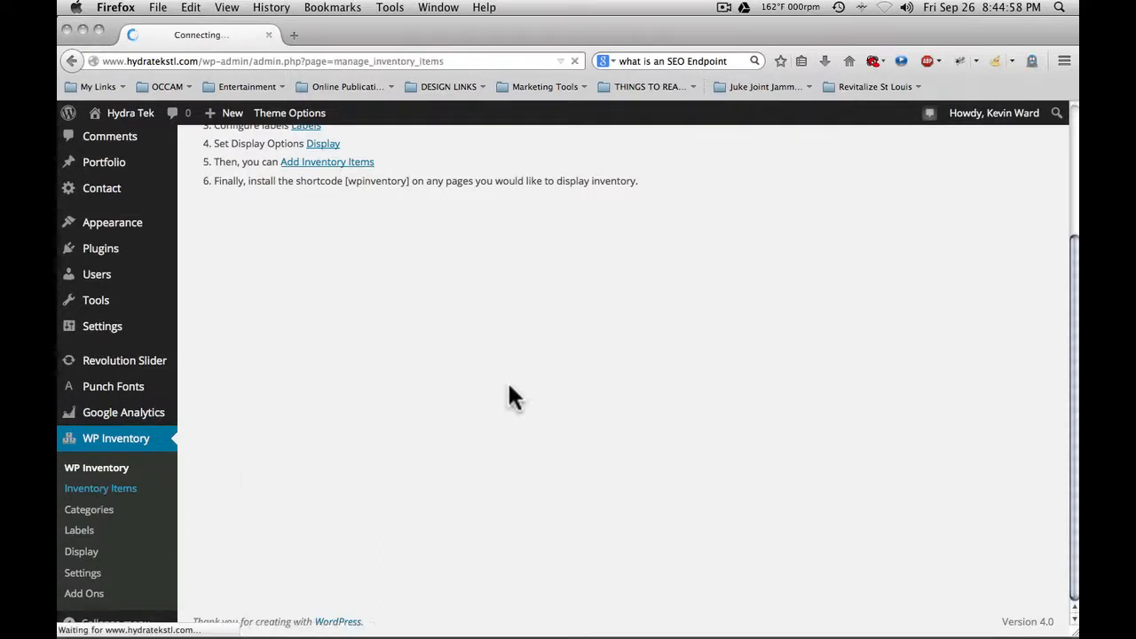
{"action": "left_click", "coordinate": [100, 486]}
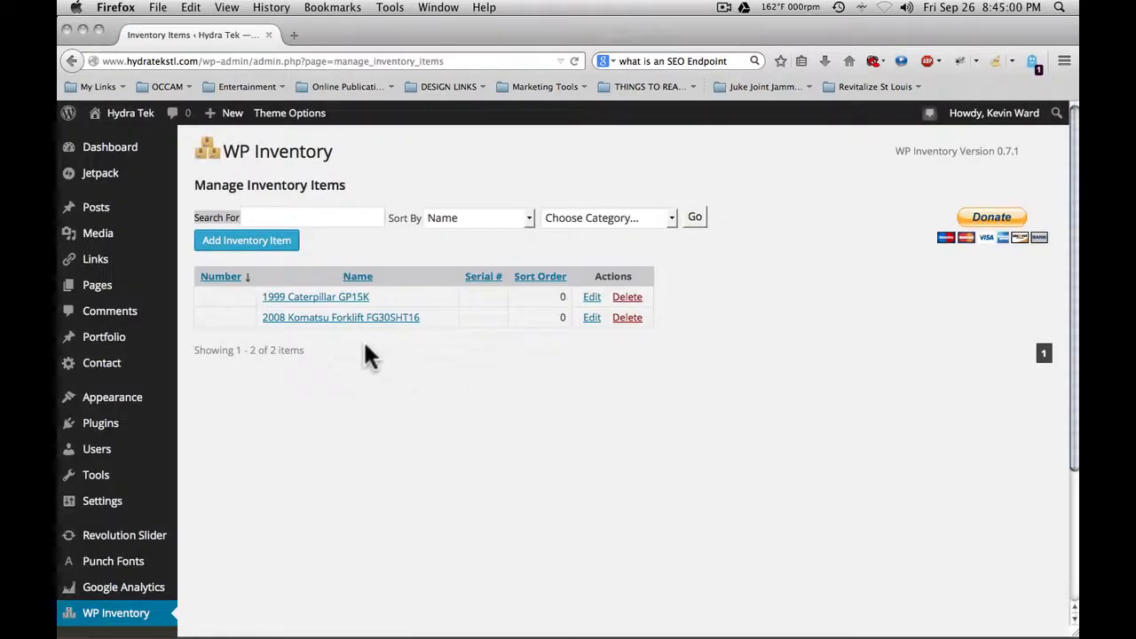
{"action": "mouse_move", "coordinate": [319, 321]}
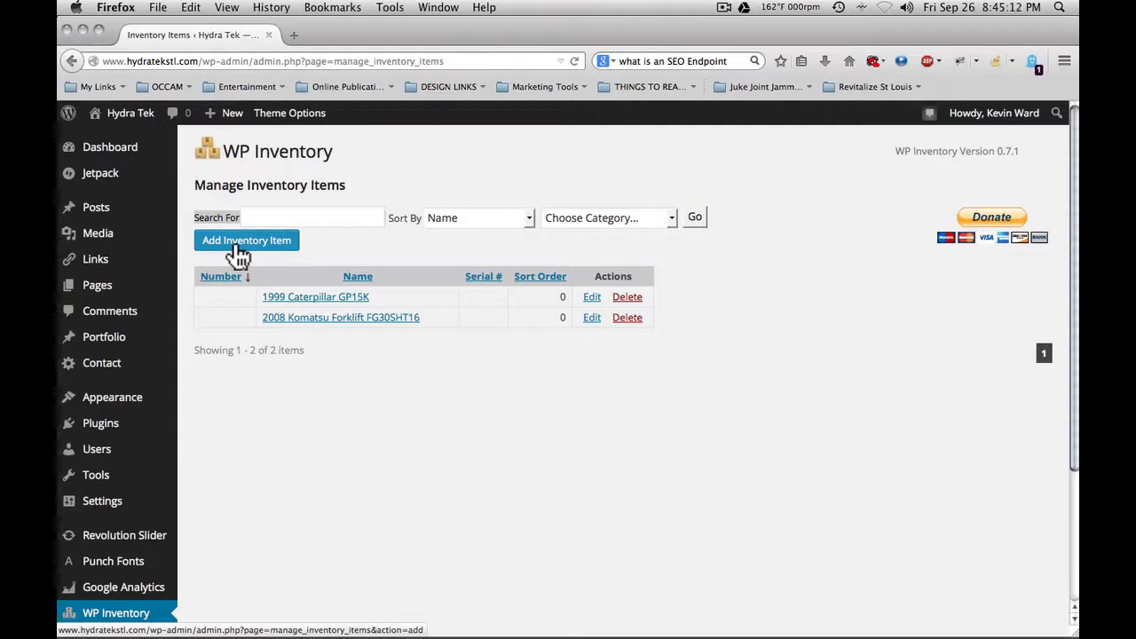
{"action": "mouse_move", "coordinate": [264, 252]}
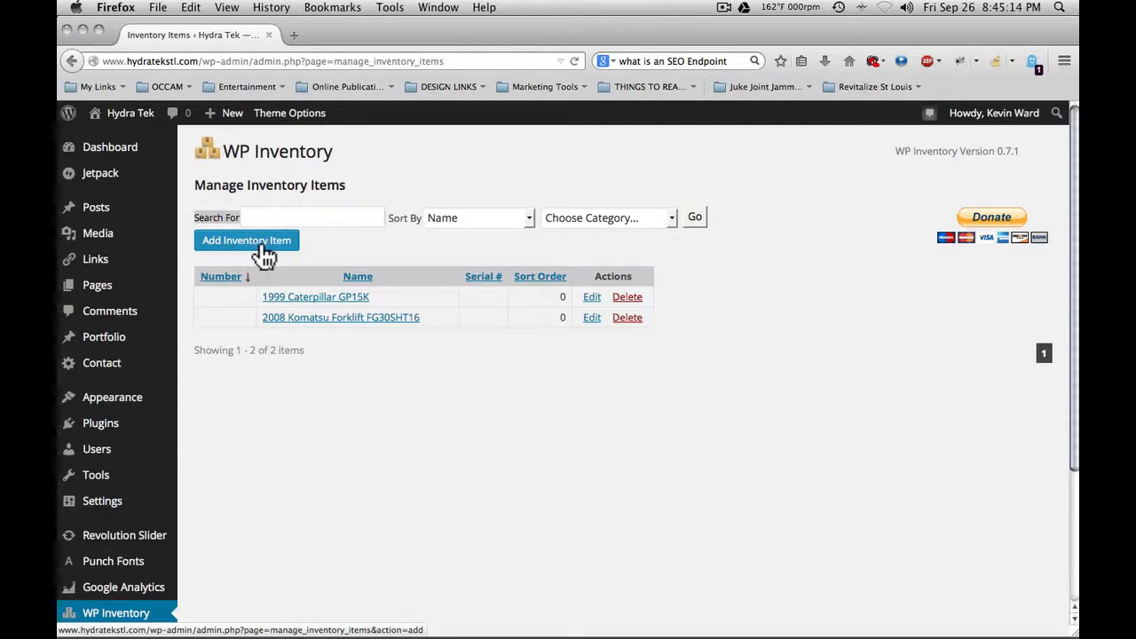
{"action": "mouse_move", "coordinate": [405, 262]}
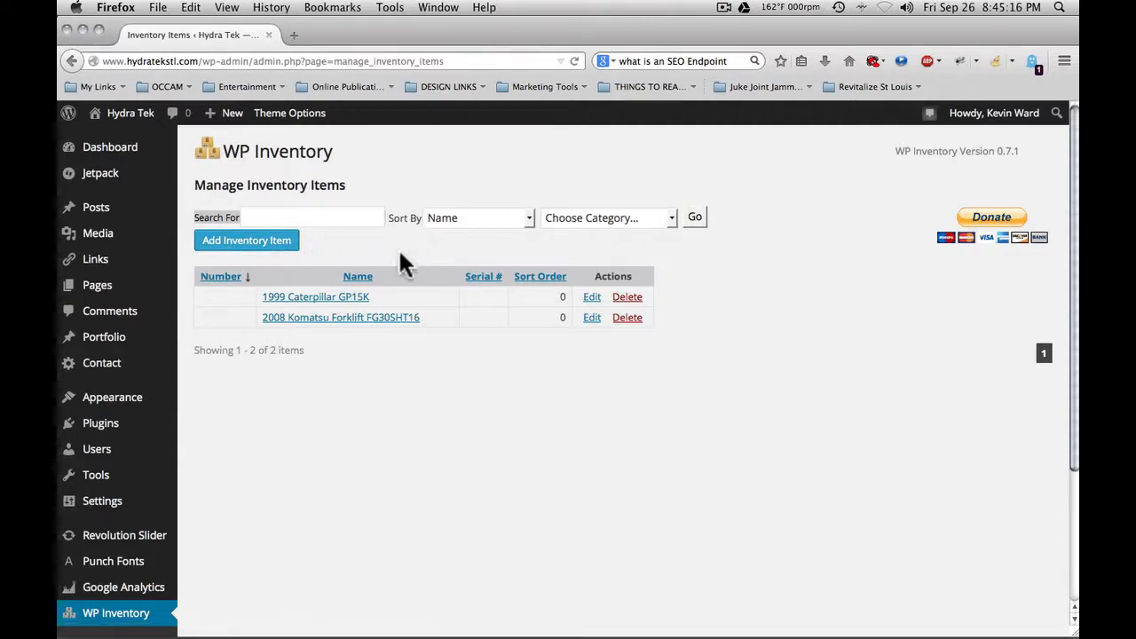
{"action": "mouse_move", "coordinate": [363, 257]}
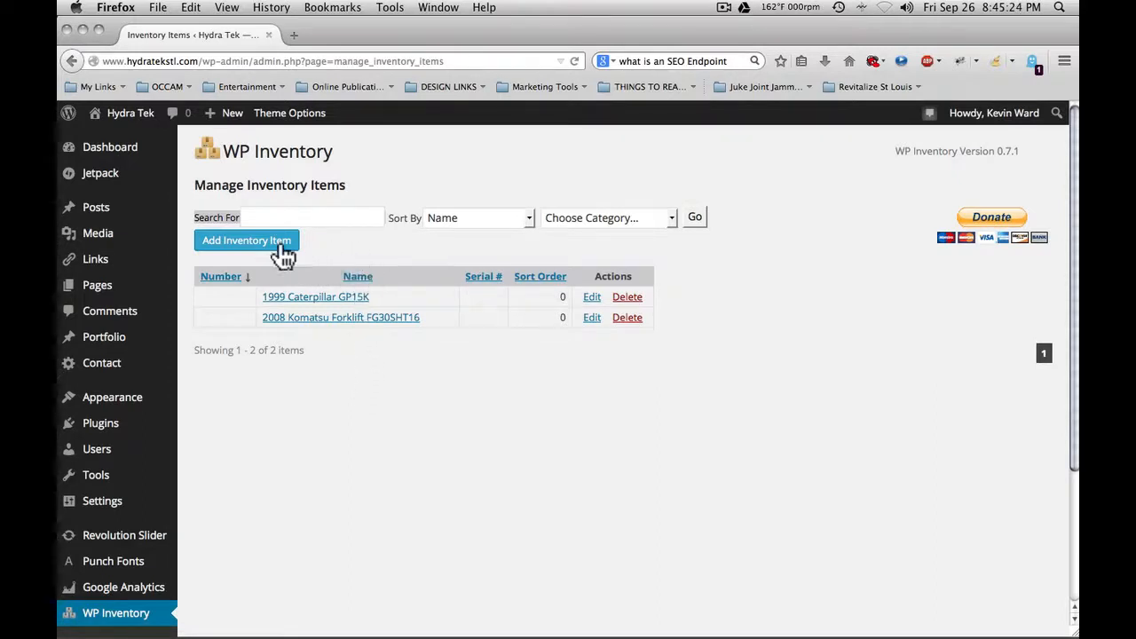
{"action": "mouse_move", "coordinate": [341, 306]}
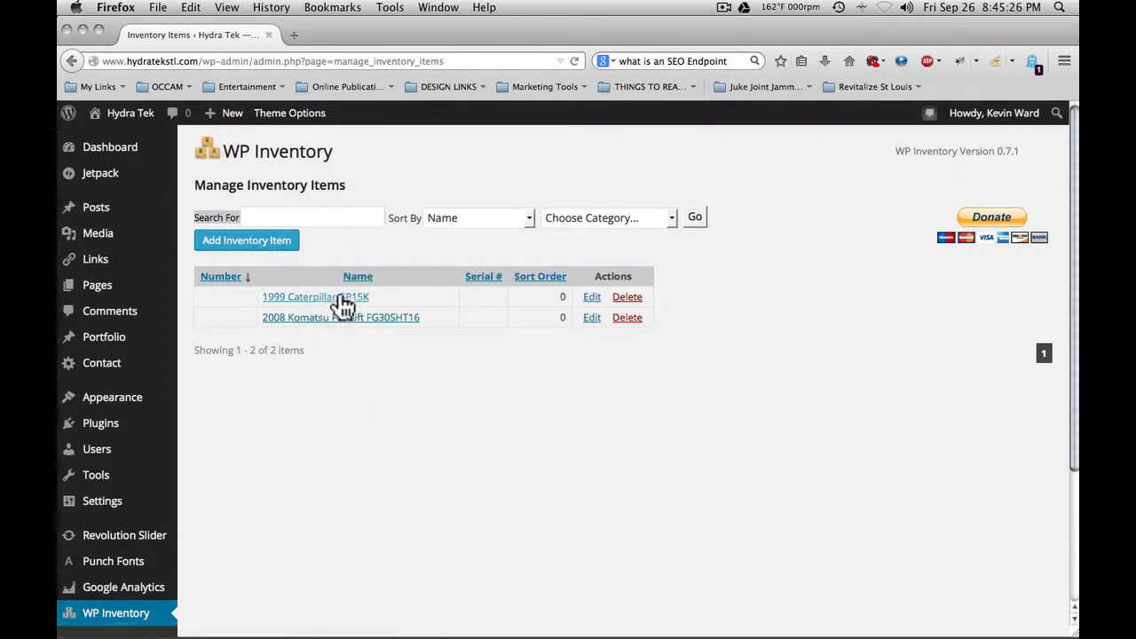
{"action": "mouse_move", "coordinate": [316, 296]}
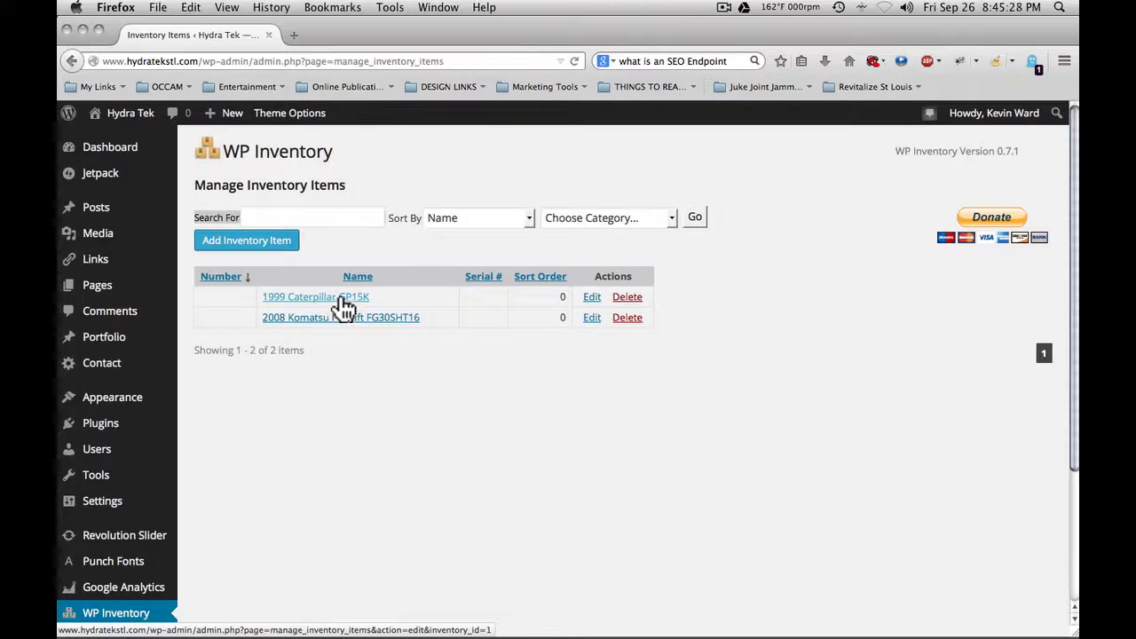
{"action": "mouse_move", "coordinate": [592, 305]}
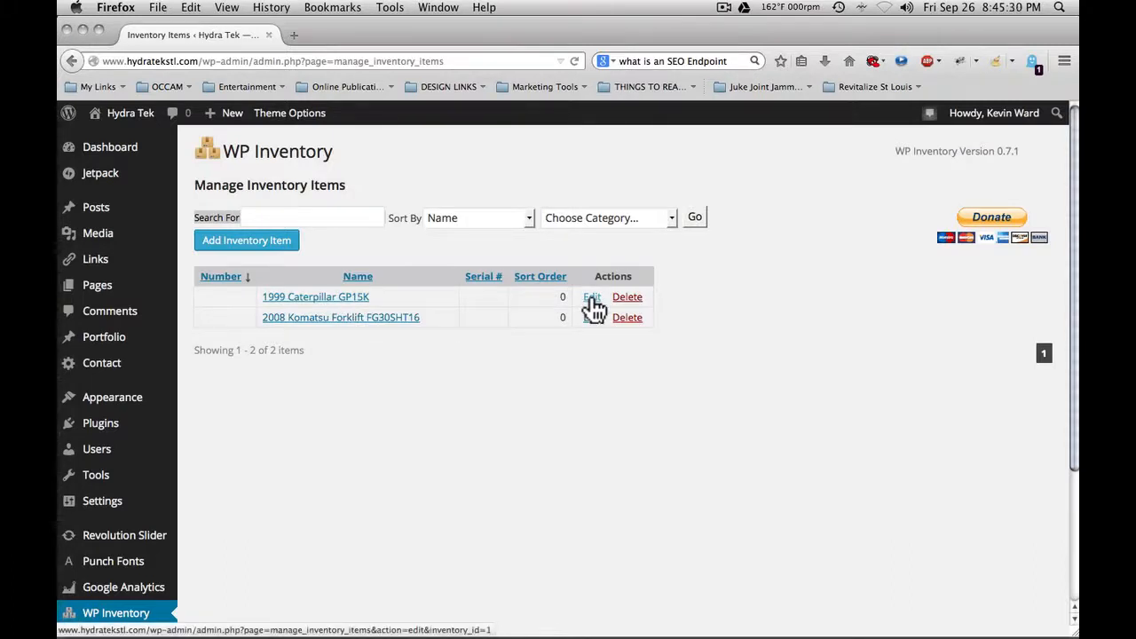
Edit the 1999 Caterpillar GP15K item and look over its description, details and images
{"action": "left_click", "coordinate": [591, 296]}
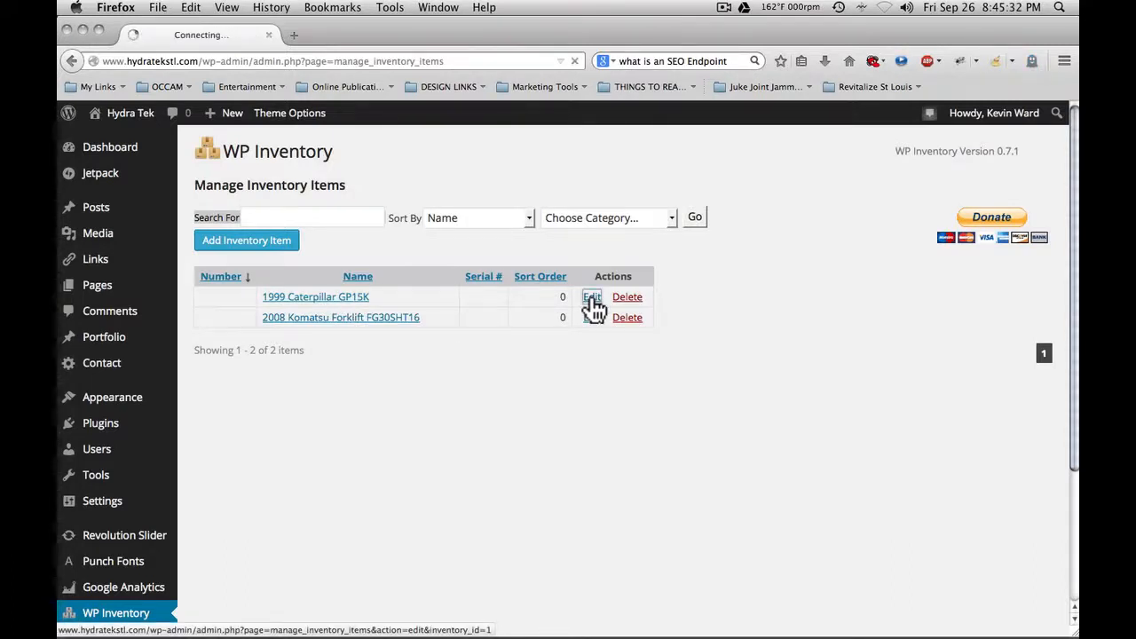
{"action": "left_click", "coordinate": [591, 297]}
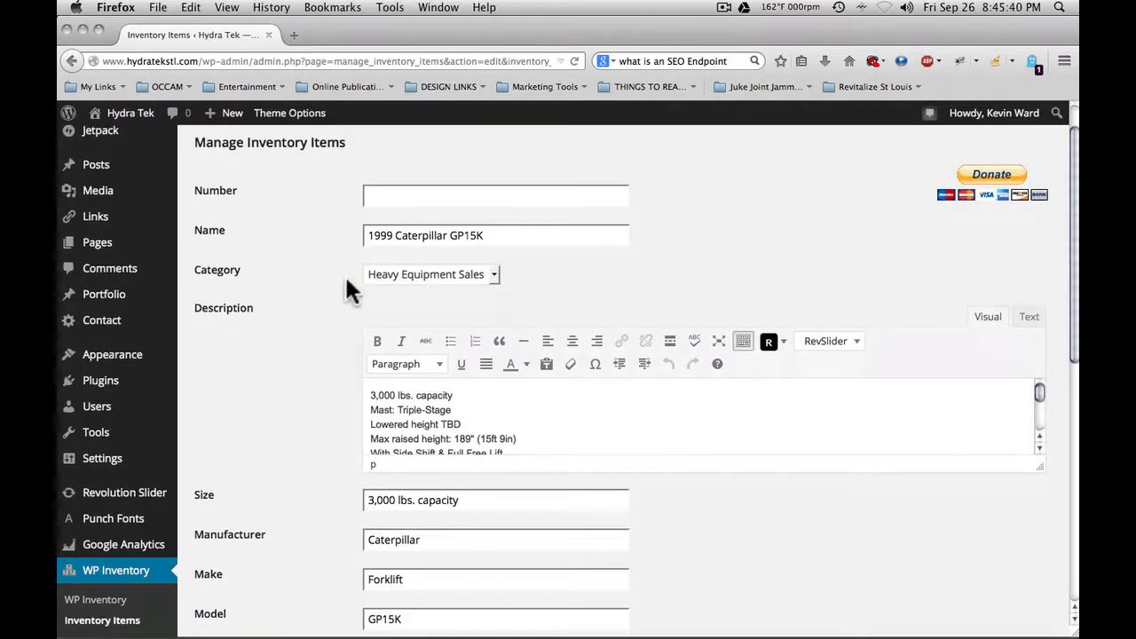
{"action": "left_click", "coordinate": [431, 273]}
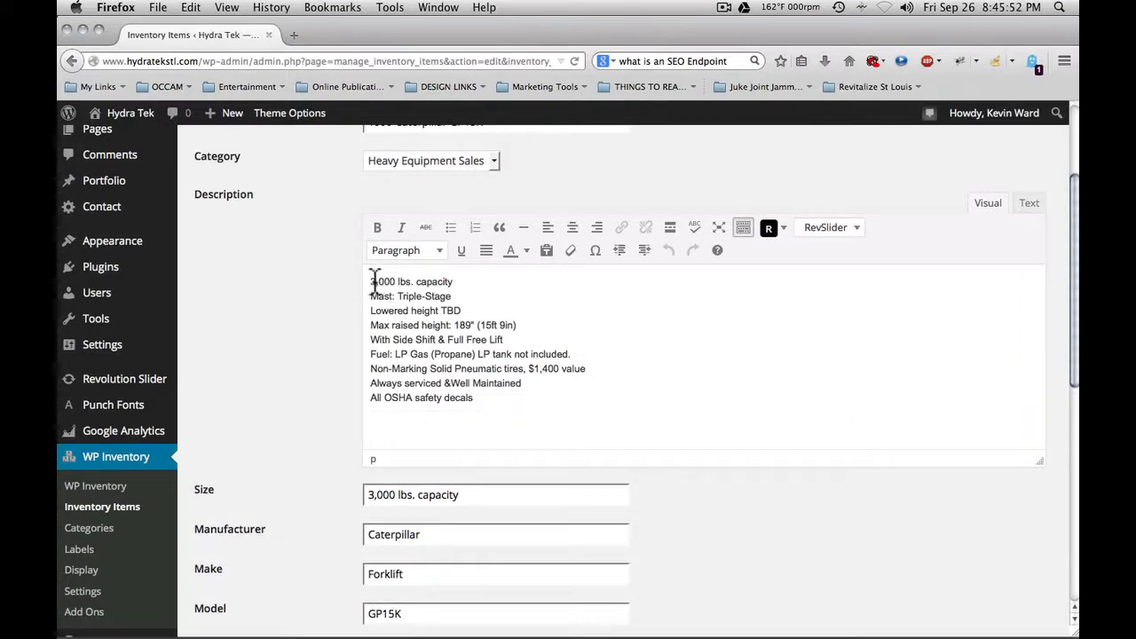
{"action": "left_click_drag", "start_coordinate": [371, 280], "coordinate": [472, 398]}
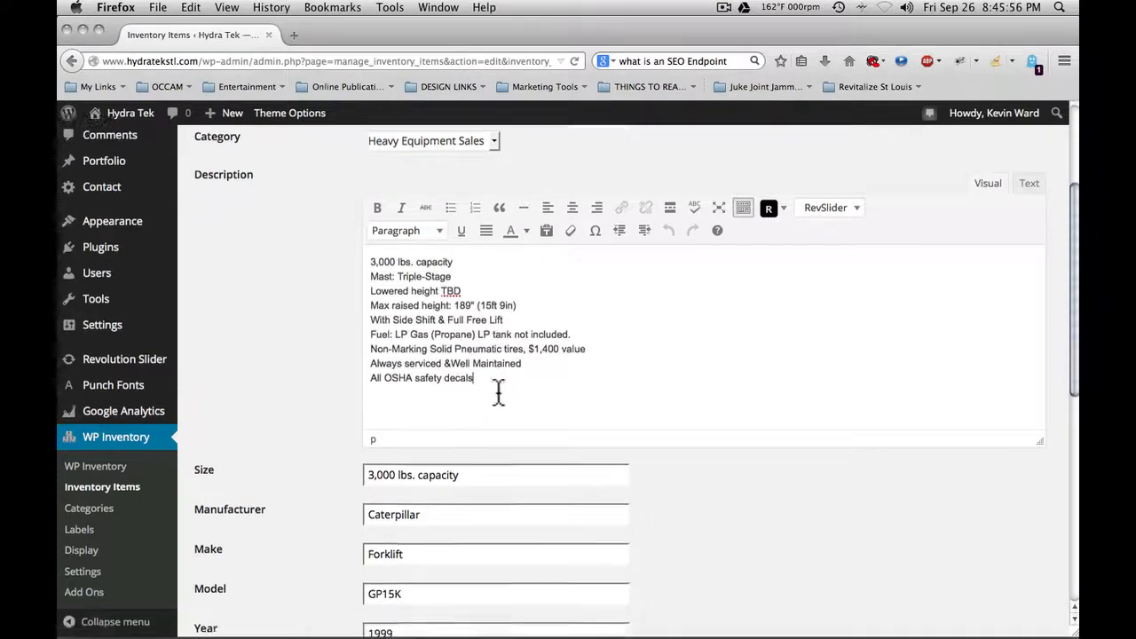
{"action": "scroll", "scroll_direction": "down", "scroll_amount": 3}
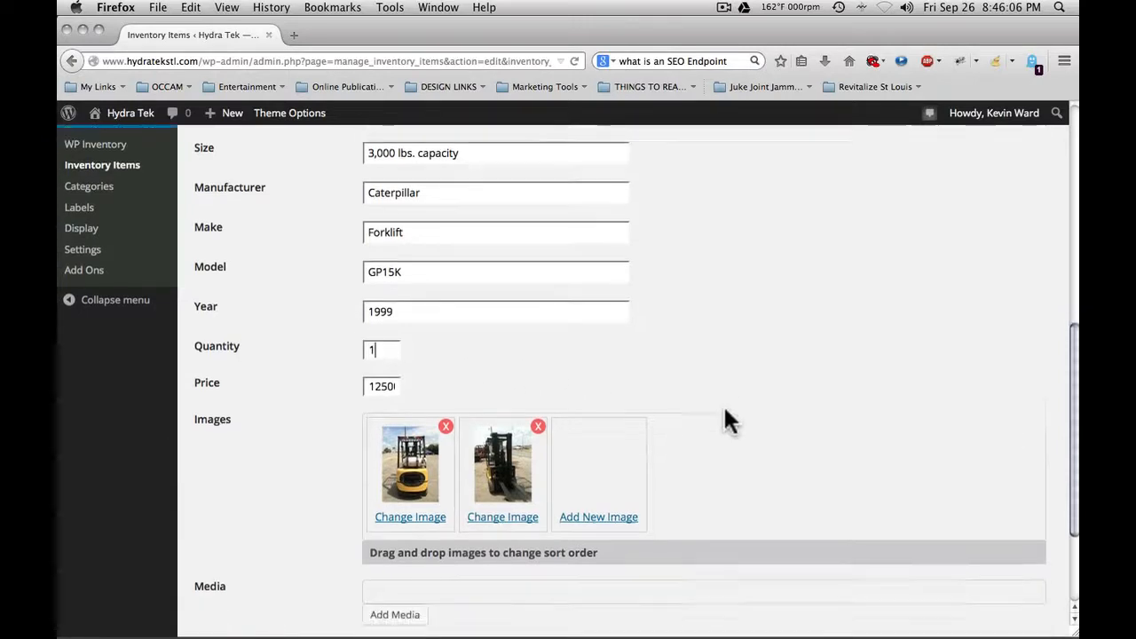
Save the 1999 Caterpillar GP15K item with quantity 1, price 2500 and two images
{"action": "scroll", "scroll_direction": "down", "scroll_amount": 3}
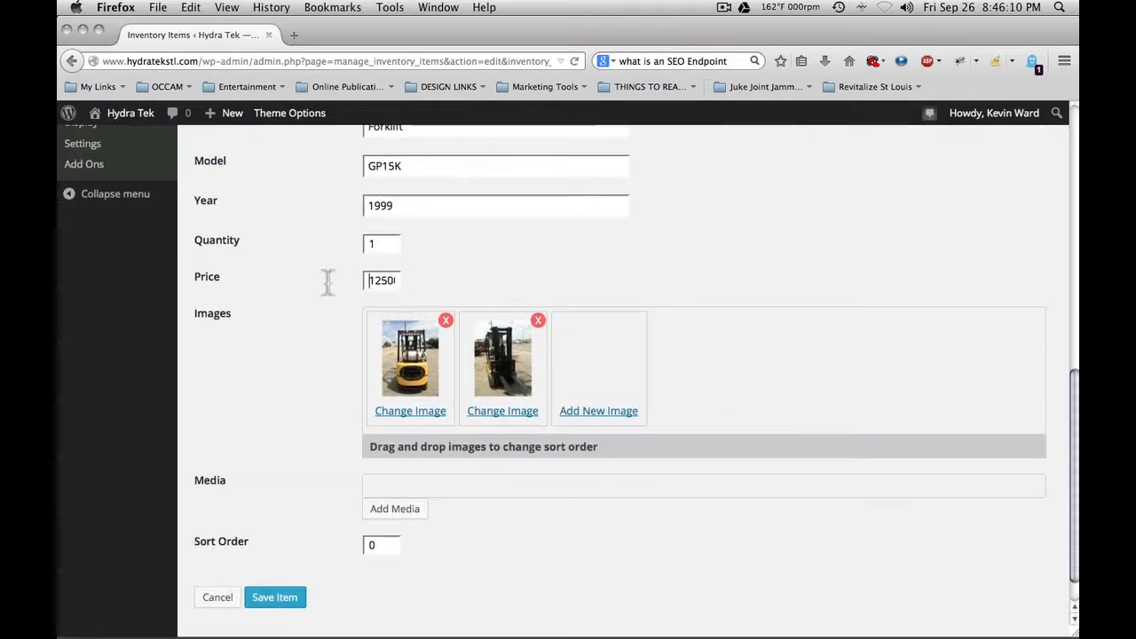
{"action": "mouse_move", "coordinate": [398, 287]}
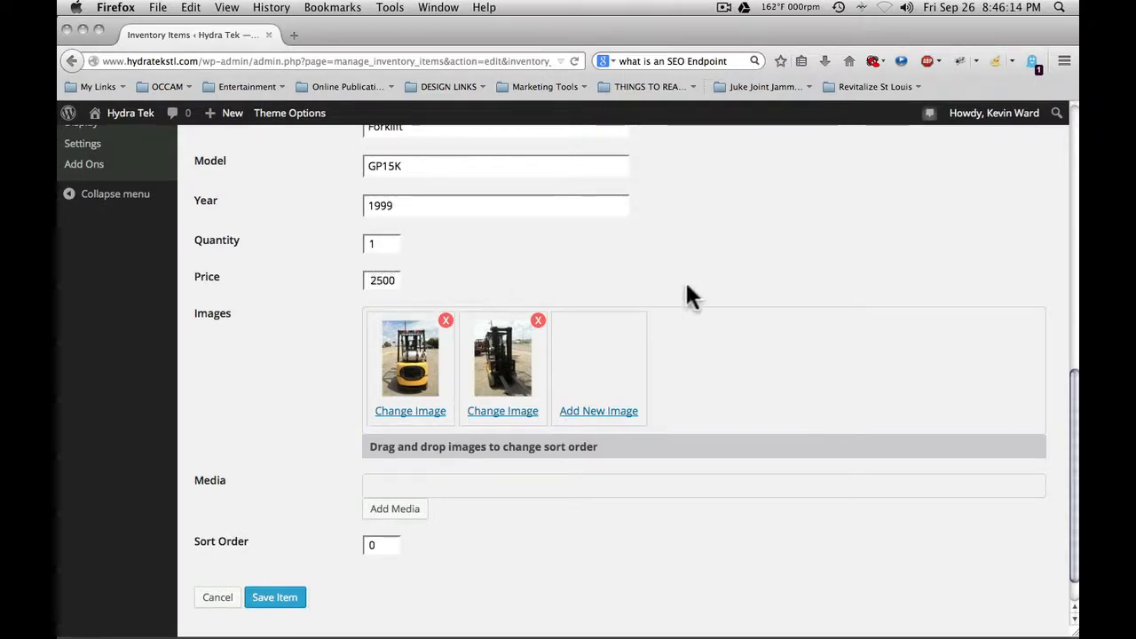
{"action": "scroll", "scroll_direction": "down", "scroll_amount": 3}
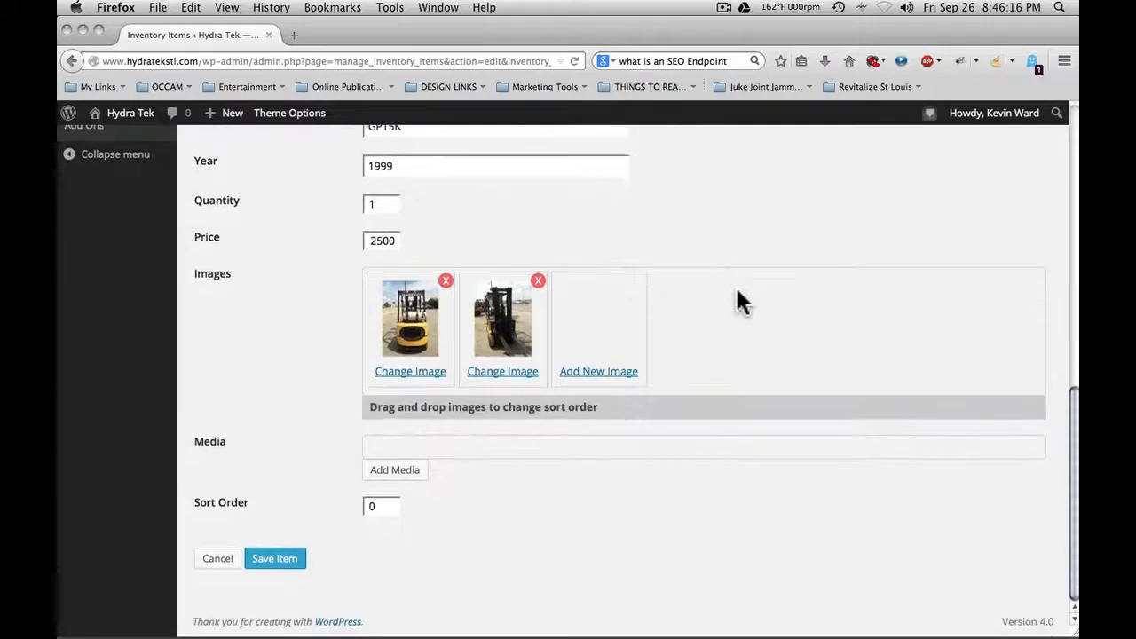
{"action": "mouse_move", "coordinate": [353, 358]}
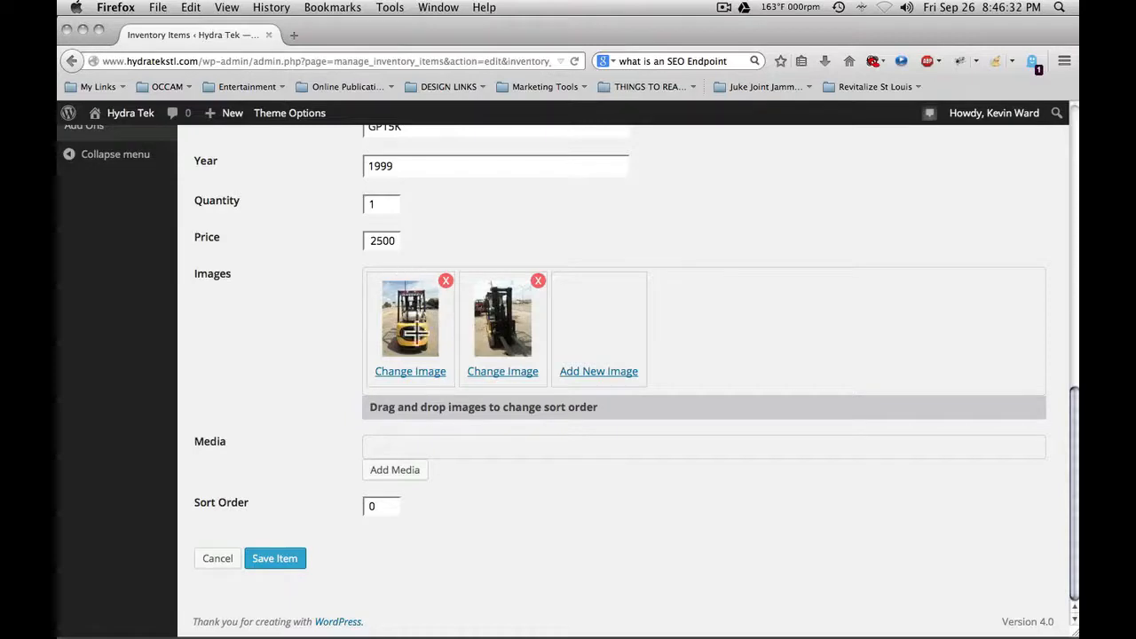
{"action": "mouse_move", "coordinate": [410, 334]}
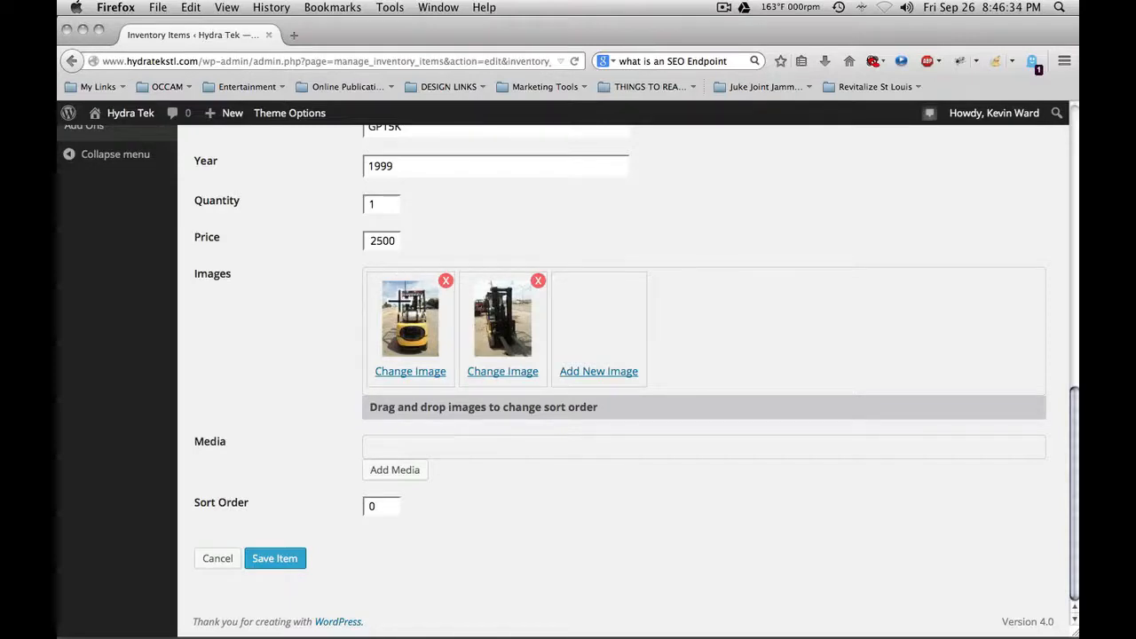
{"action": "mouse_move", "coordinate": [502, 311]}
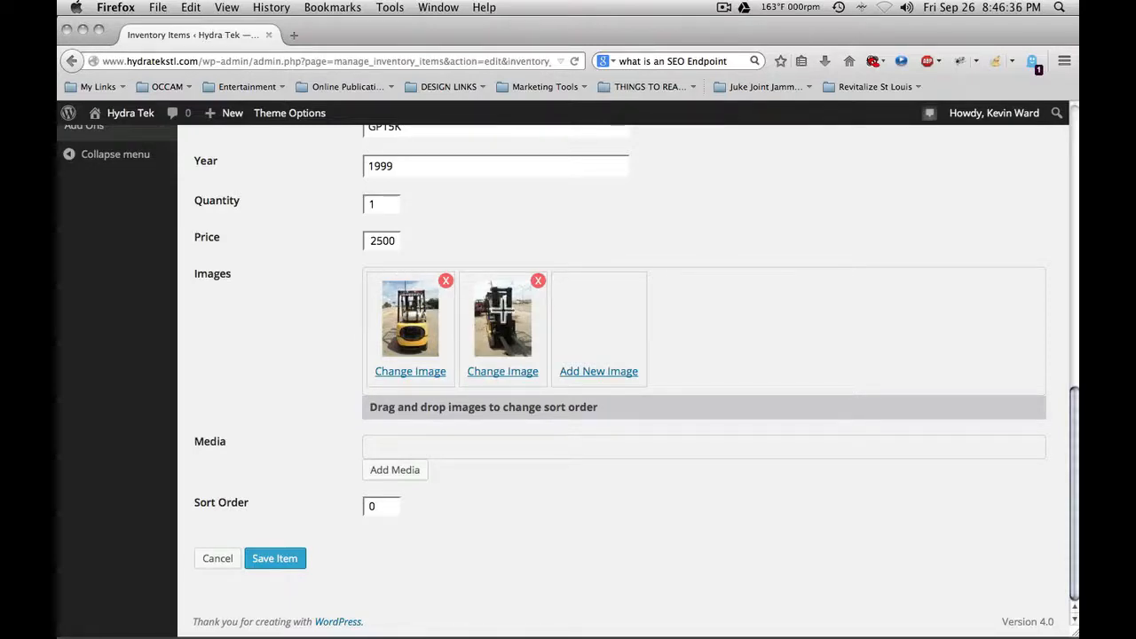
{"action": "mouse_move", "coordinate": [284, 334]}
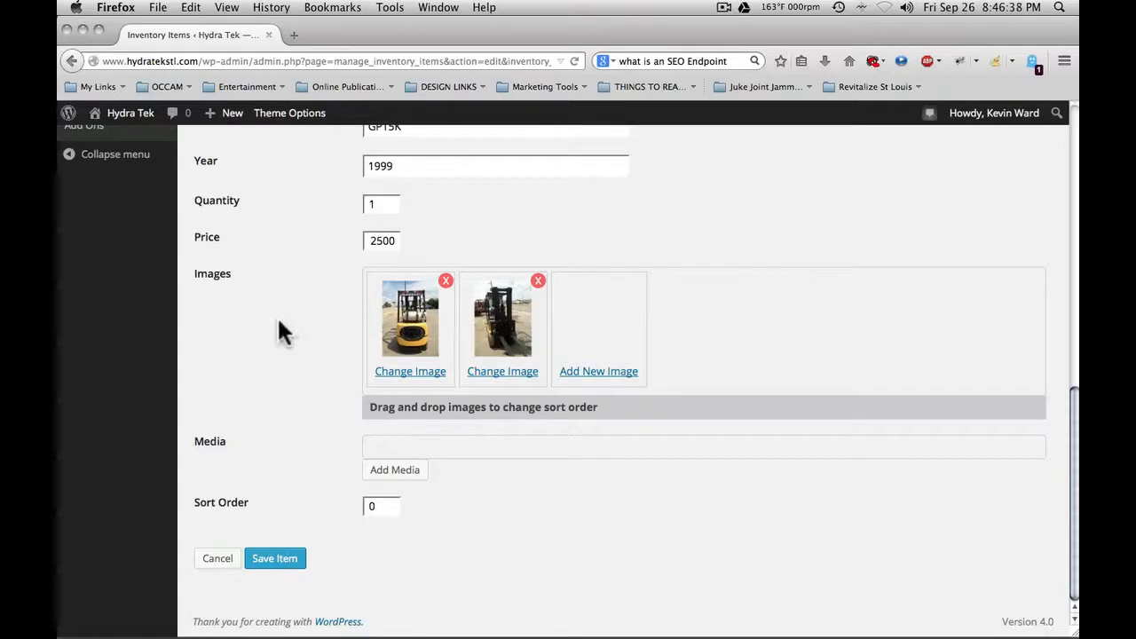
{"action": "mouse_move", "coordinate": [397, 461]}
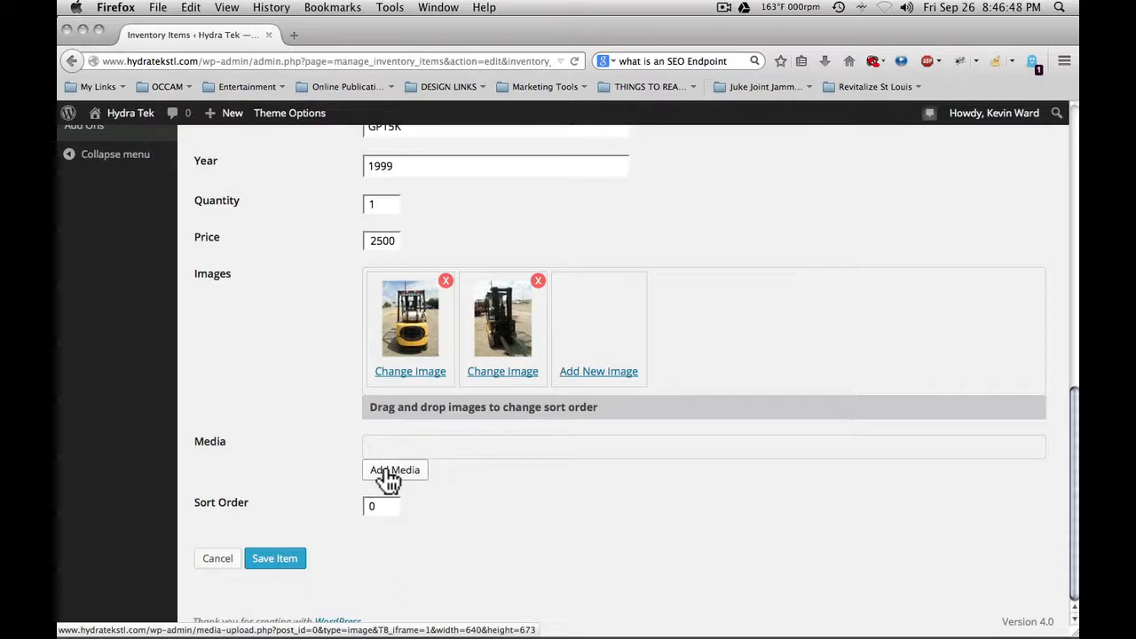
{"action": "mouse_move", "coordinate": [305, 522]}
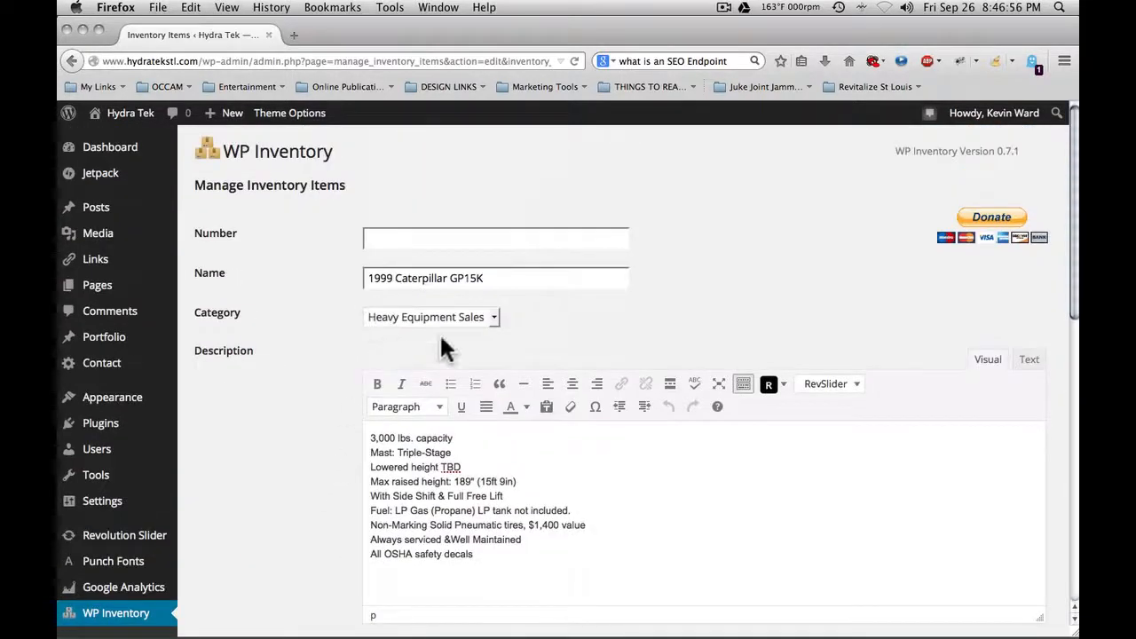
{"action": "scroll", "scroll_direction": "down", "scroll_amount": 3}
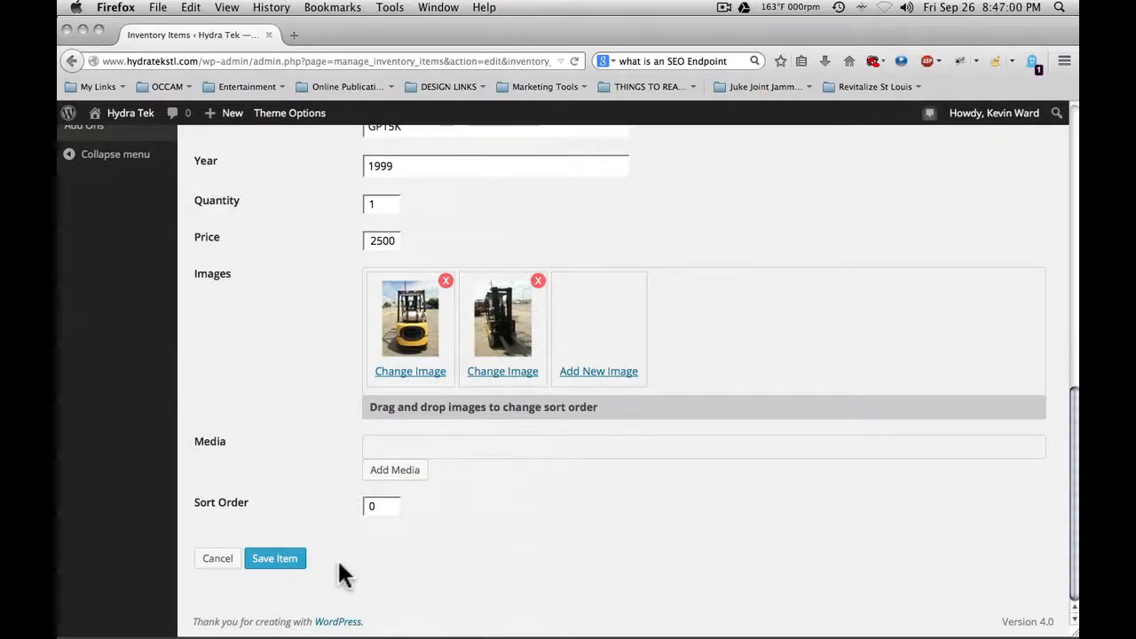
{"action": "left_click", "coordinate": [273, 557]}
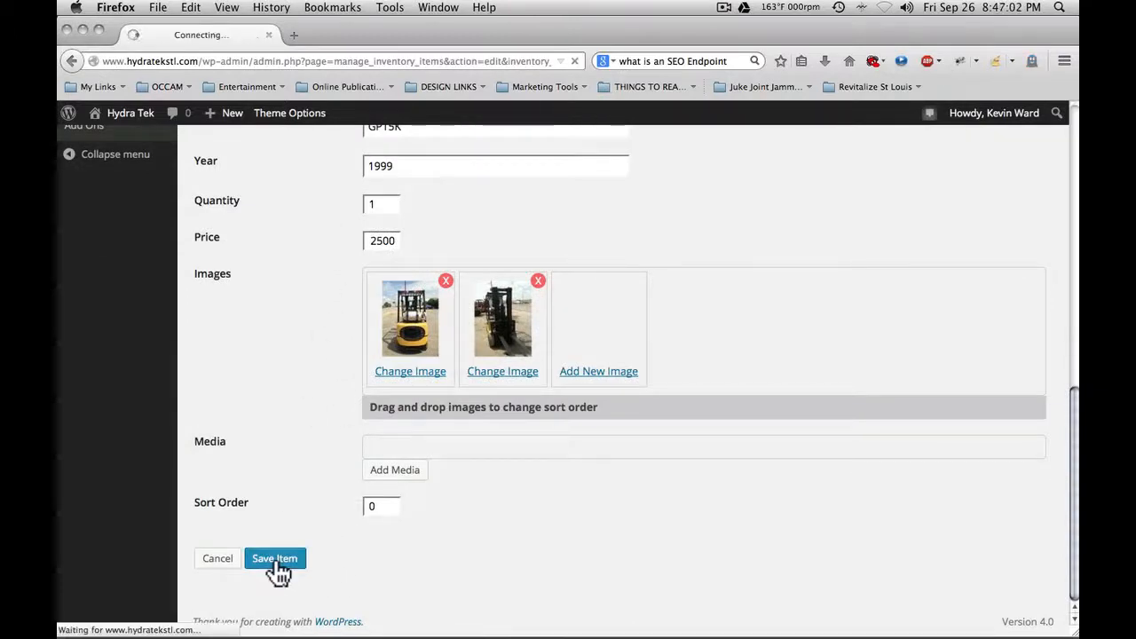
Return to Manage Inventory Items showing the Caterpillar item saved successfully
{"action": "left_click", "coordinate": [274, 558]}
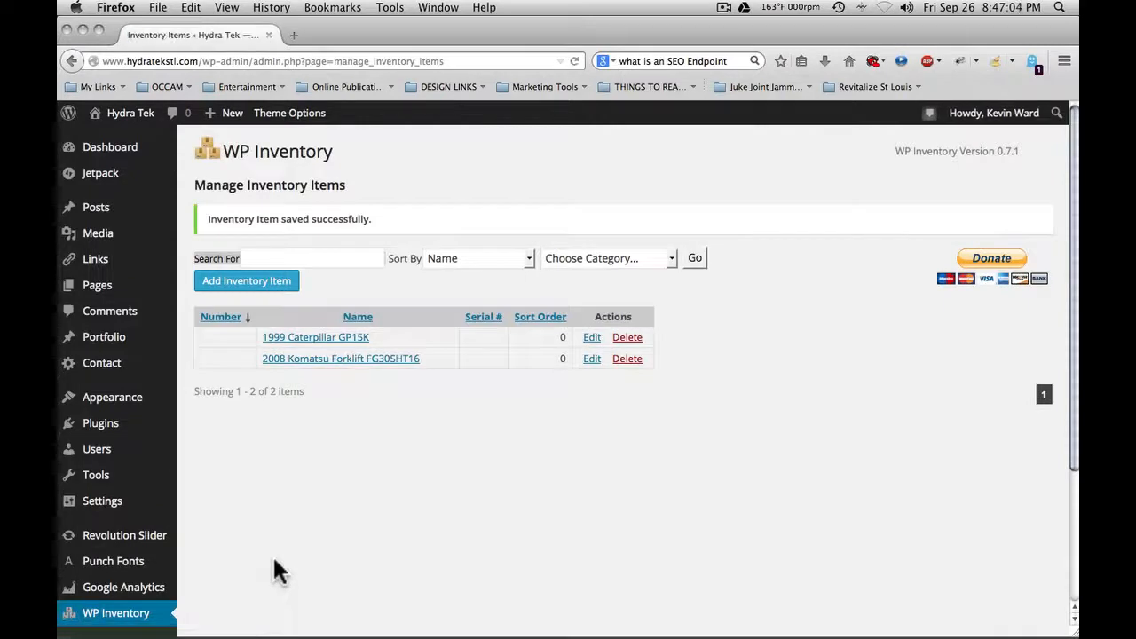
{"action": "mouse_move", "coordinate": [373, 255]}
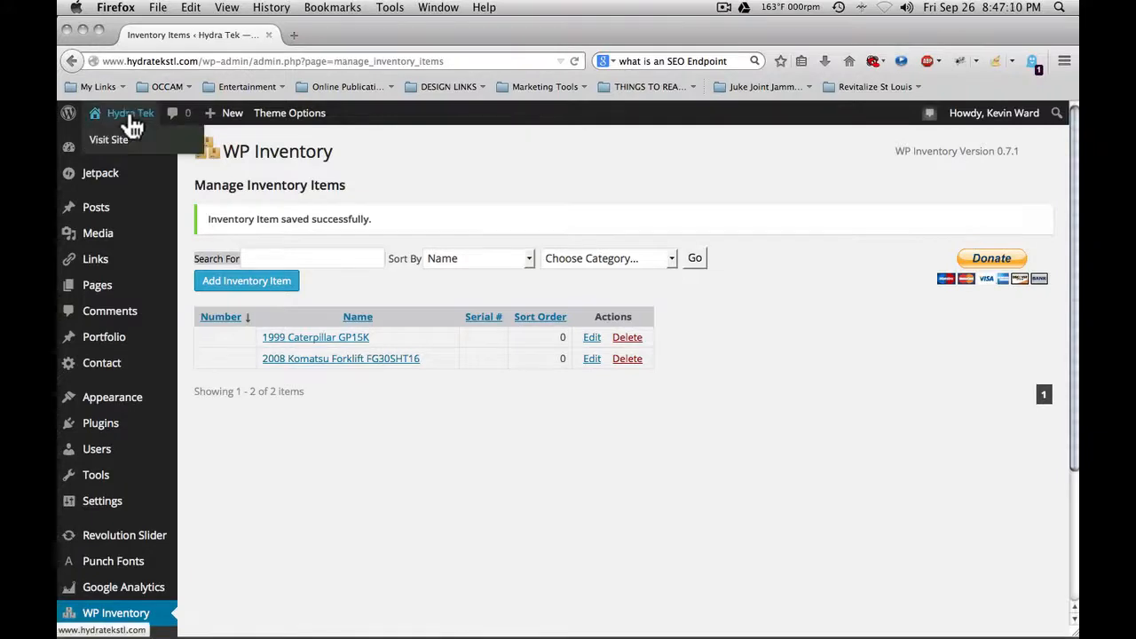
Go to the live Hydra-Tek site's Parts & Equipment Sales page
{"action": "left_click", "coordinate": [108, 139]}
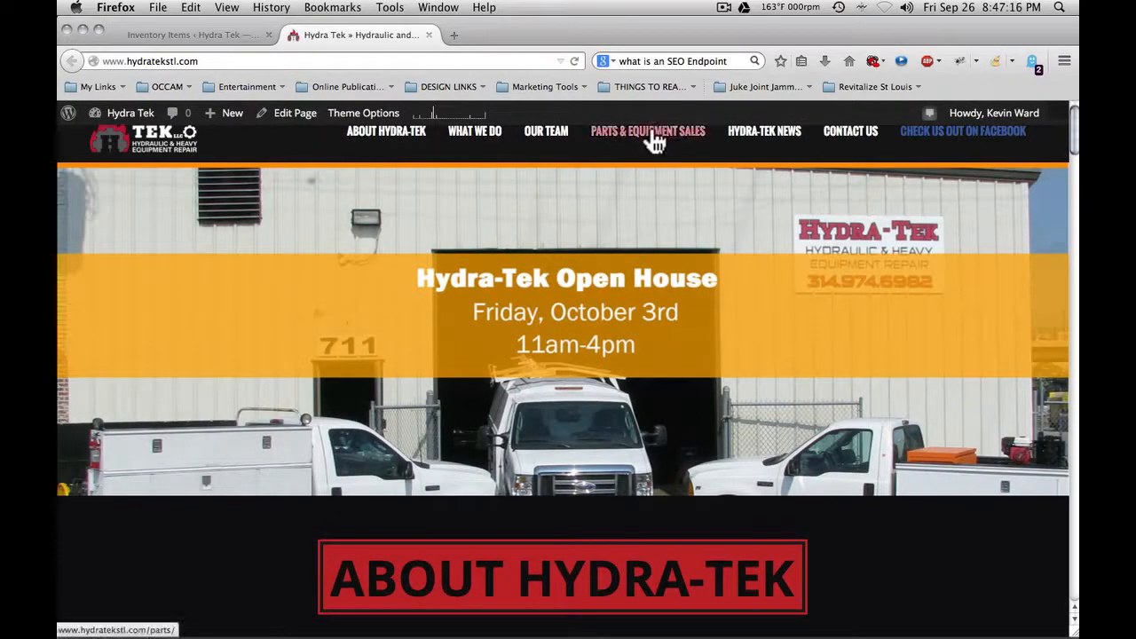
{"action": "left_click", "coordinate": [646, 132]}
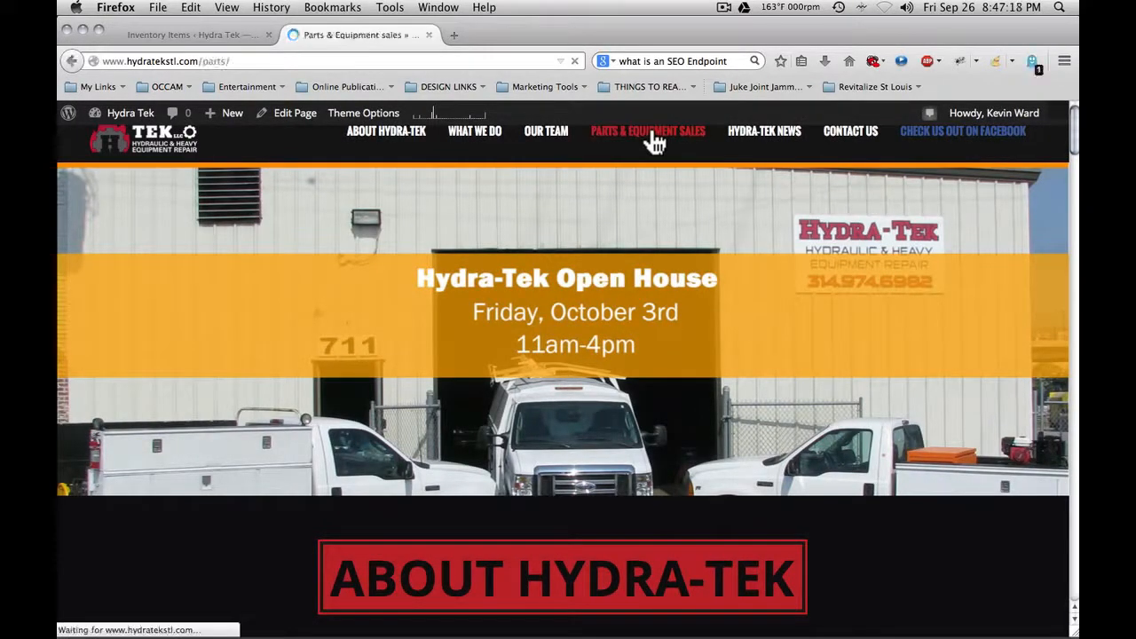
{"action": "left_click", "coordinate": [647, 131]}
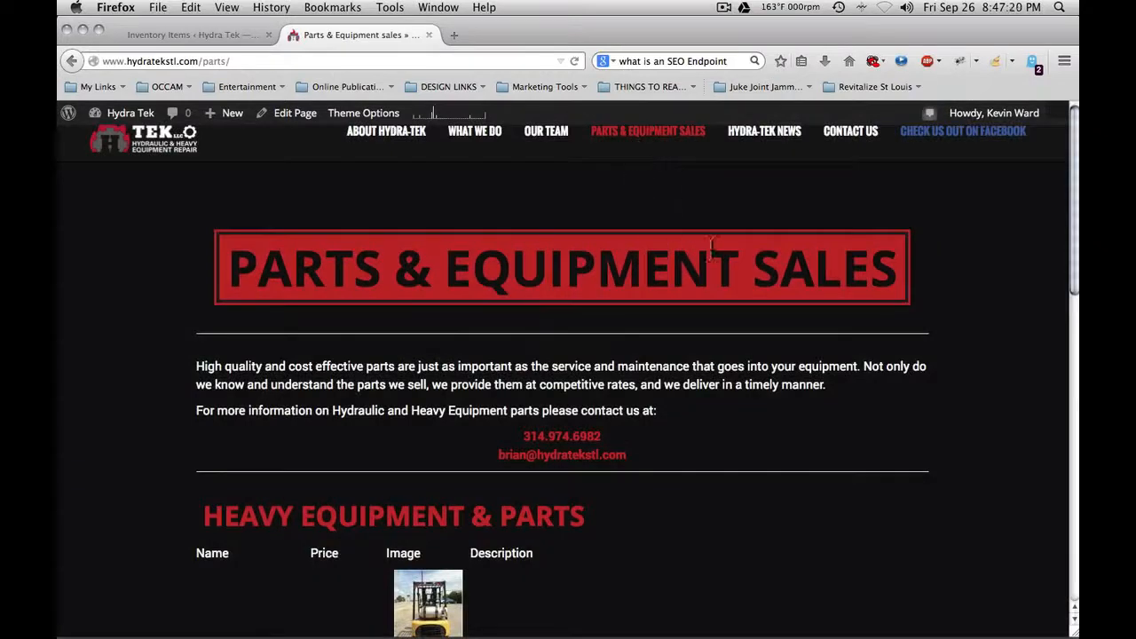
{"action": "mouse_move", "coordinate": [488, 424]}
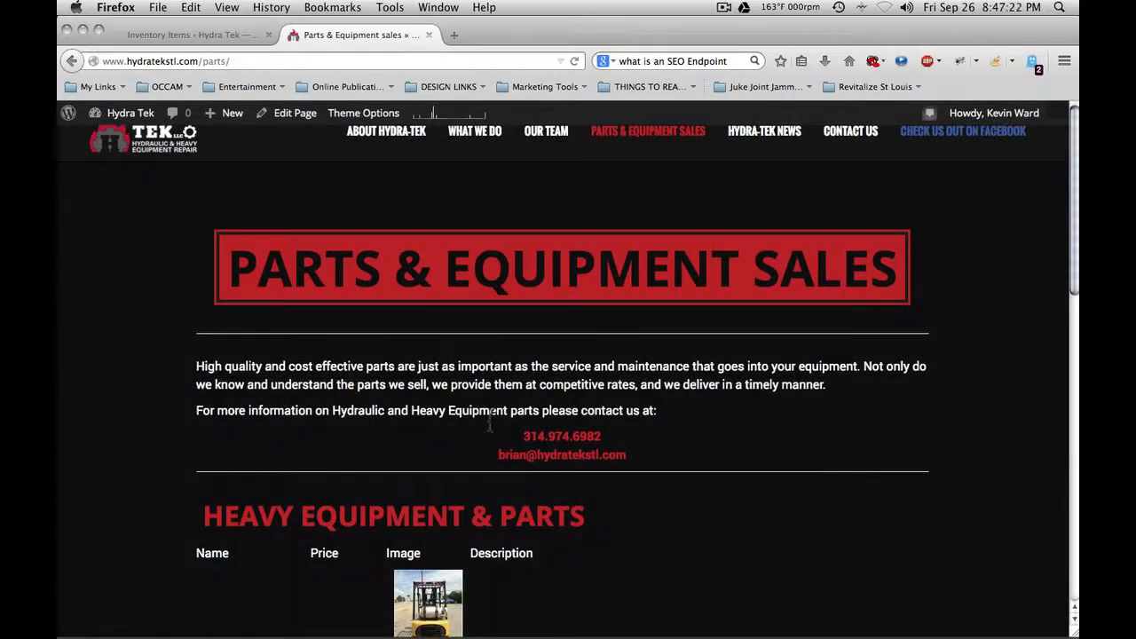
Review the Heavy Equipment & Parts table listing both items, 'Showing 1 - 2 of 2 items'
{"action": "scroll", "scroll_direction": "down", "scroll_amount": 3}
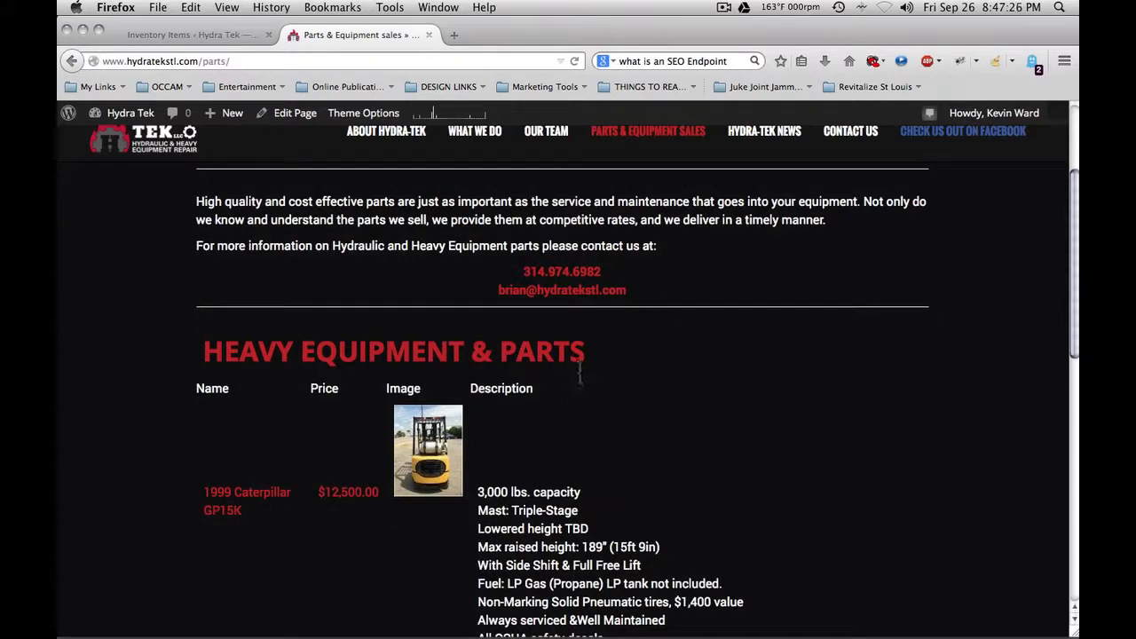
{"action": "scroll", "scroll_direction": "down", "scroll_amount": 3}
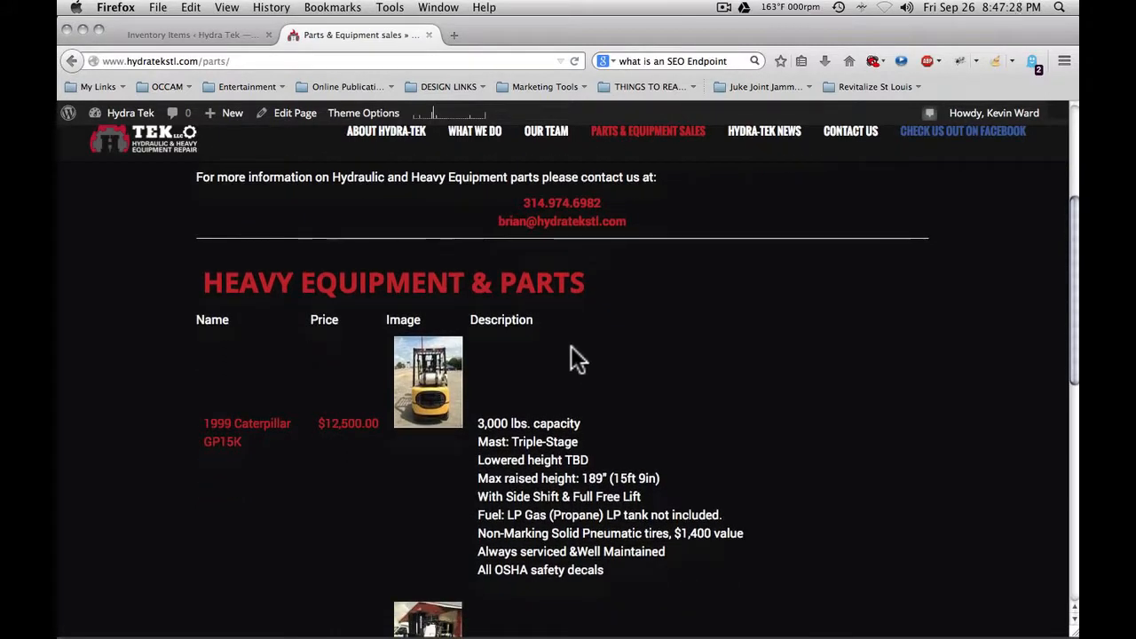
{"action": "scroll", "scroll_direction": "down", "scroll_amount": 3}
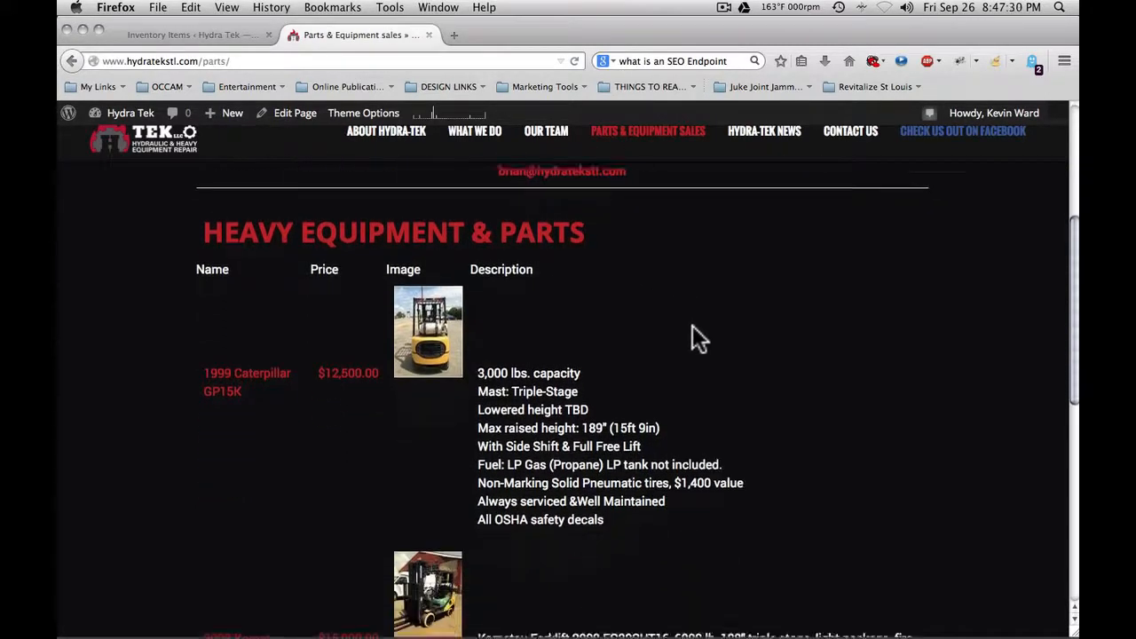
{"action": "scroll", "scroll_direction": "down", "scroll_amount": 3}
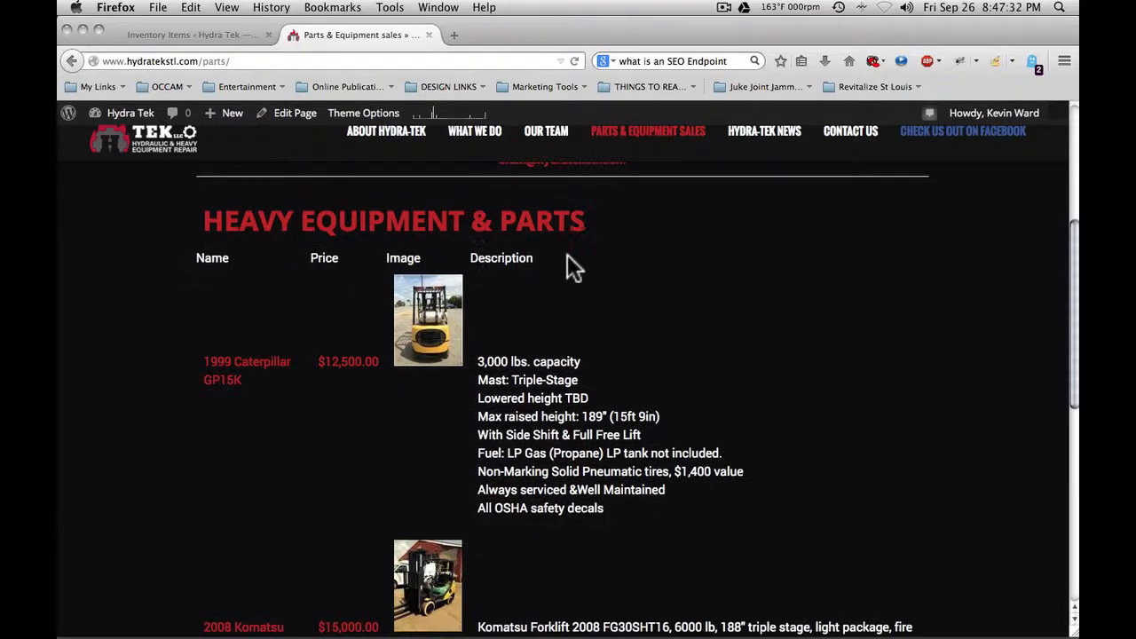
{"action": "scroll", "scroll_direction": "down", "scroll_amount": 3}
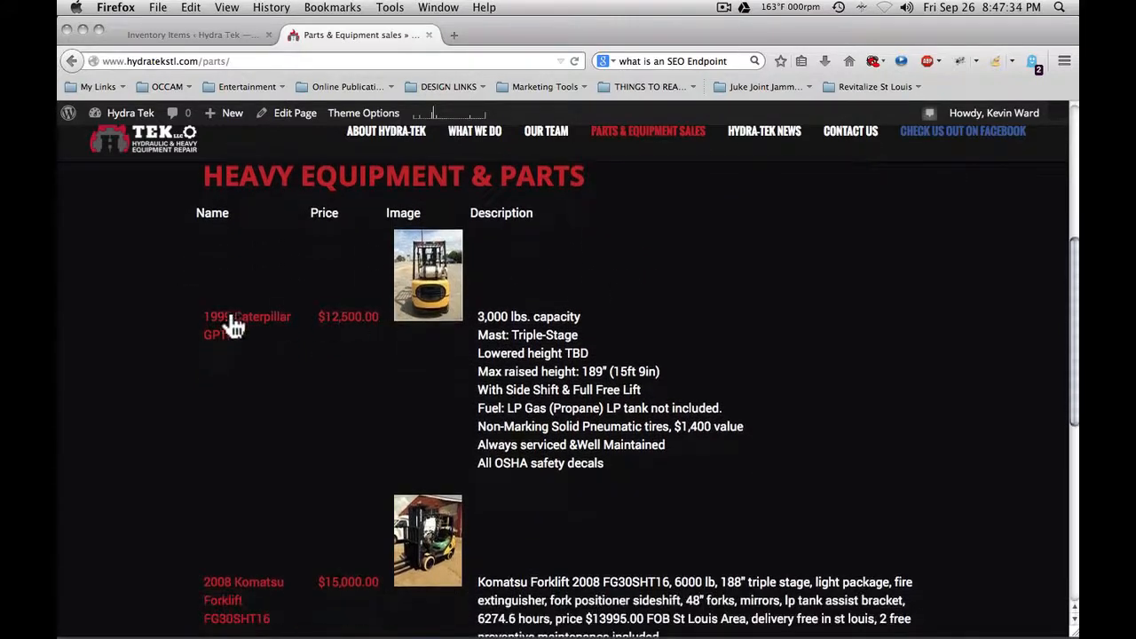
{"action": "mouse_move", "coordinate": [427, 298]}
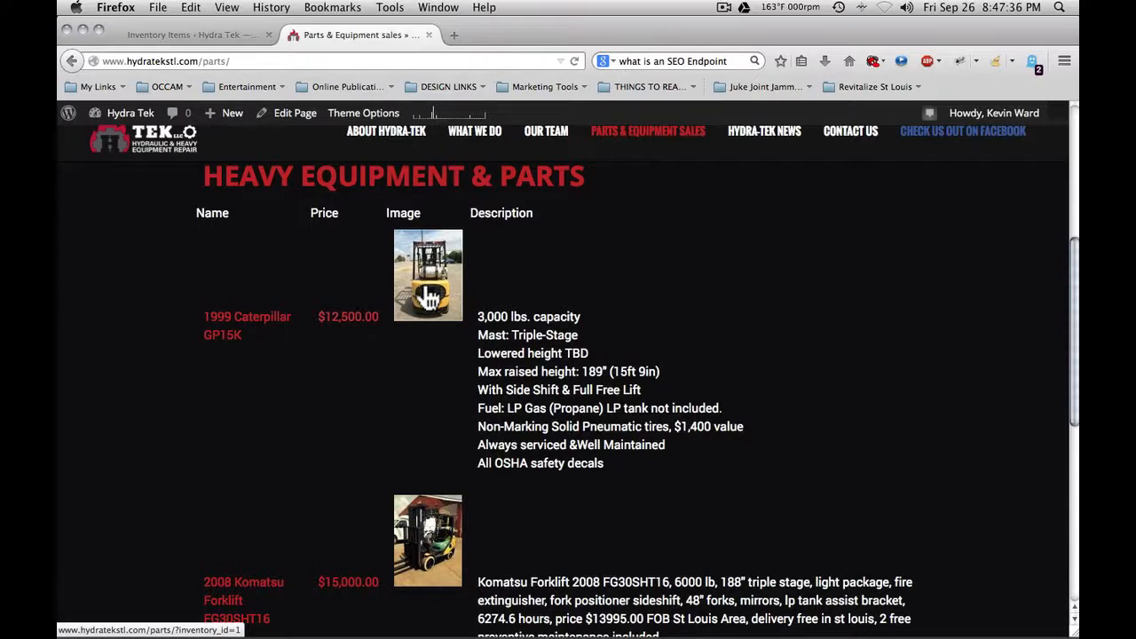
{"action": "mouse_move", "coordinate": [533, 319]}
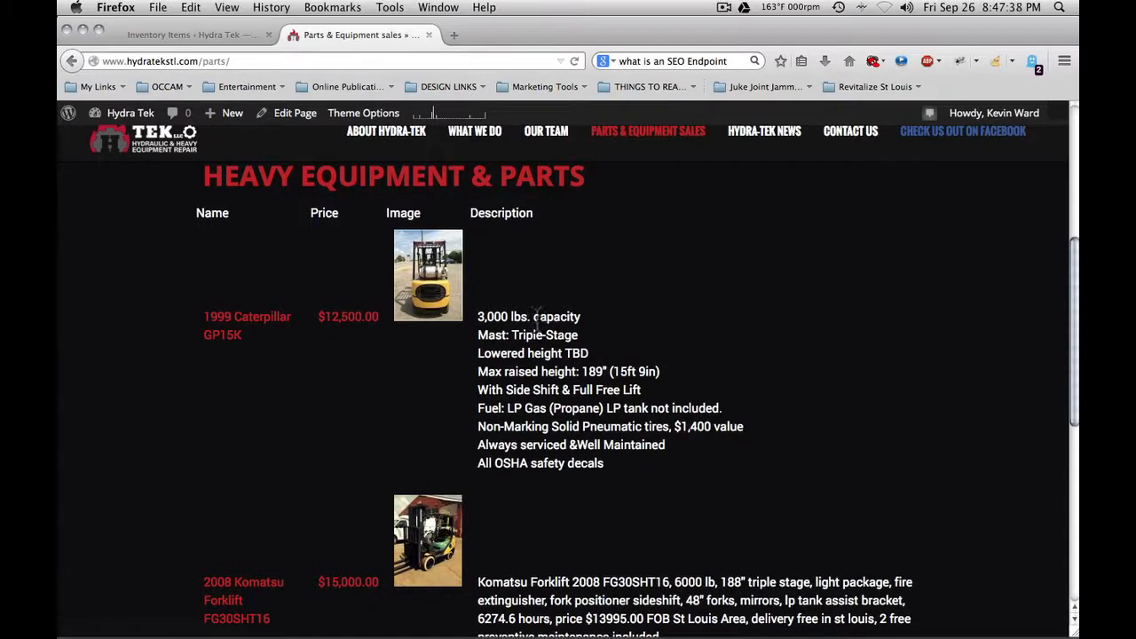
{"action": "scroll", "scroll_direction": "down", "scroll_amount": 3}
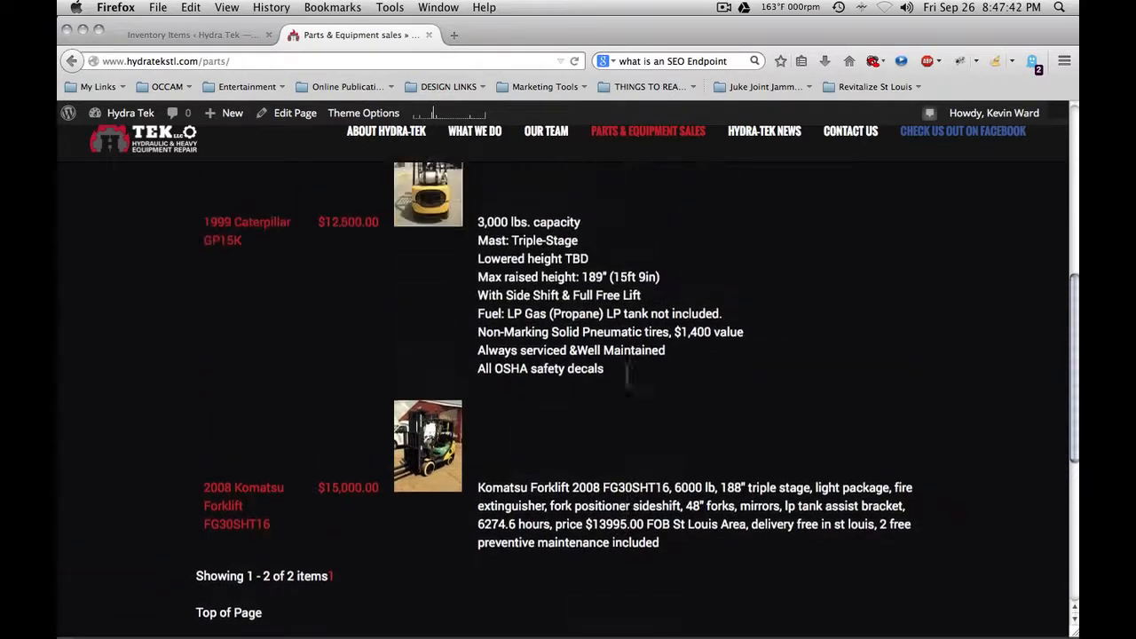
{"action": "scroll", "scroll_direction": "up", "scroll_amount": 3}
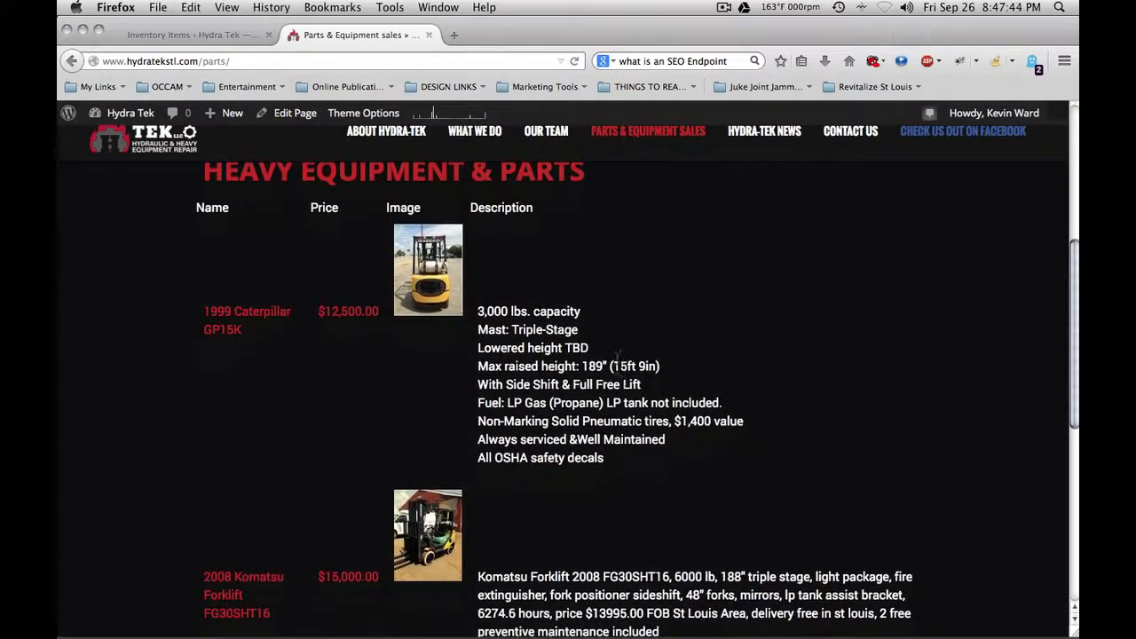
{"action": "right_click", "coordinate": [426, 266]}
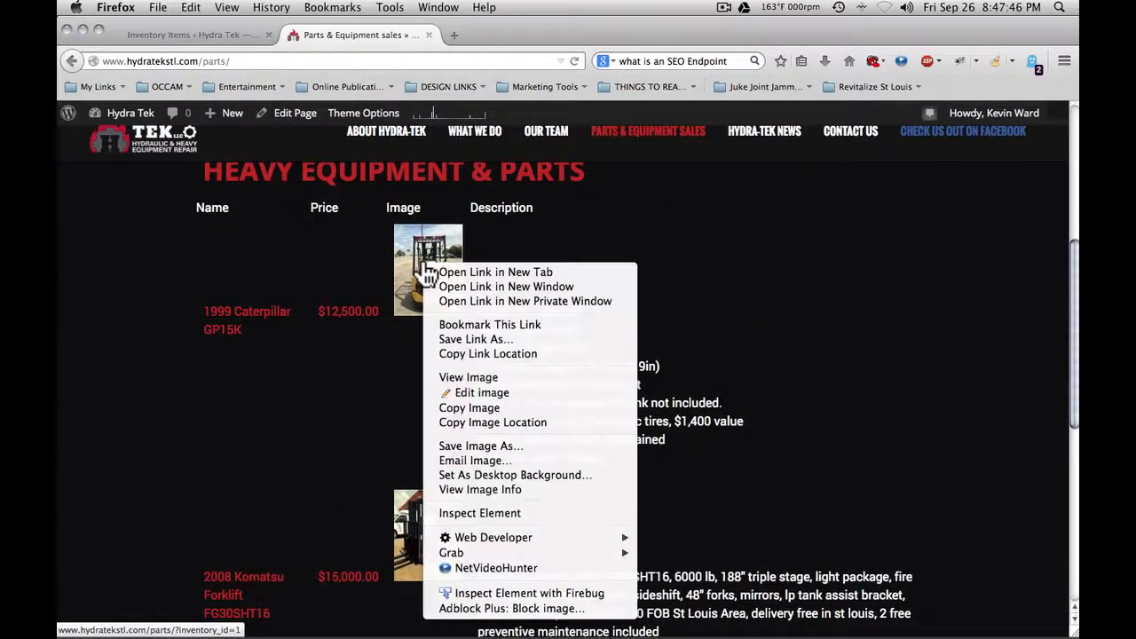
{"action": "mouse_move", "coordinate": [480, 513]}
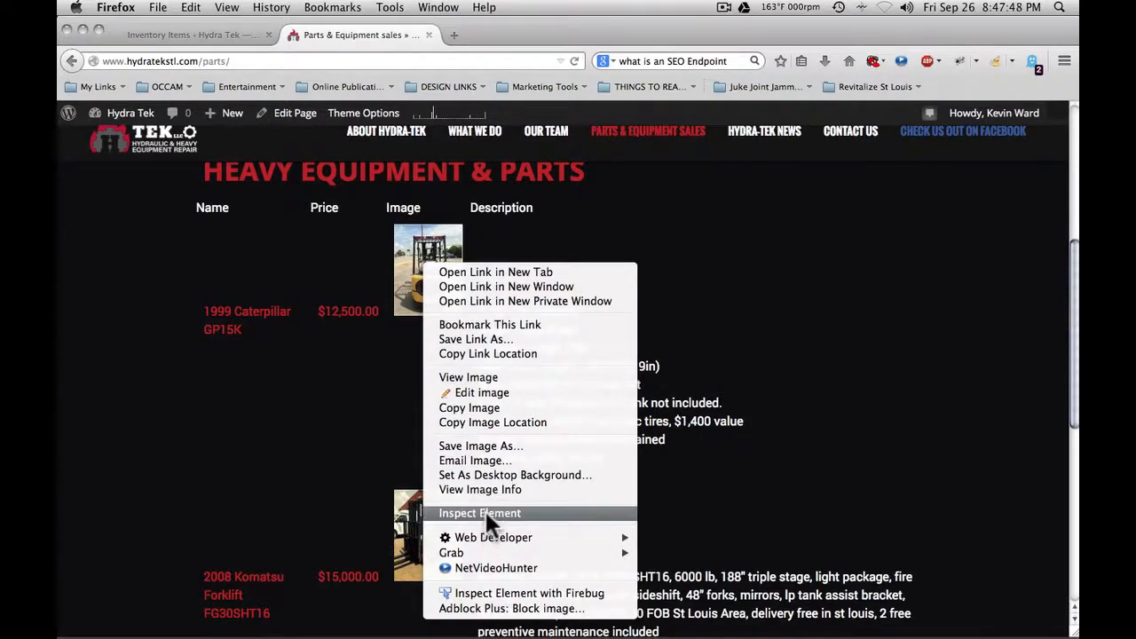
{"action": "left_click", "coordinate": [479, 512]}
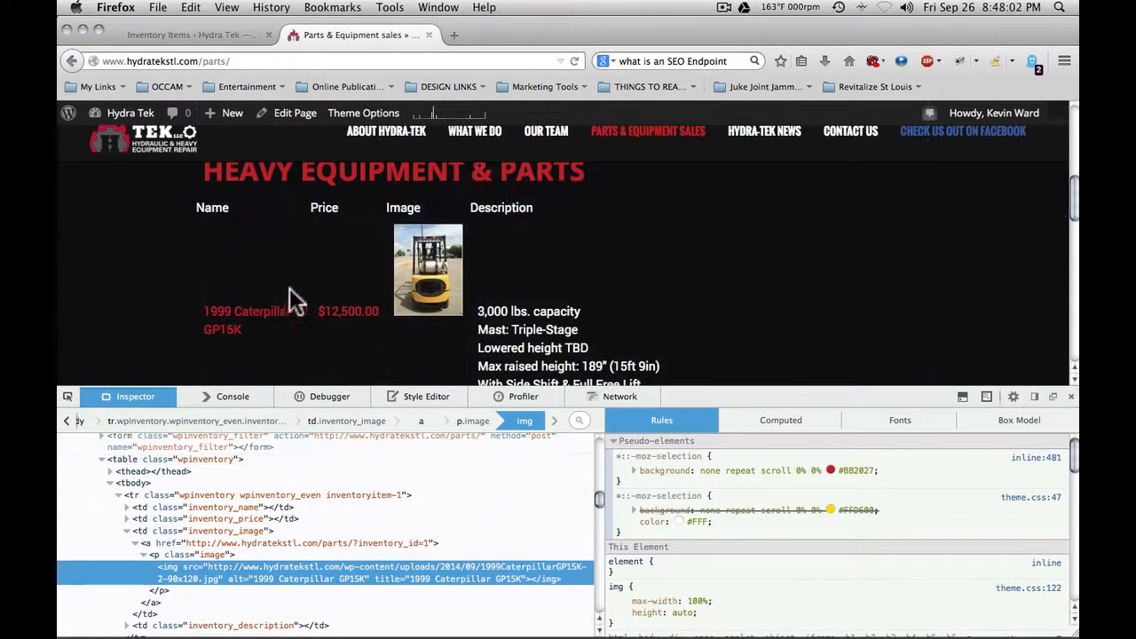
{"action": "mouse_move", "coordinate": [209, 553]}
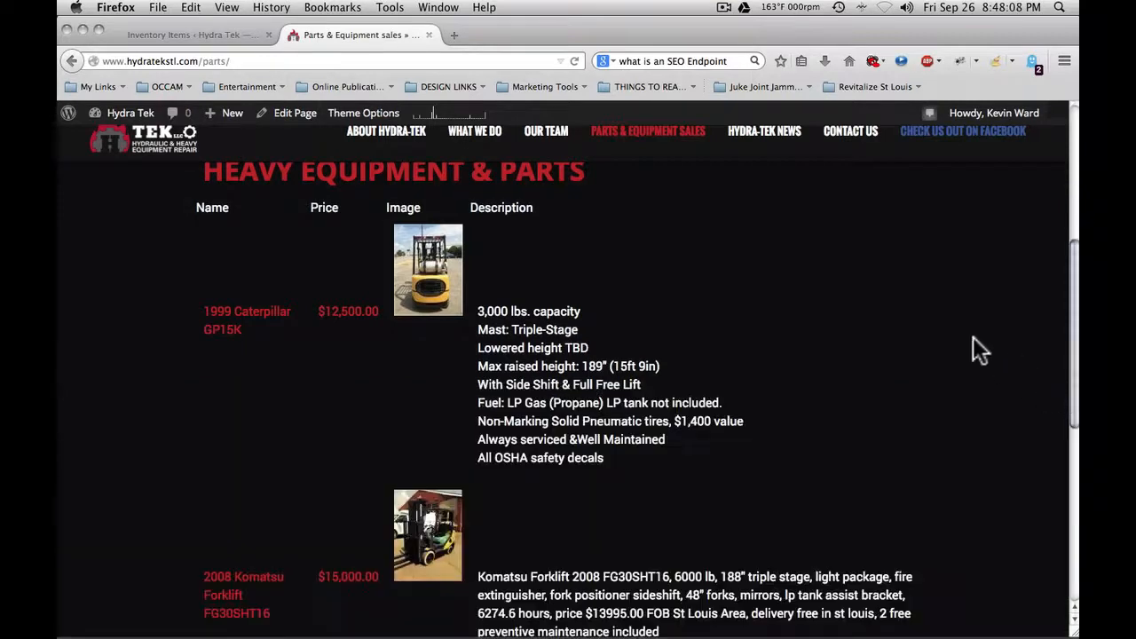
{"action": "mouse_move", "coordinate": [719, 273]}
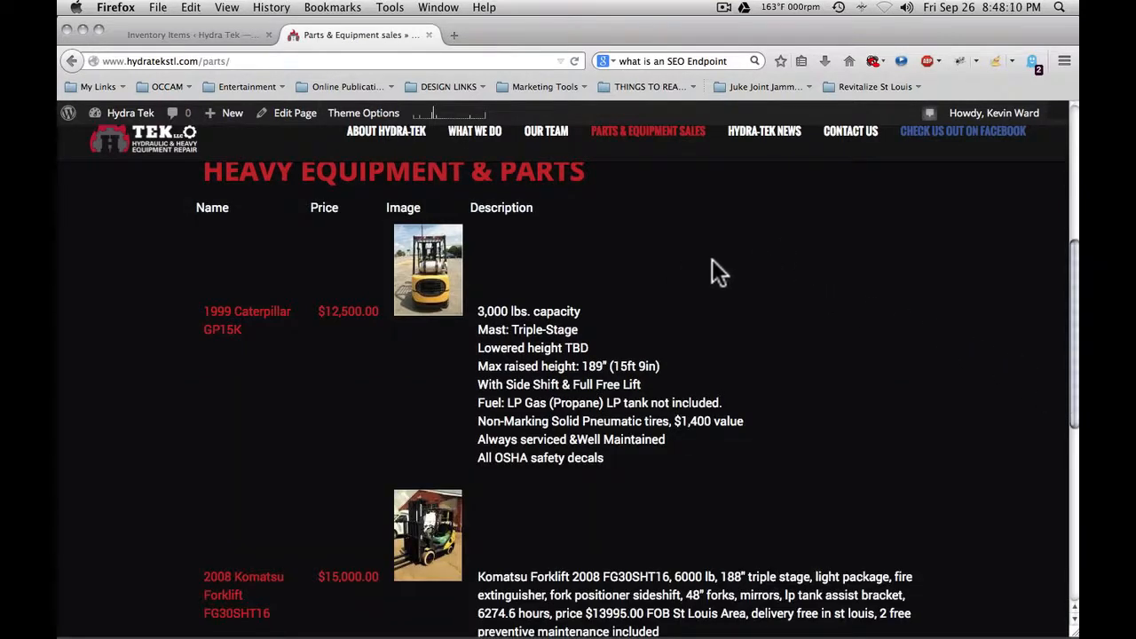
{"action": "mouse_move", "coordinate": [710, 268]}
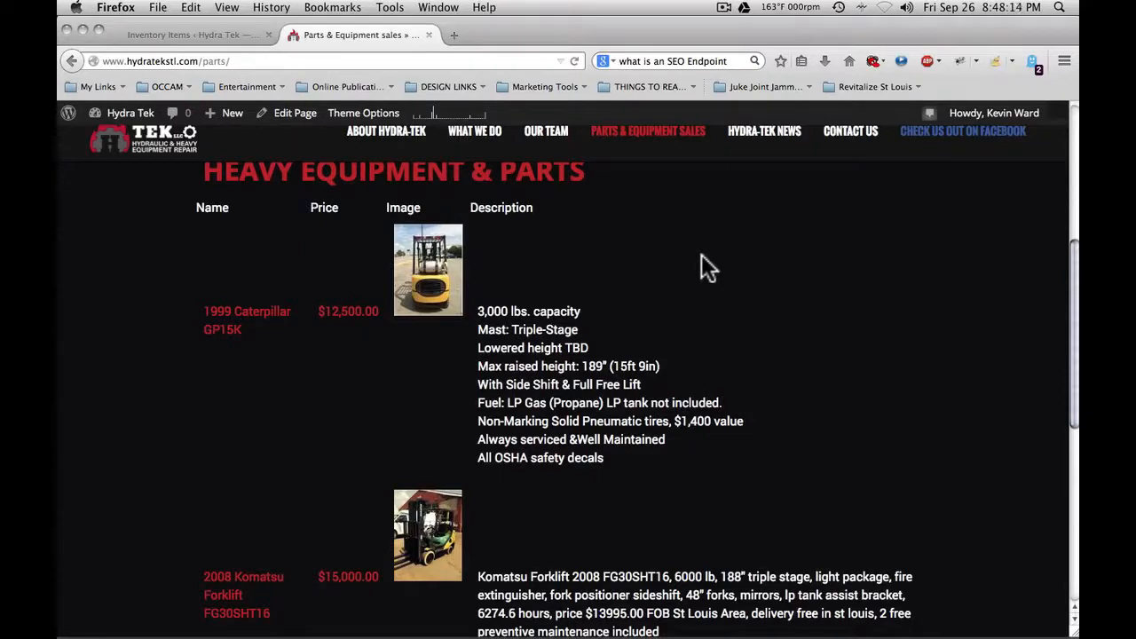
{"action": "mouse_move", "coordinate": [472, 375]}
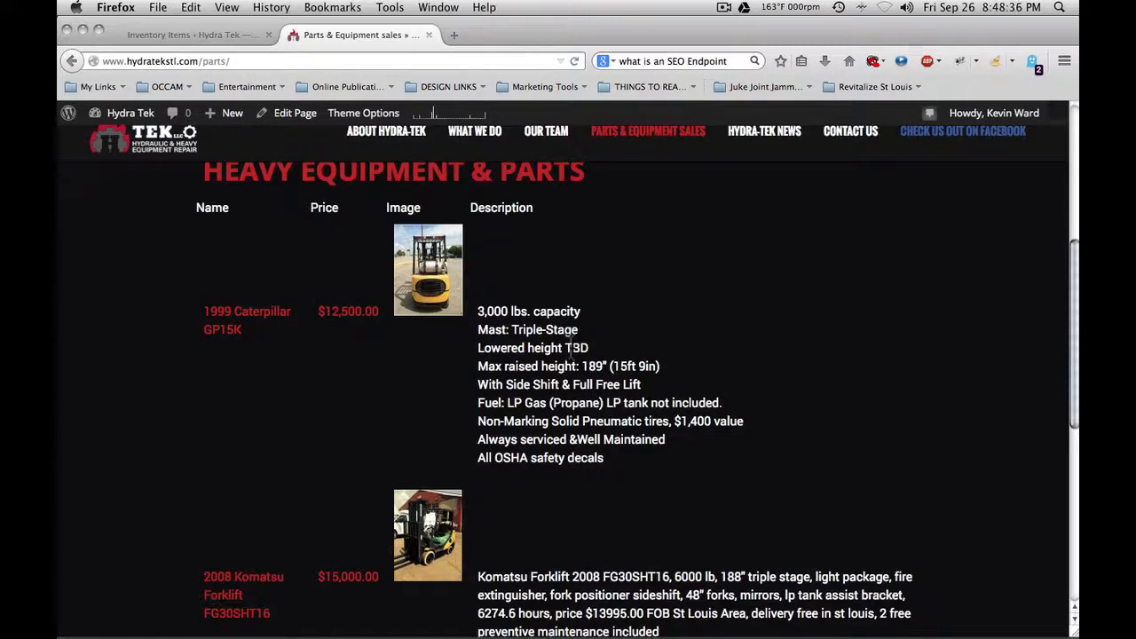
{"action": "mouse_move", "coordinate": [637, 270]}
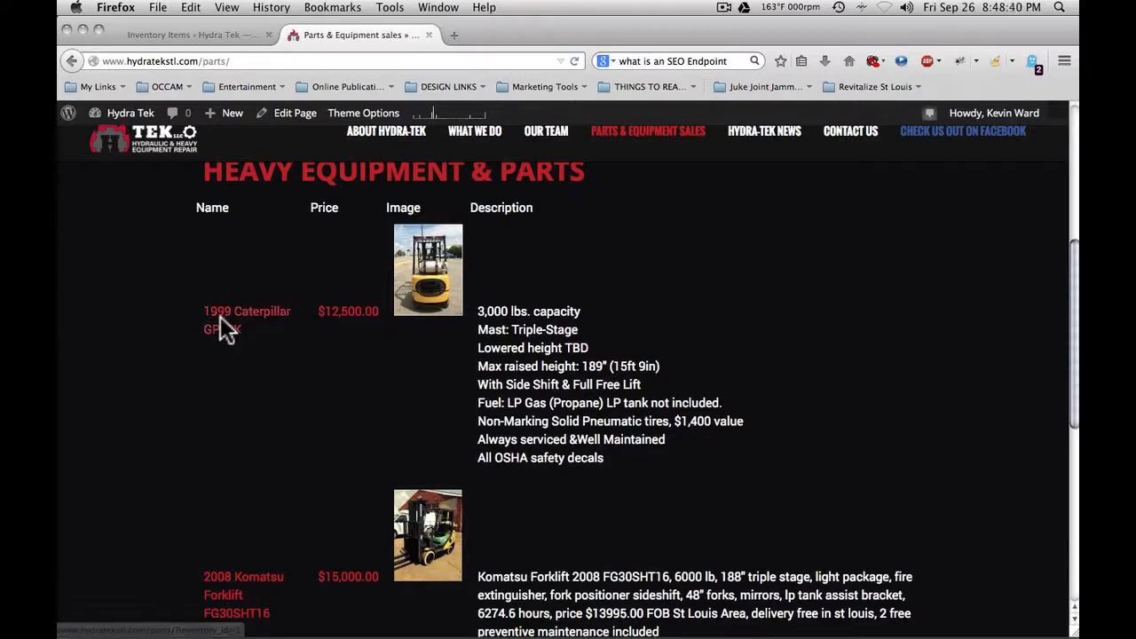
{"action": "mouse_move", "coordinate": [417, 288]}
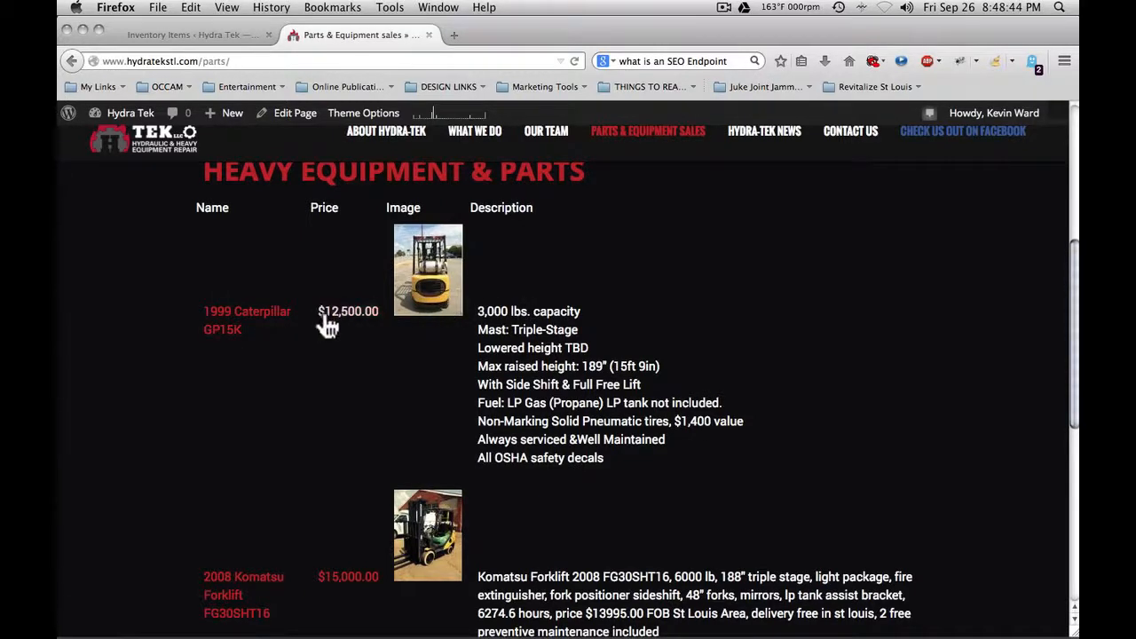
{"action": "left_click", "coordinate": [247, 319]}
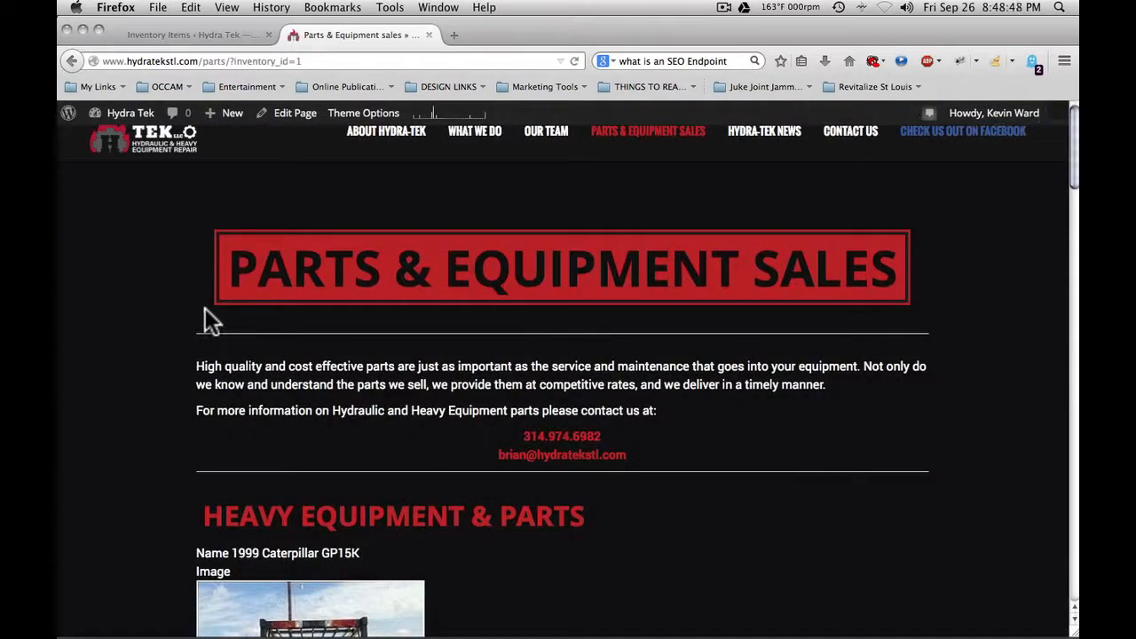
Review the Caterpillar detail page down to the Reserve This Item form, then return to the Inventory Items admin tab
{"action": "scroll", "scroll_direction": "down", "scroll_amount": 3}
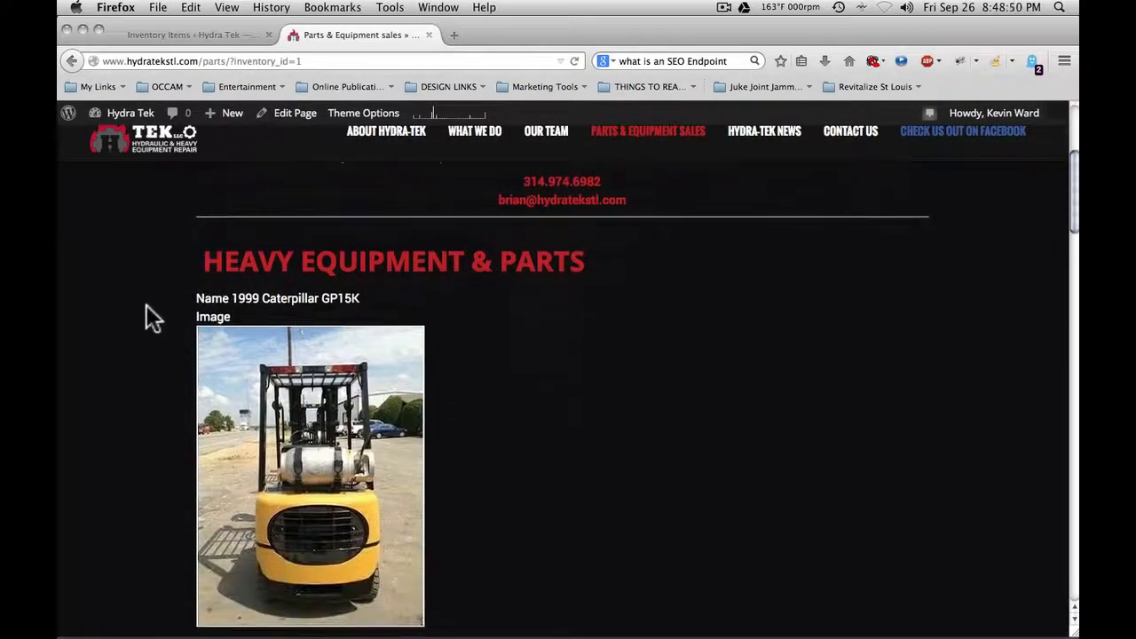
{"action": "scroll", "scroll_direction": "down", "scroll_amount": 3}
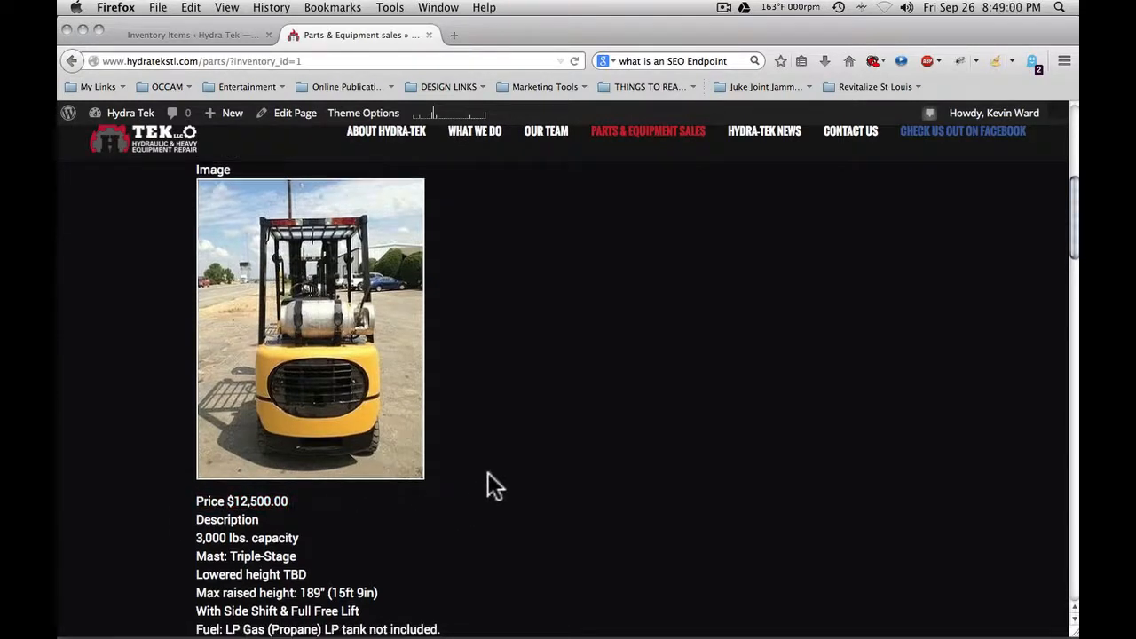
{"action": "scroll", "scroll_direction": "down", "scroll_amount": 3}
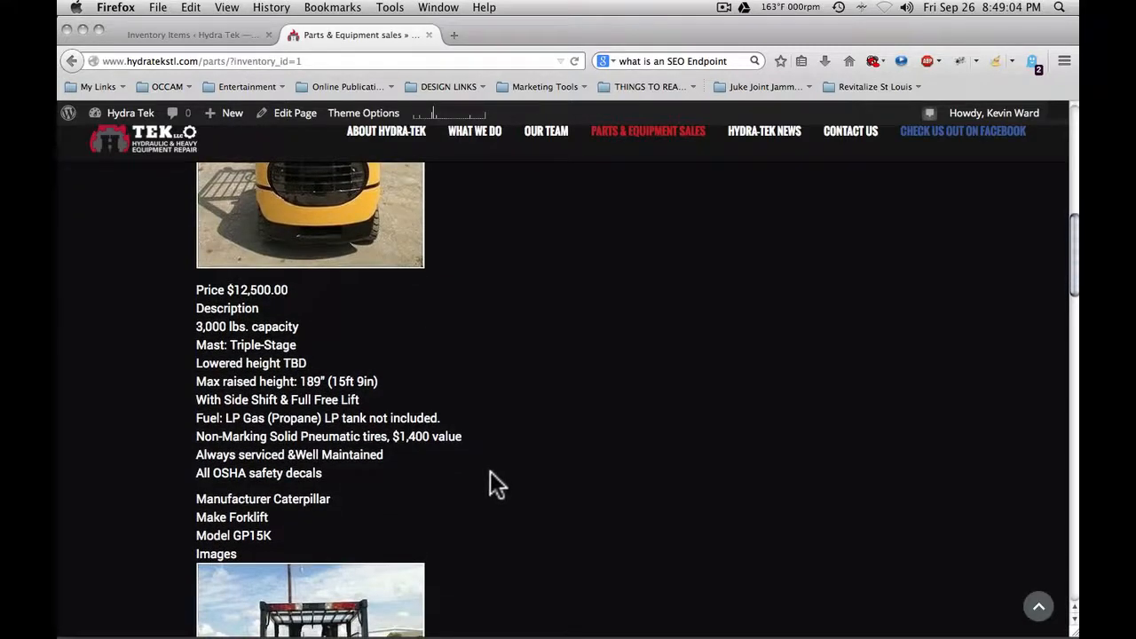
{"action": "scroll", "scroll_direction": "down", "scroll_amount": 3}
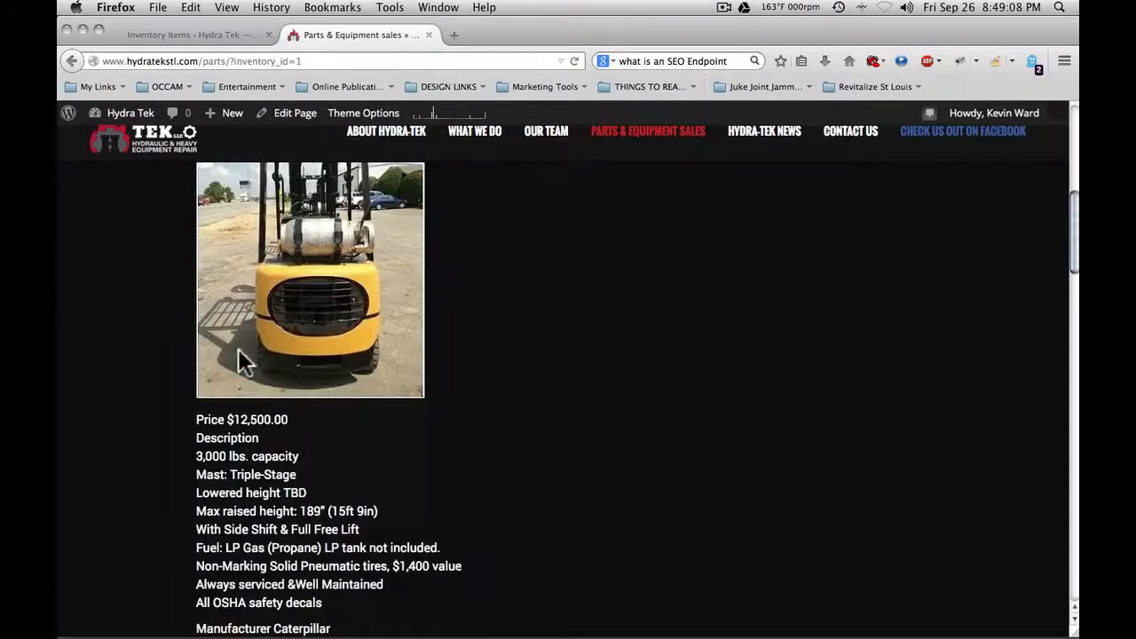
{"action": "scroll", "scroll_direction": "down", "scroll_amount": 3}
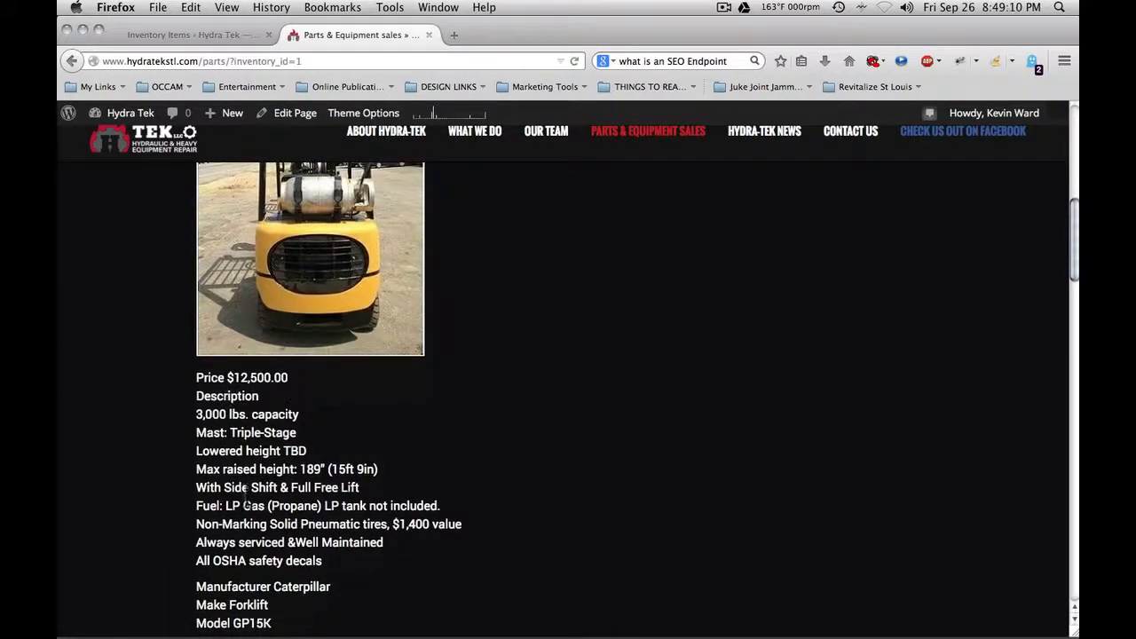
{"action": "scroll", "scroll_direction": "down", "scroll_amount": 3}
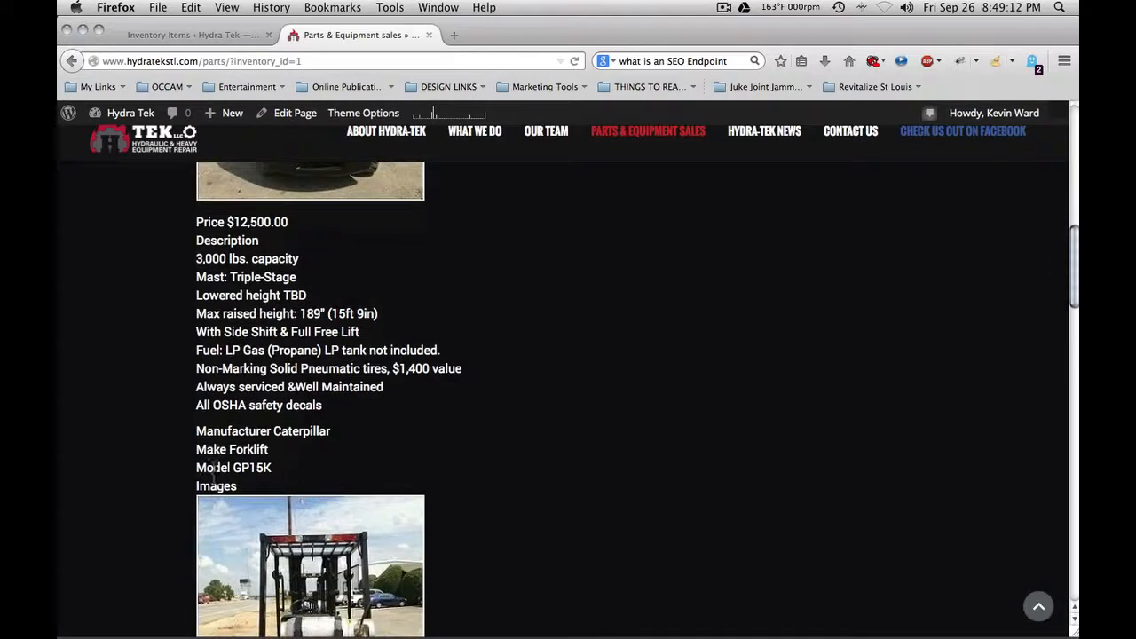
{"action": "scroll", "scroll_direction": "down", "scroll_amount": 3}
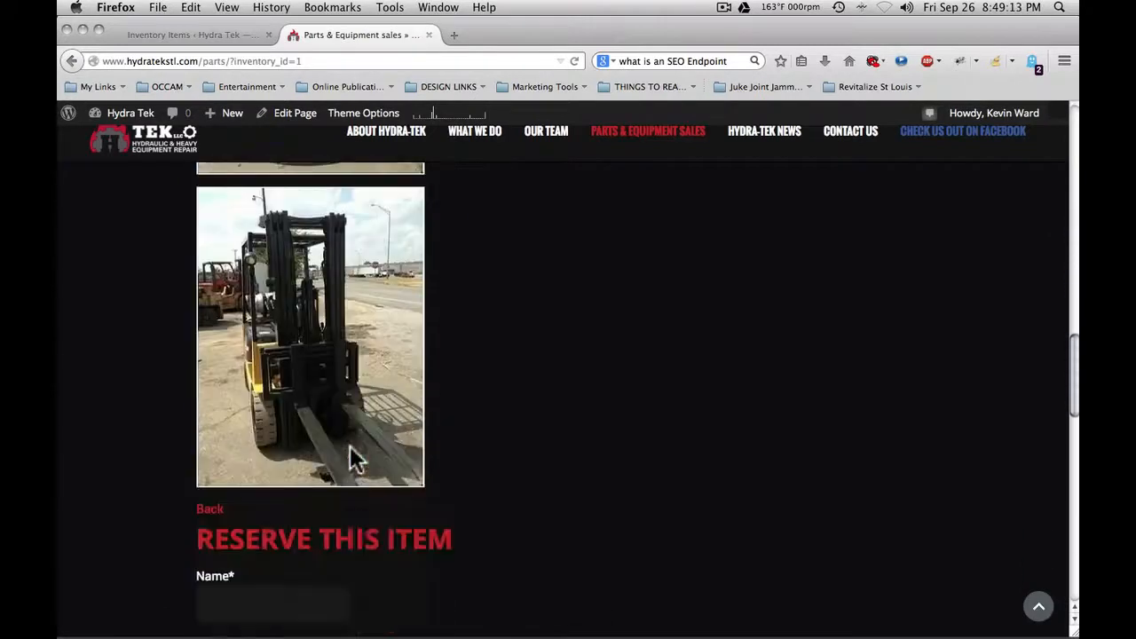
{"action": "scroll", "scroll_direction": "down", "scroll_amount": 3}
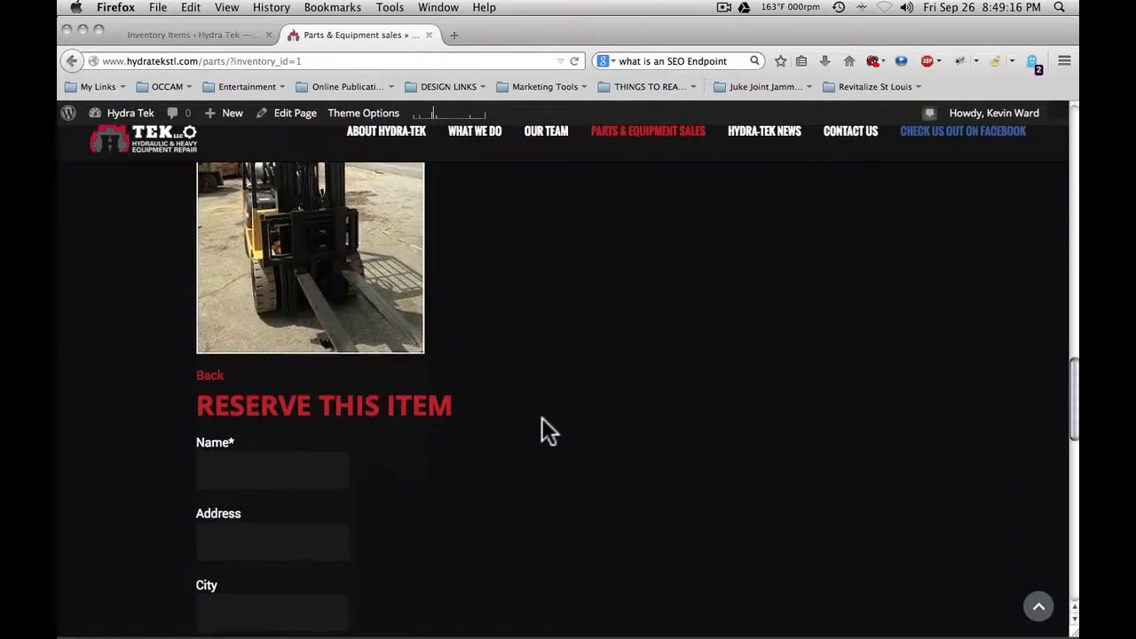
{"action": "scroll", "scroll_direction": "down", "scroll_amount": 3}
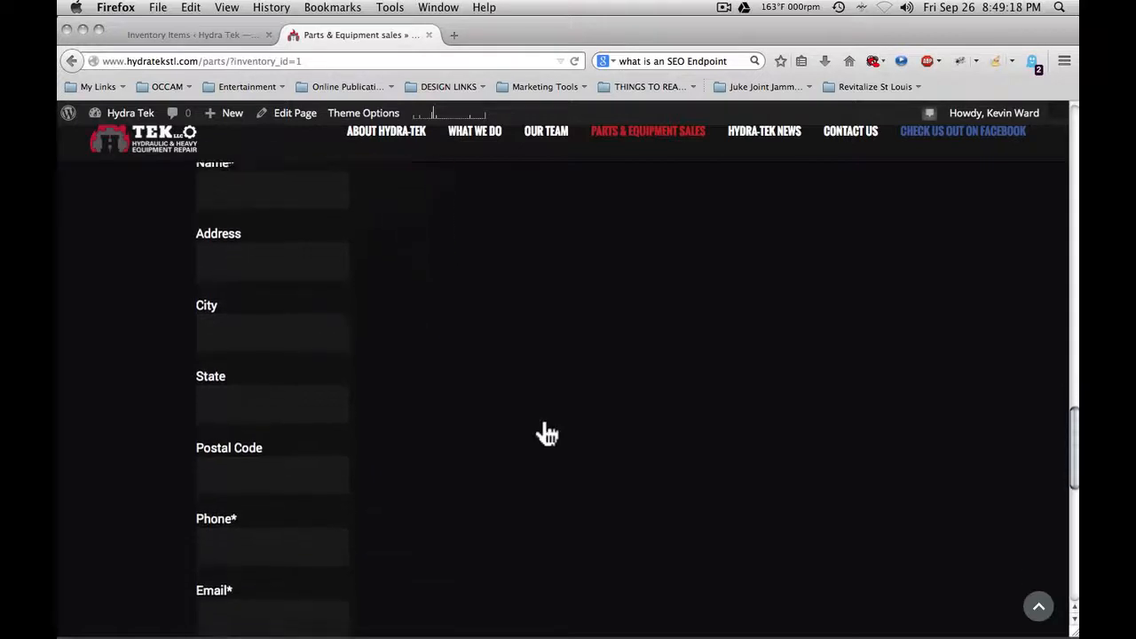
{"action": "scroll", "scroll_direction": "down", "scroll_amount": 3}
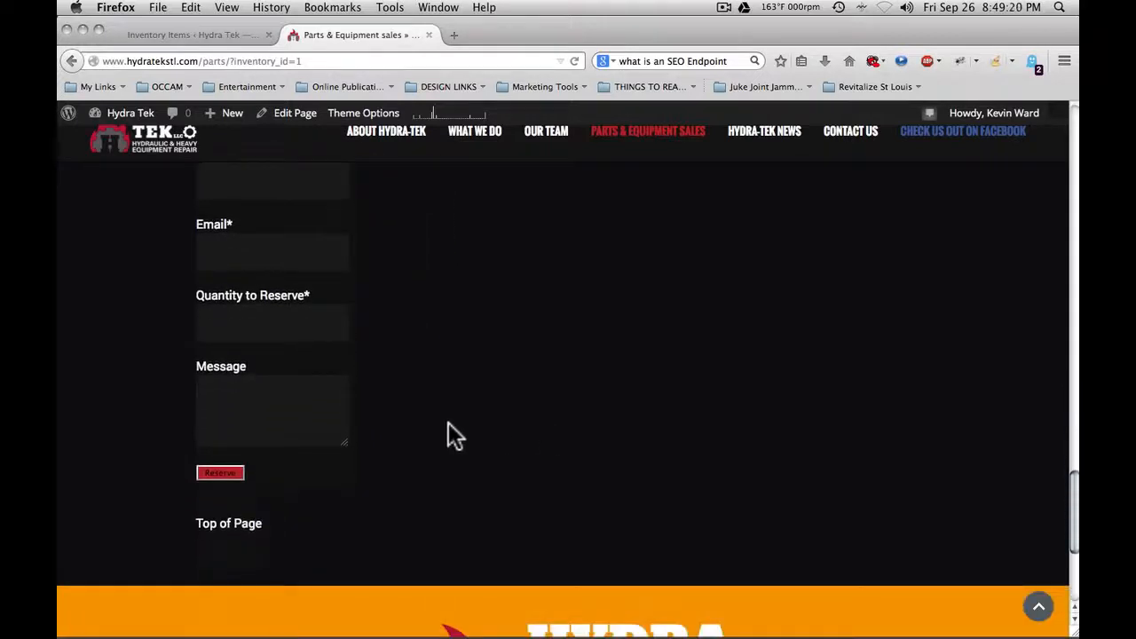
{"action": "mouse_move", "coordinate": [256, 306]}
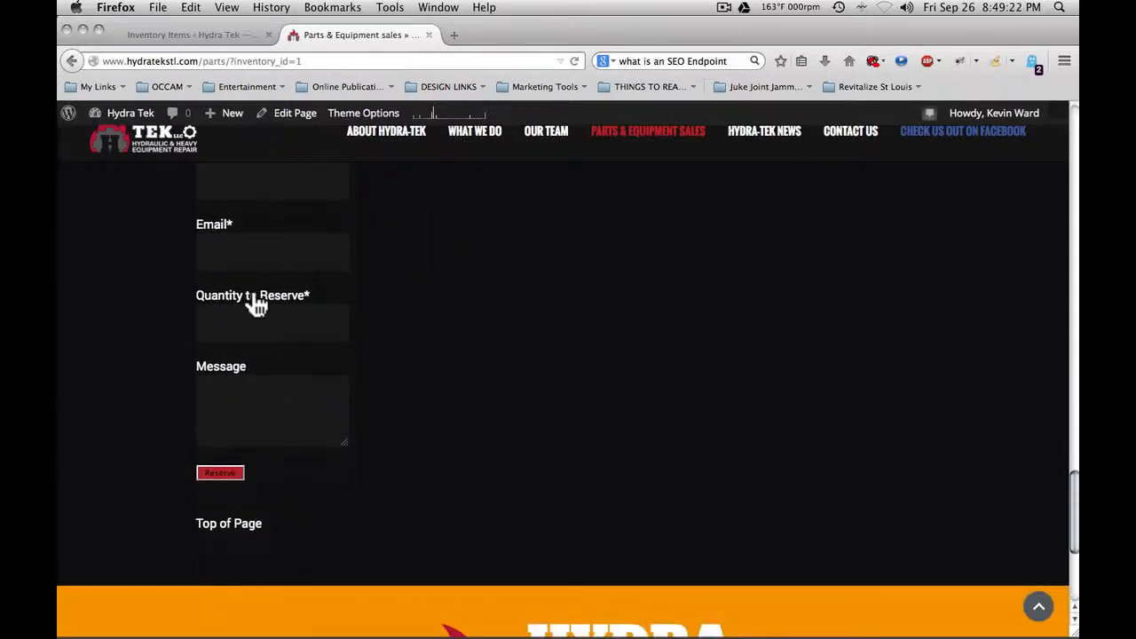
{"action": "mouse_move", "coordinate": [465, 310]}
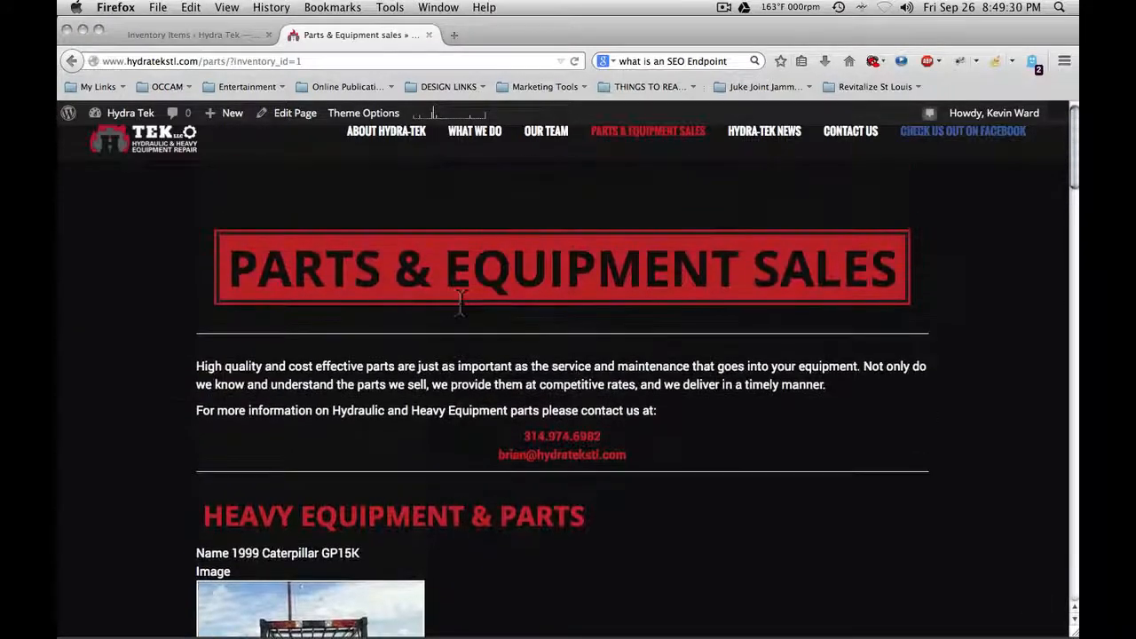
{"action": "mouse_move", "coordinate": [447, 316]}
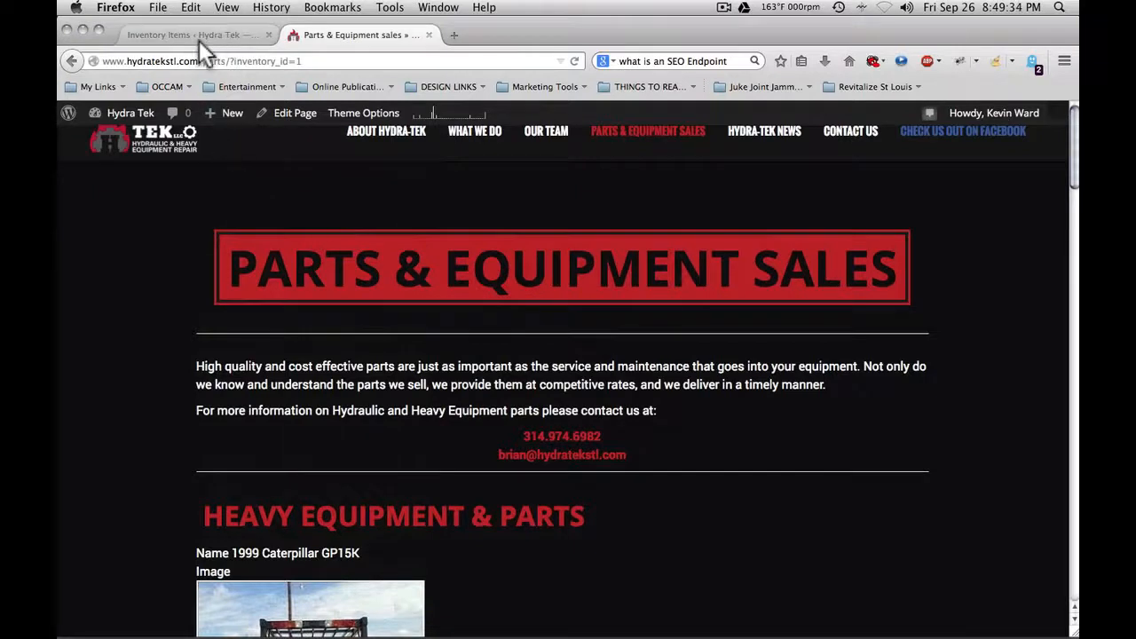
{"action": "left_click", "coordinate": [178, 35]}
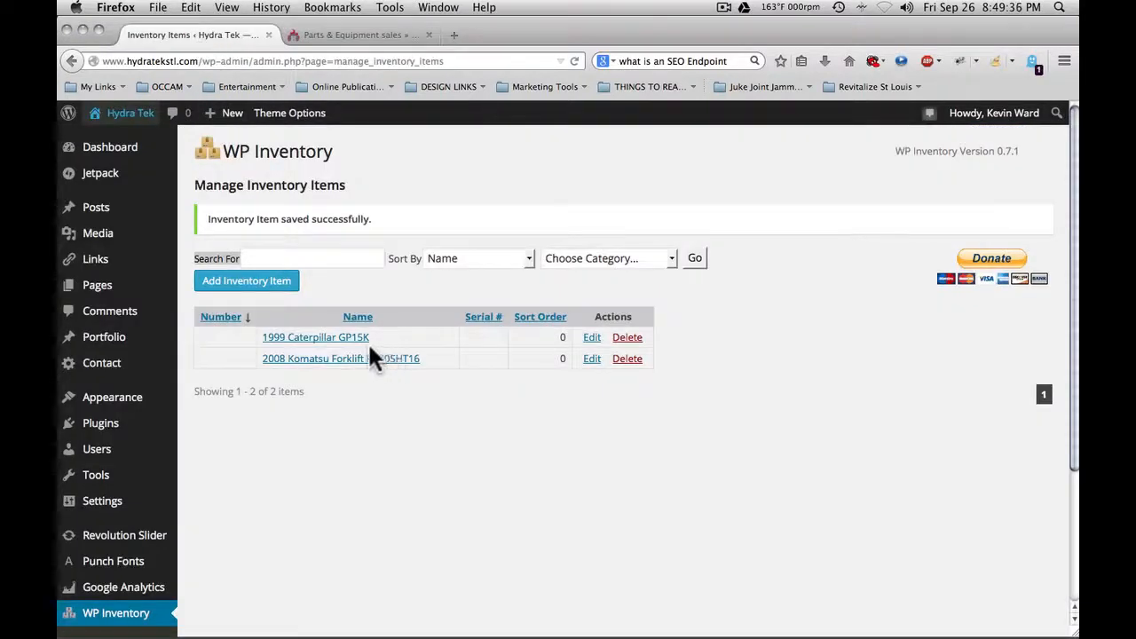